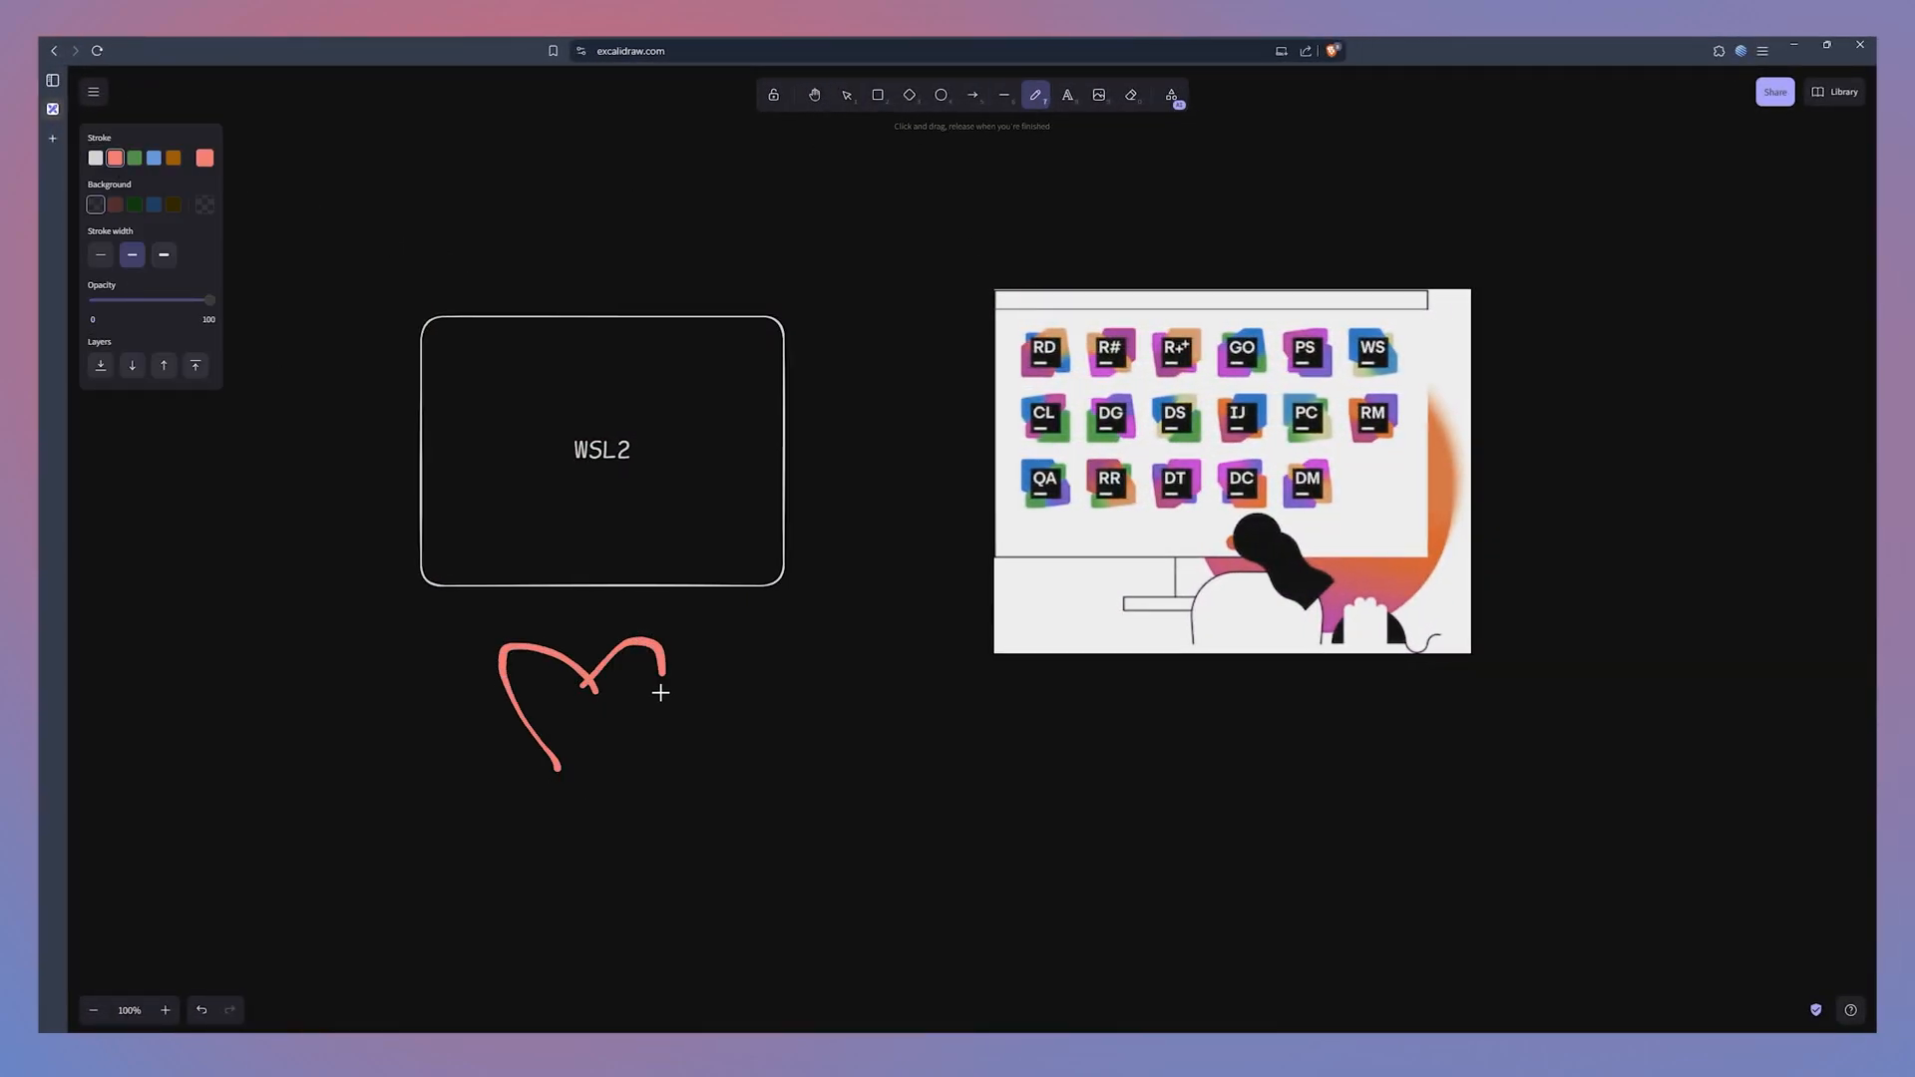
- Draw a red freehand heart below the WSL2 box, then switch to the hand tool
left_click_drag(665, 659, 555, 776)
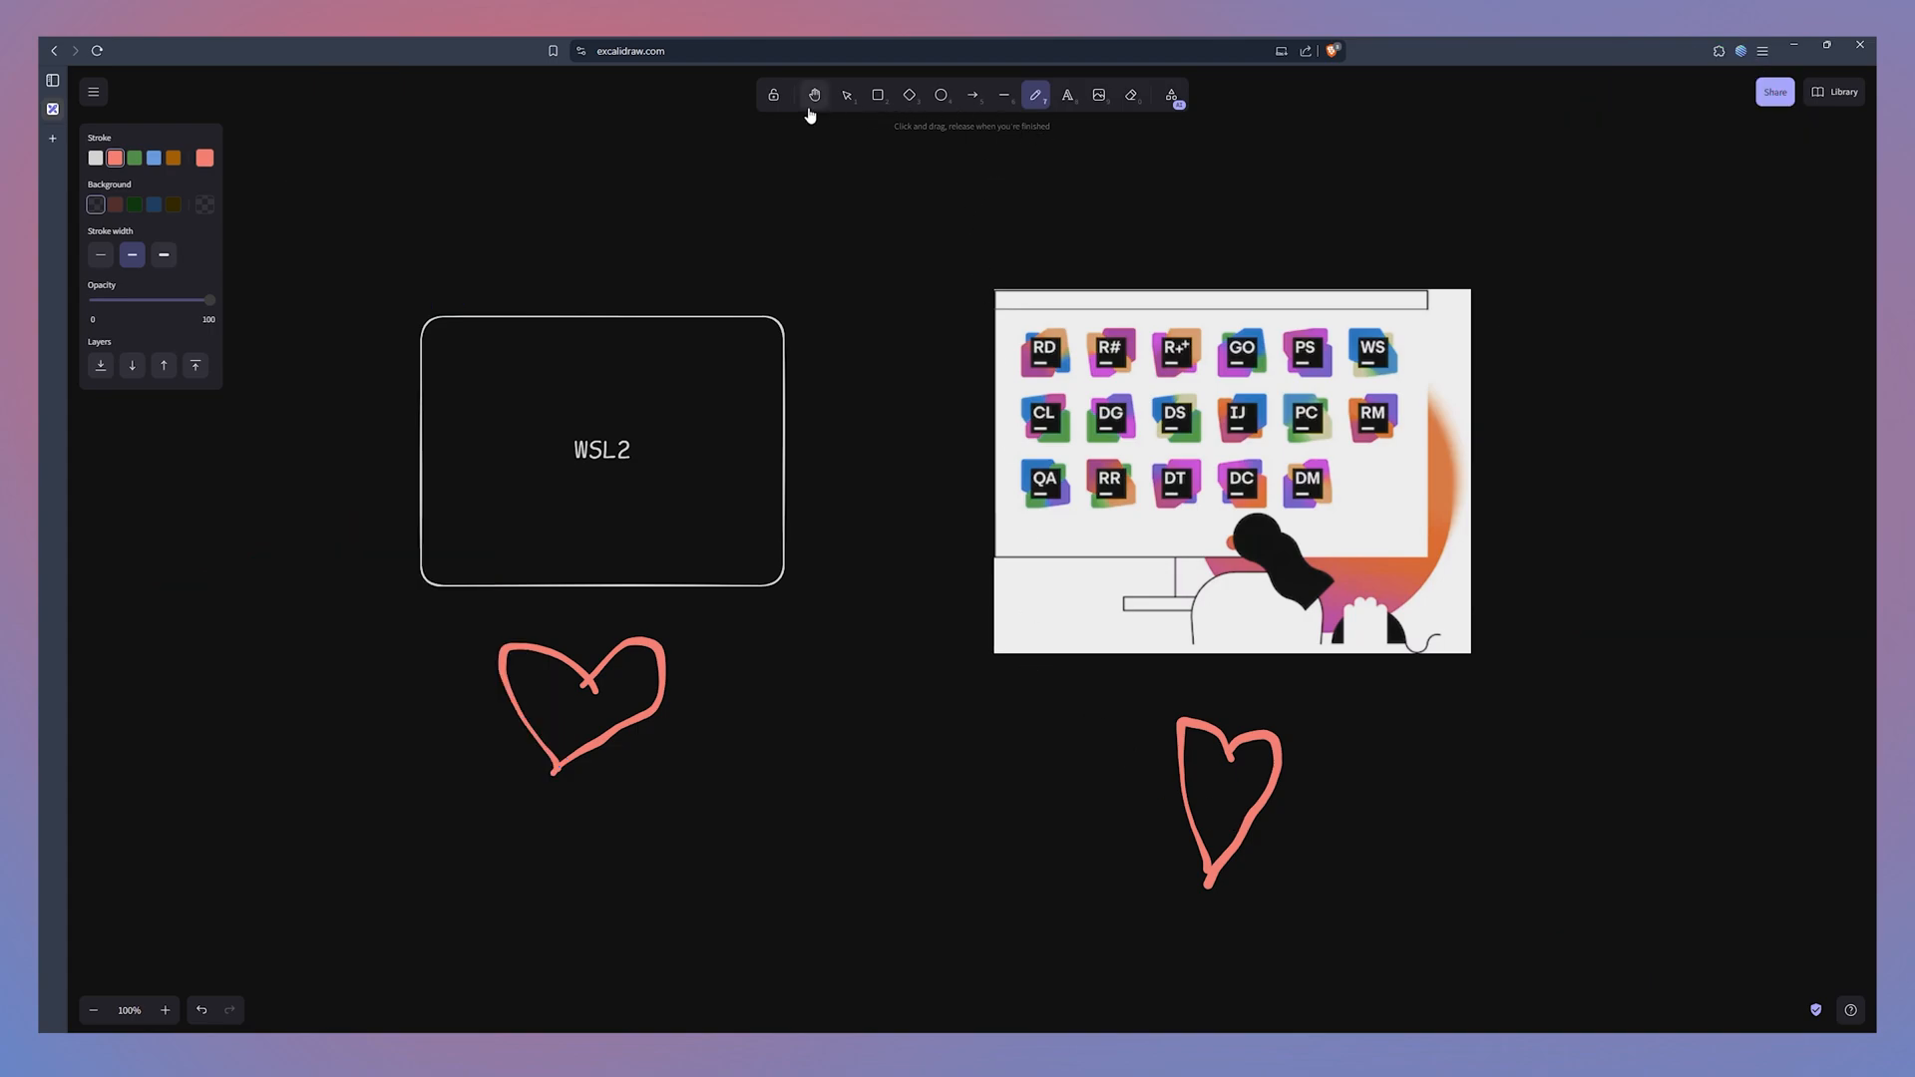
left_click(848, 96)
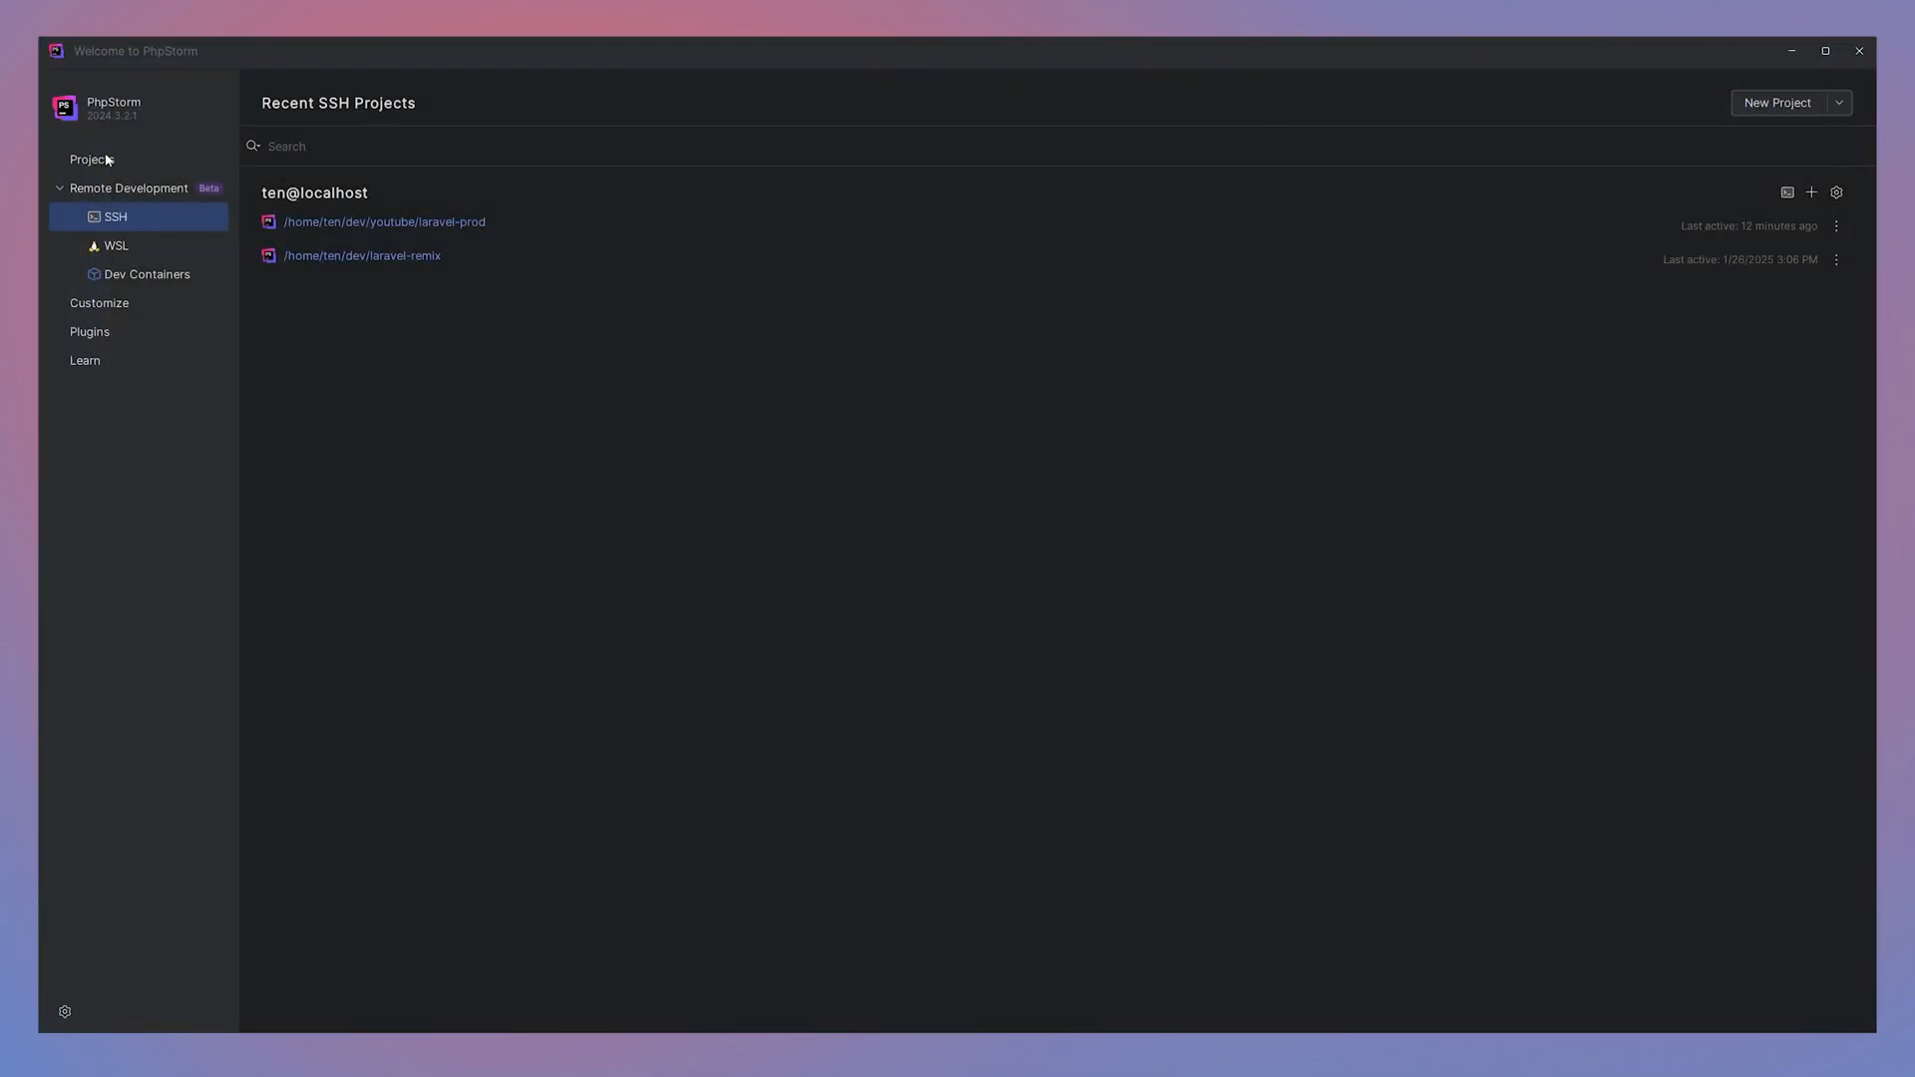
- Select Projects in the Welcome to PhpStorm sidebar
left_click(83, 158)
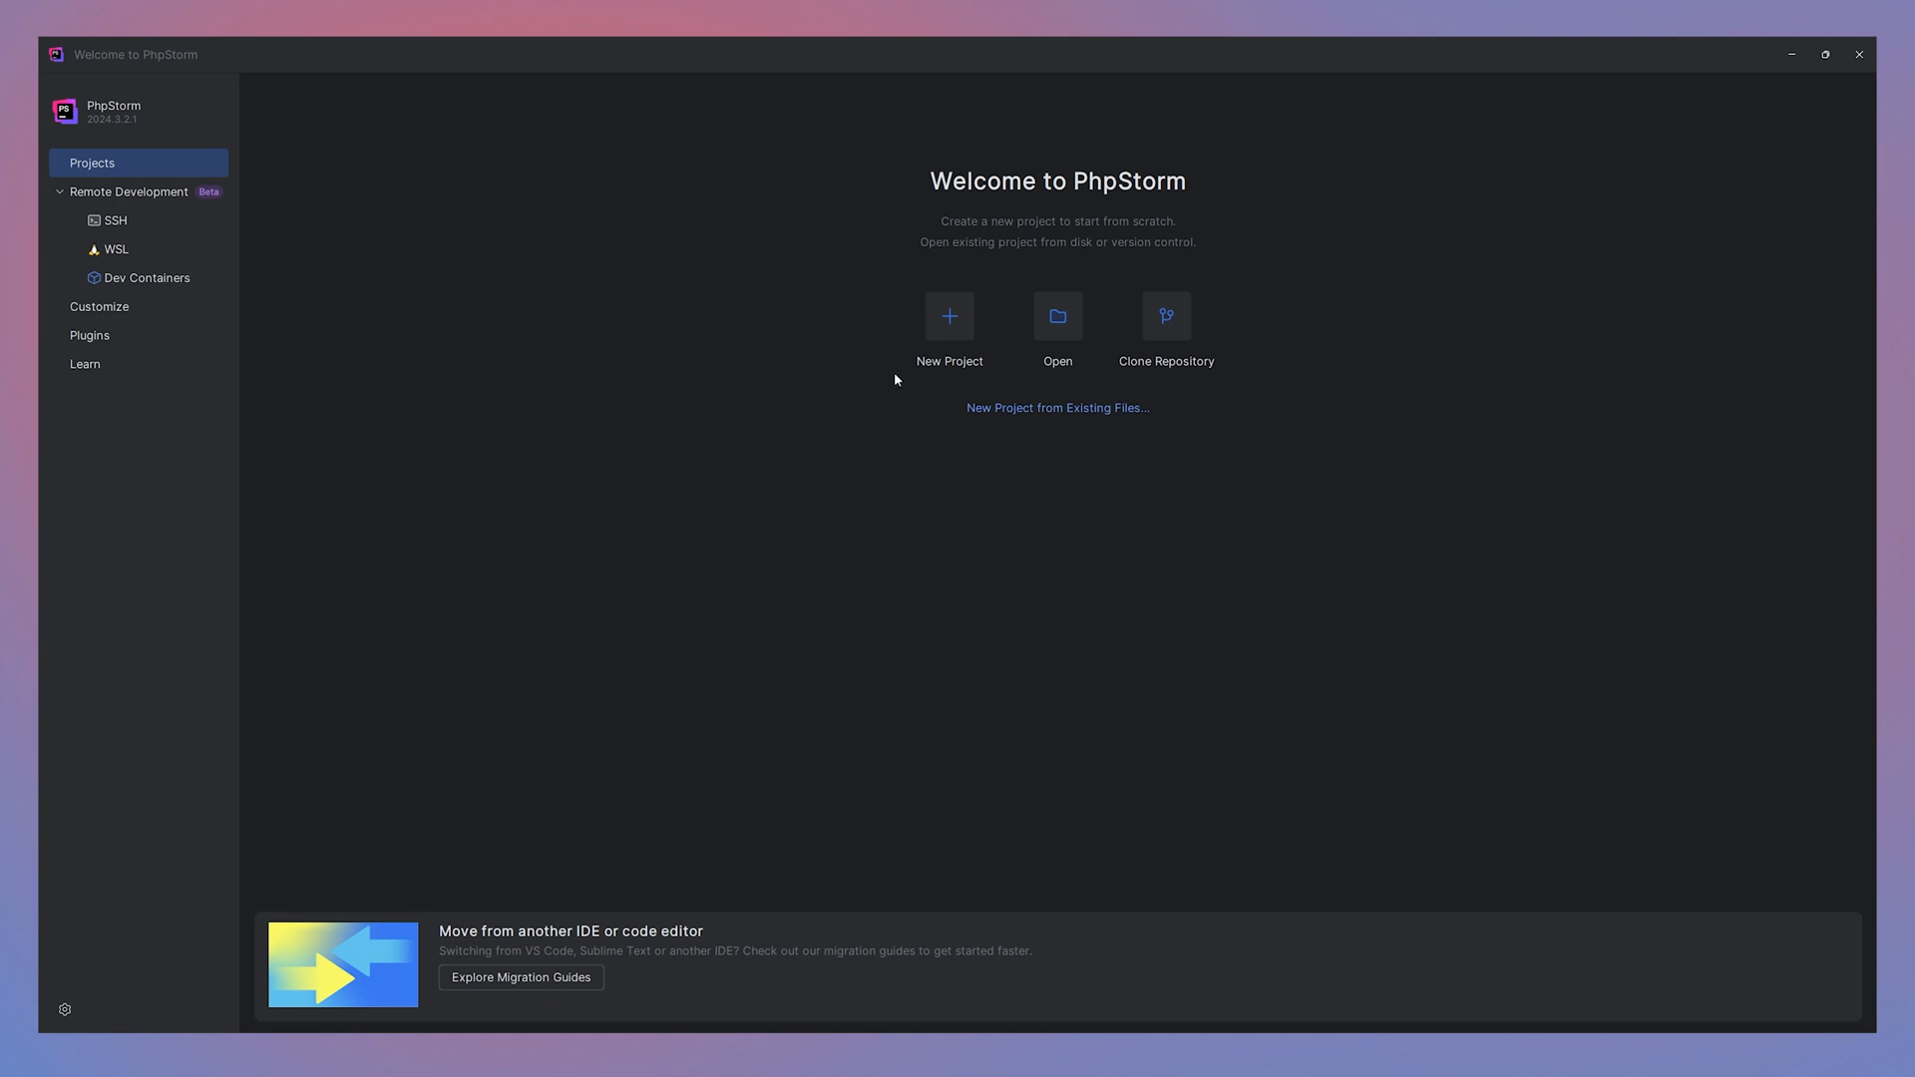
mouse_move(523, 203)
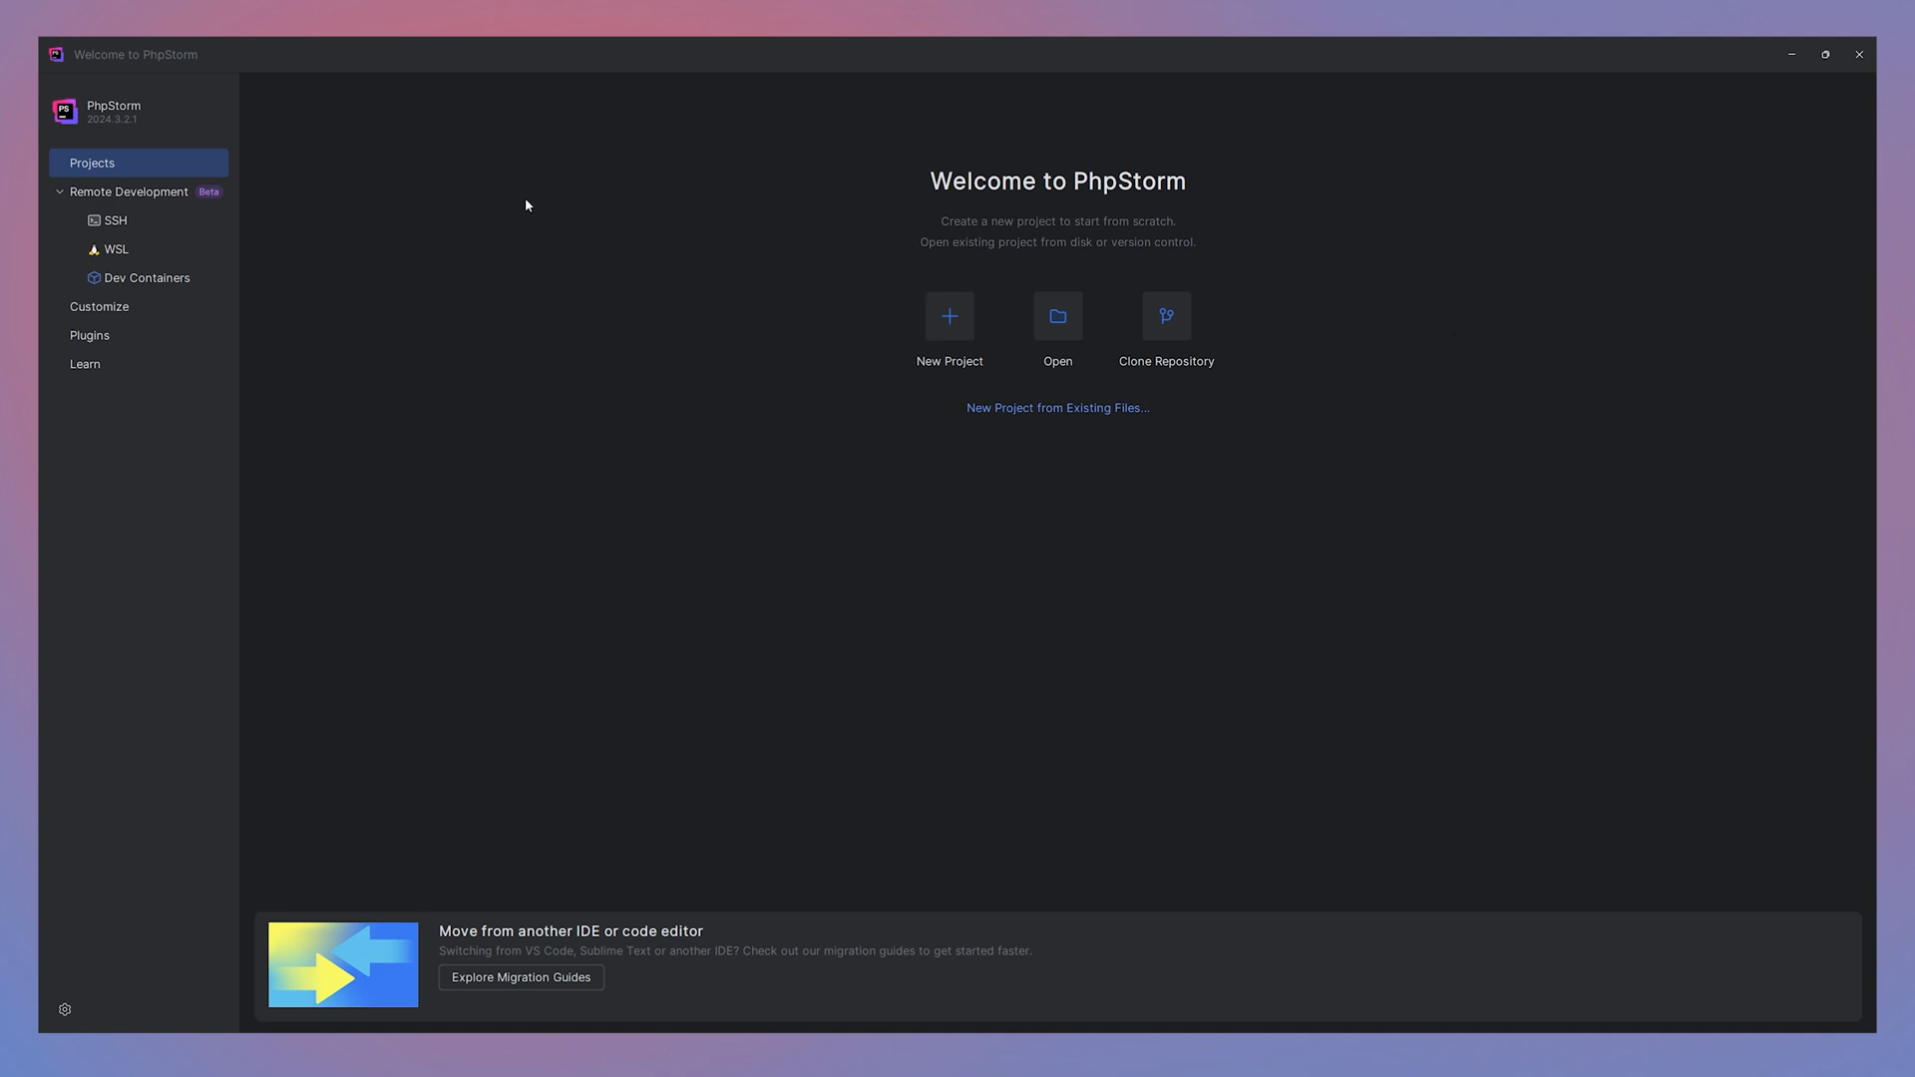
mouse_move(519, 244)
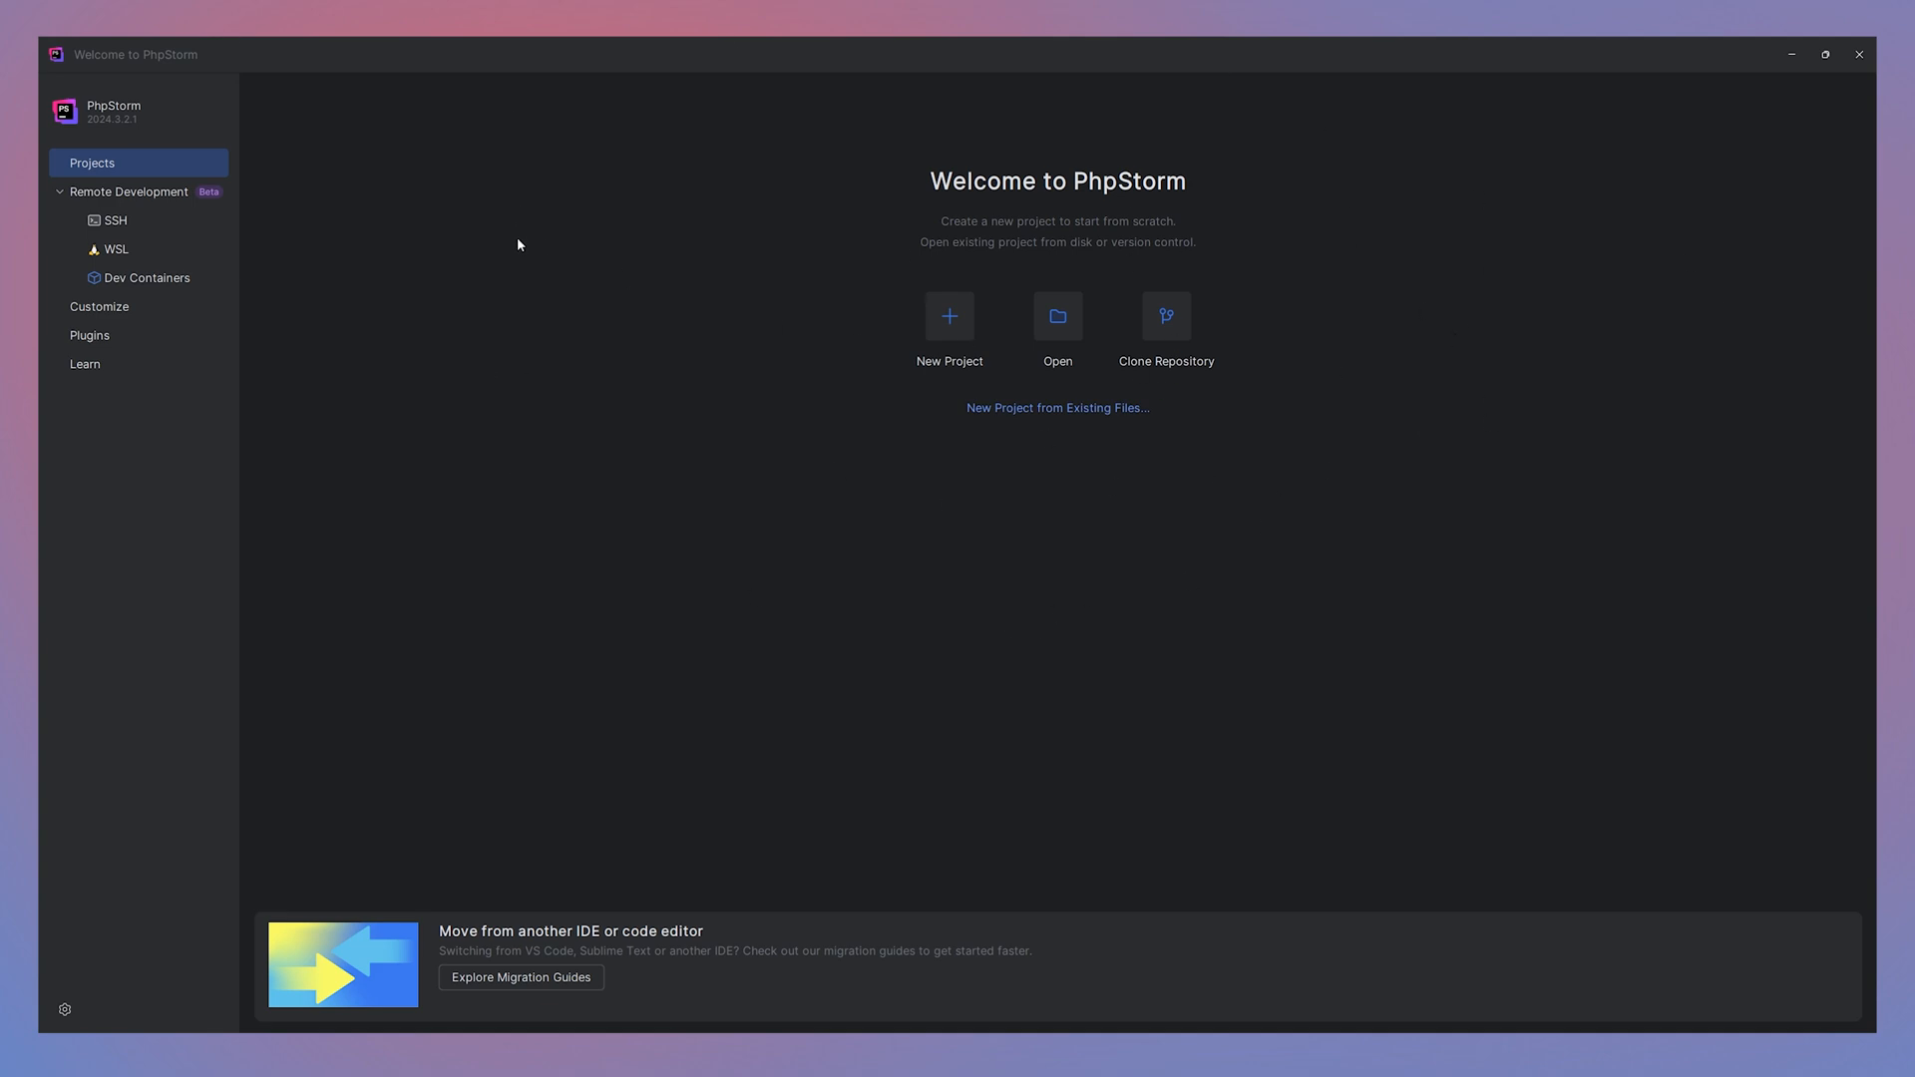
mouse_move(648, 253)
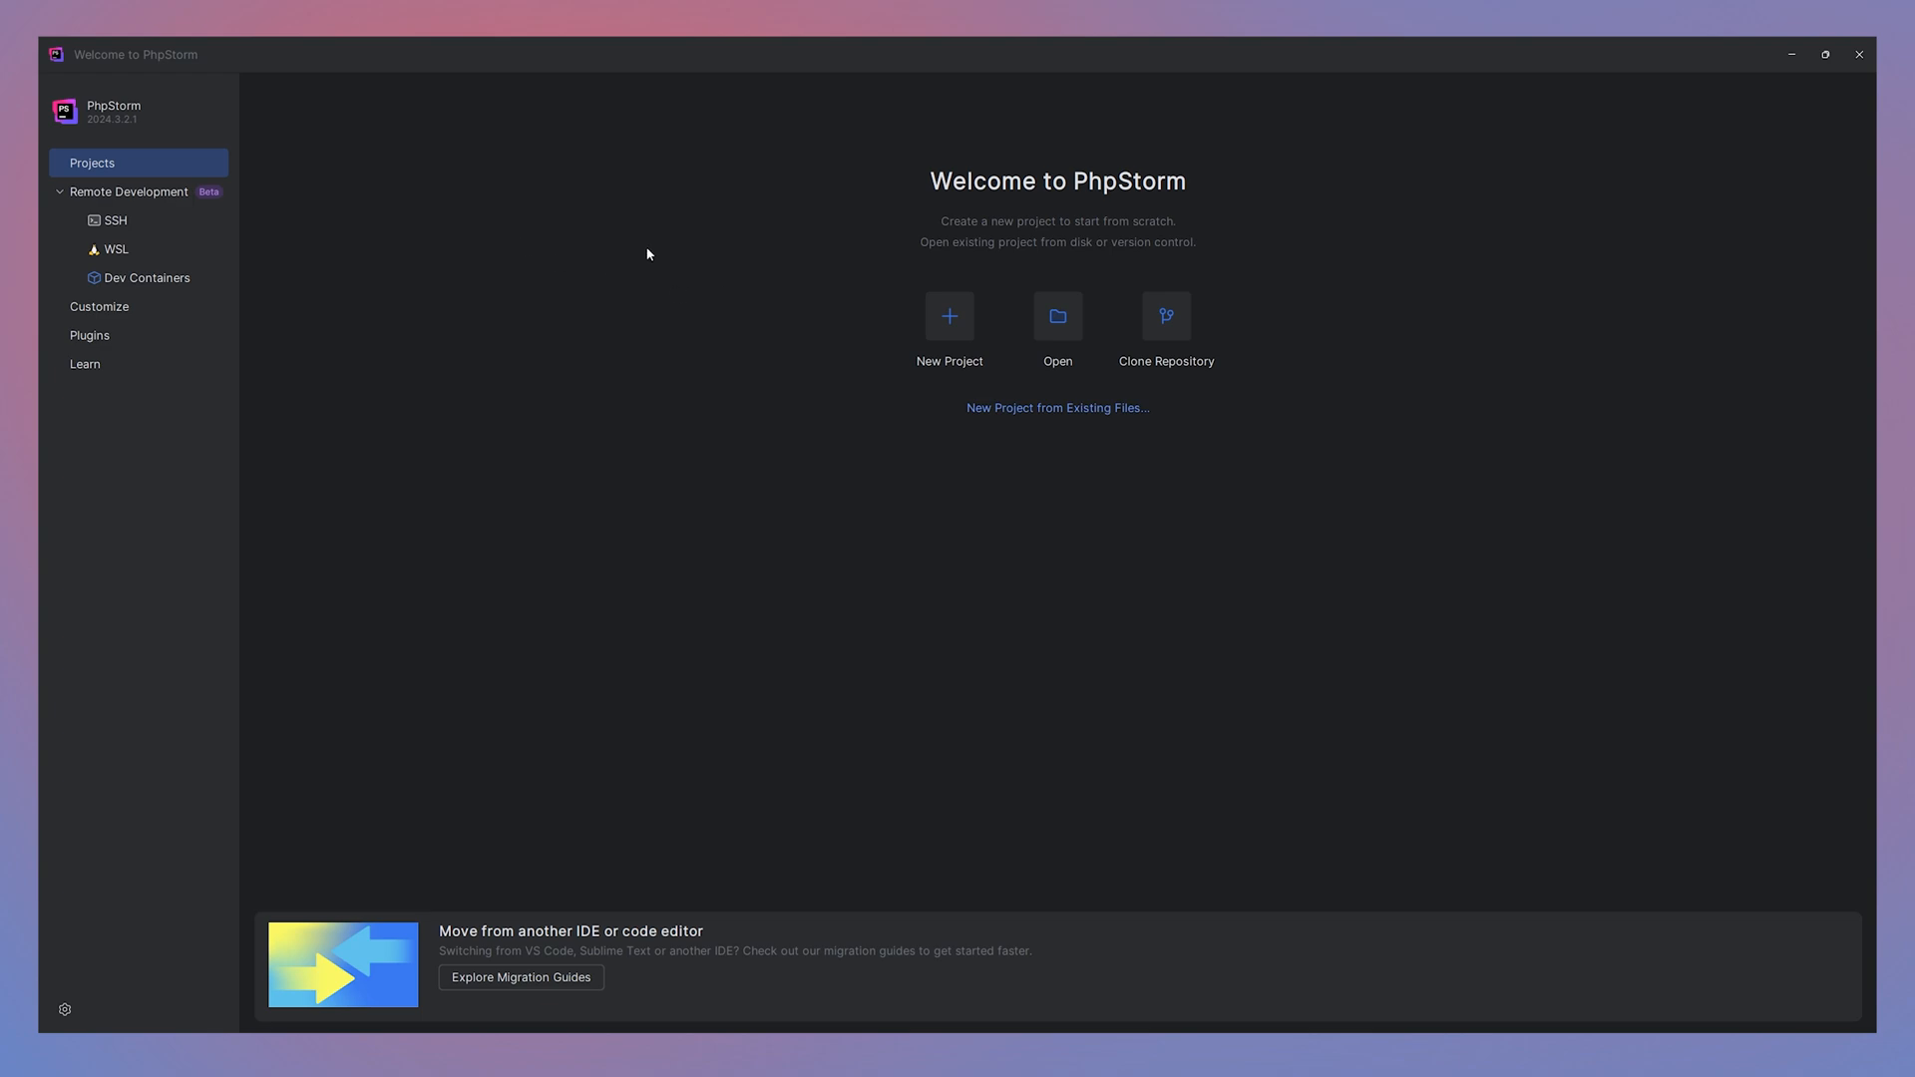
mouse_move(1384, 622)
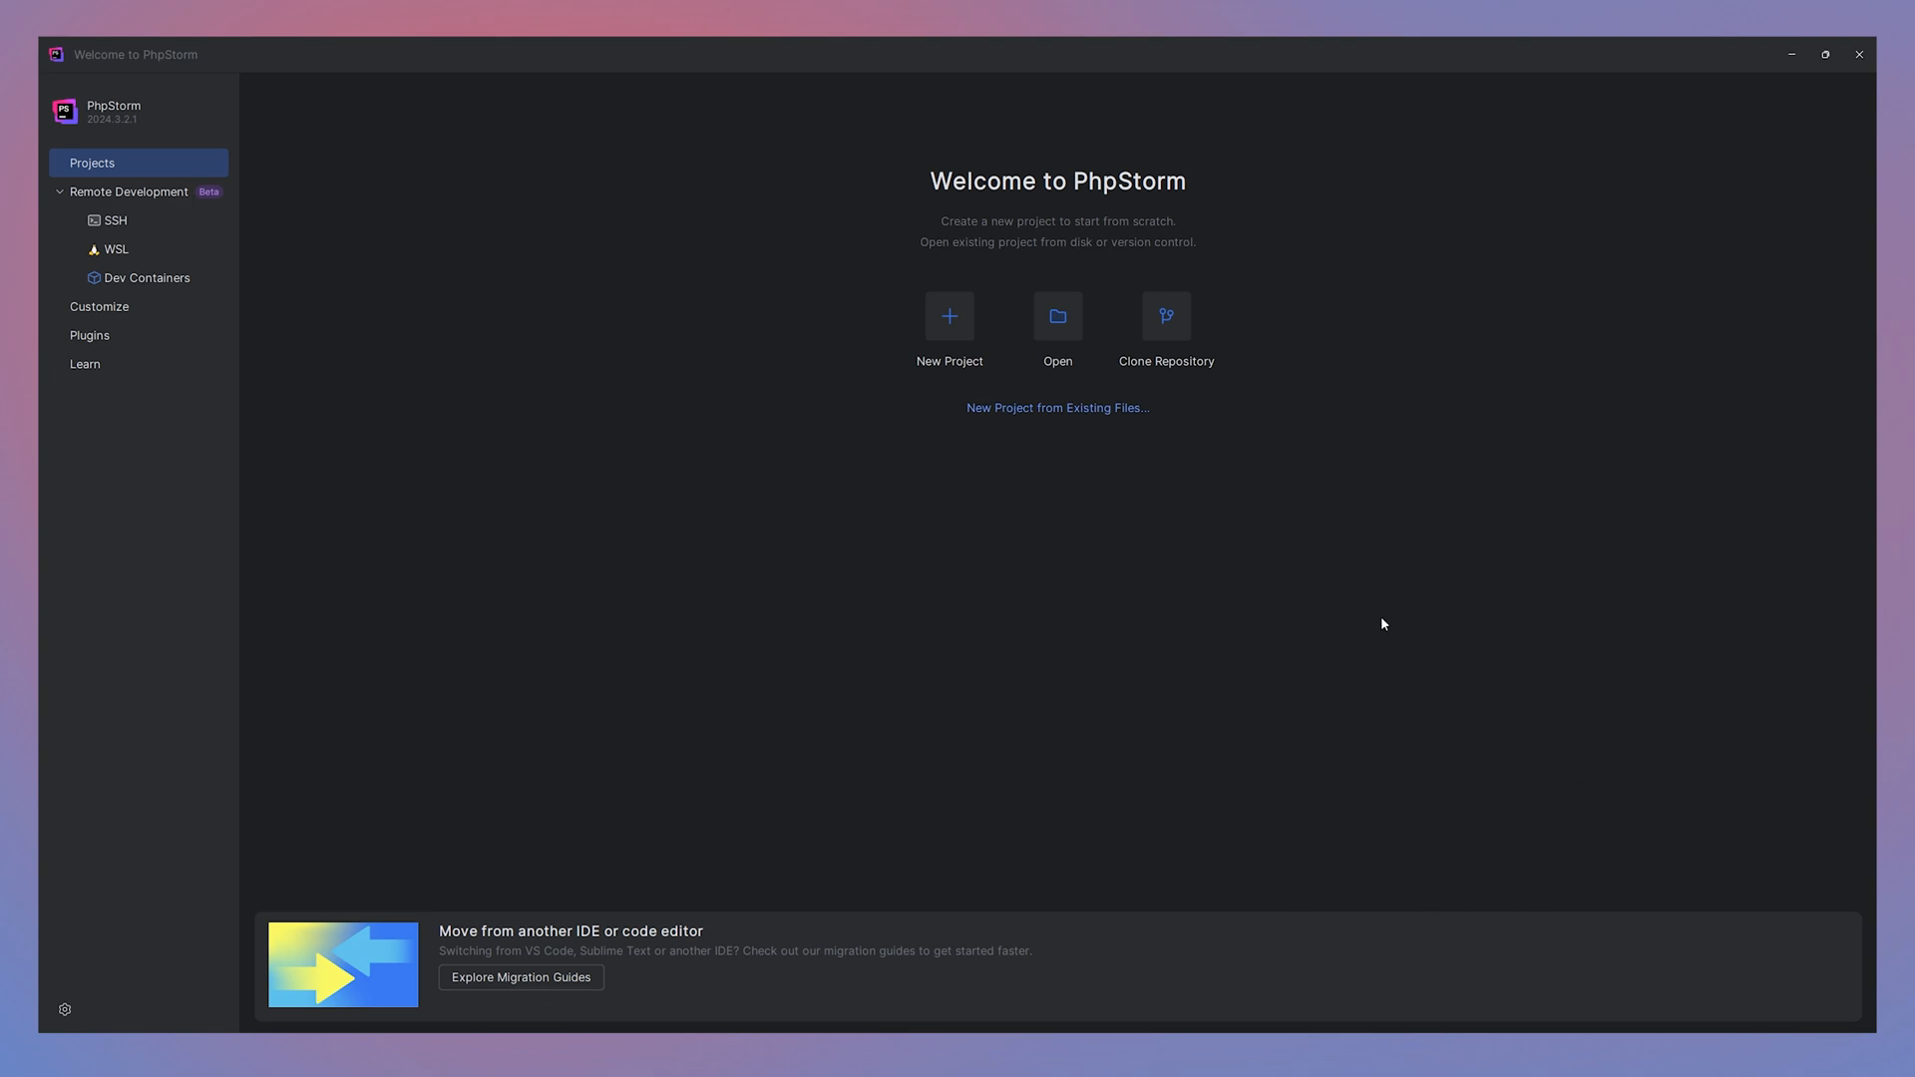
mouse_move(146, 202)
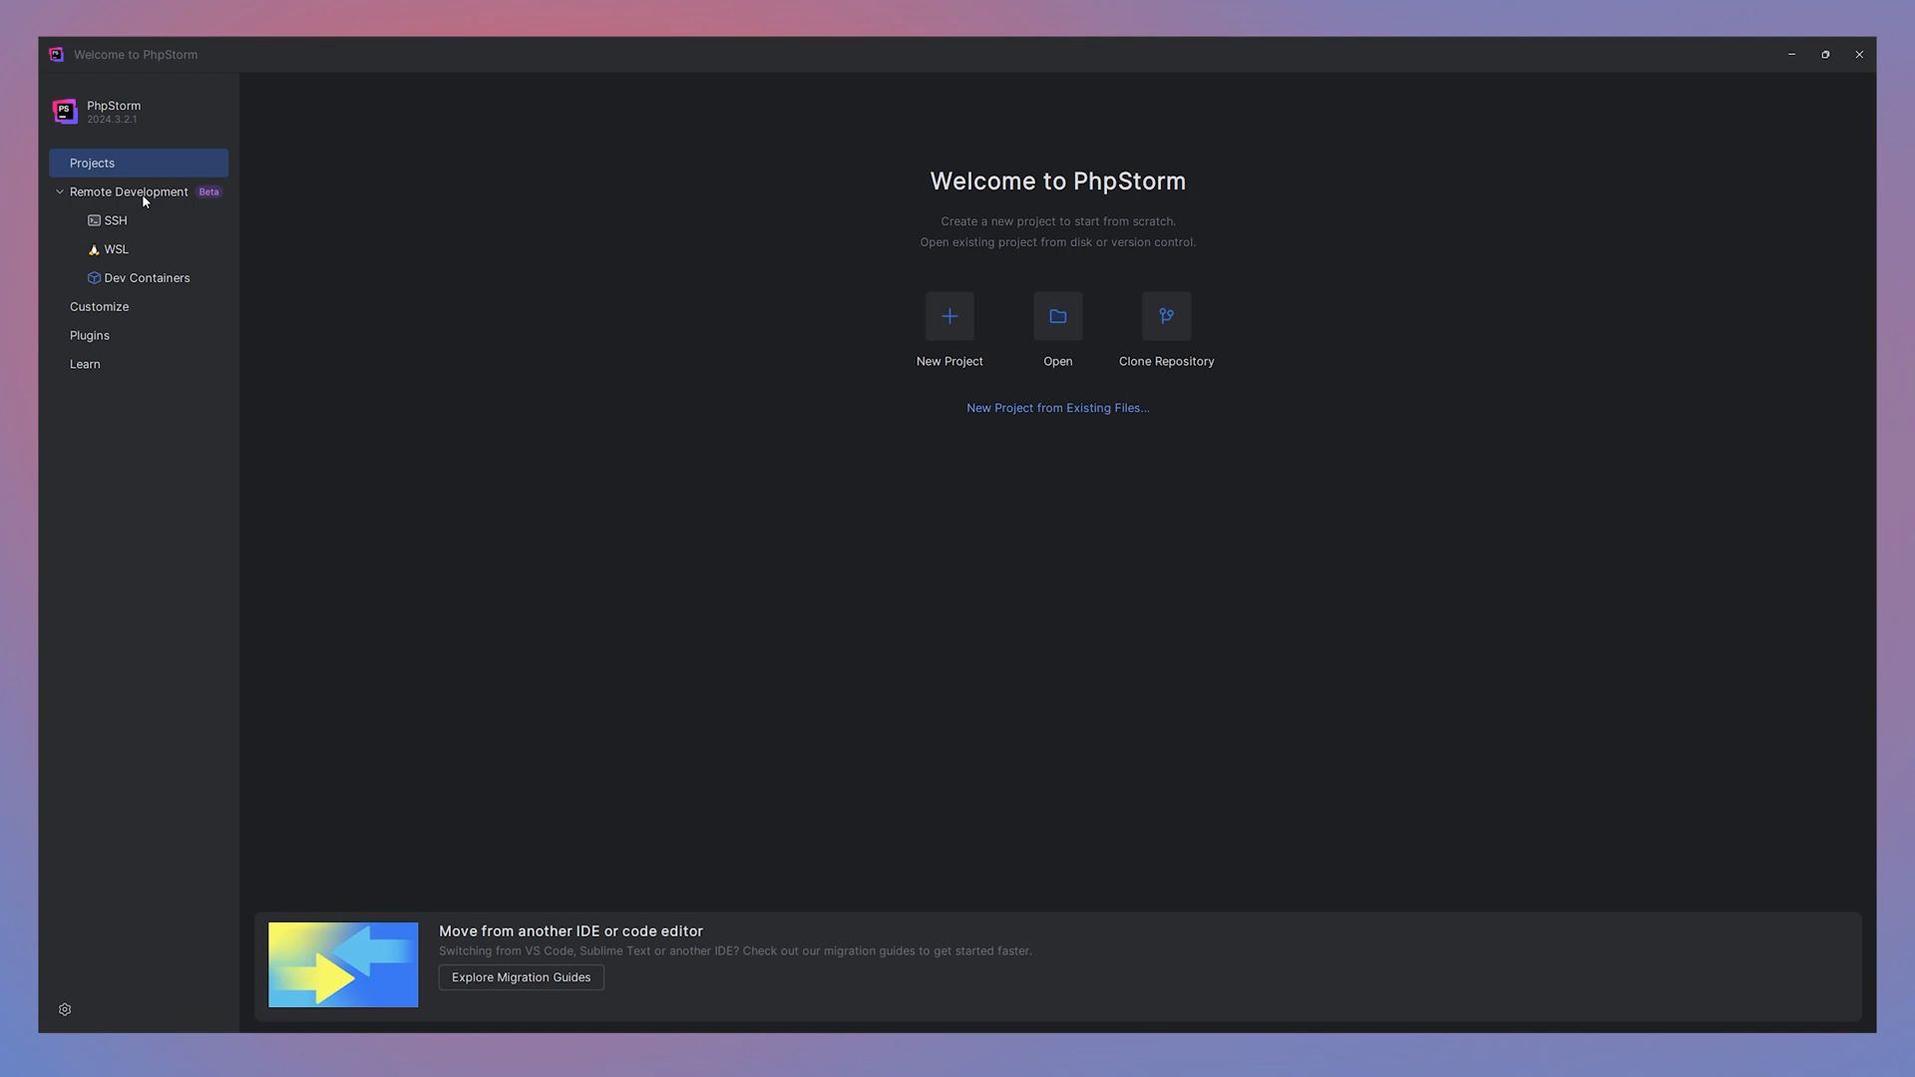
- View the Remote Development overview, then its SSH page listing localhost projects
left_click(129, 192)
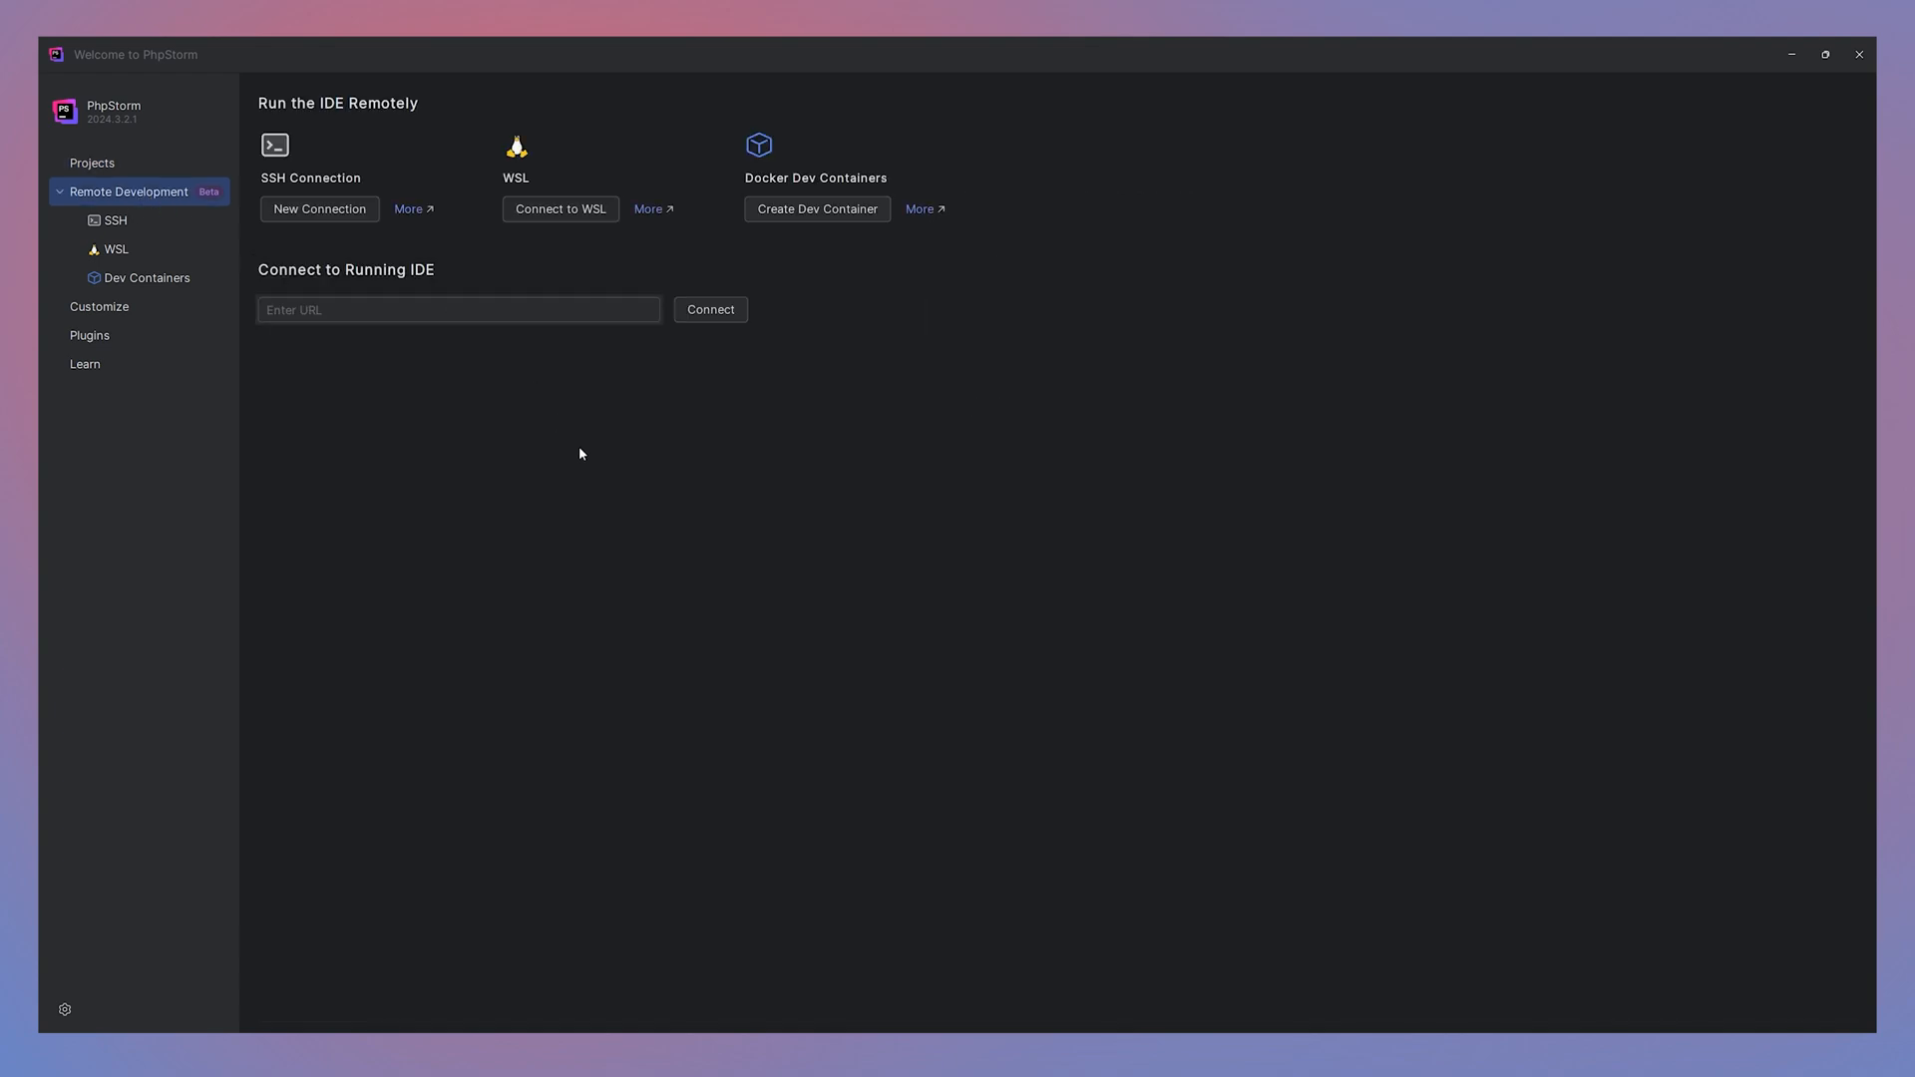
mouse_move(428, 297)
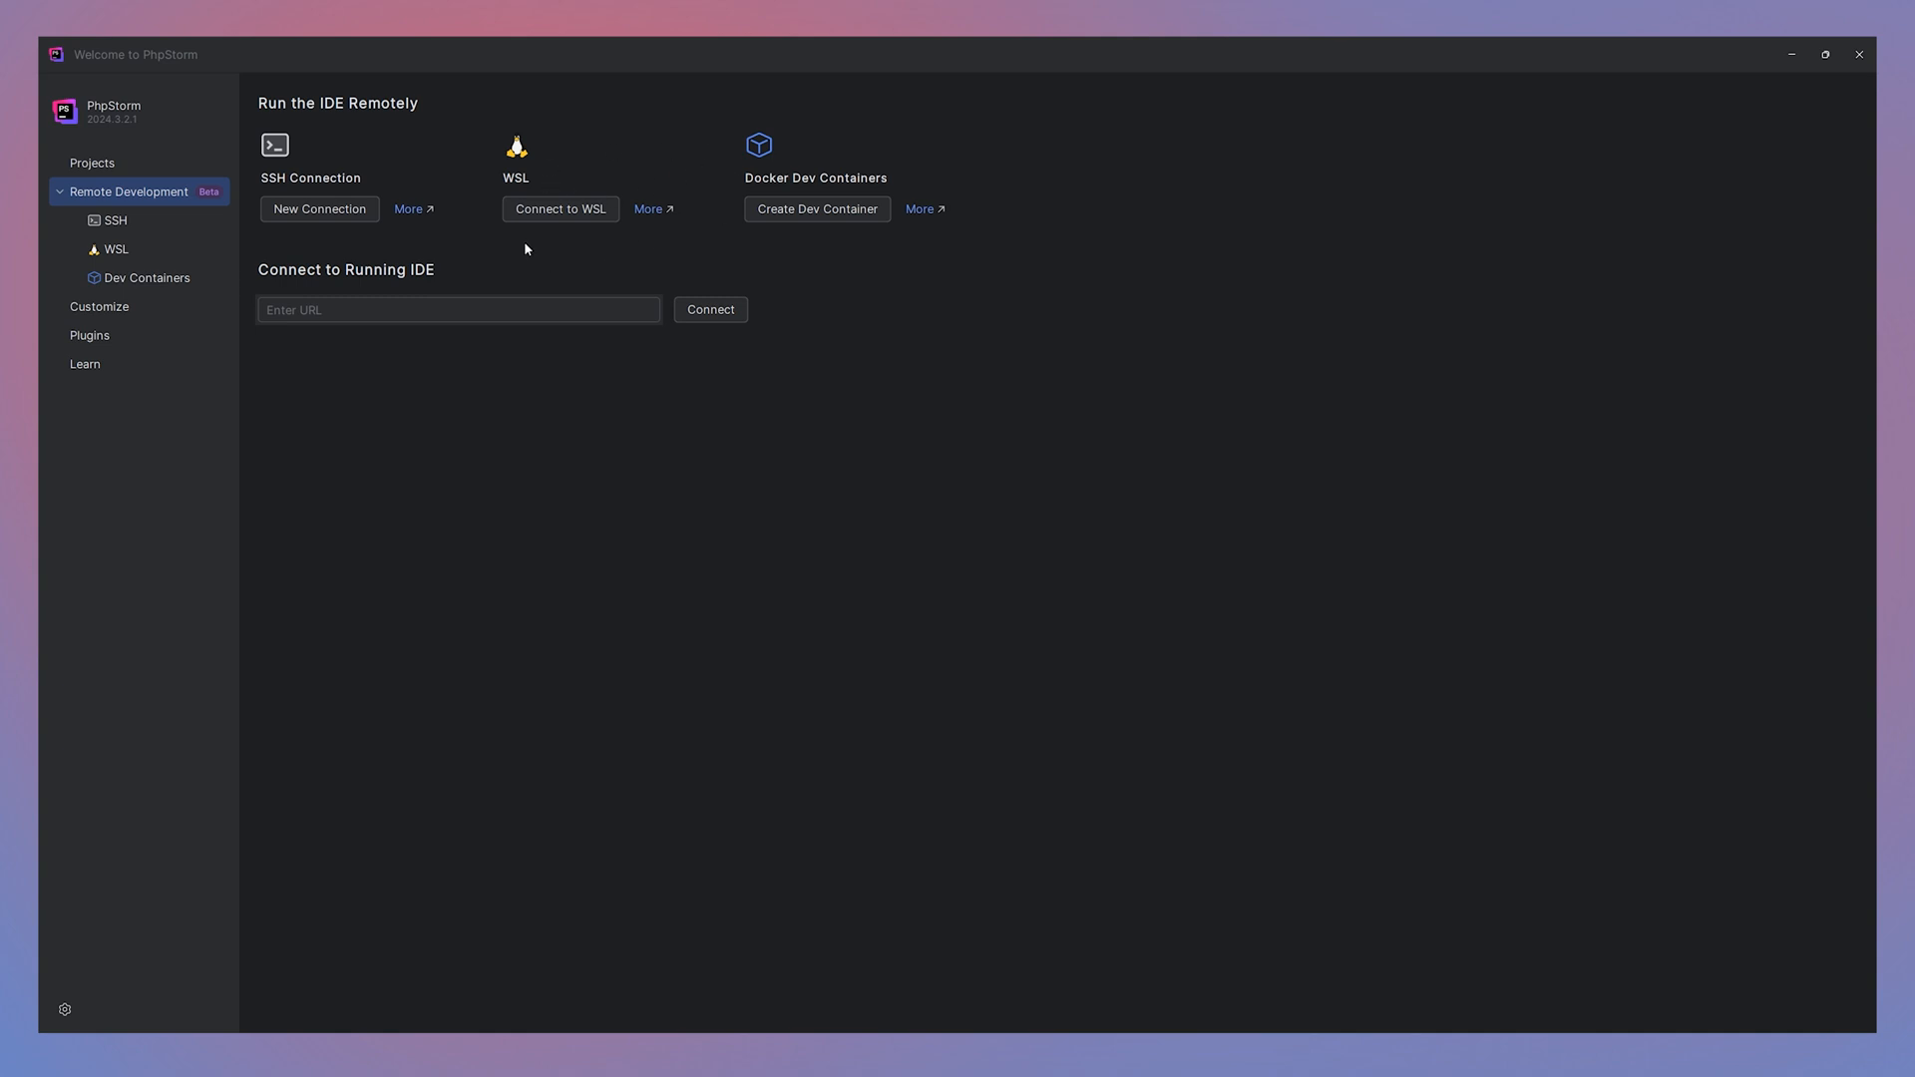
mouse_move(679, 200)
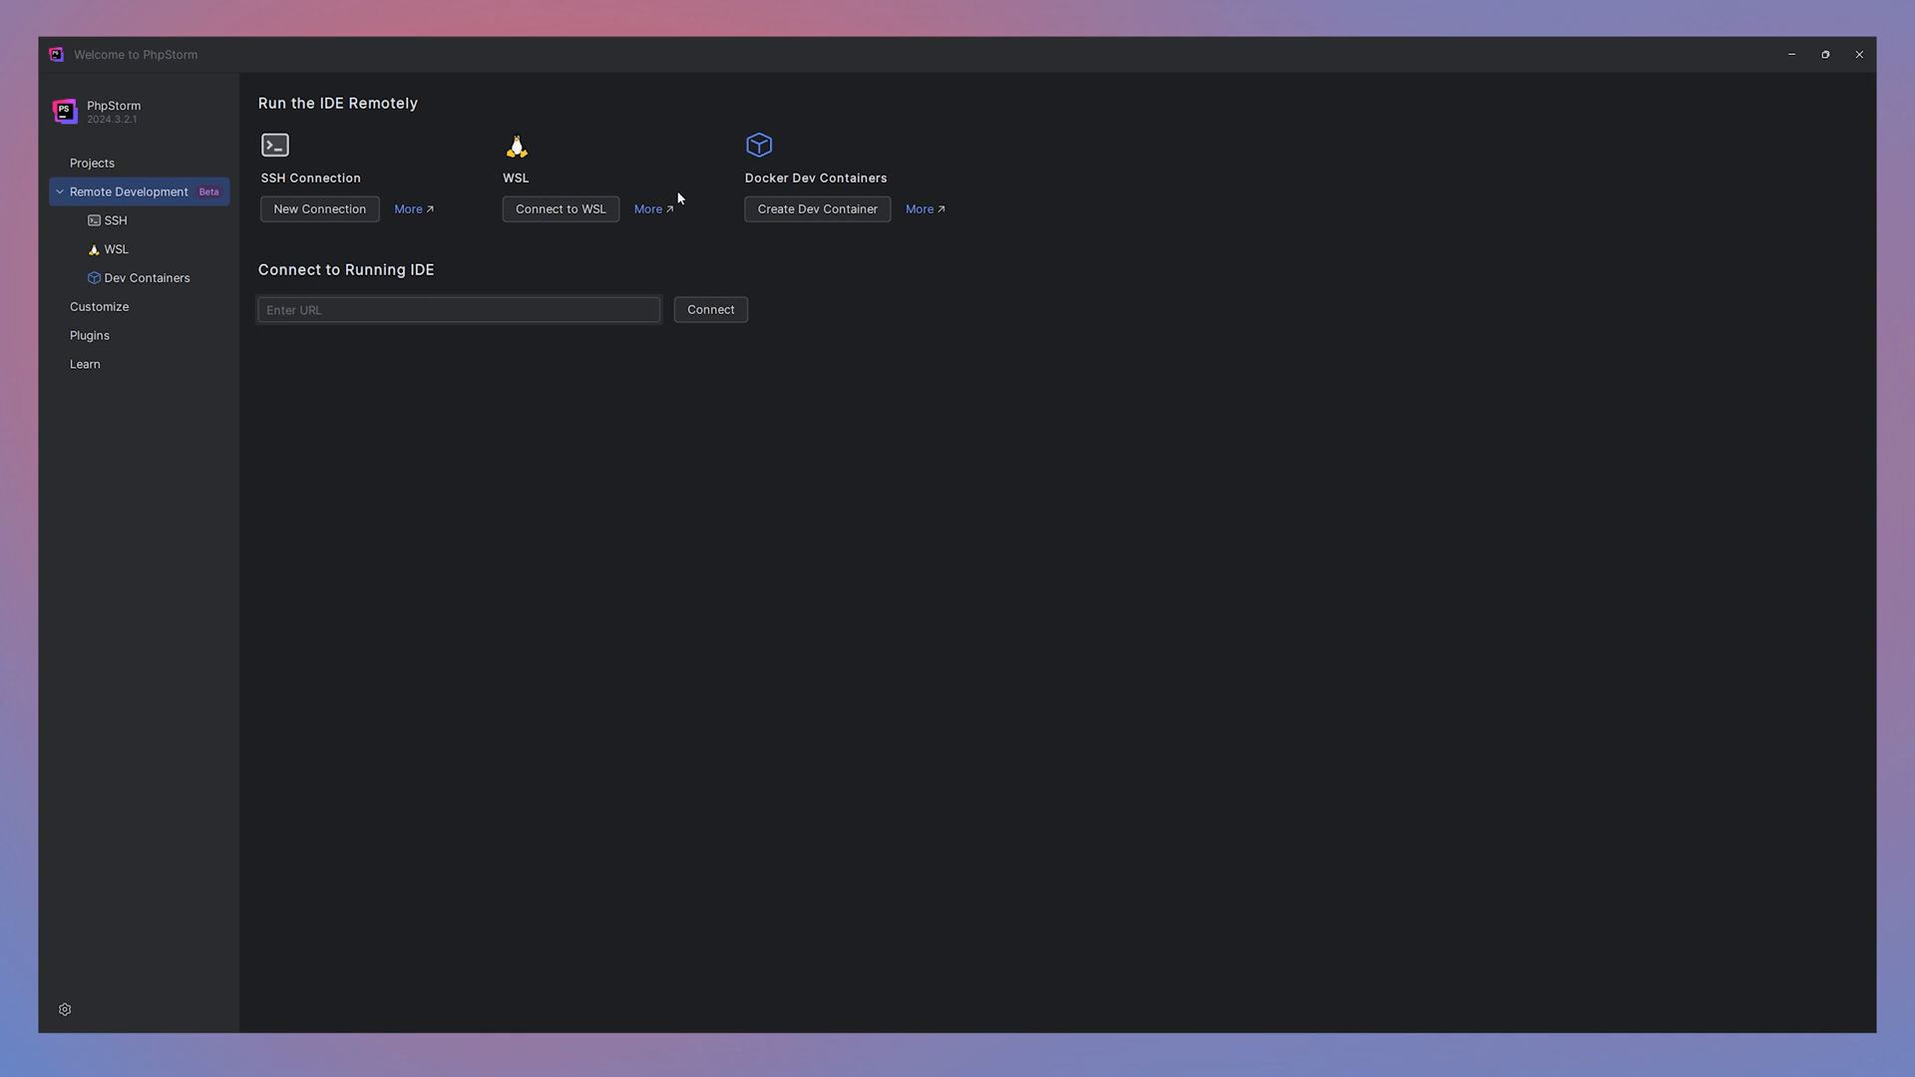
mouse_move(604, 270)
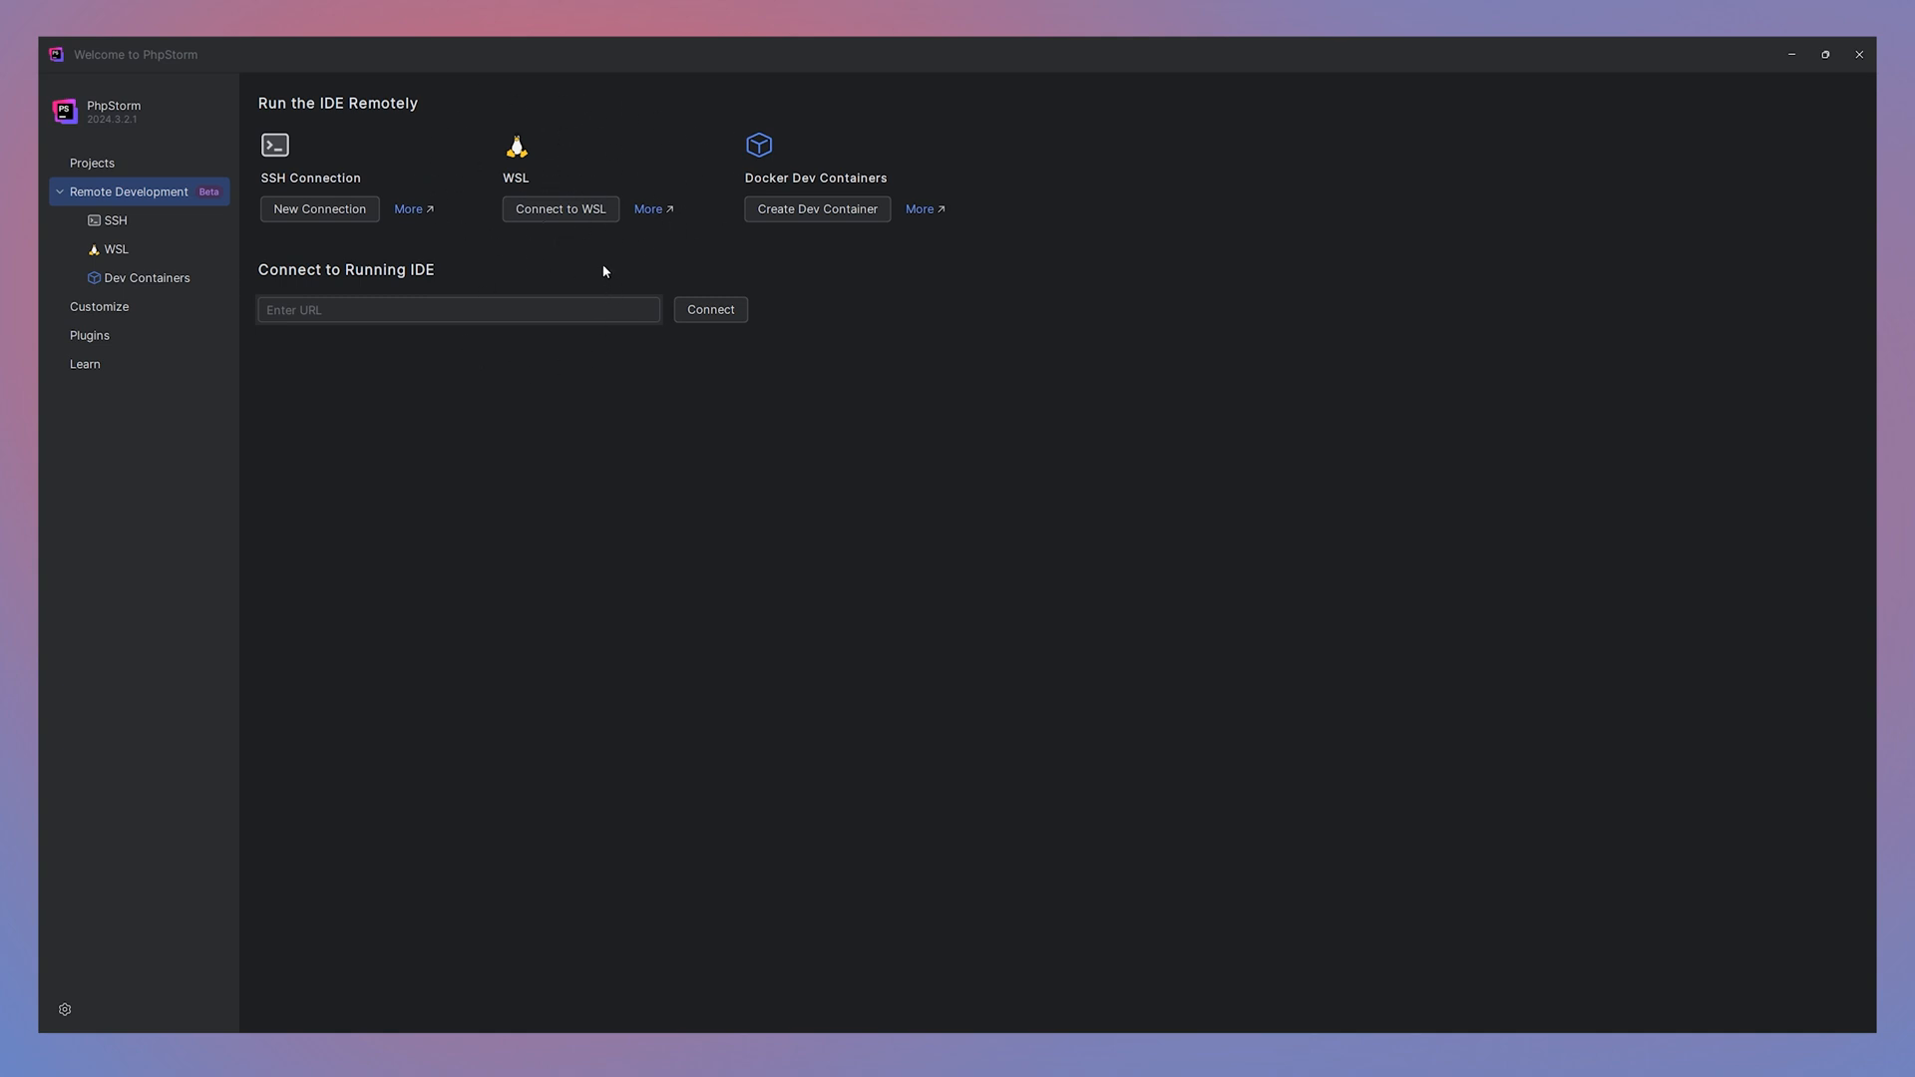
mouse_move(357, 210)
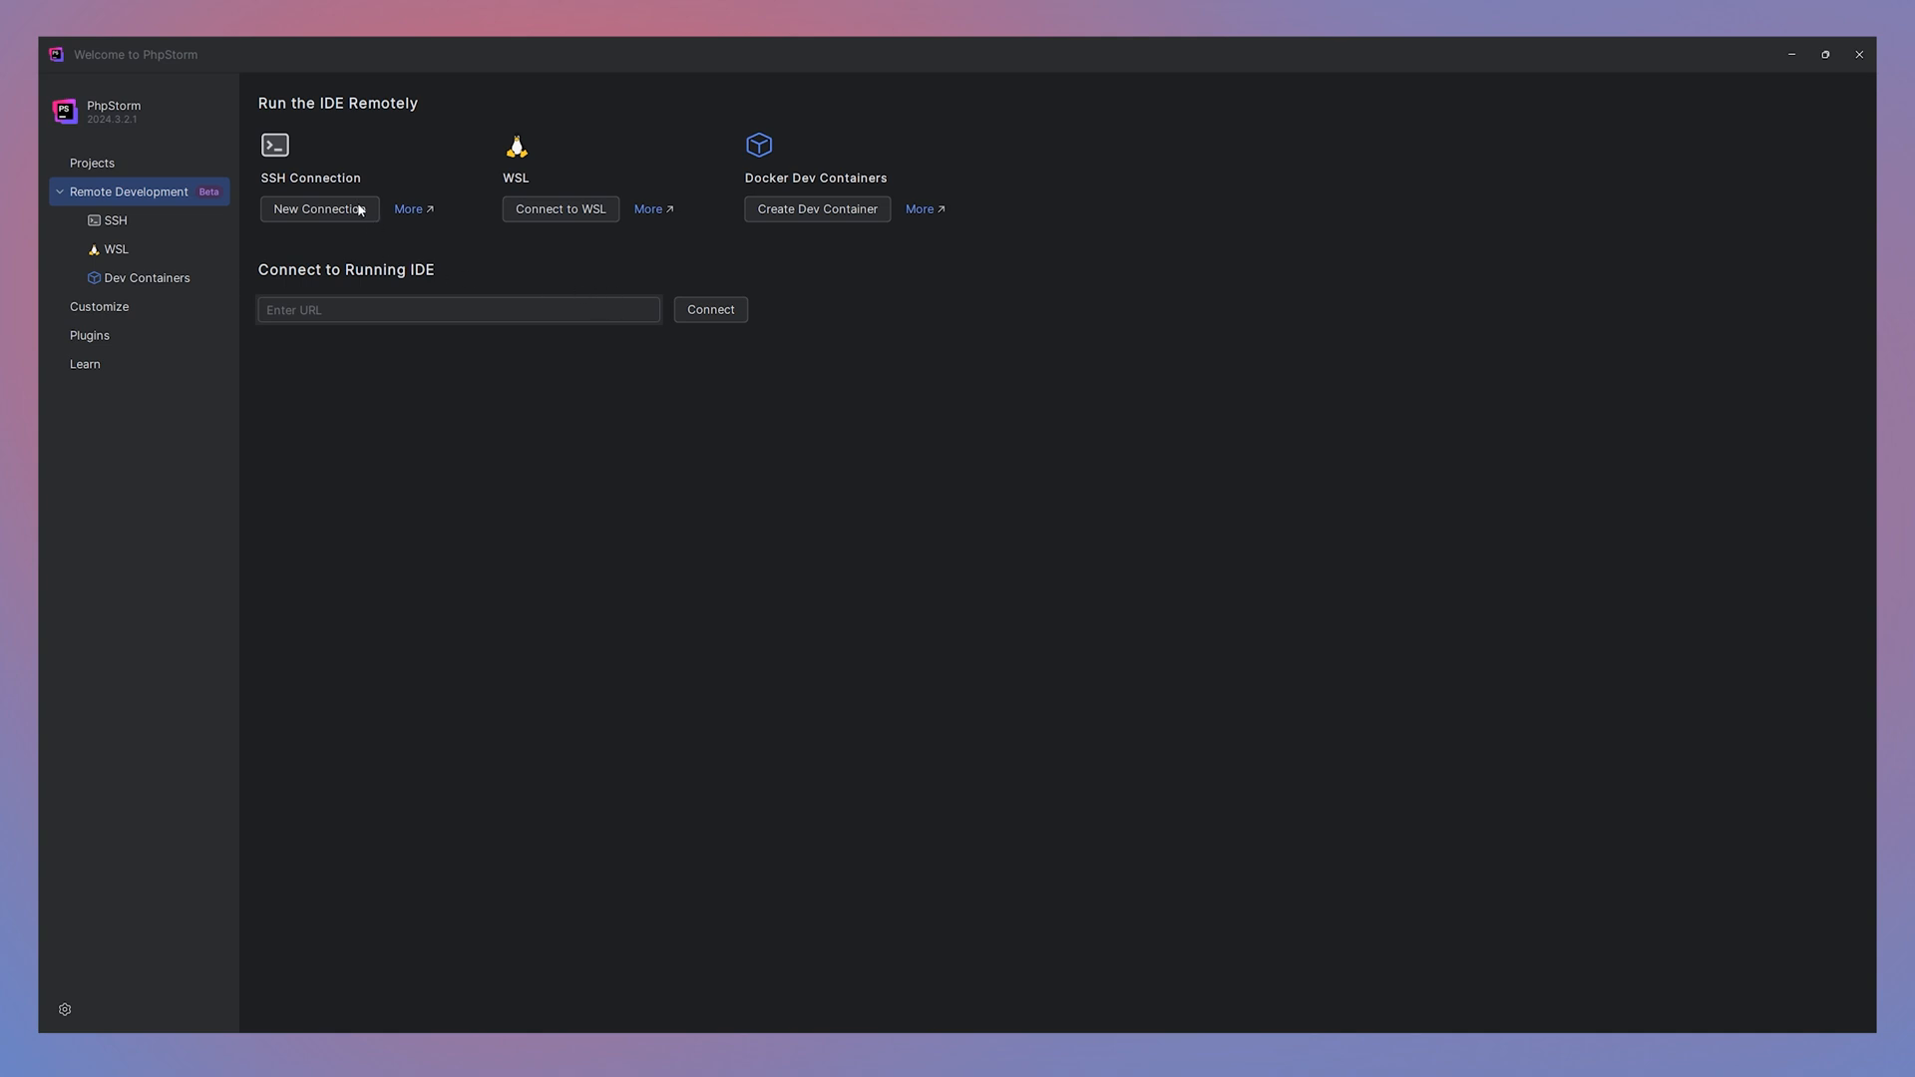
mouse_move(282, 142)
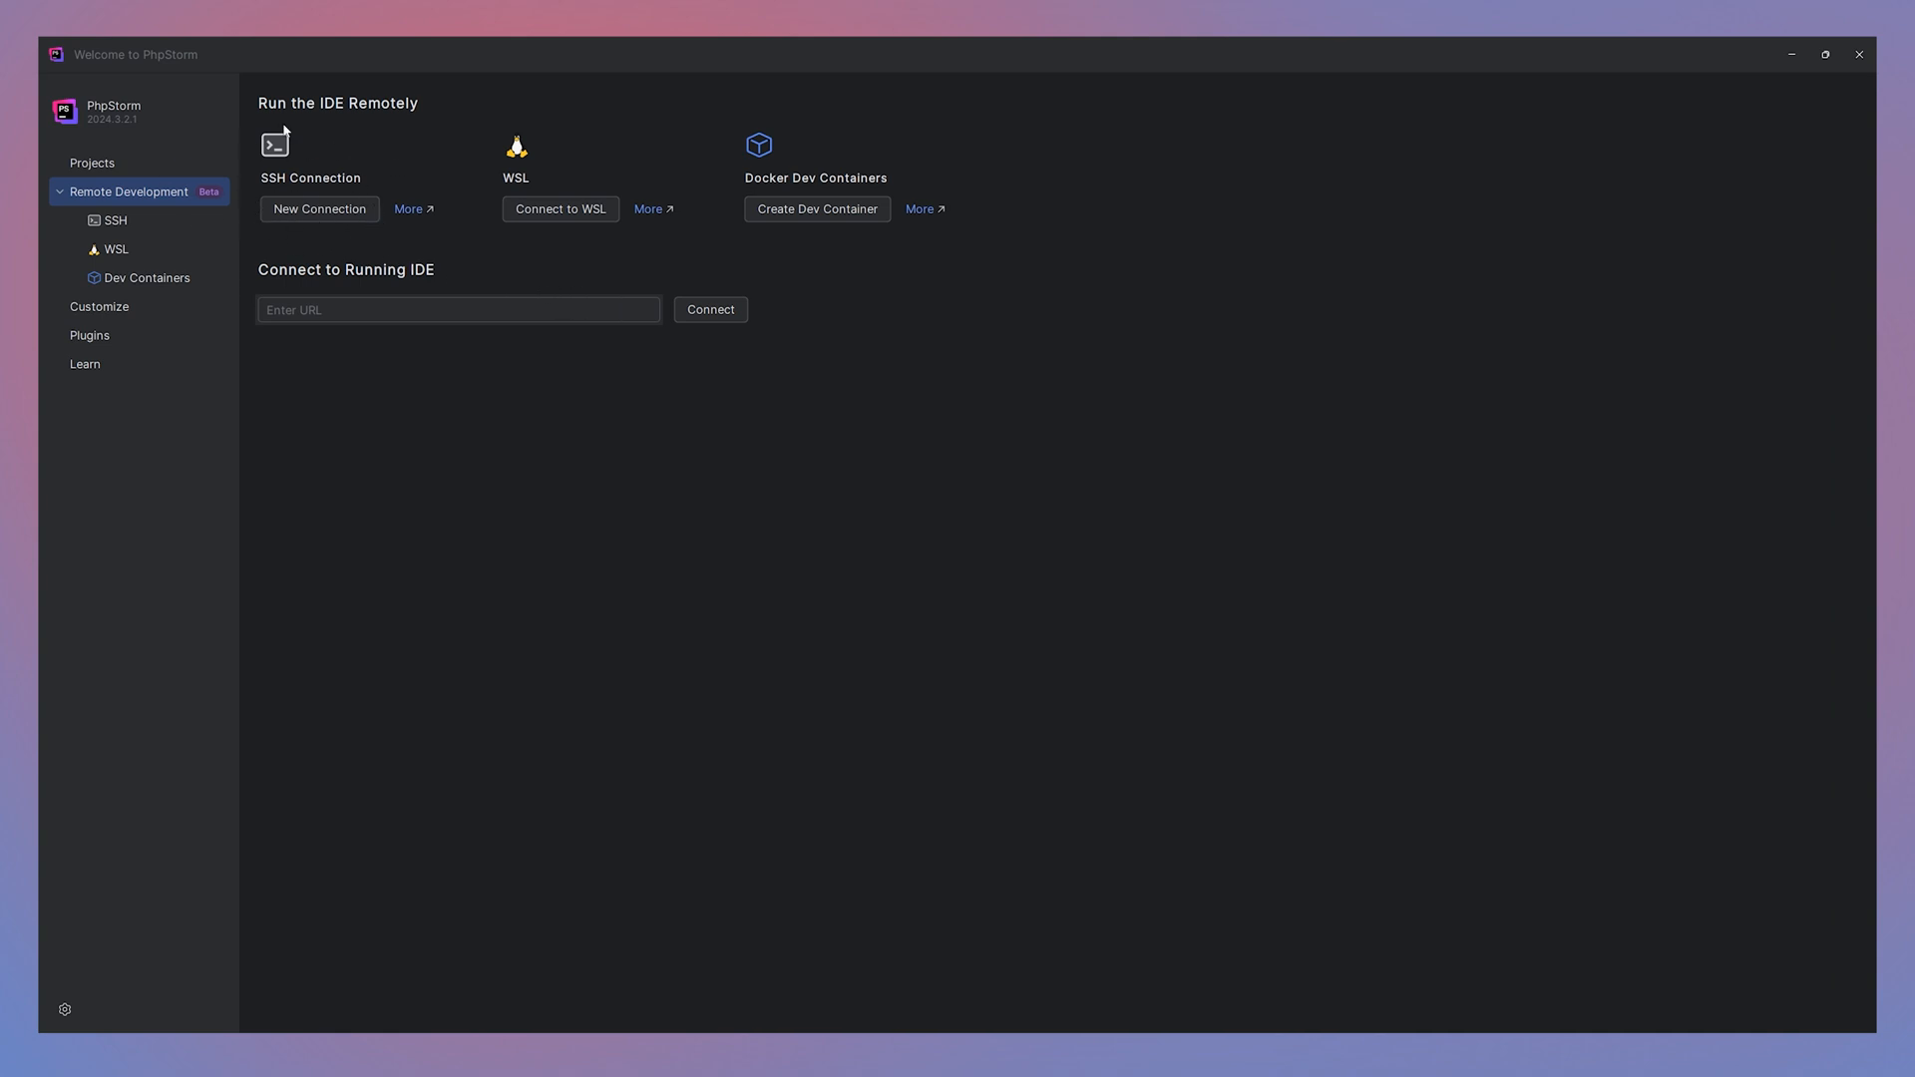
mouse_move(217, 230)
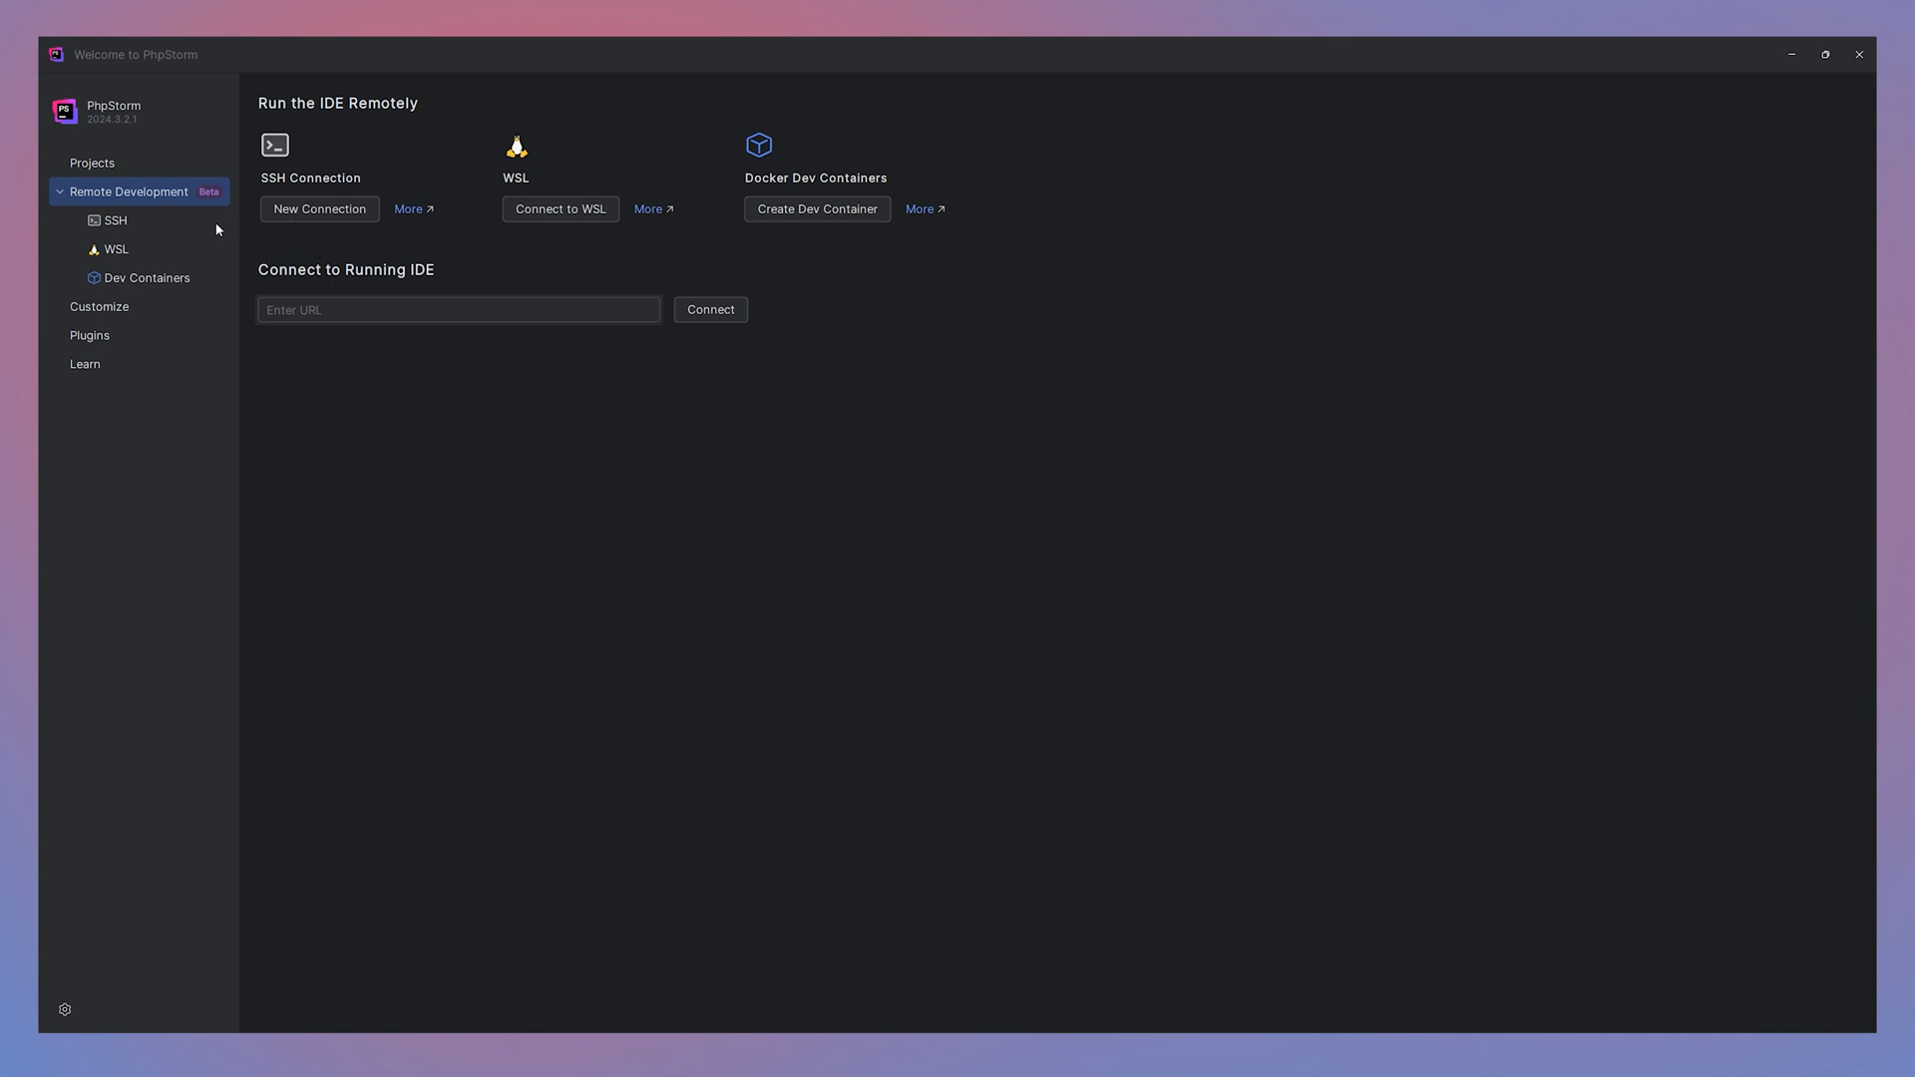
left_click(105, 221)
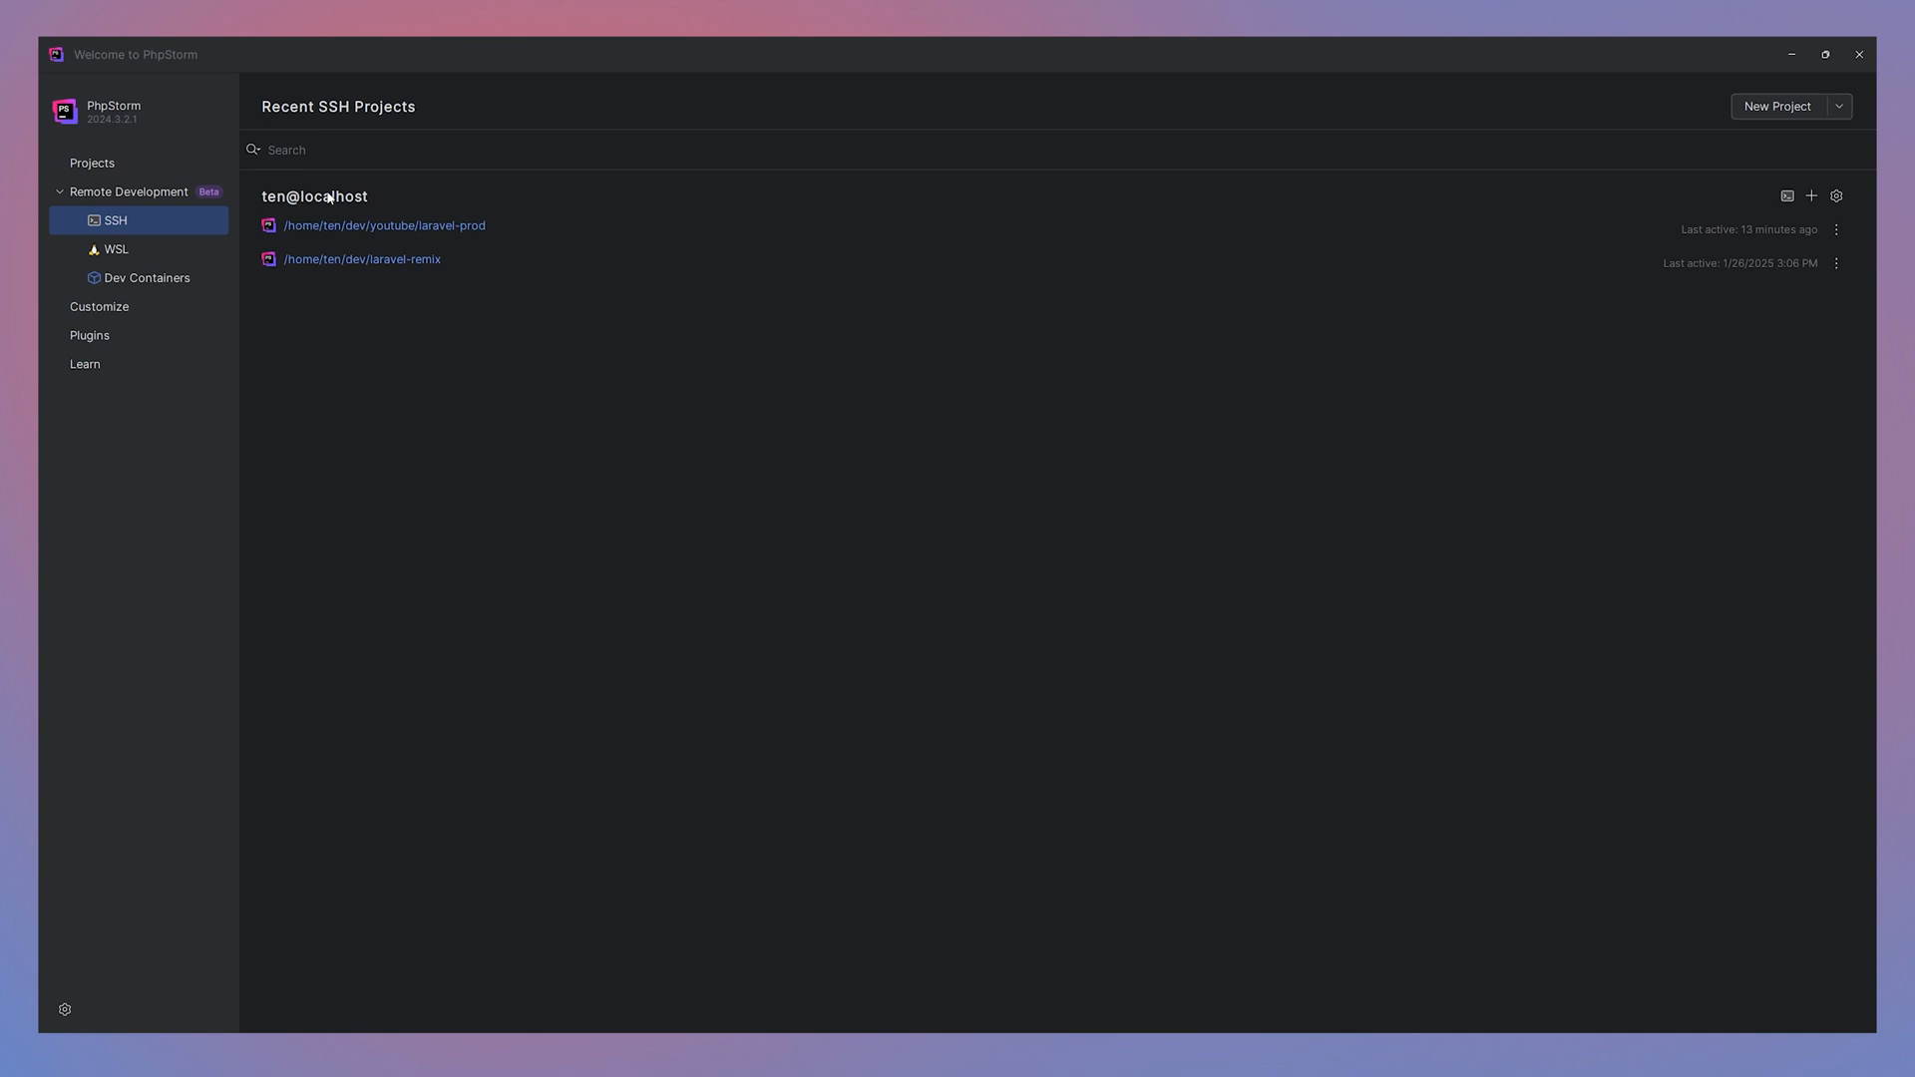
- Remove the localhost SSH host via its gear menu and expand the New Project dropdown
left_click(1836, 195)
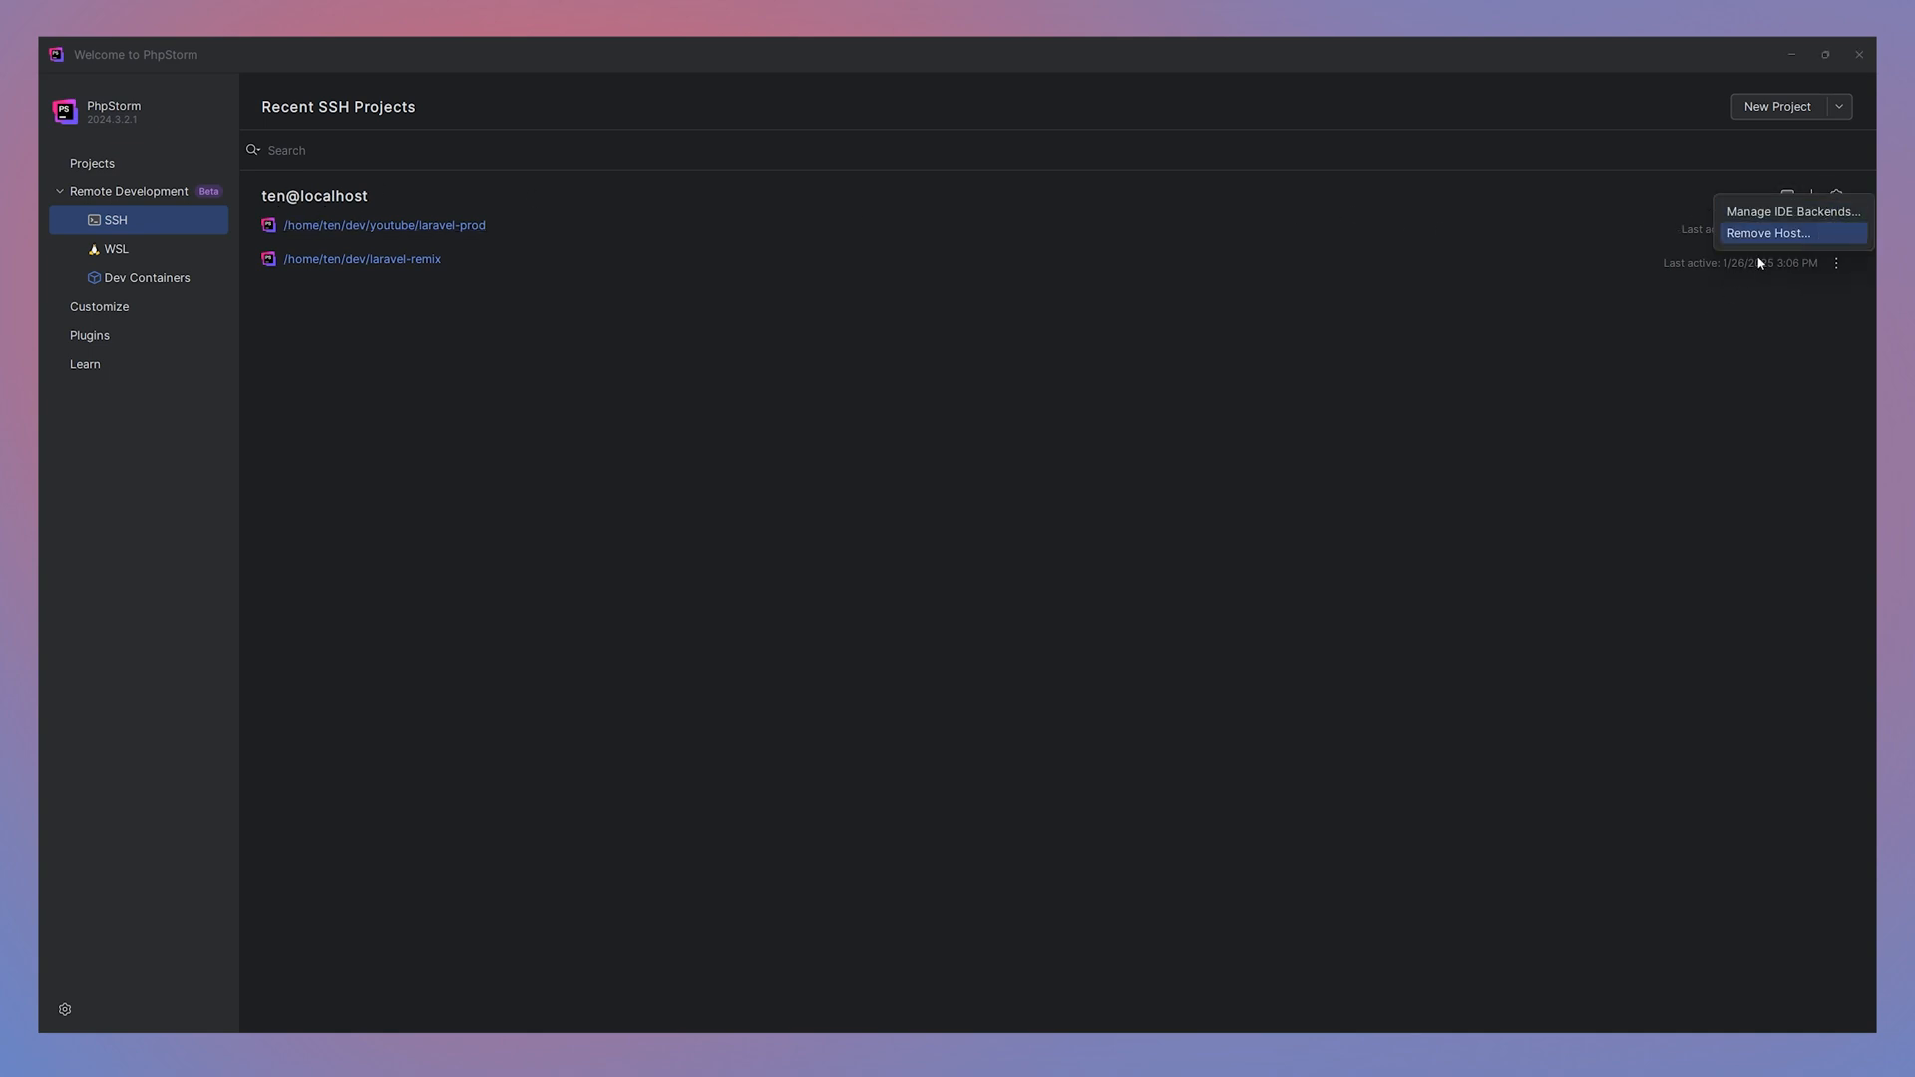
left_click(1764, 233)
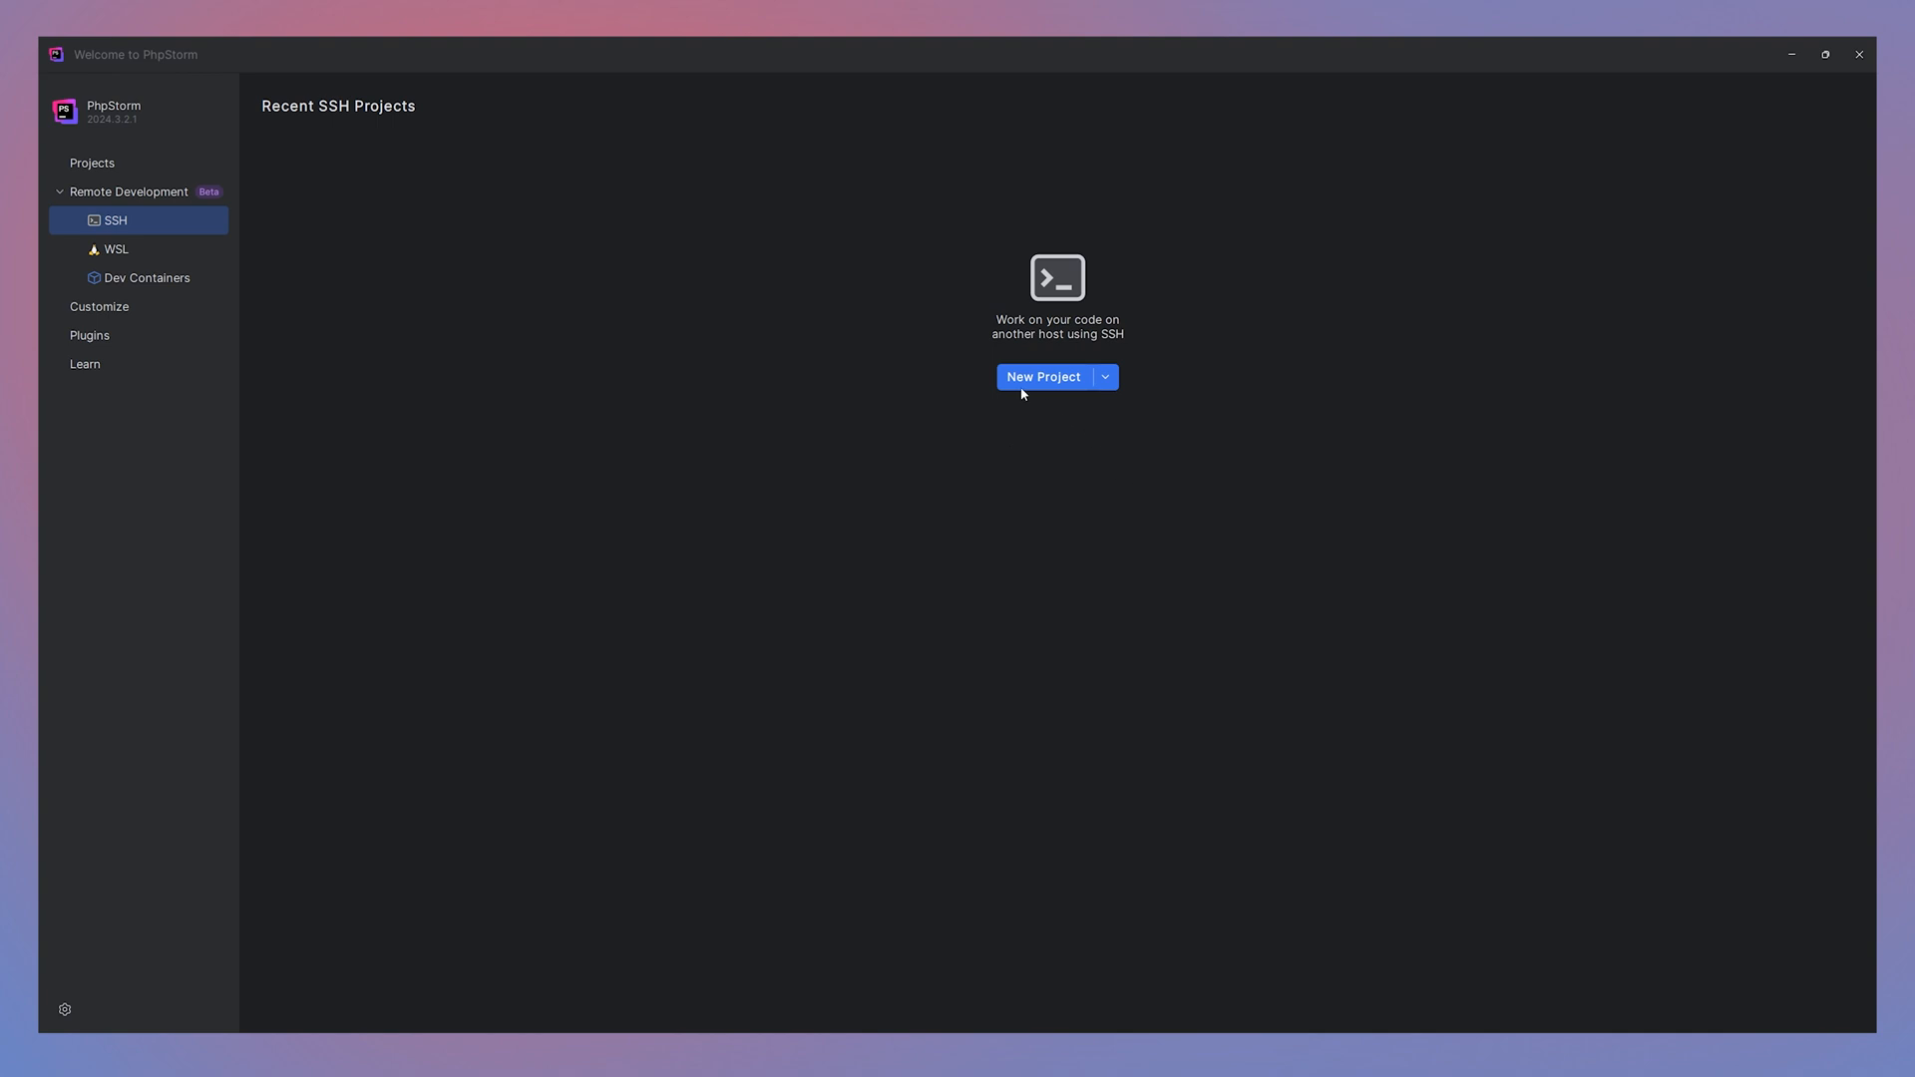
left_click(1104, 377)
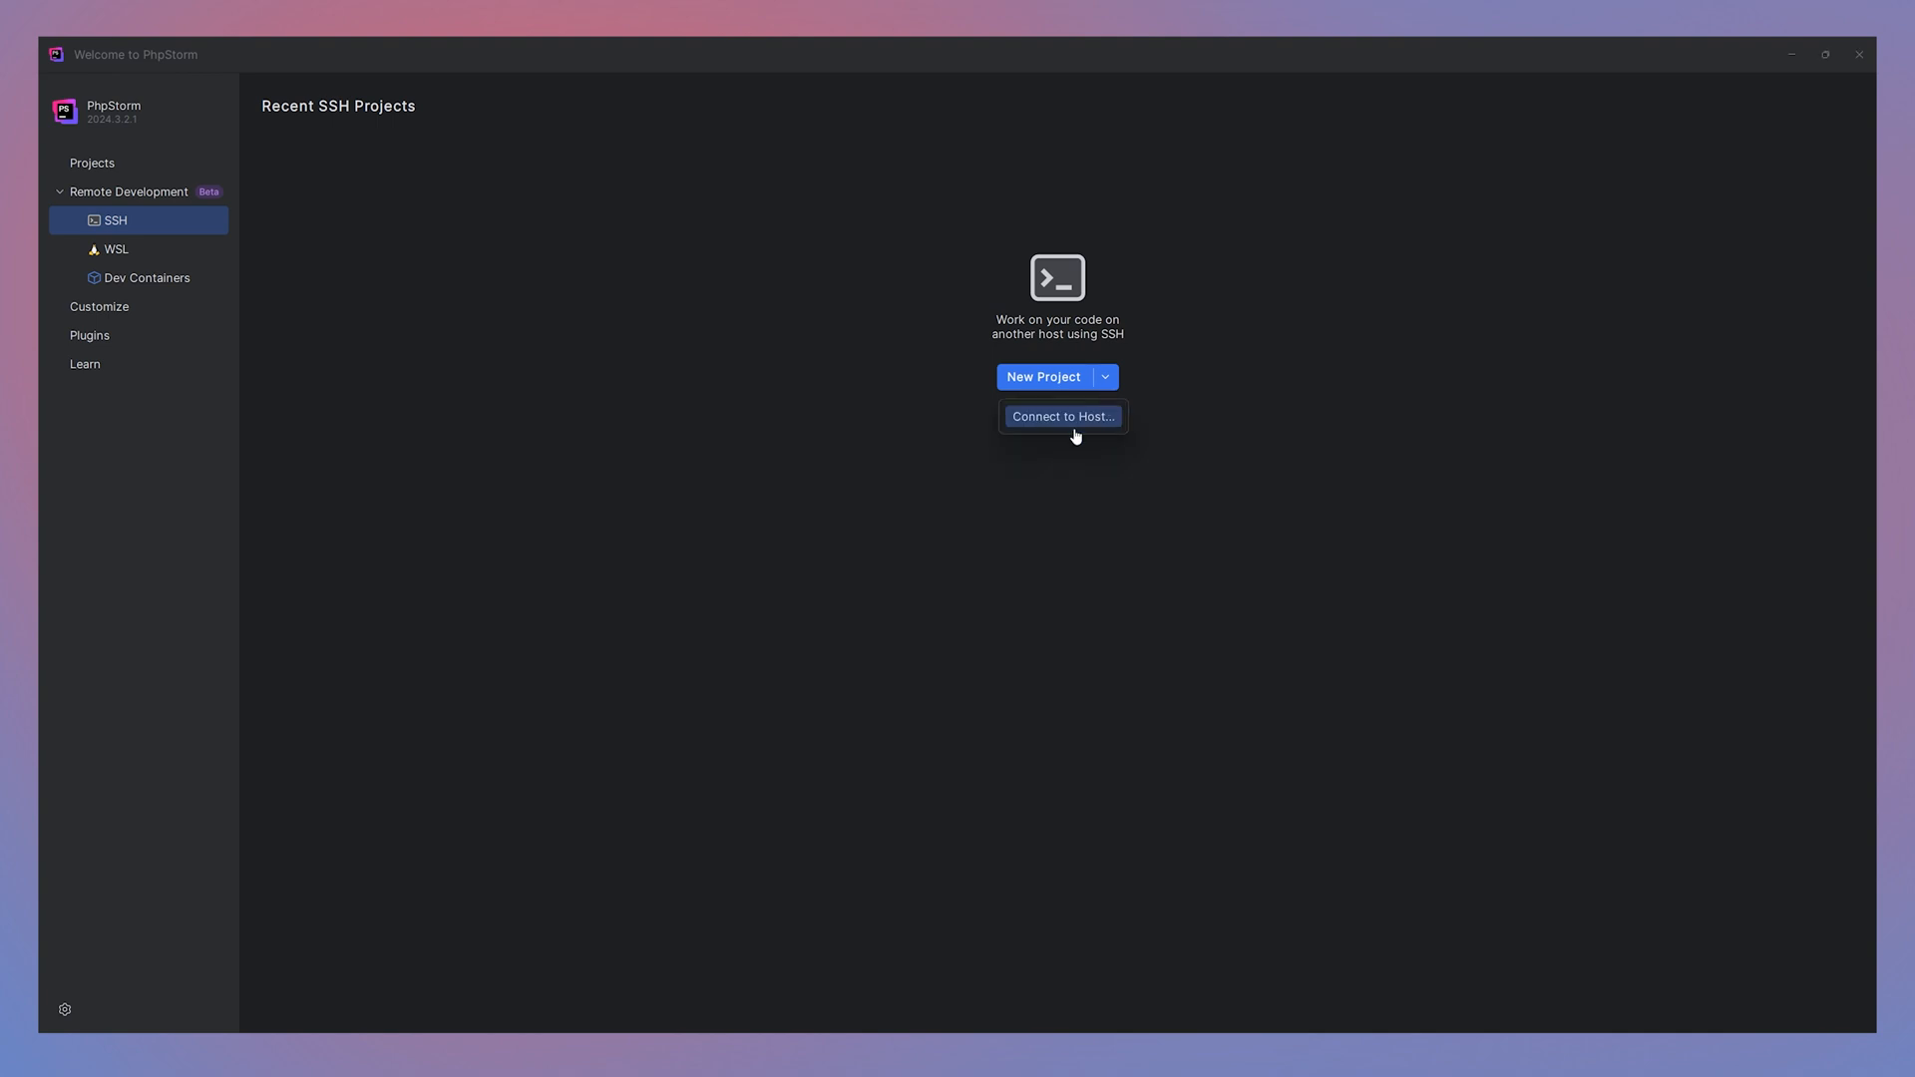
mouse_move(1048, 384)
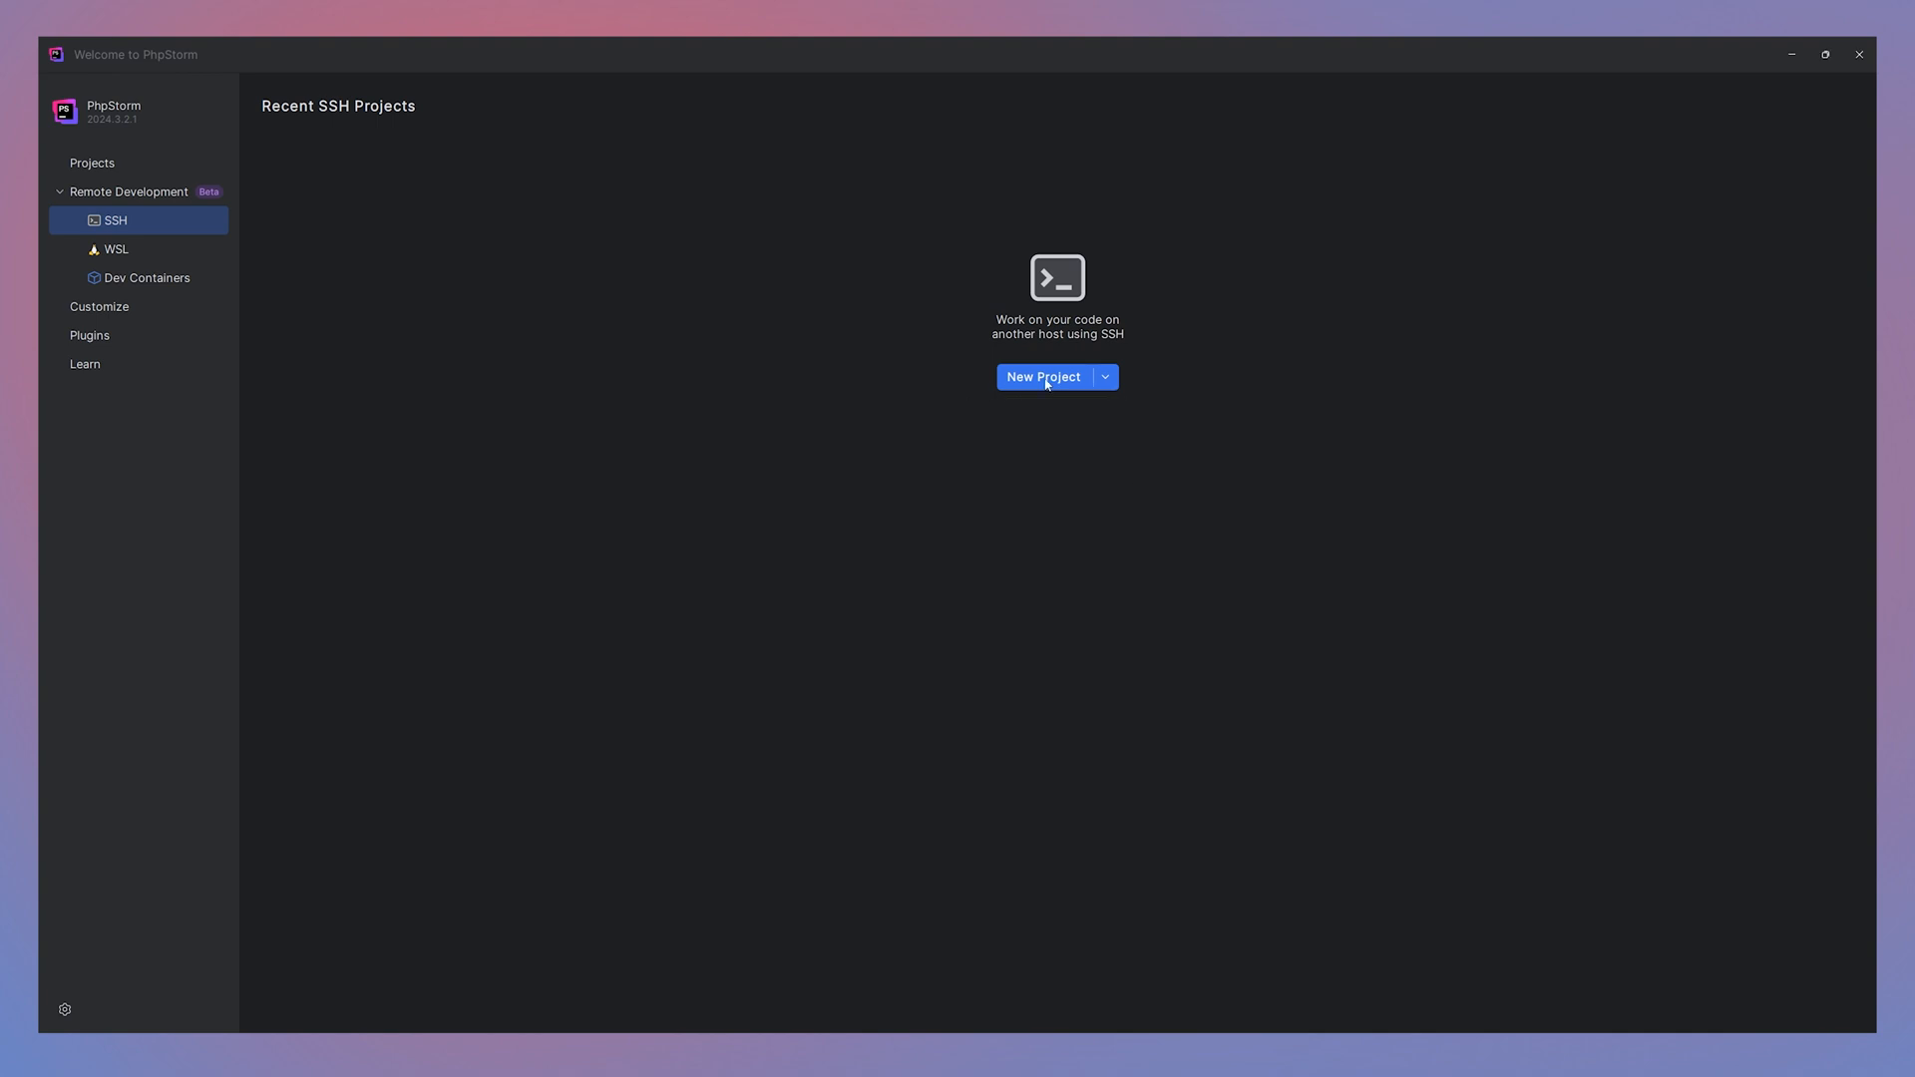
- Enter username 'whoami', host localhost and port 22 for a new SSH connection
left_click(1041, 376)
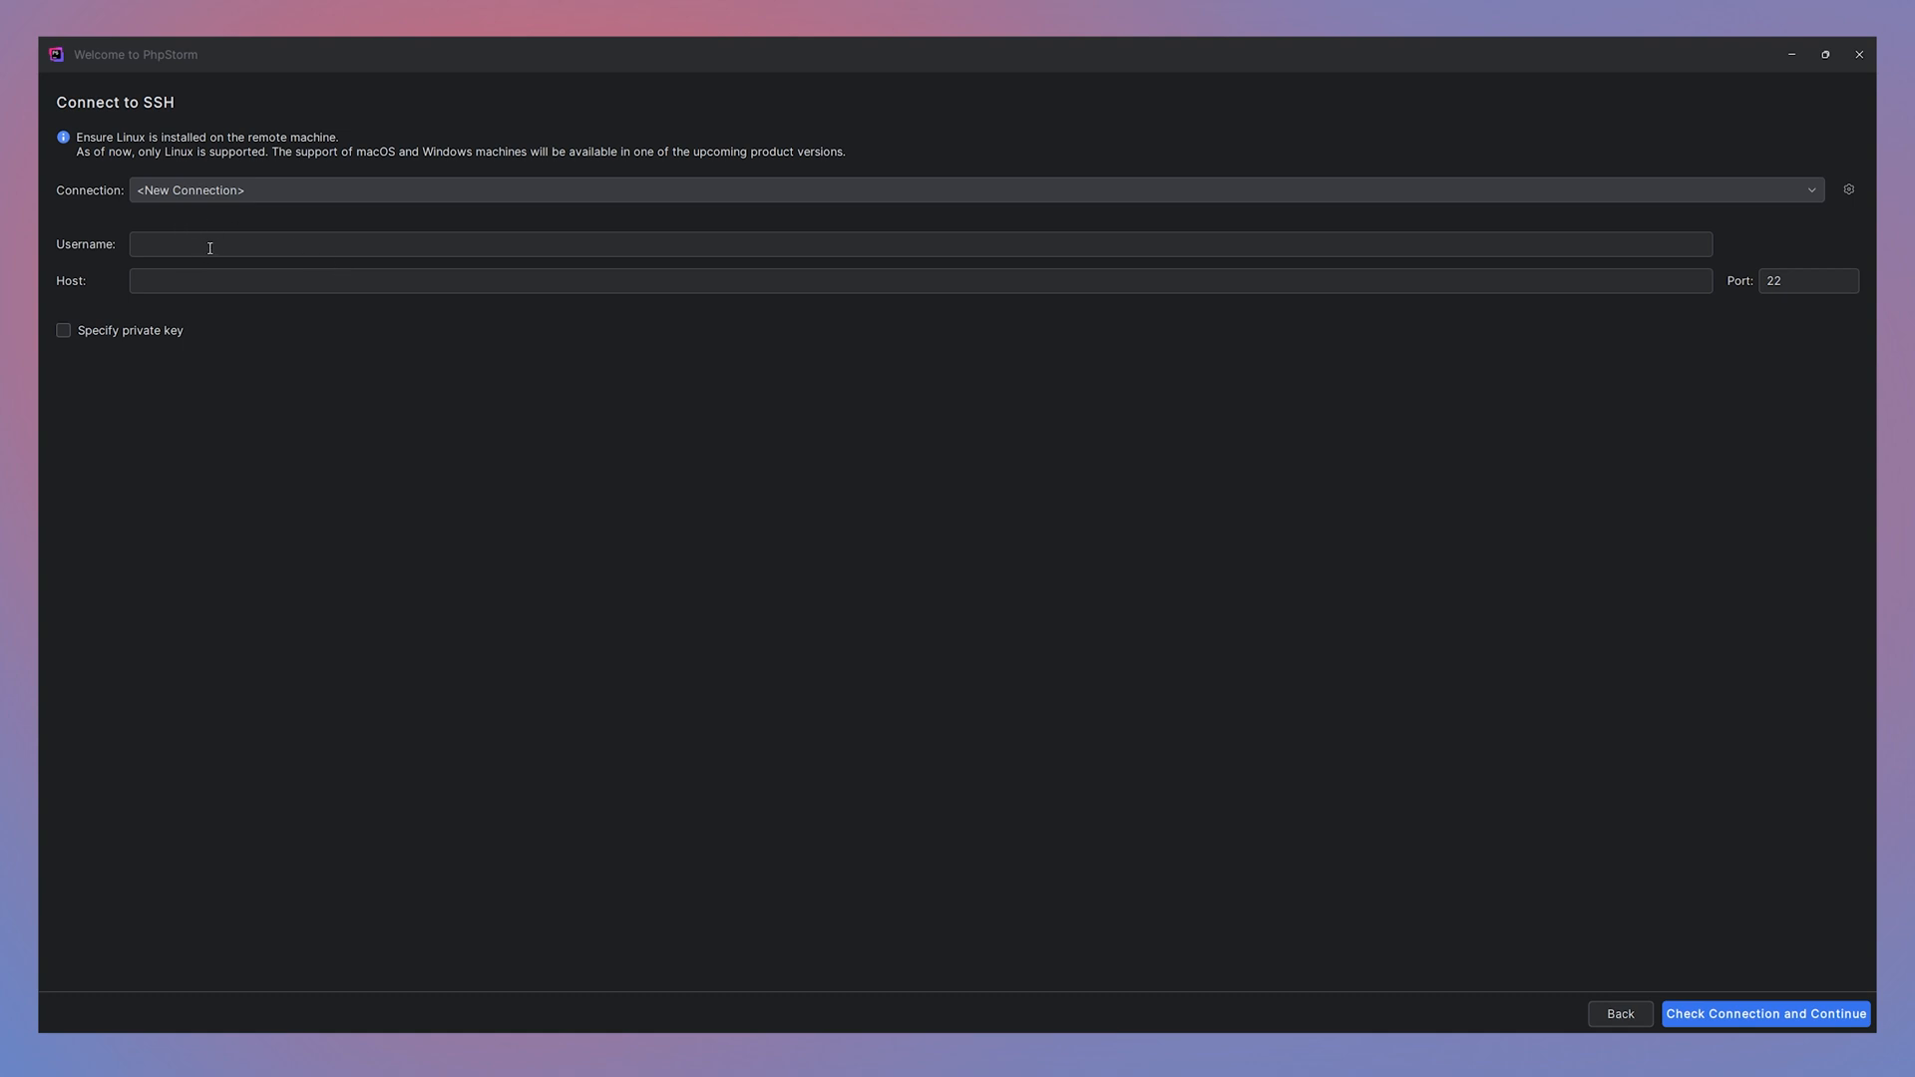
mouse_move(44, 42)
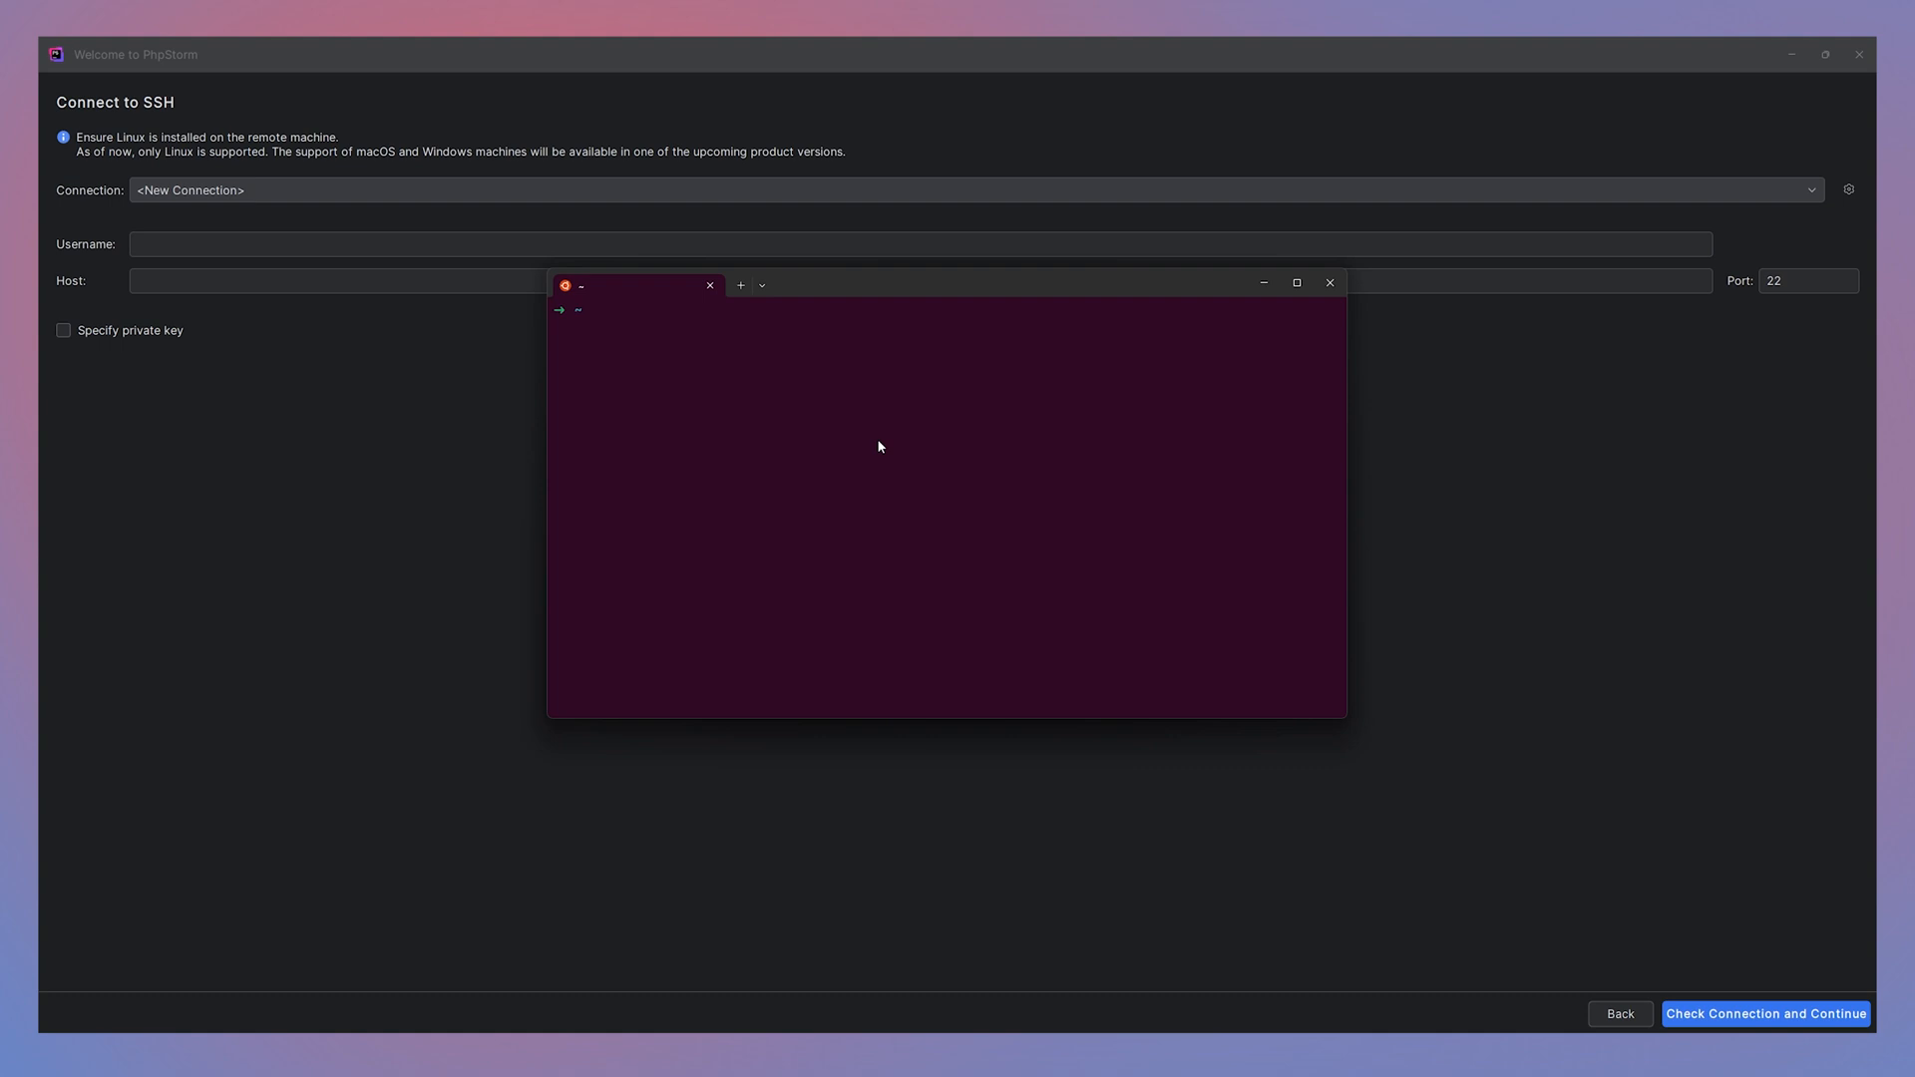
type("whoami")
left_click(920, 243)
type("ten")
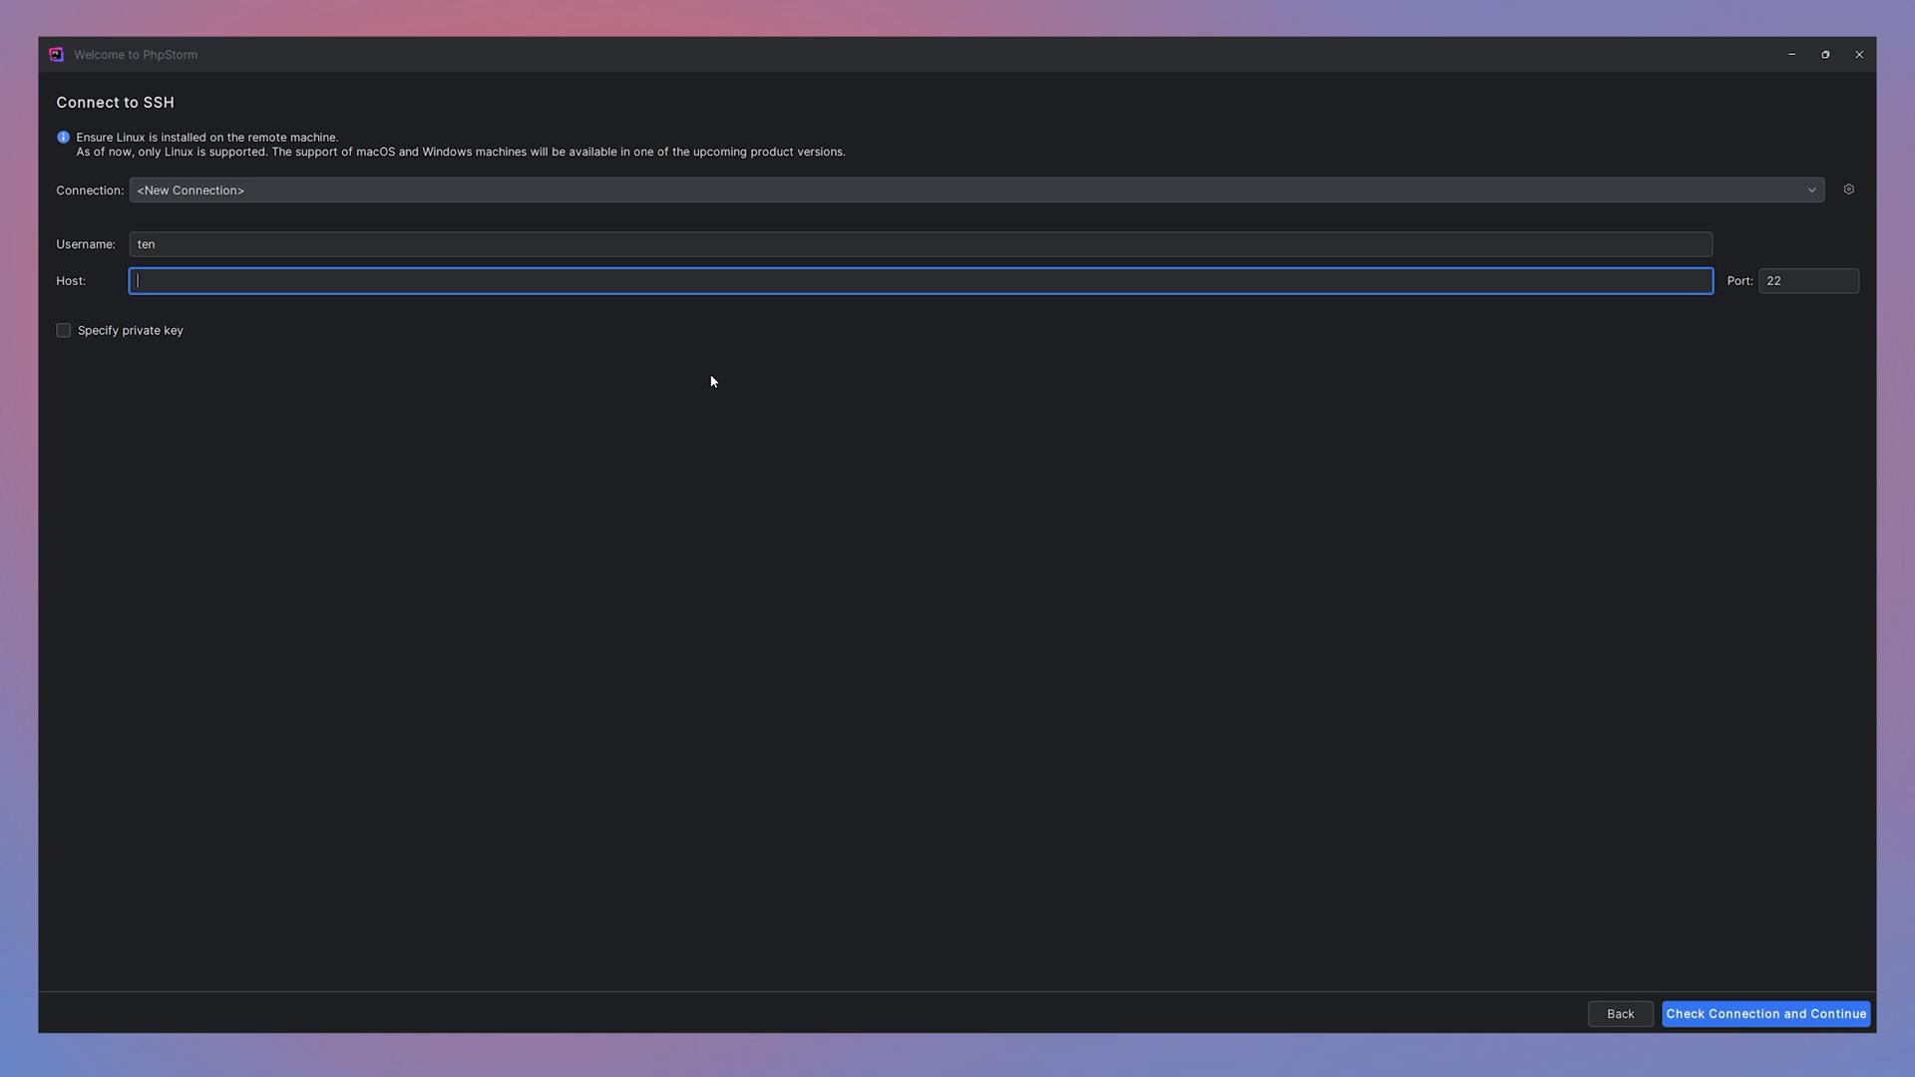
type("localhost")
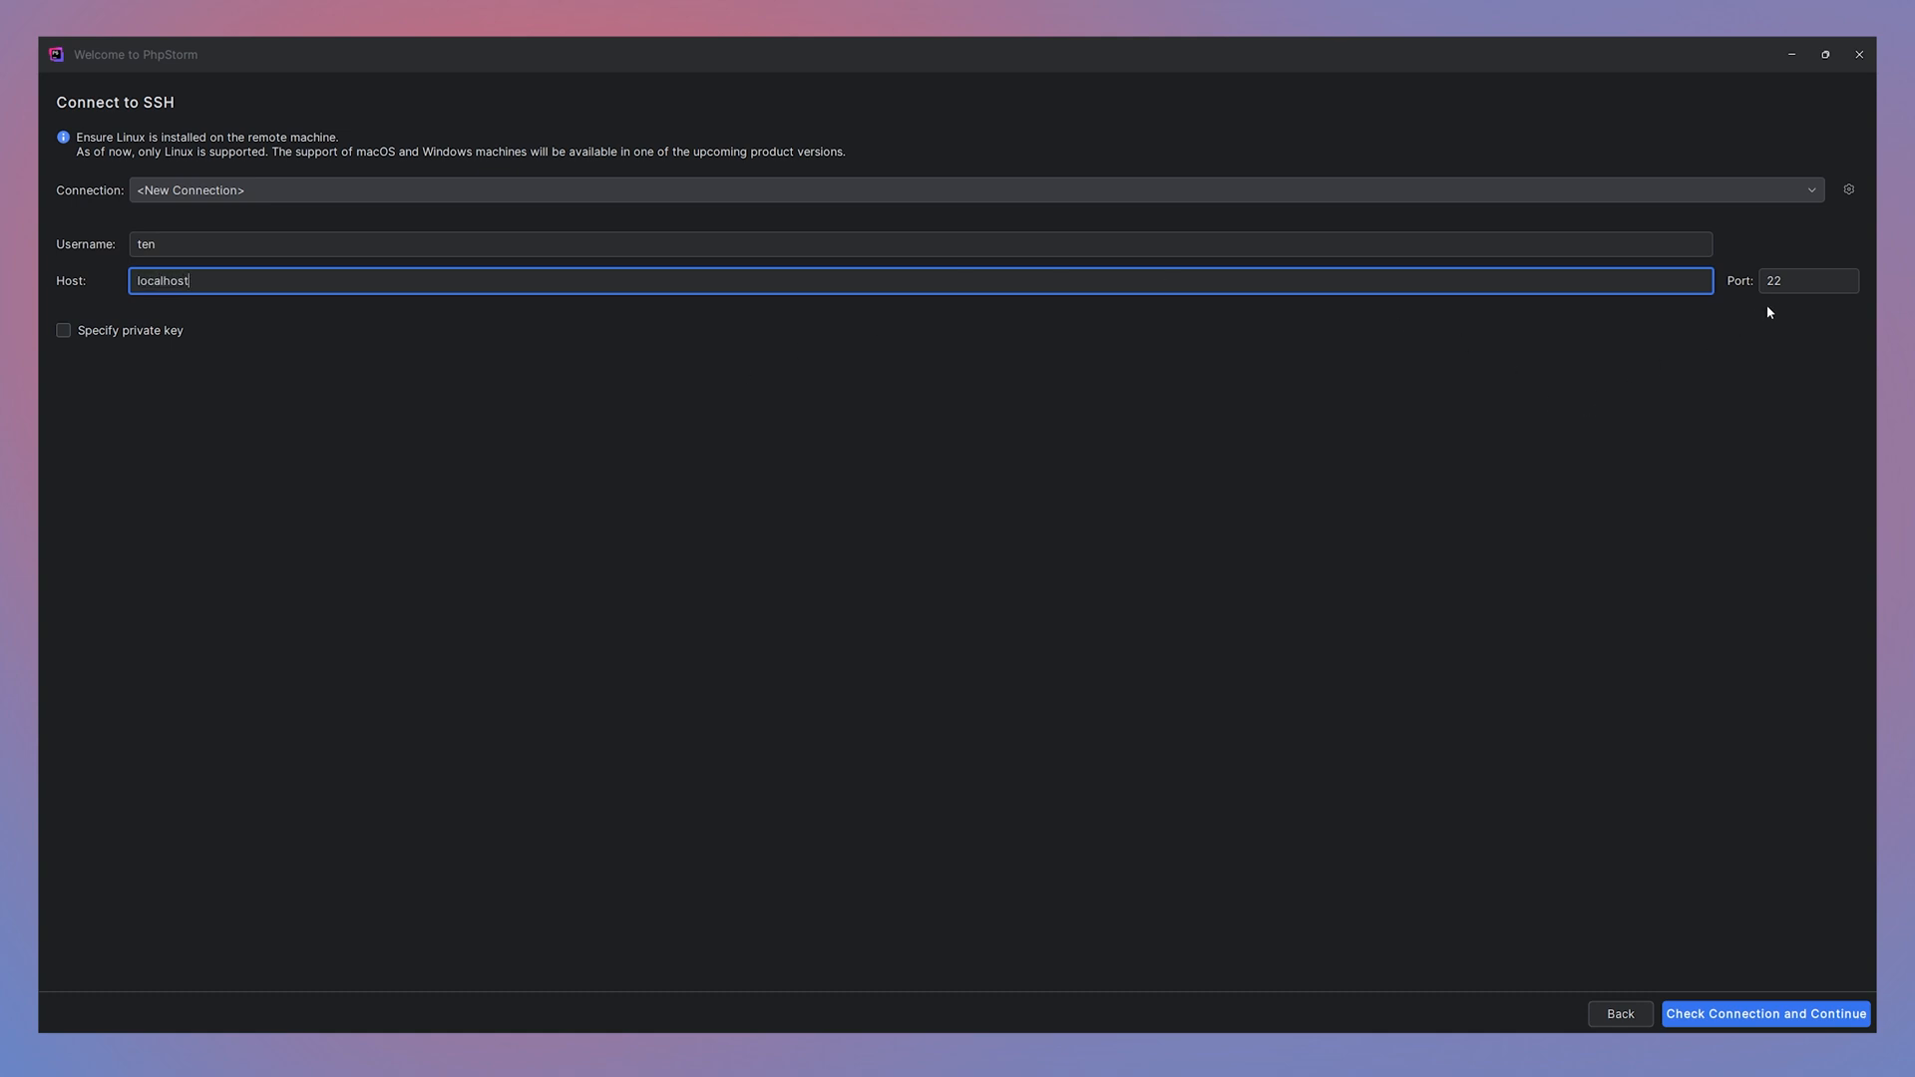
left_click(1810, 281)
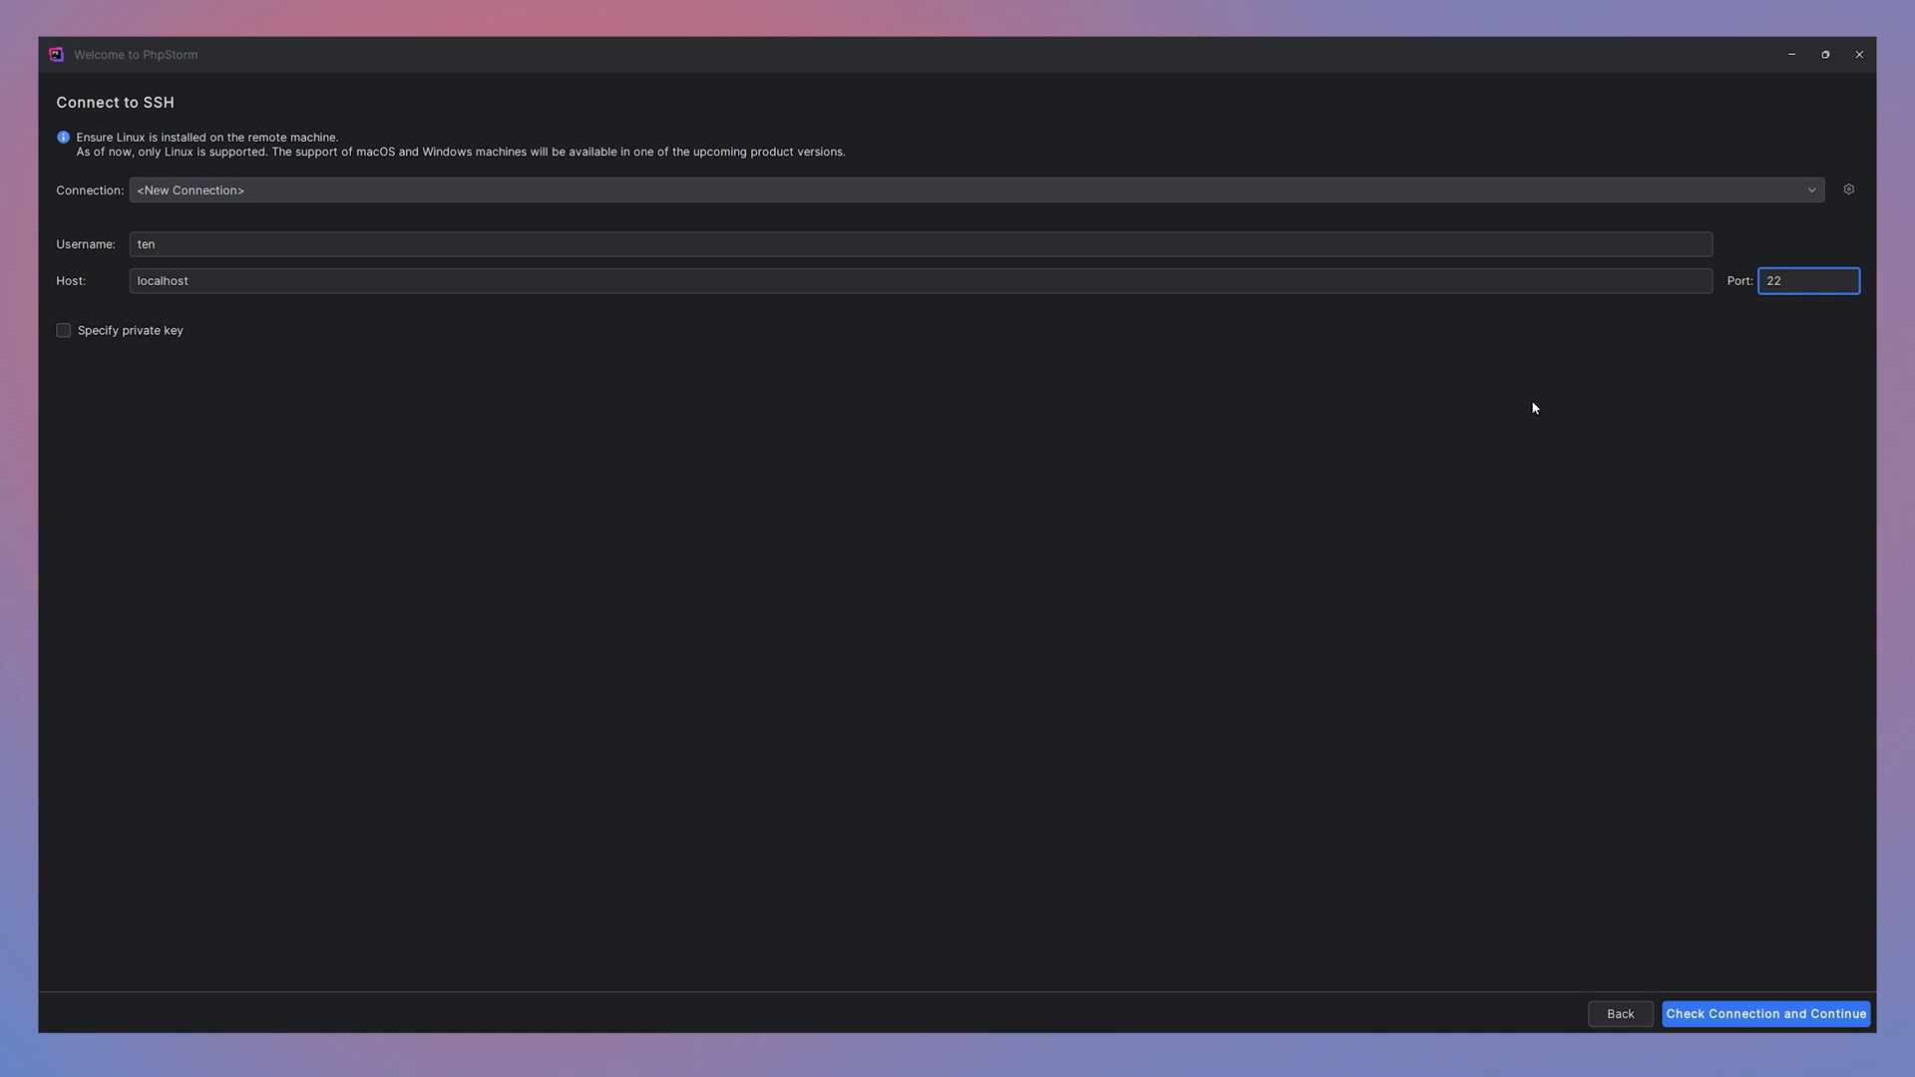
mouse_move(1517, 481)
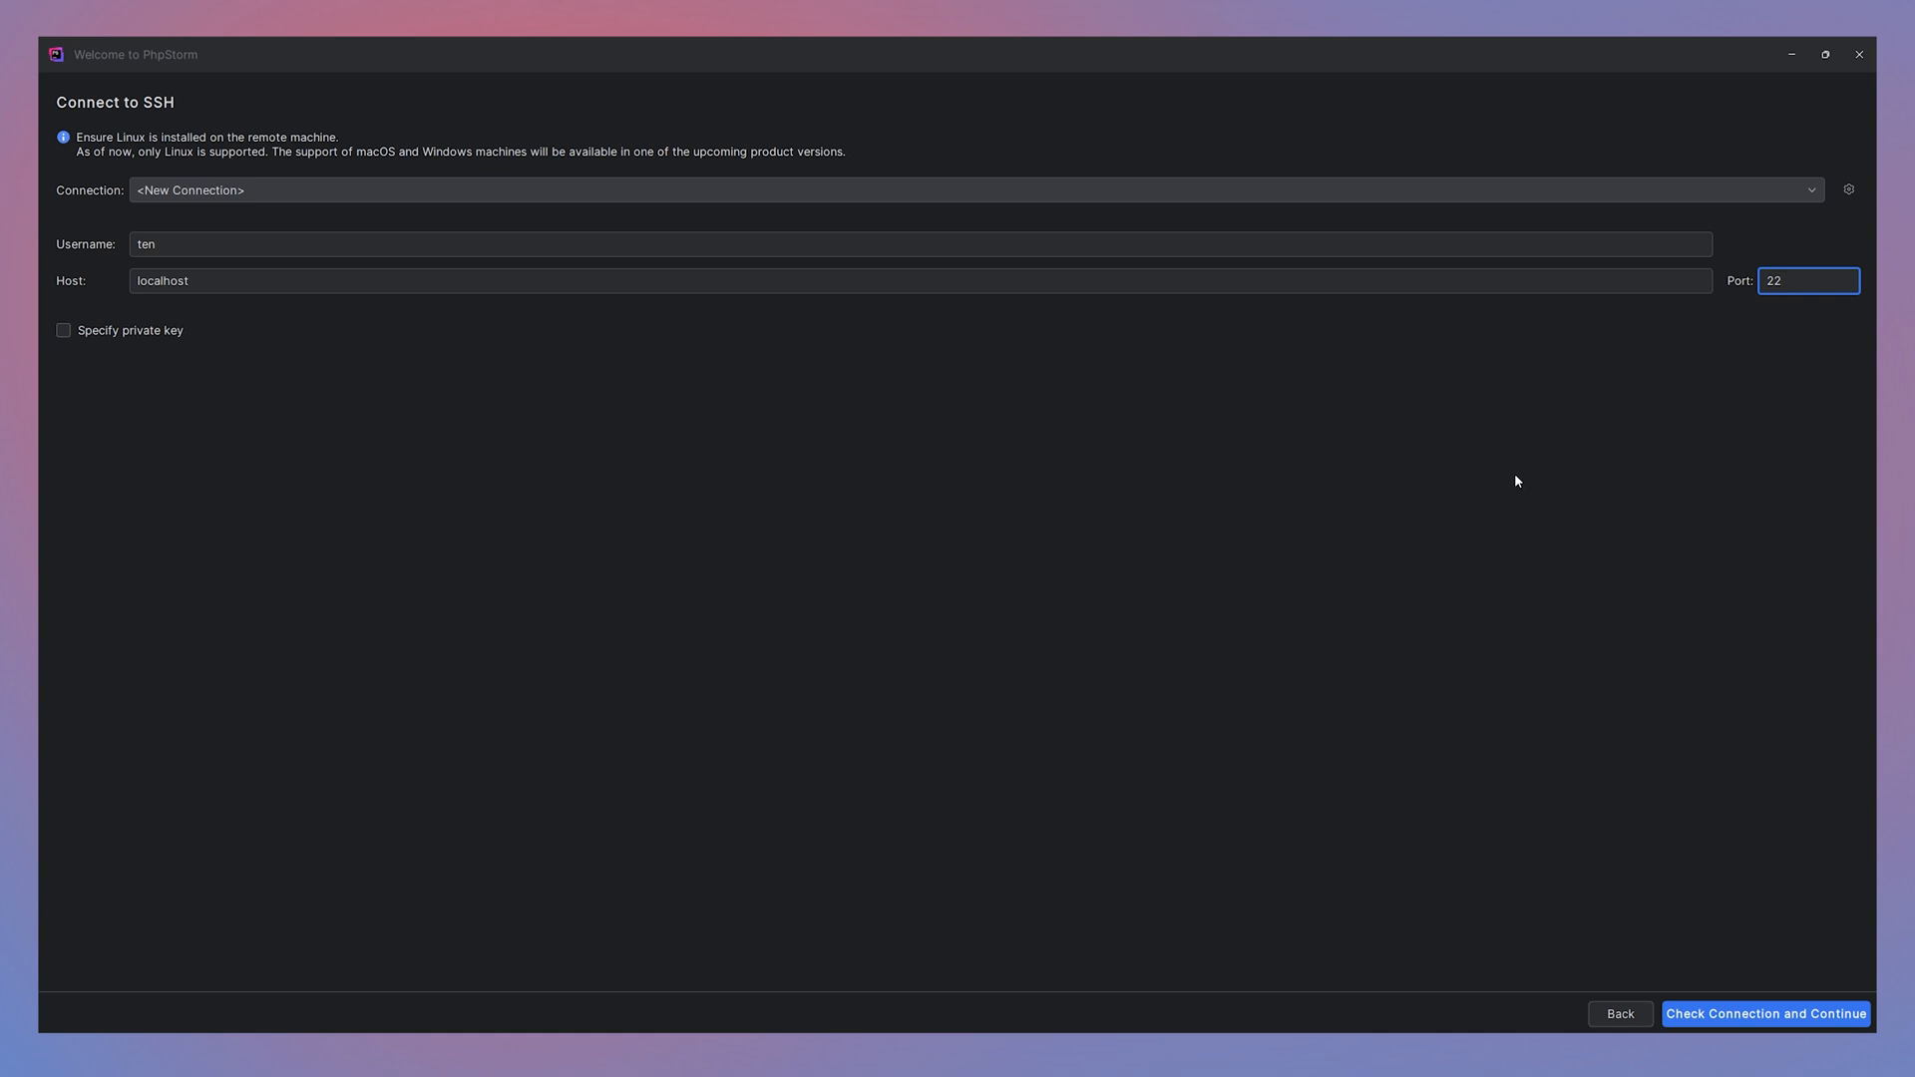
- Check the connection, choose Save permanently for the password, and authenticate
left_click(1766, 1013)
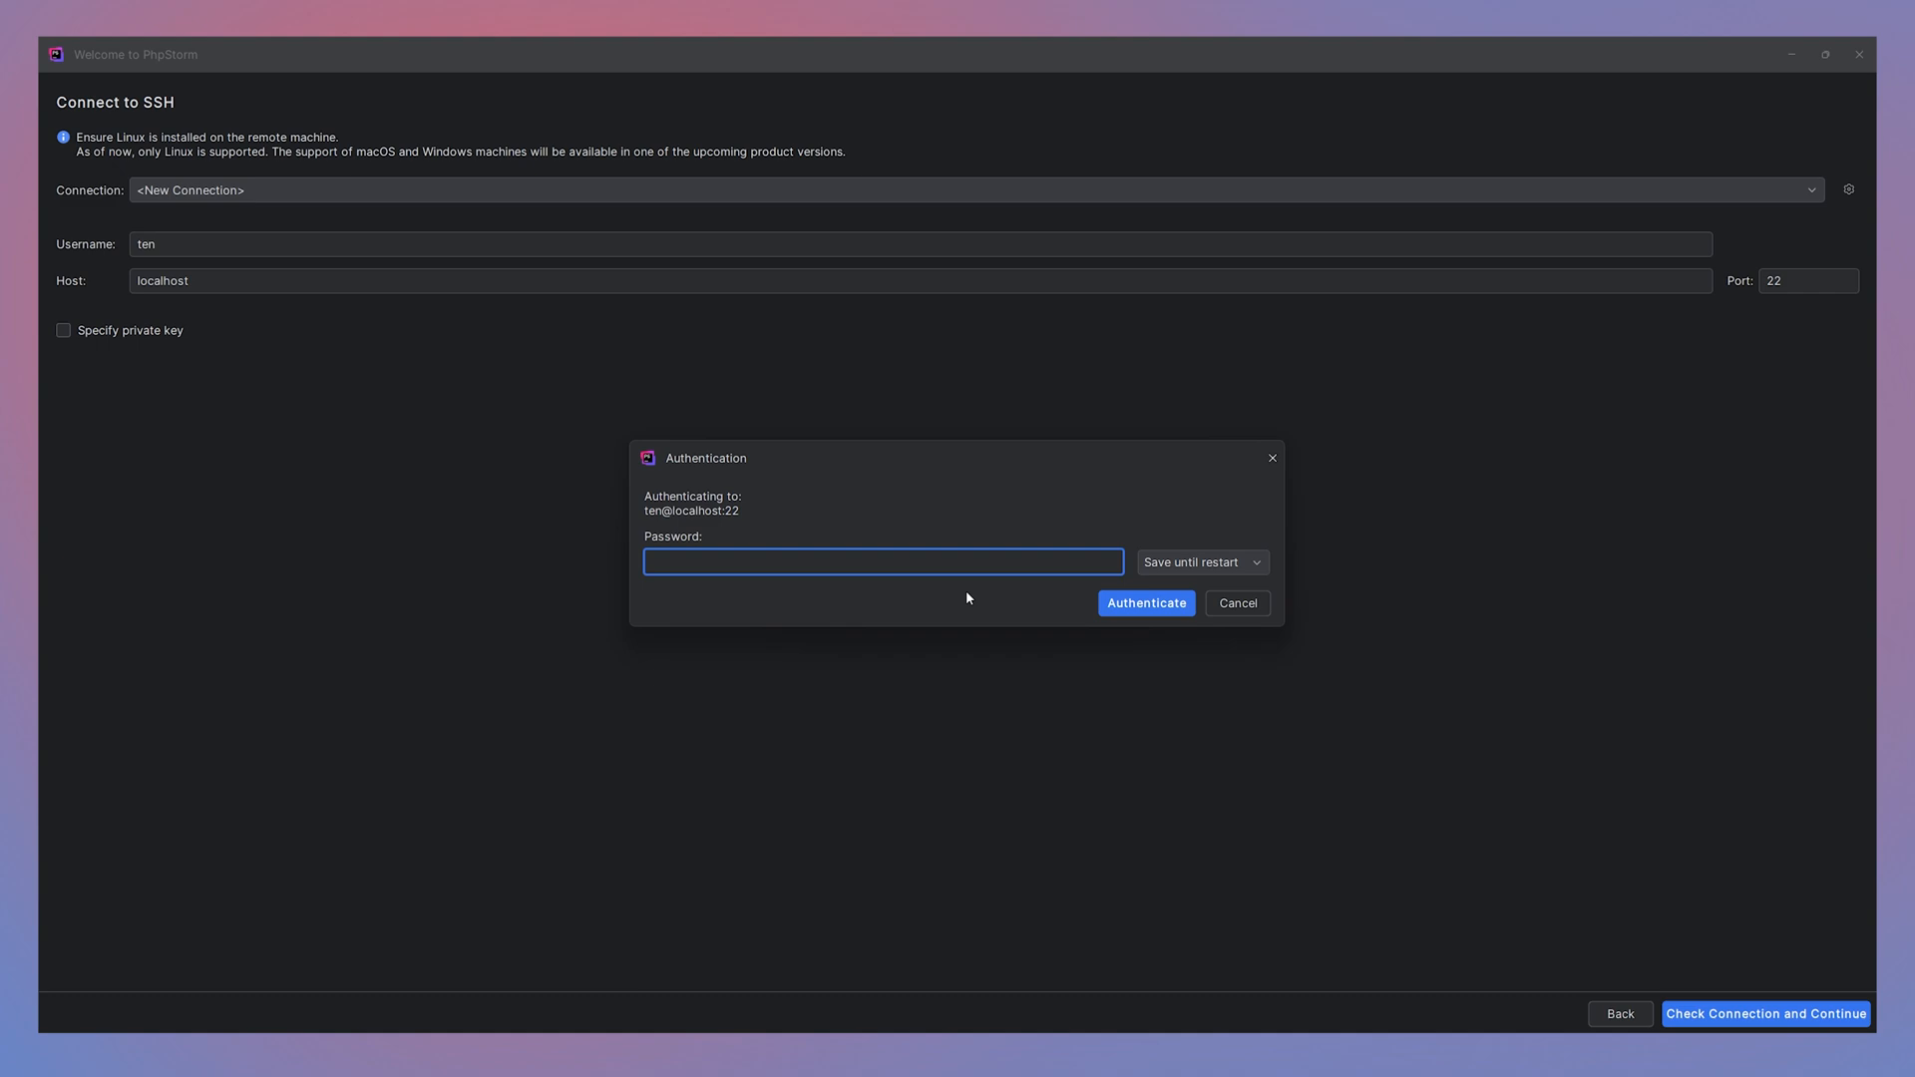
mouse_move(1106, 577)
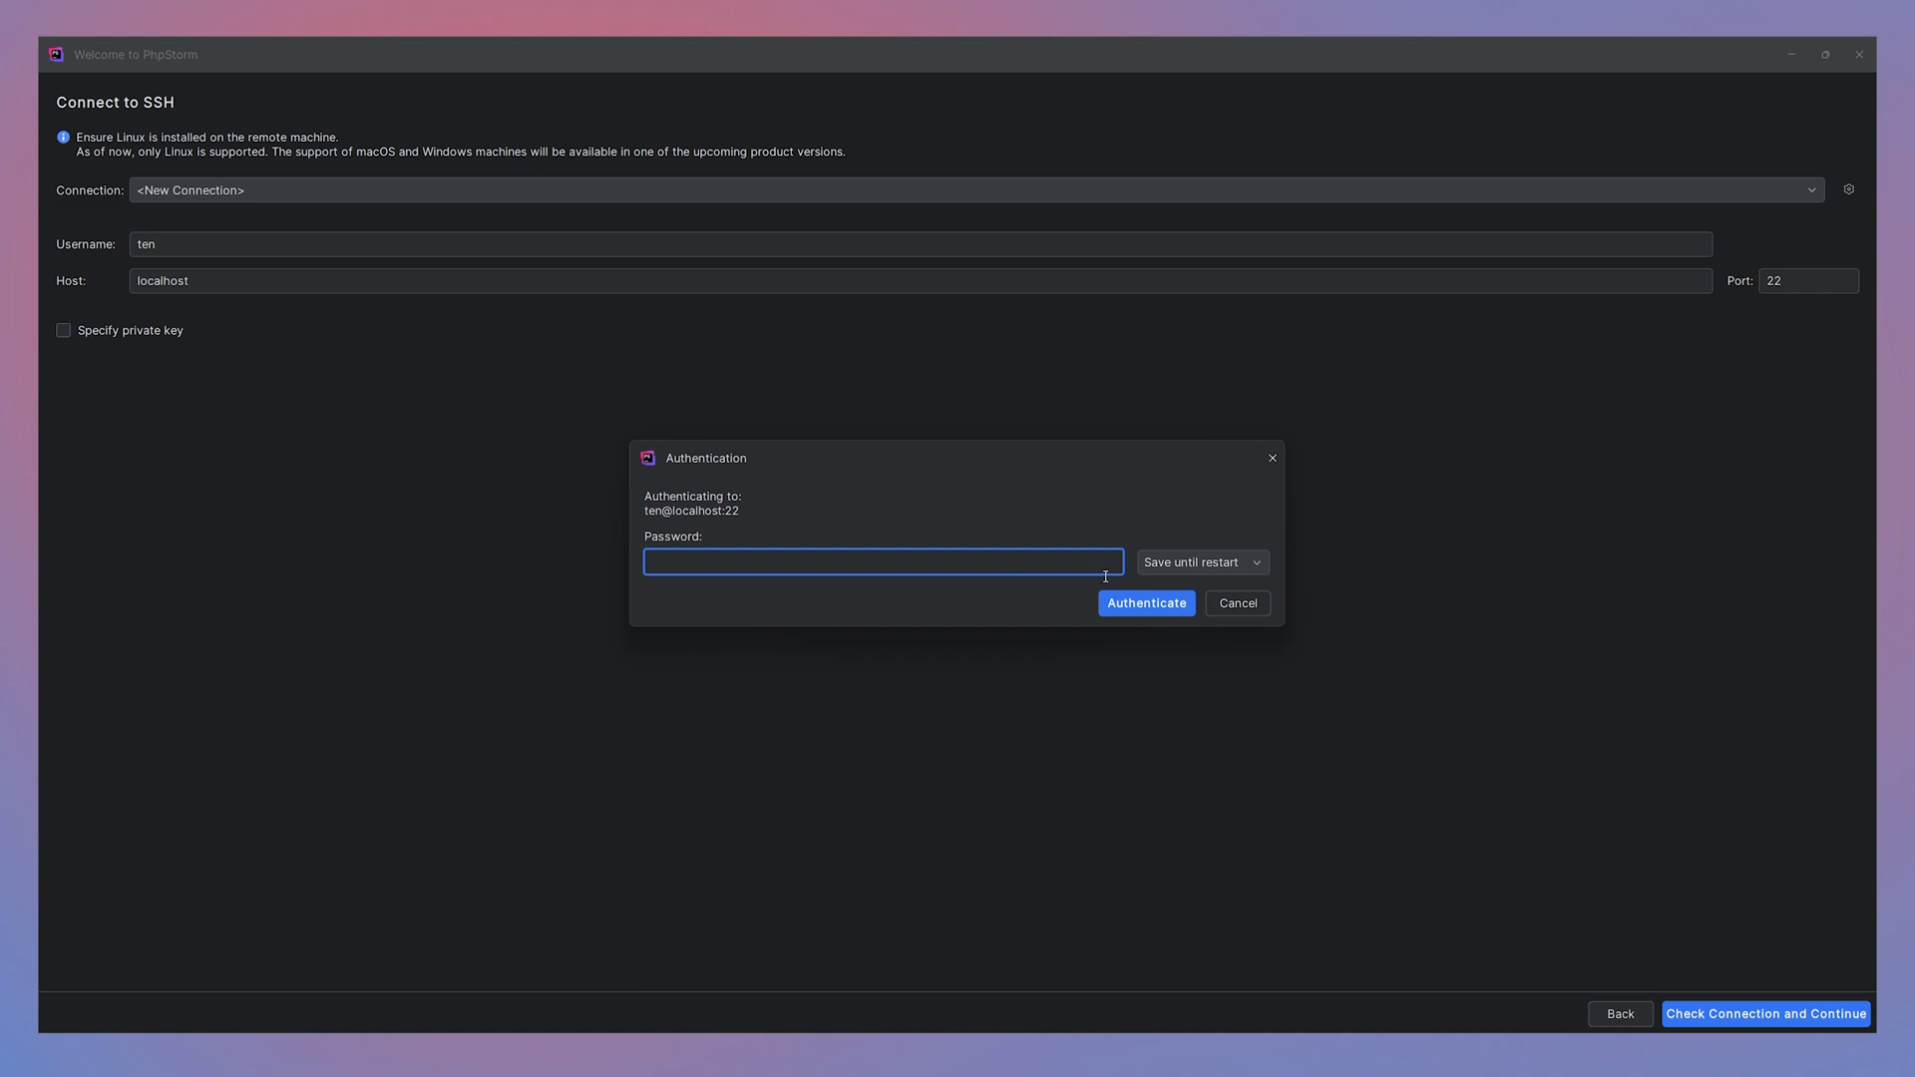
left_click(1203, 562)
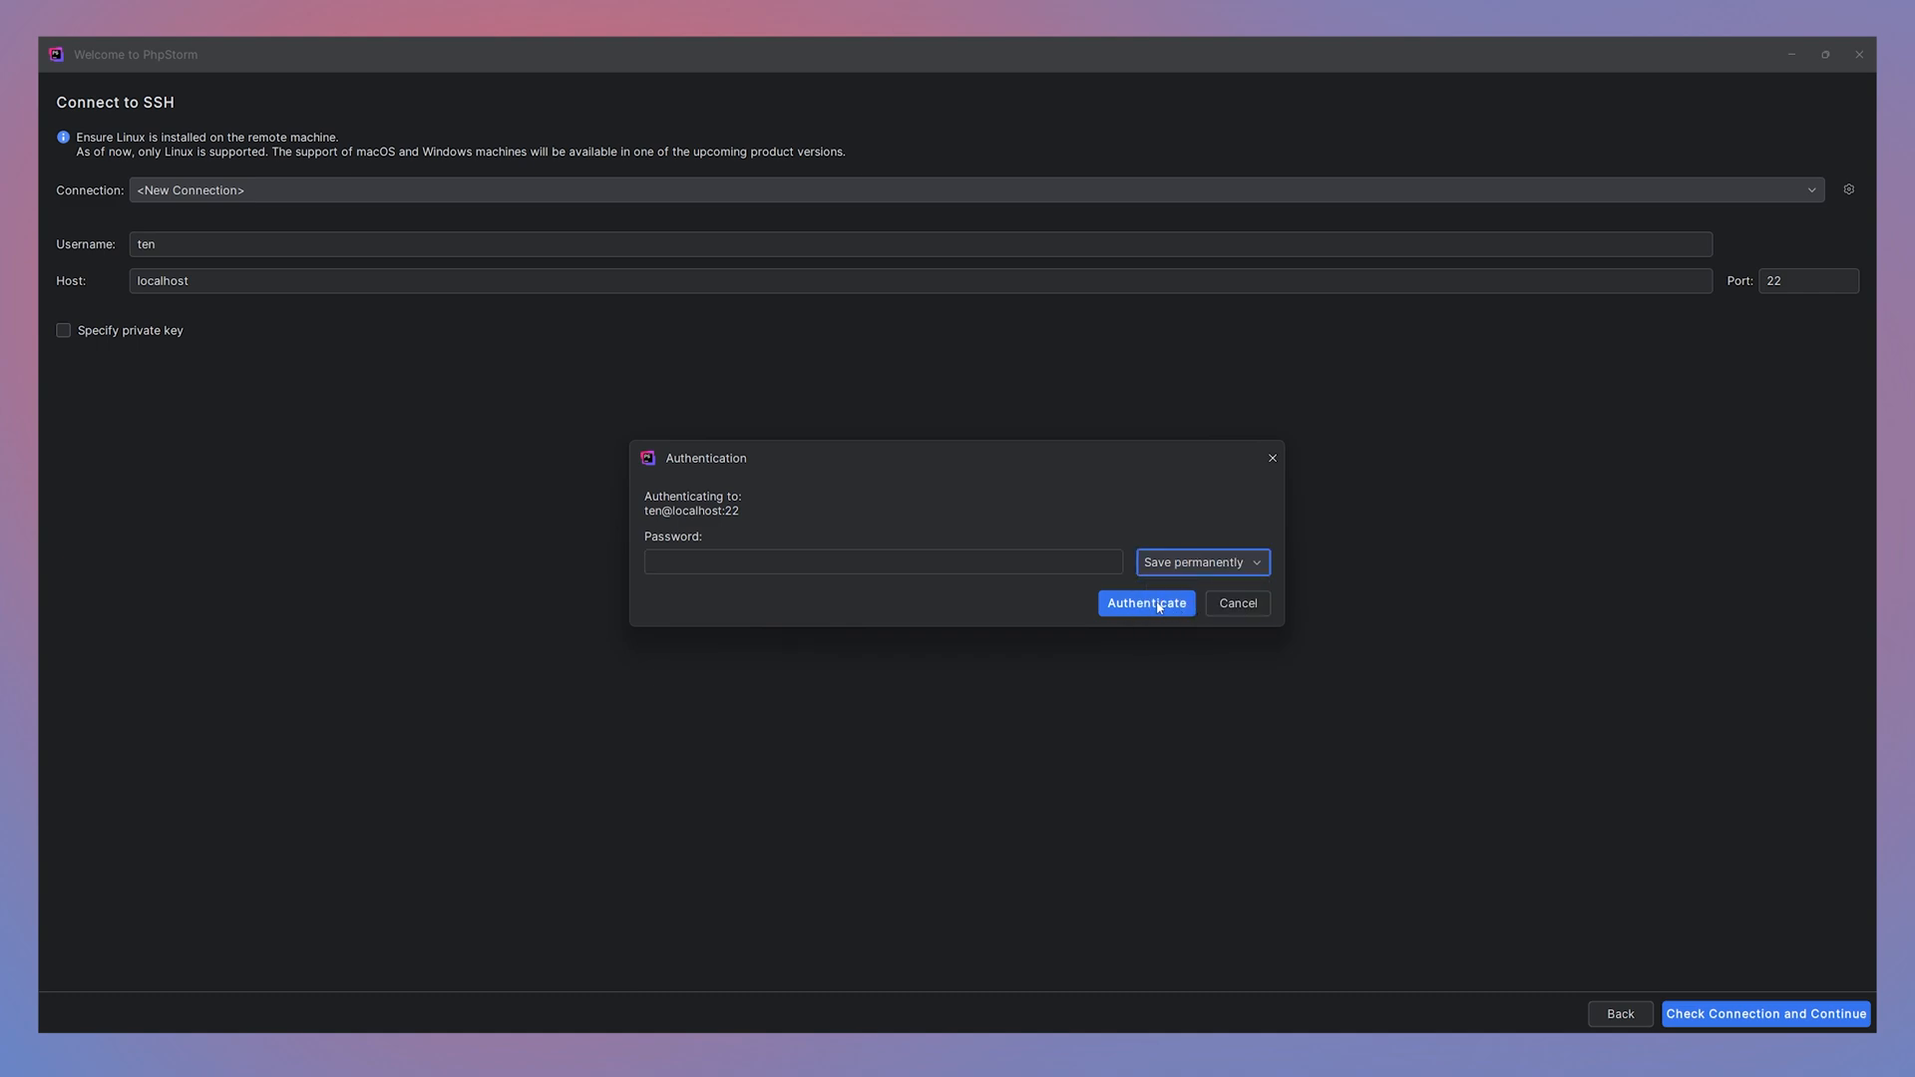
left_click(883, 561)
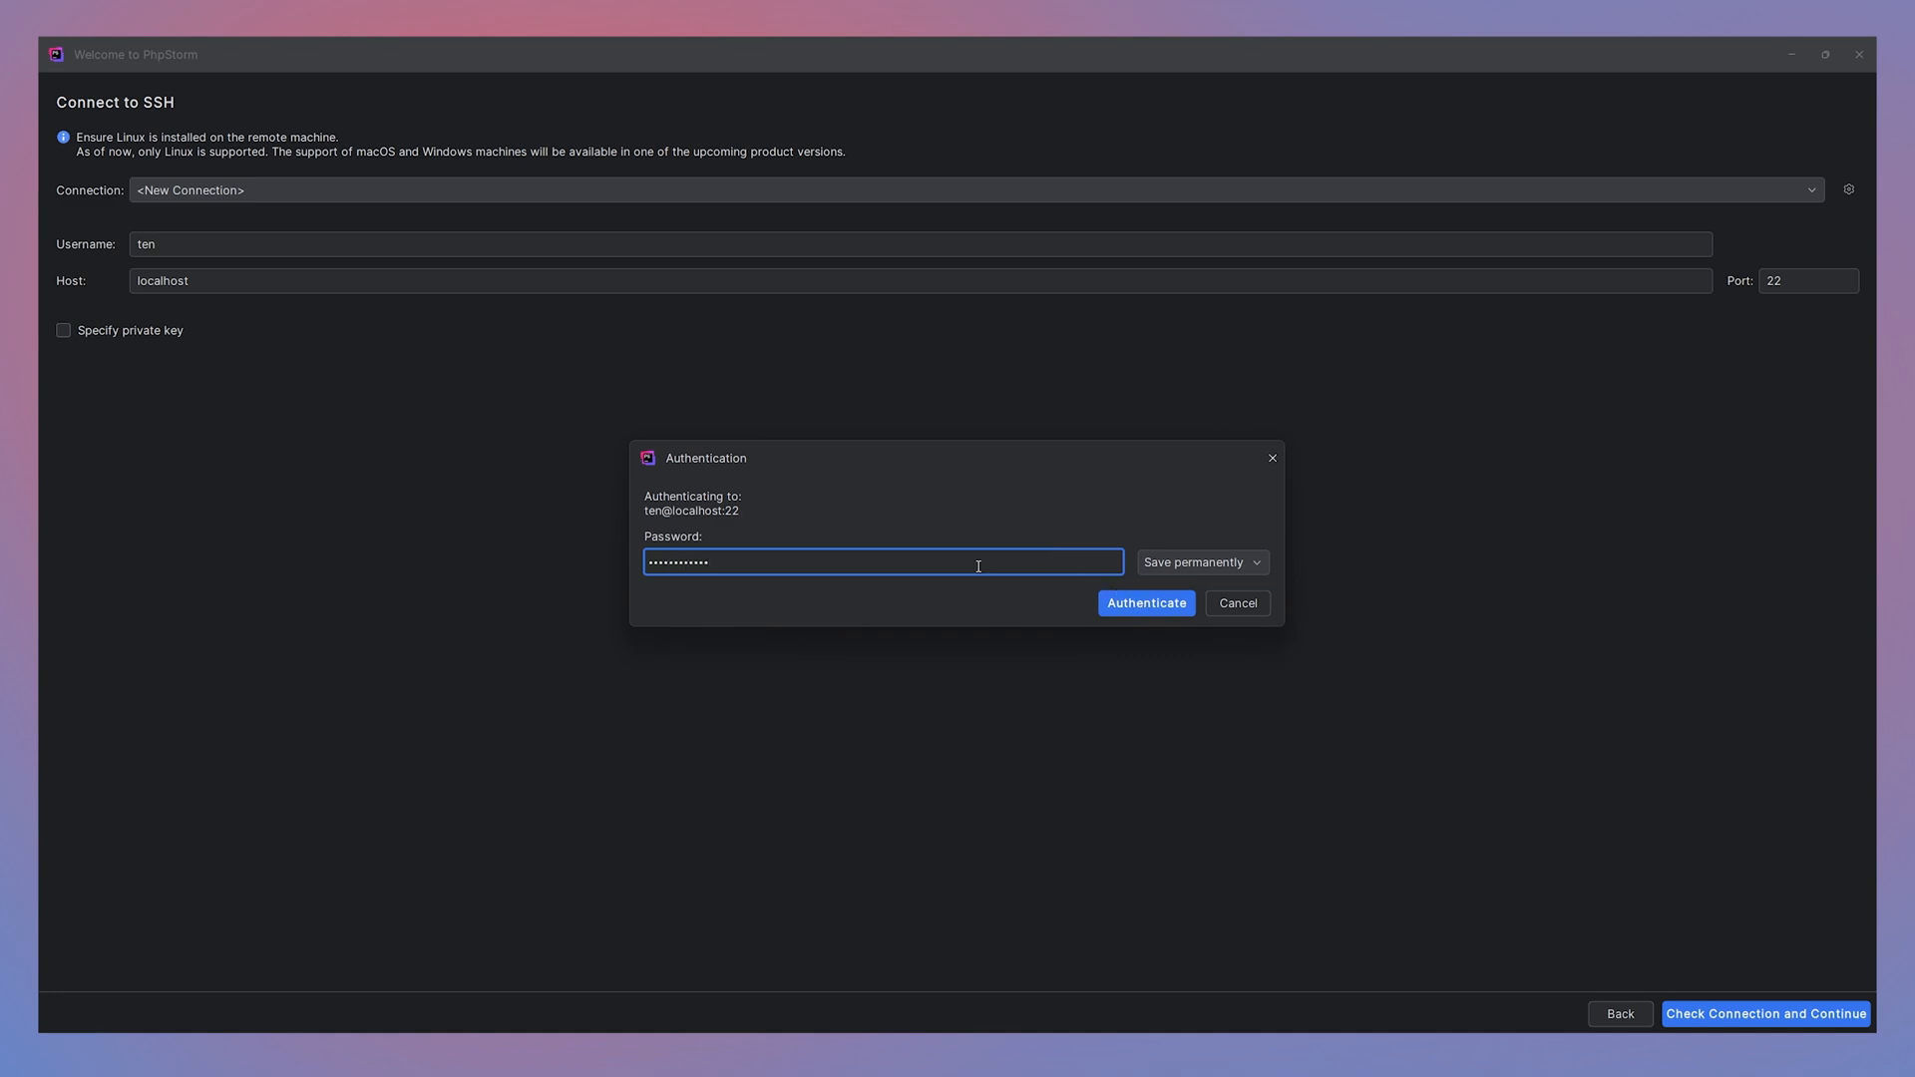
left_click(1146, 602)
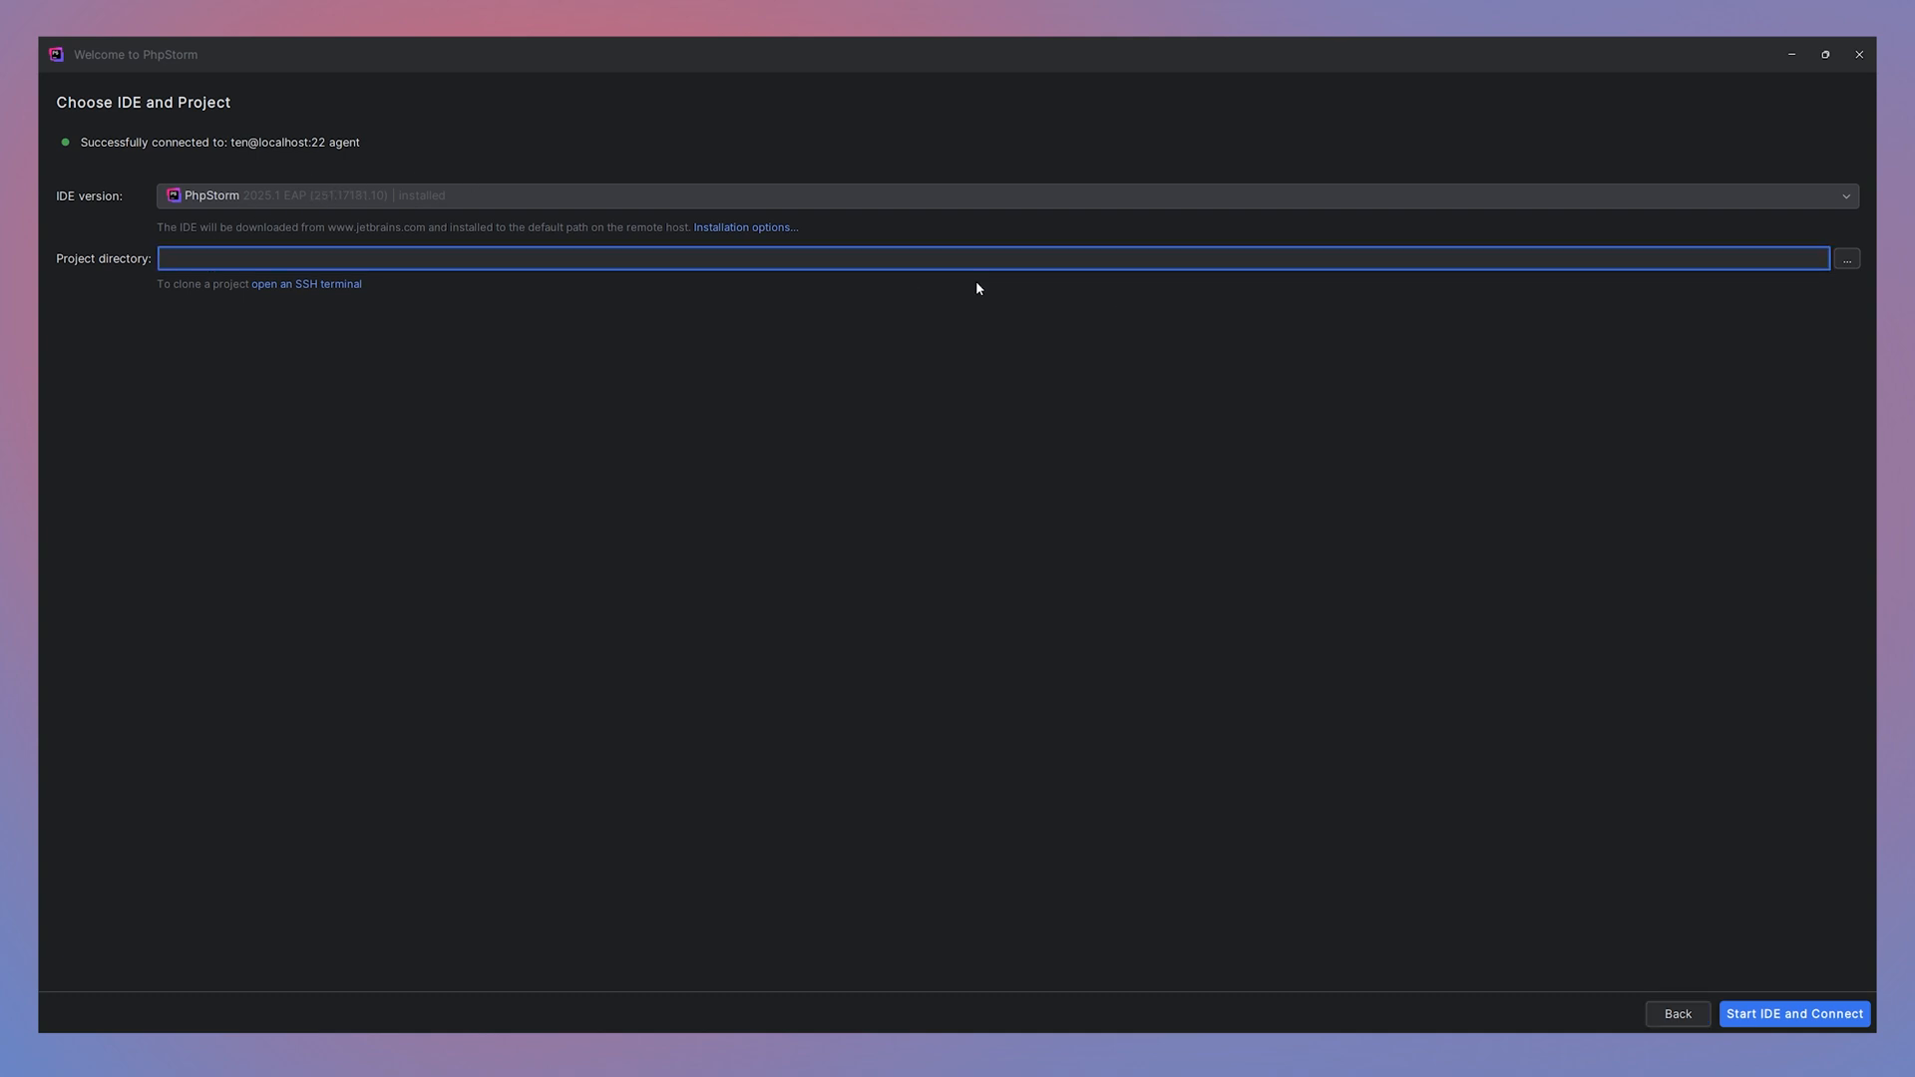
mouse_move(1694, 307)
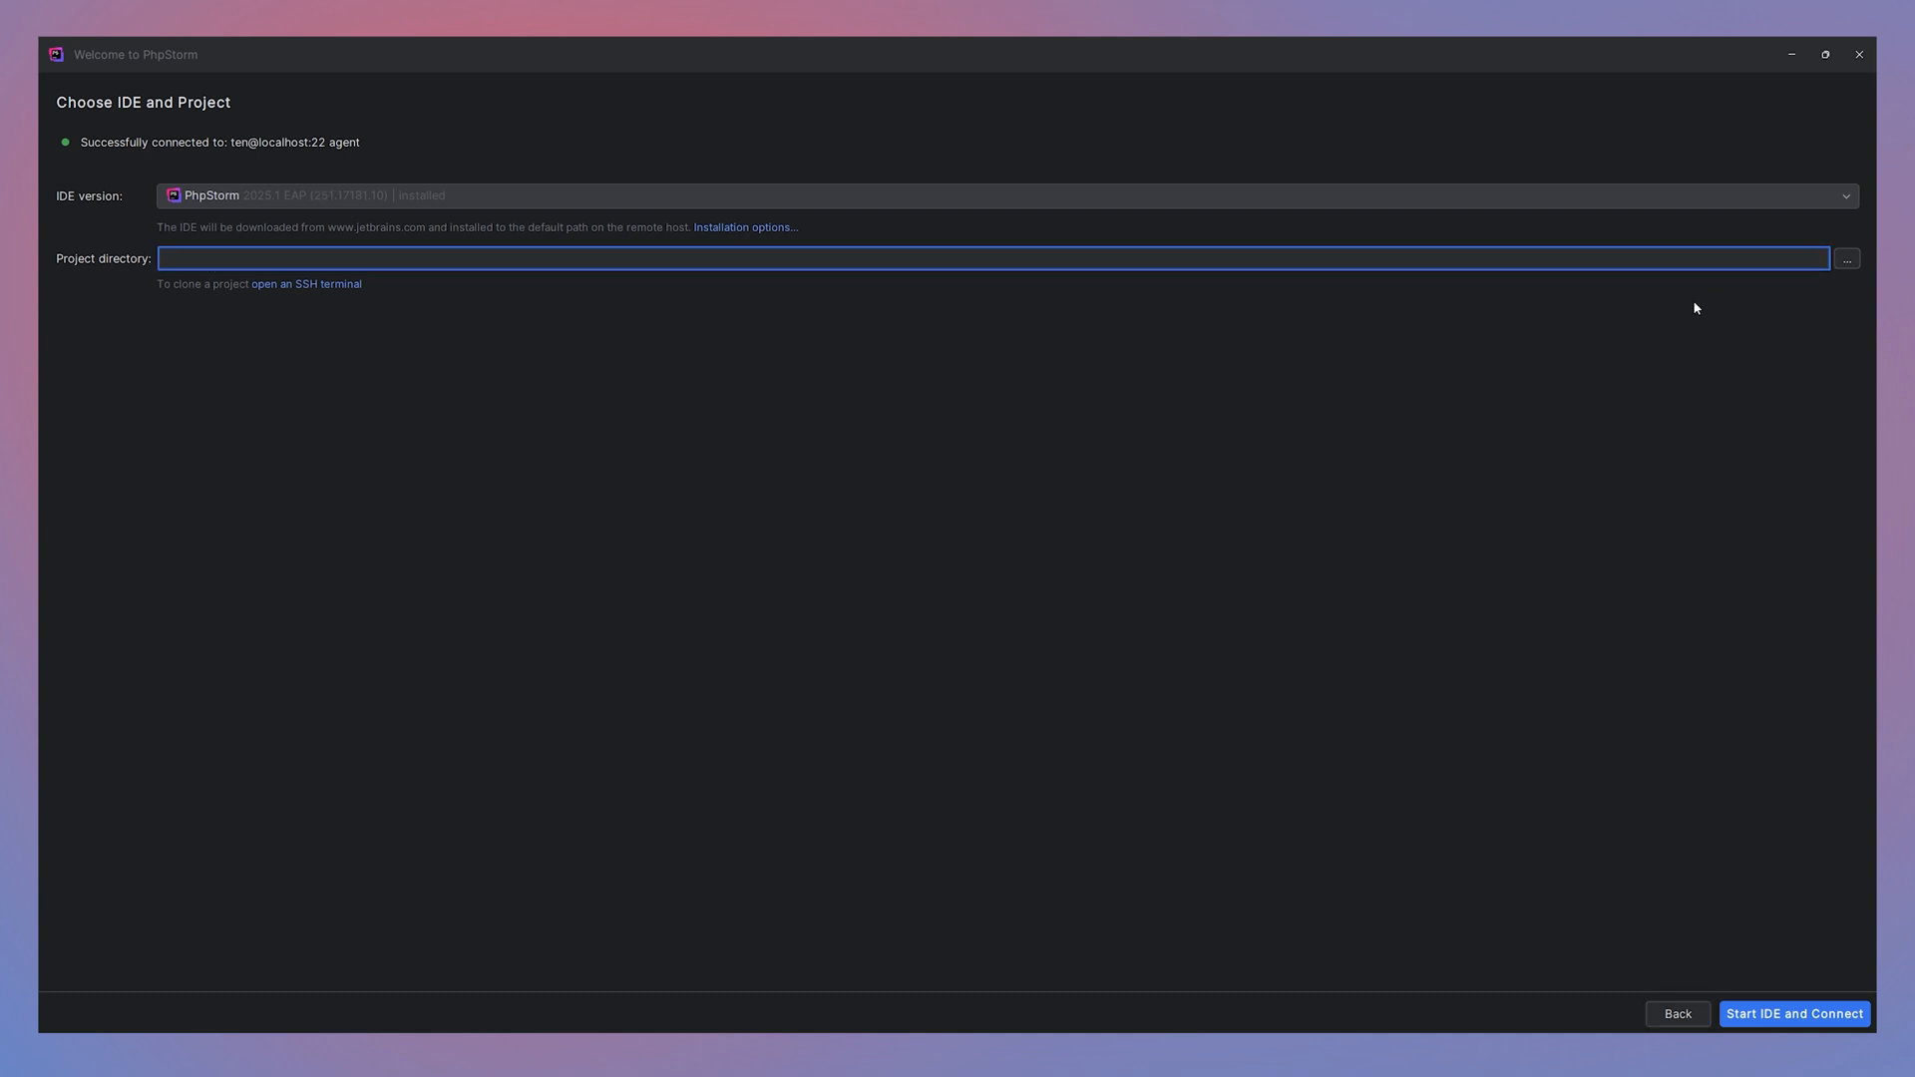
- Set the project directory to dev/youtube/django-rest-jwt-auth and start the remote IDE
left_click(1847, 258)
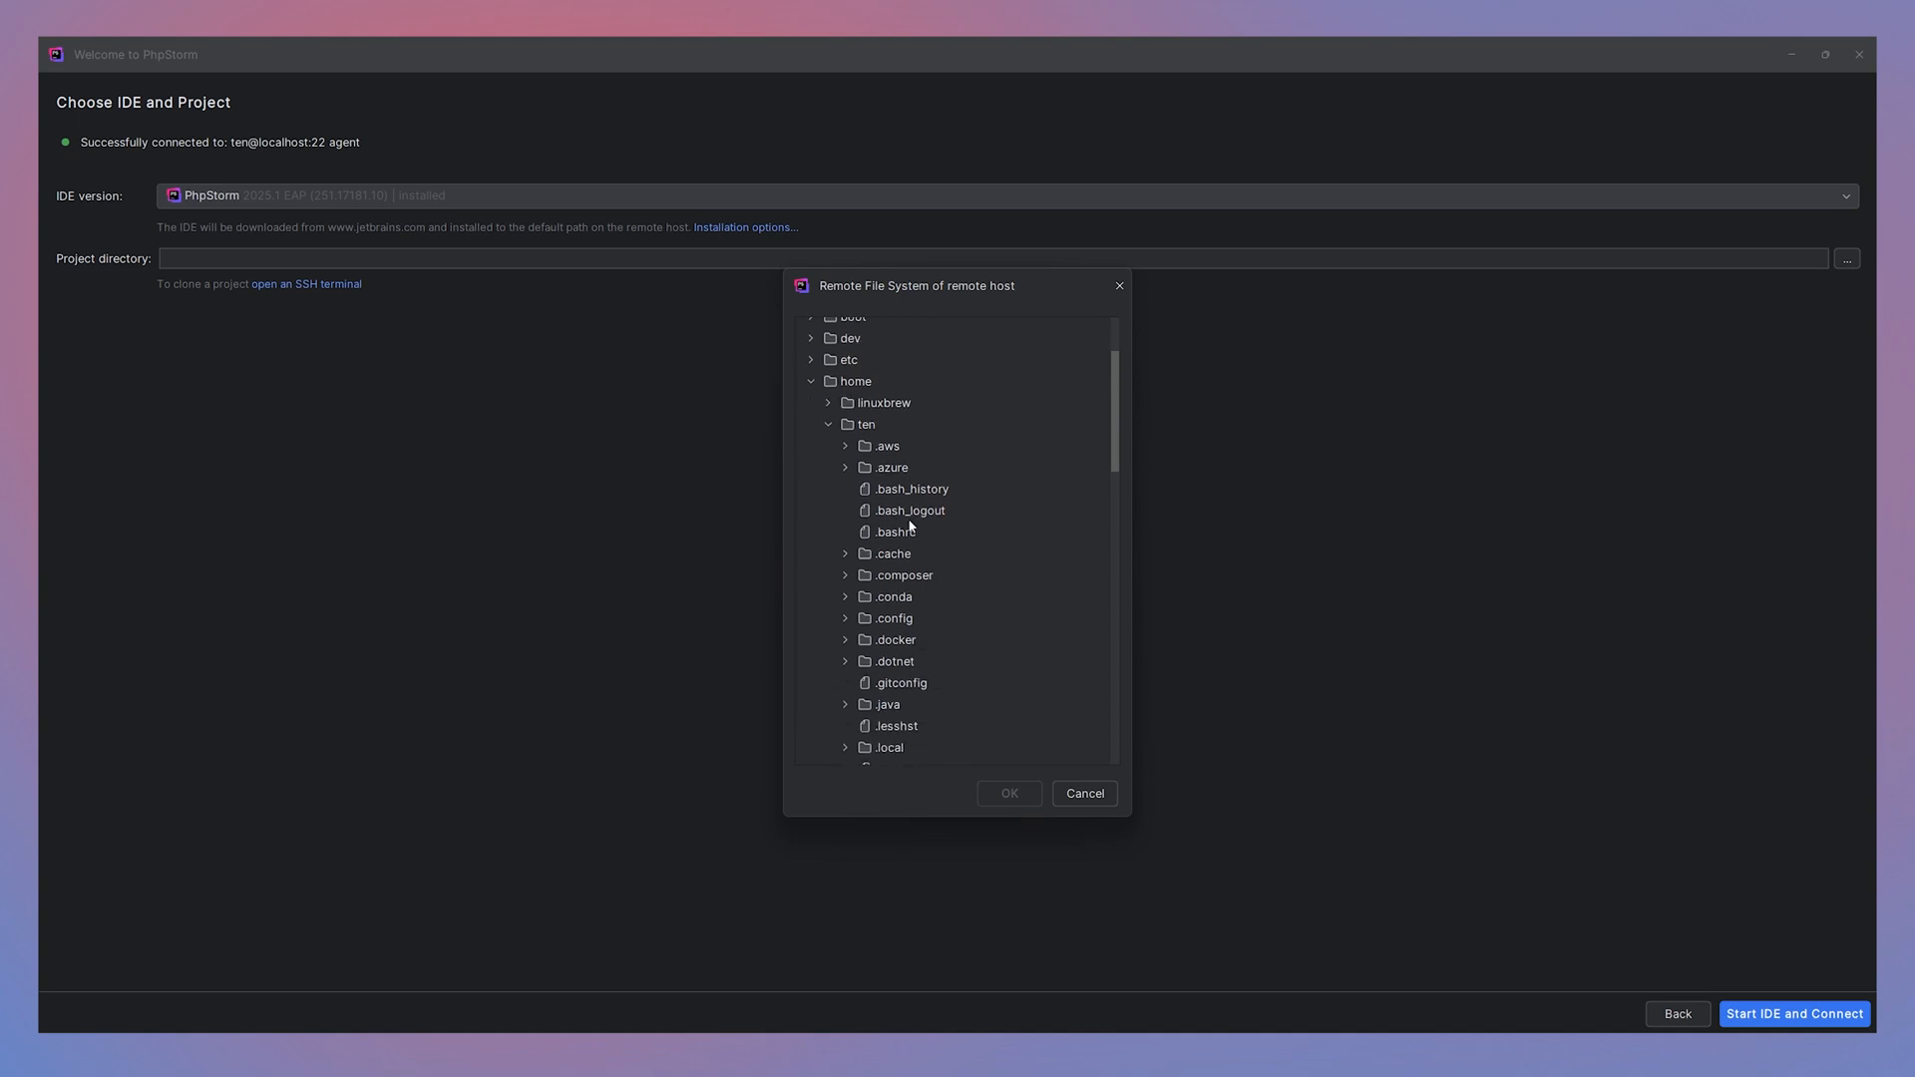
scroll("down", 3)
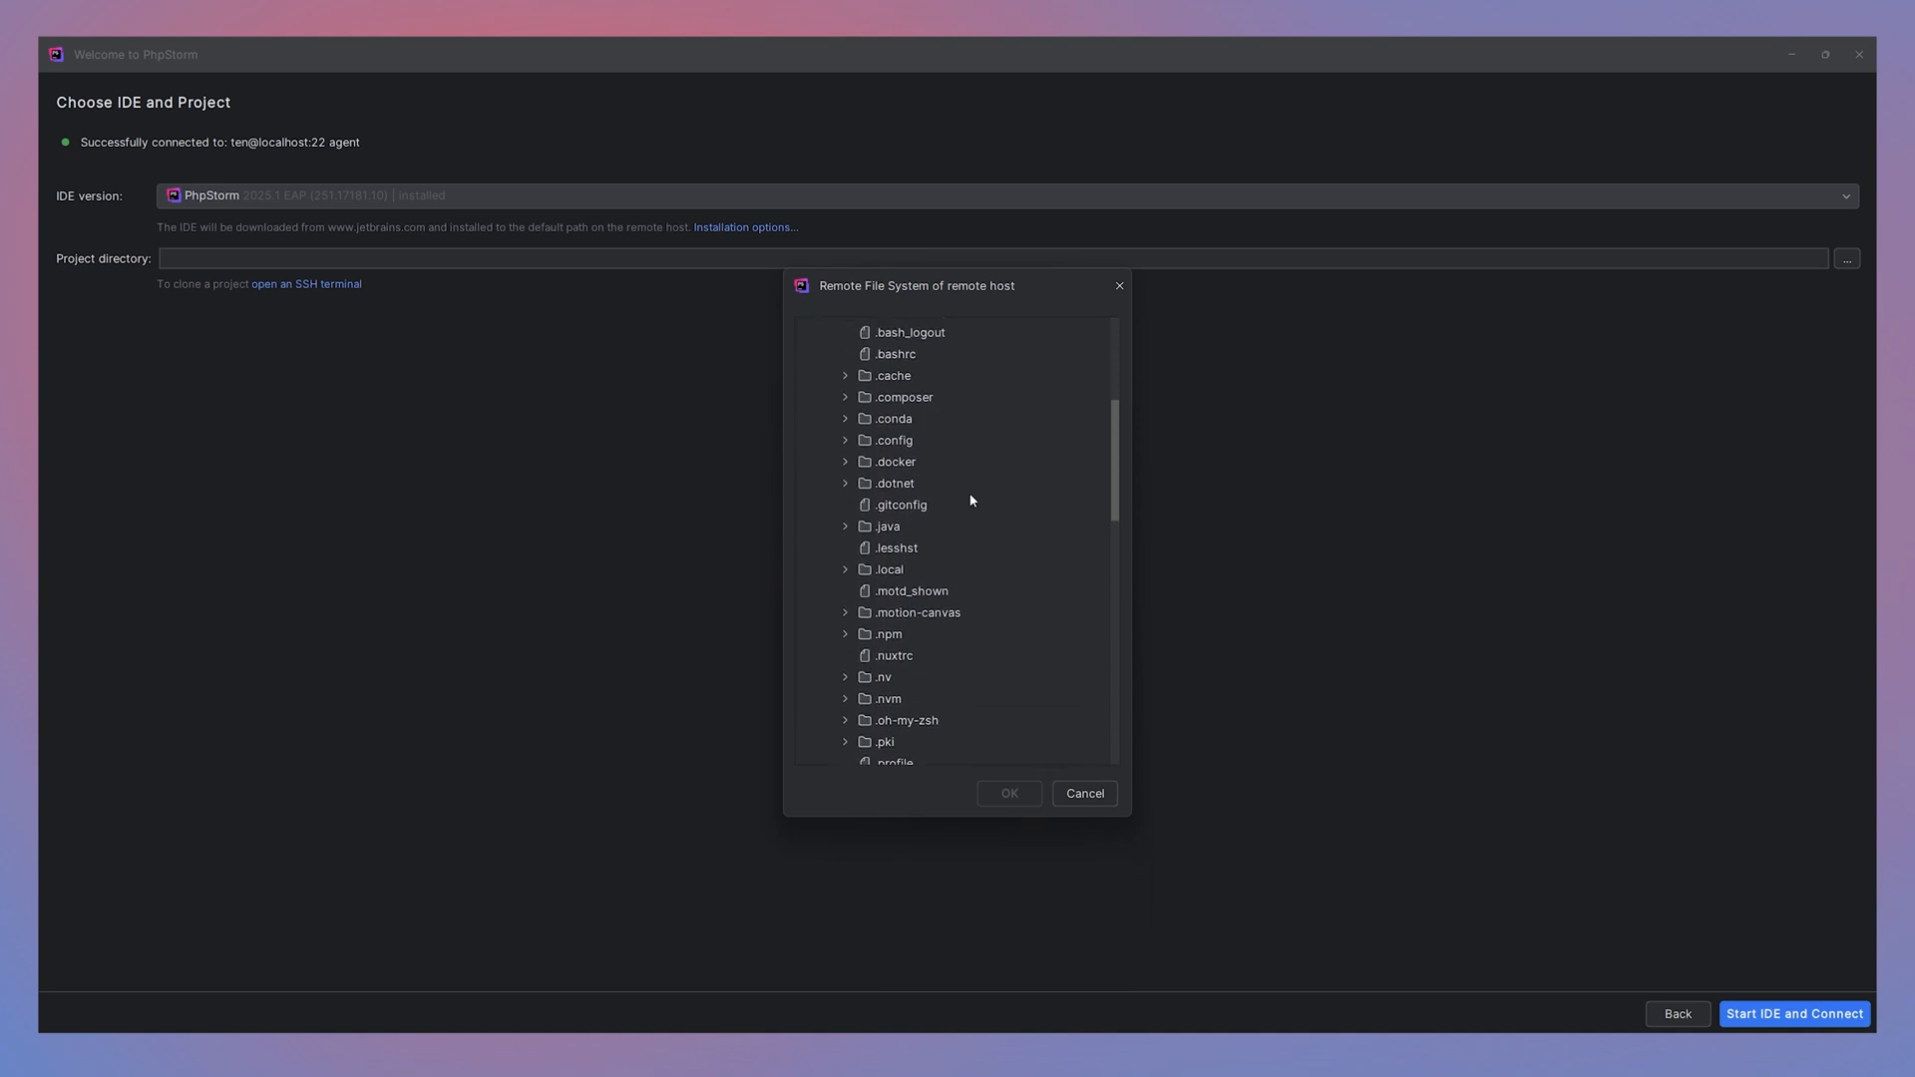
scroll("down", 3)
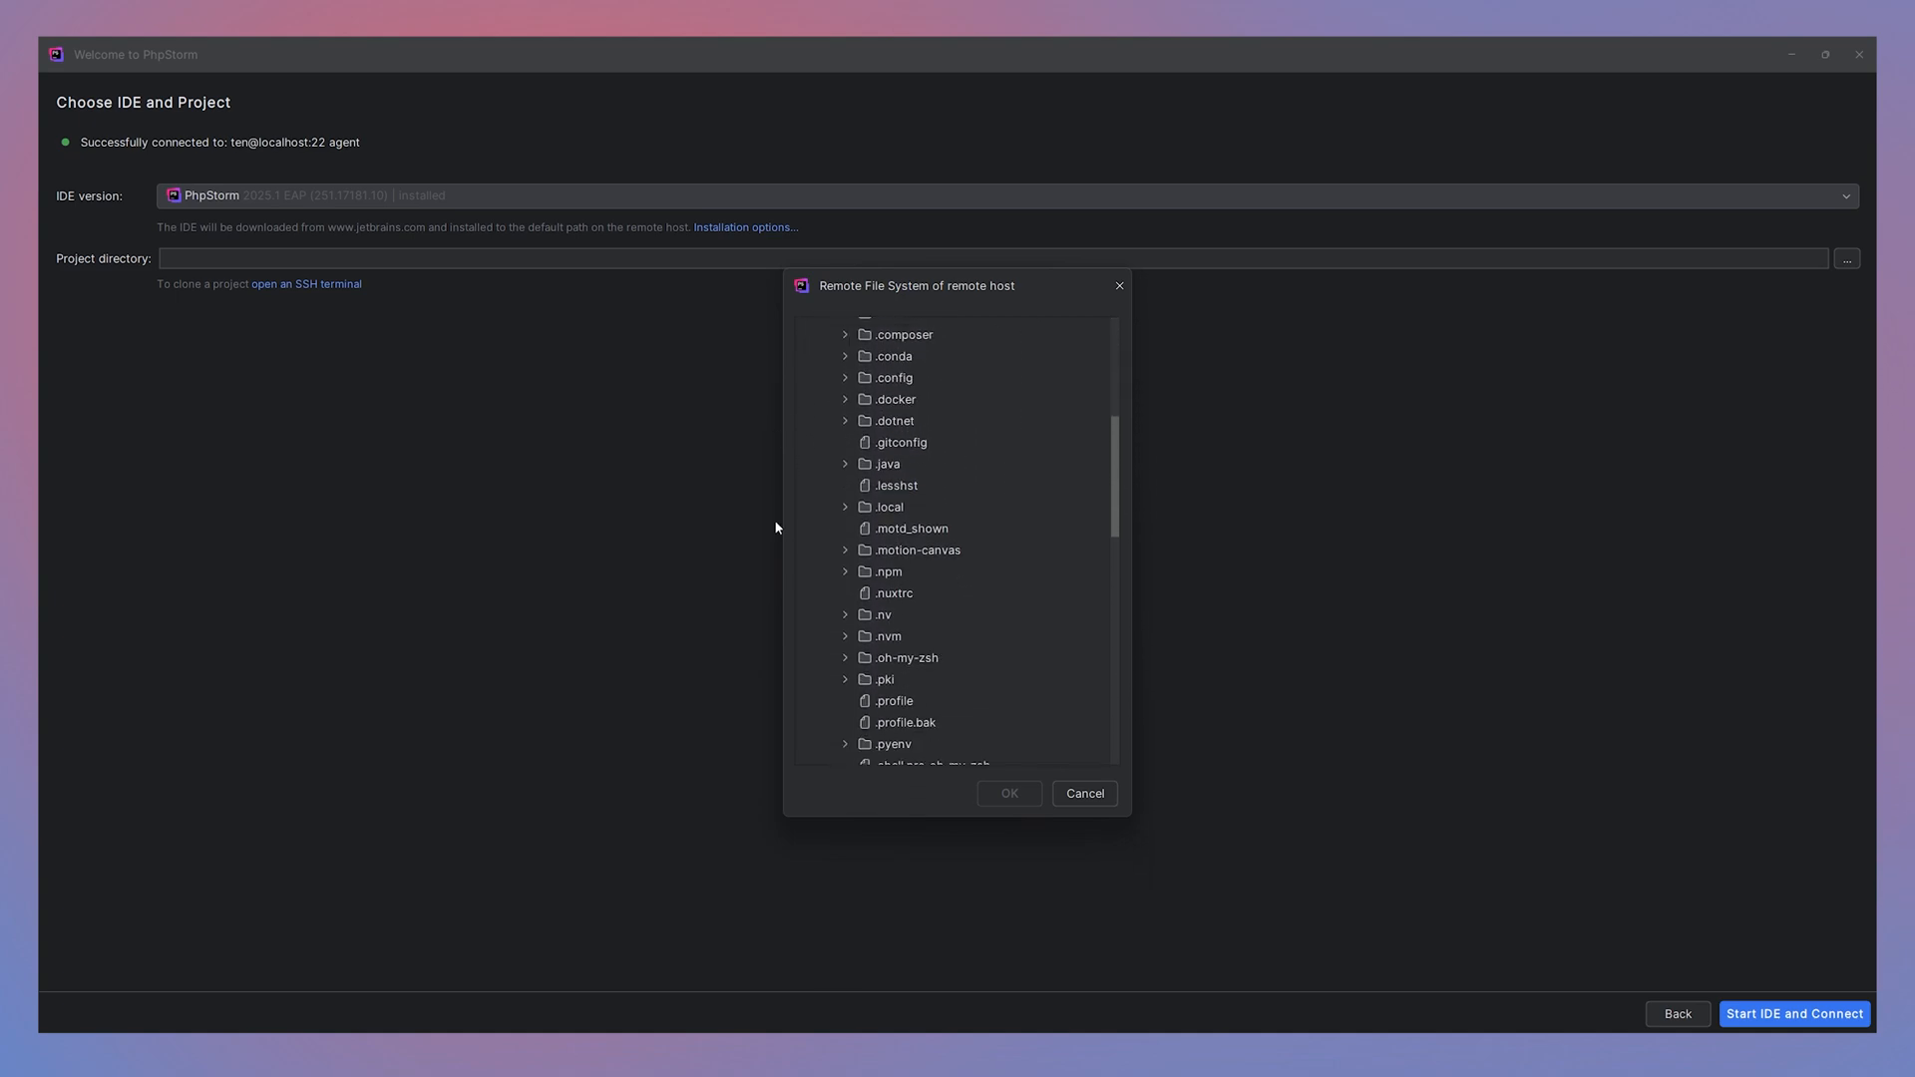
scroll("down", 3)
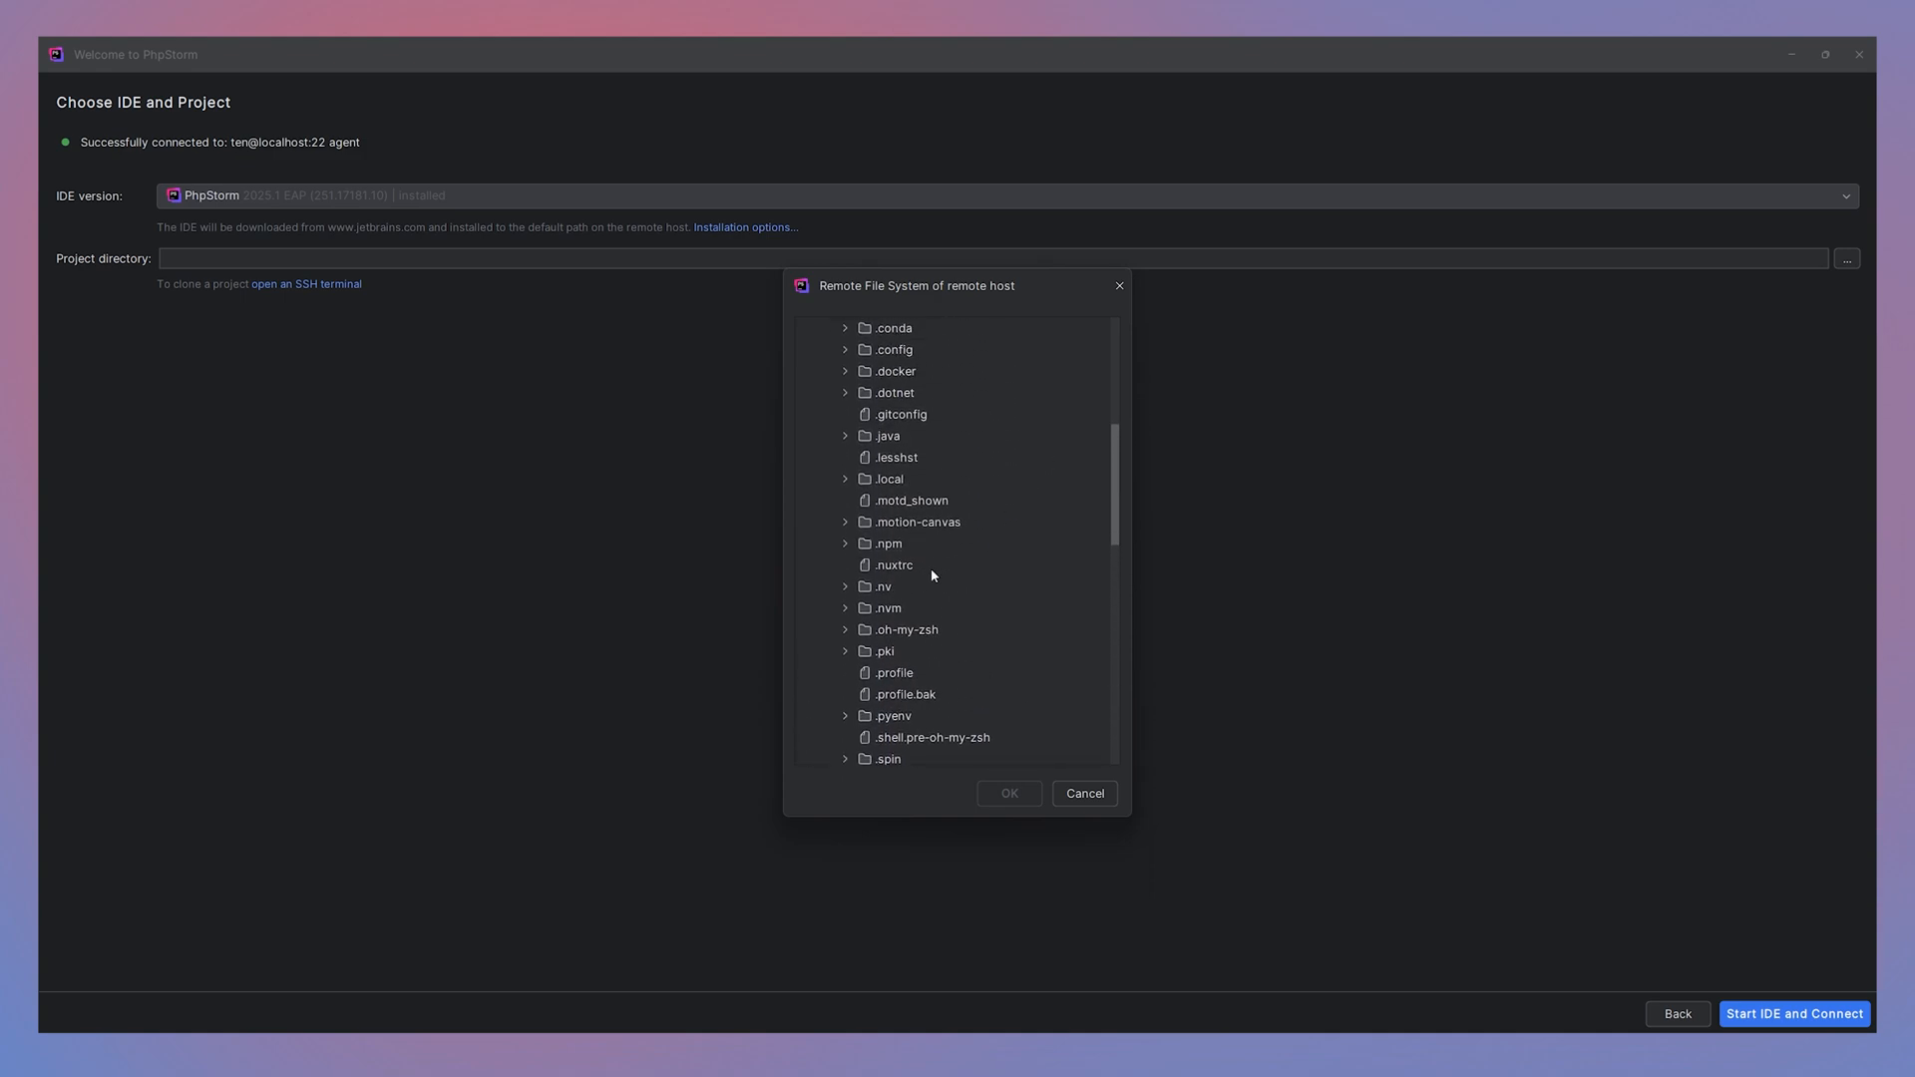
scroll("down", 3)
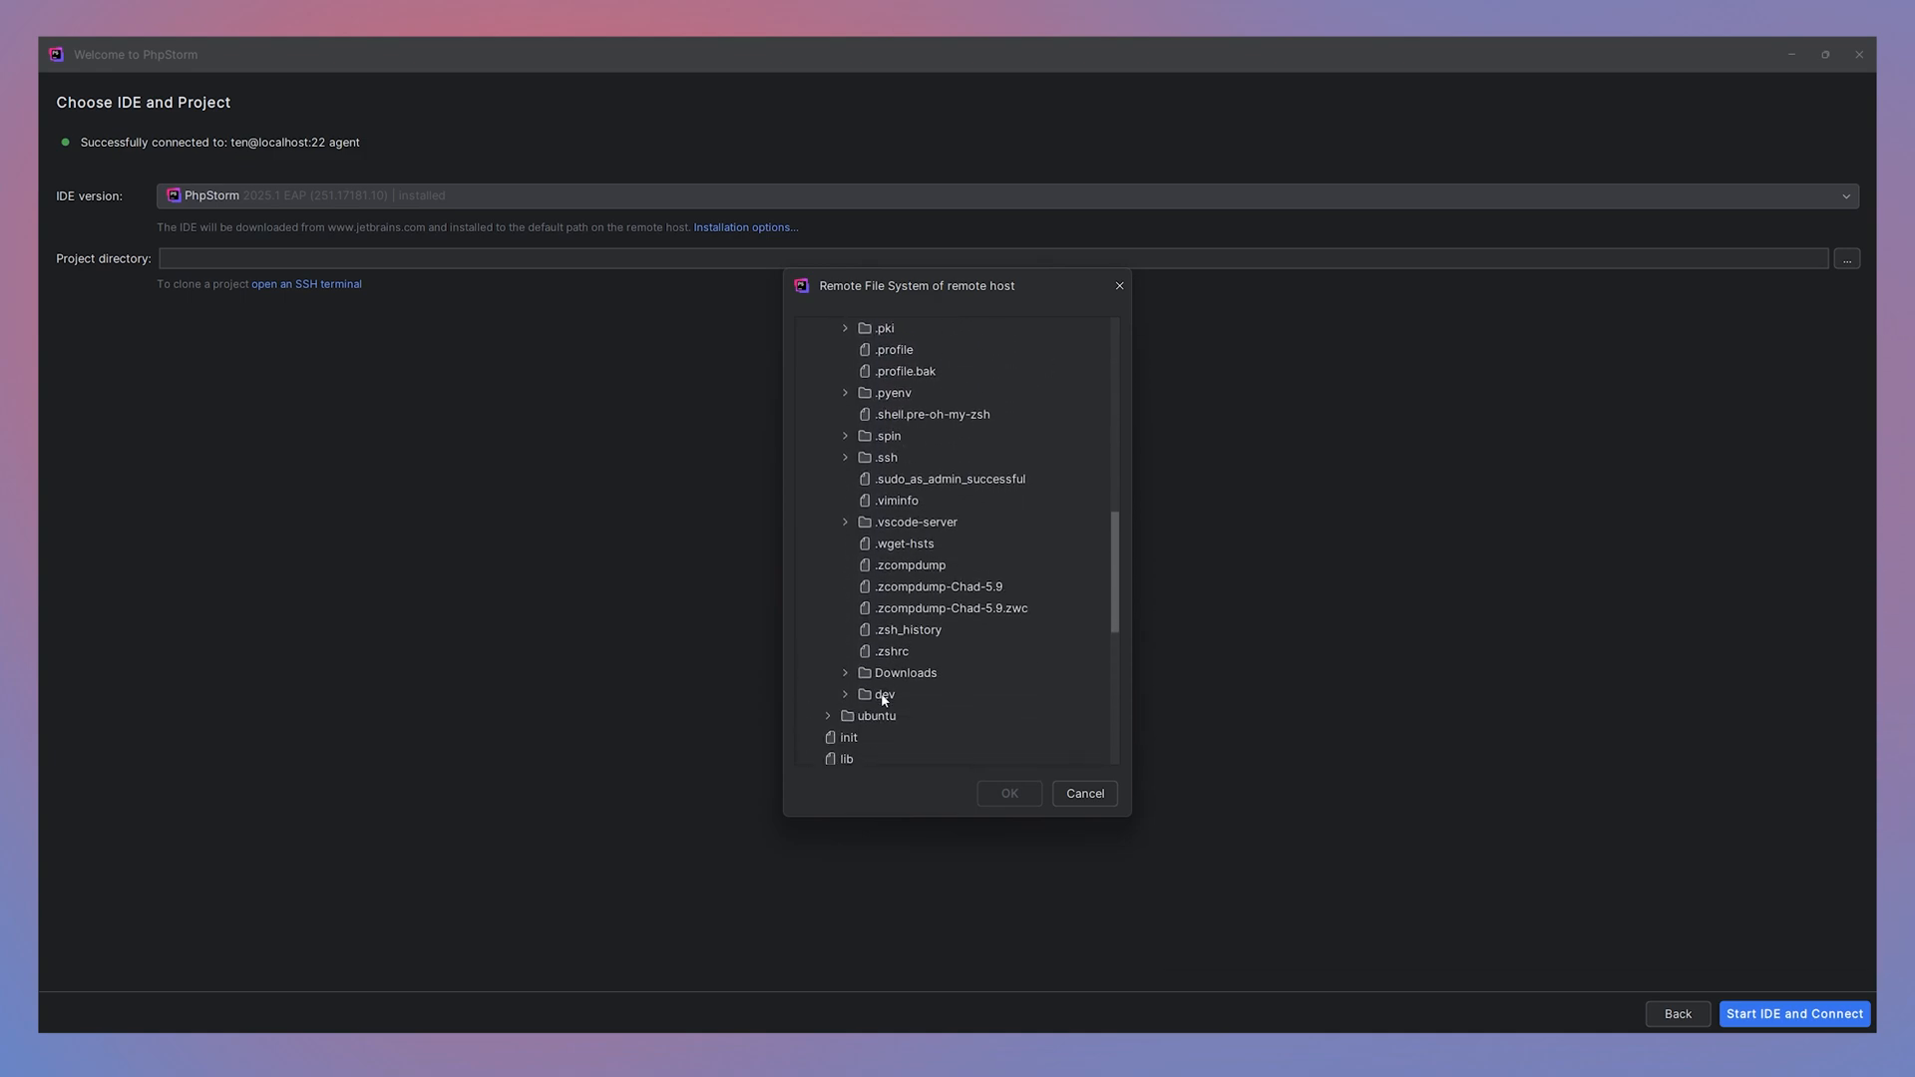
left_click(881, 694)
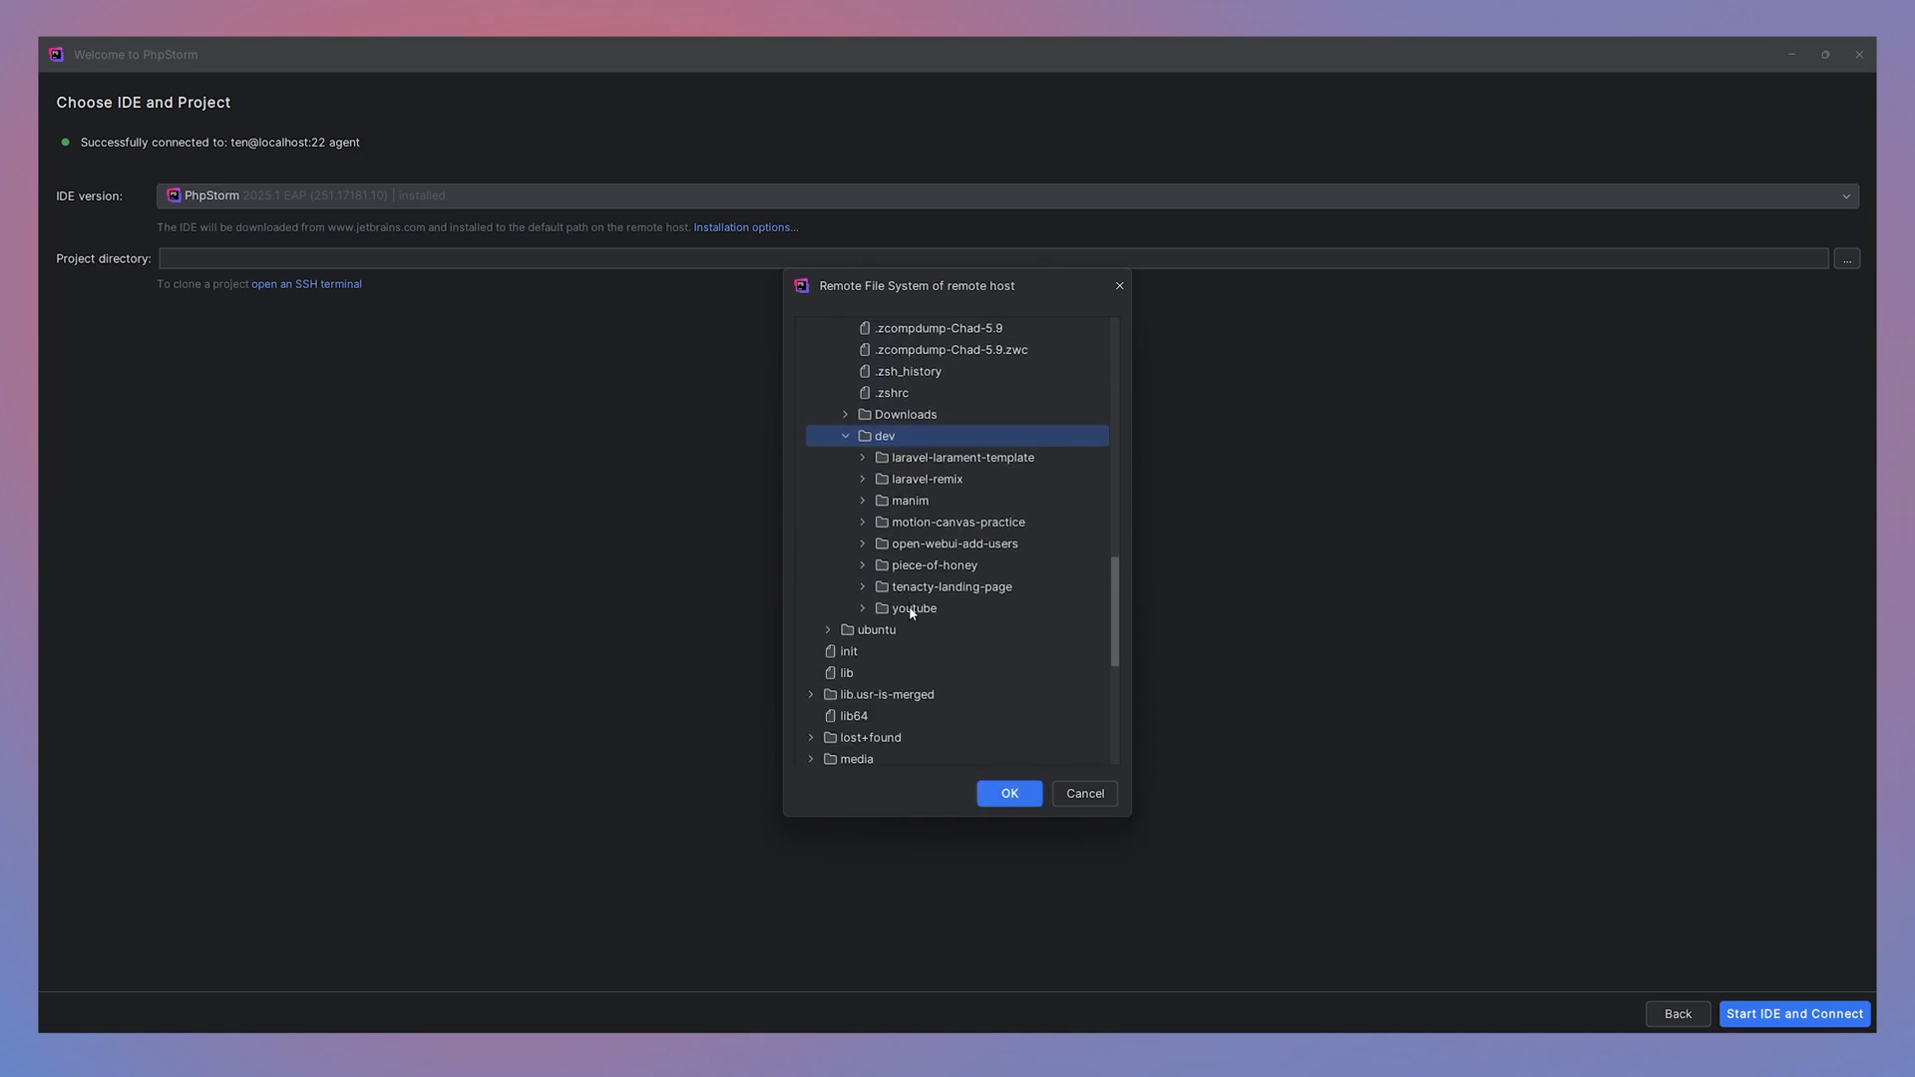
left_click(914, 609)
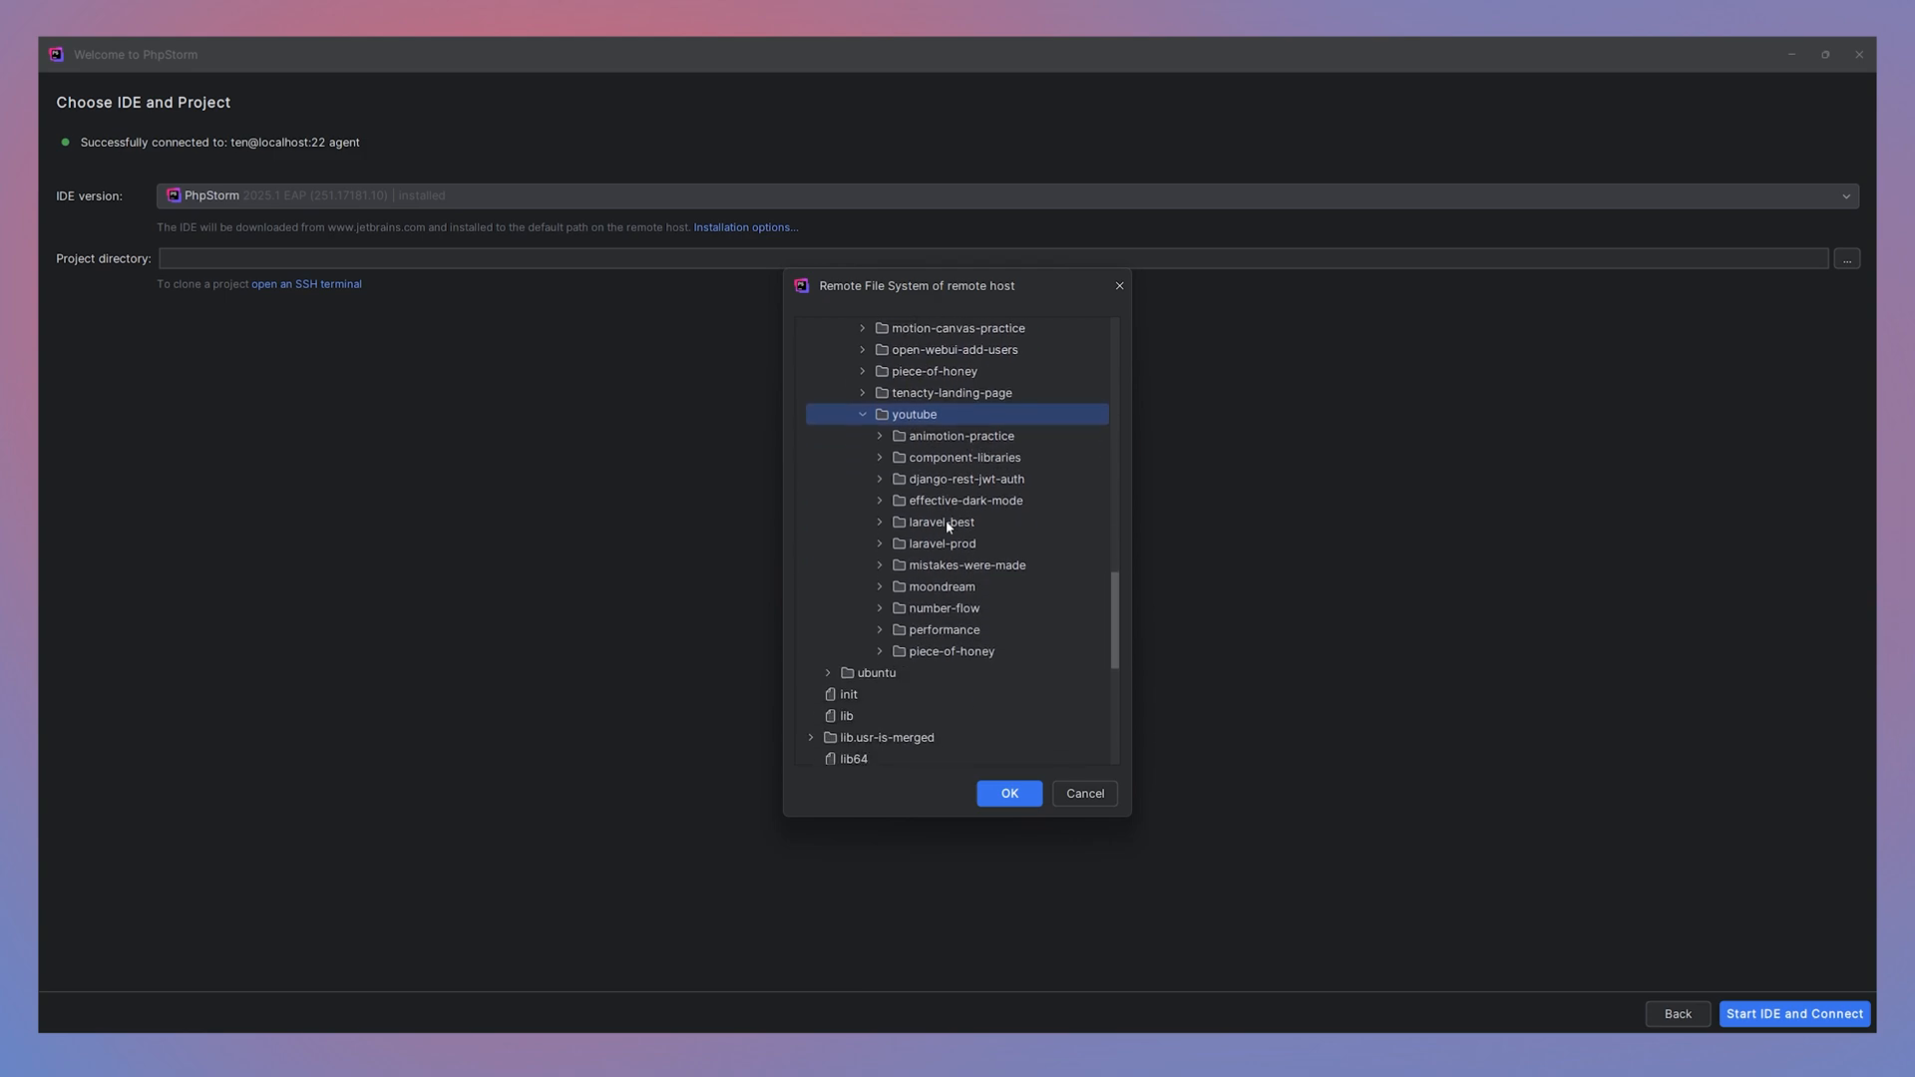
left_click(881, 479)
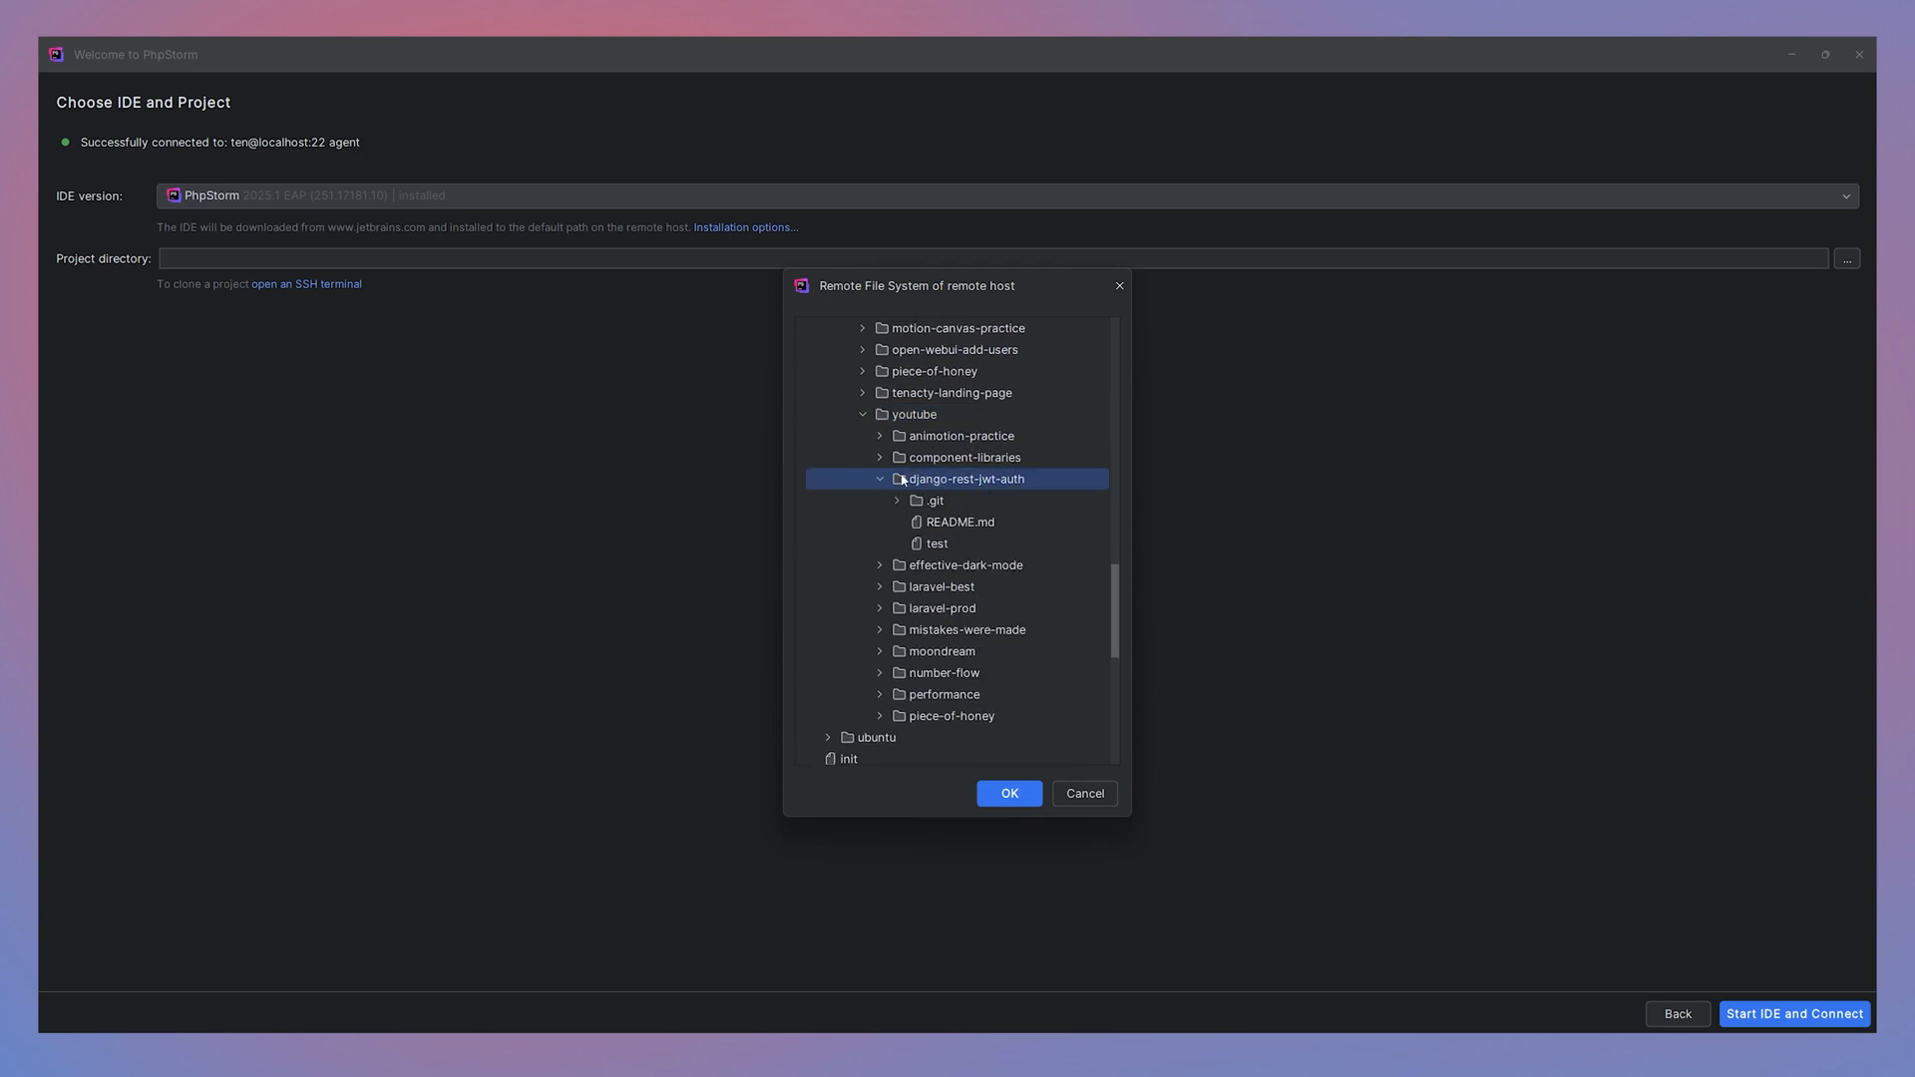
left_click(881, 479)
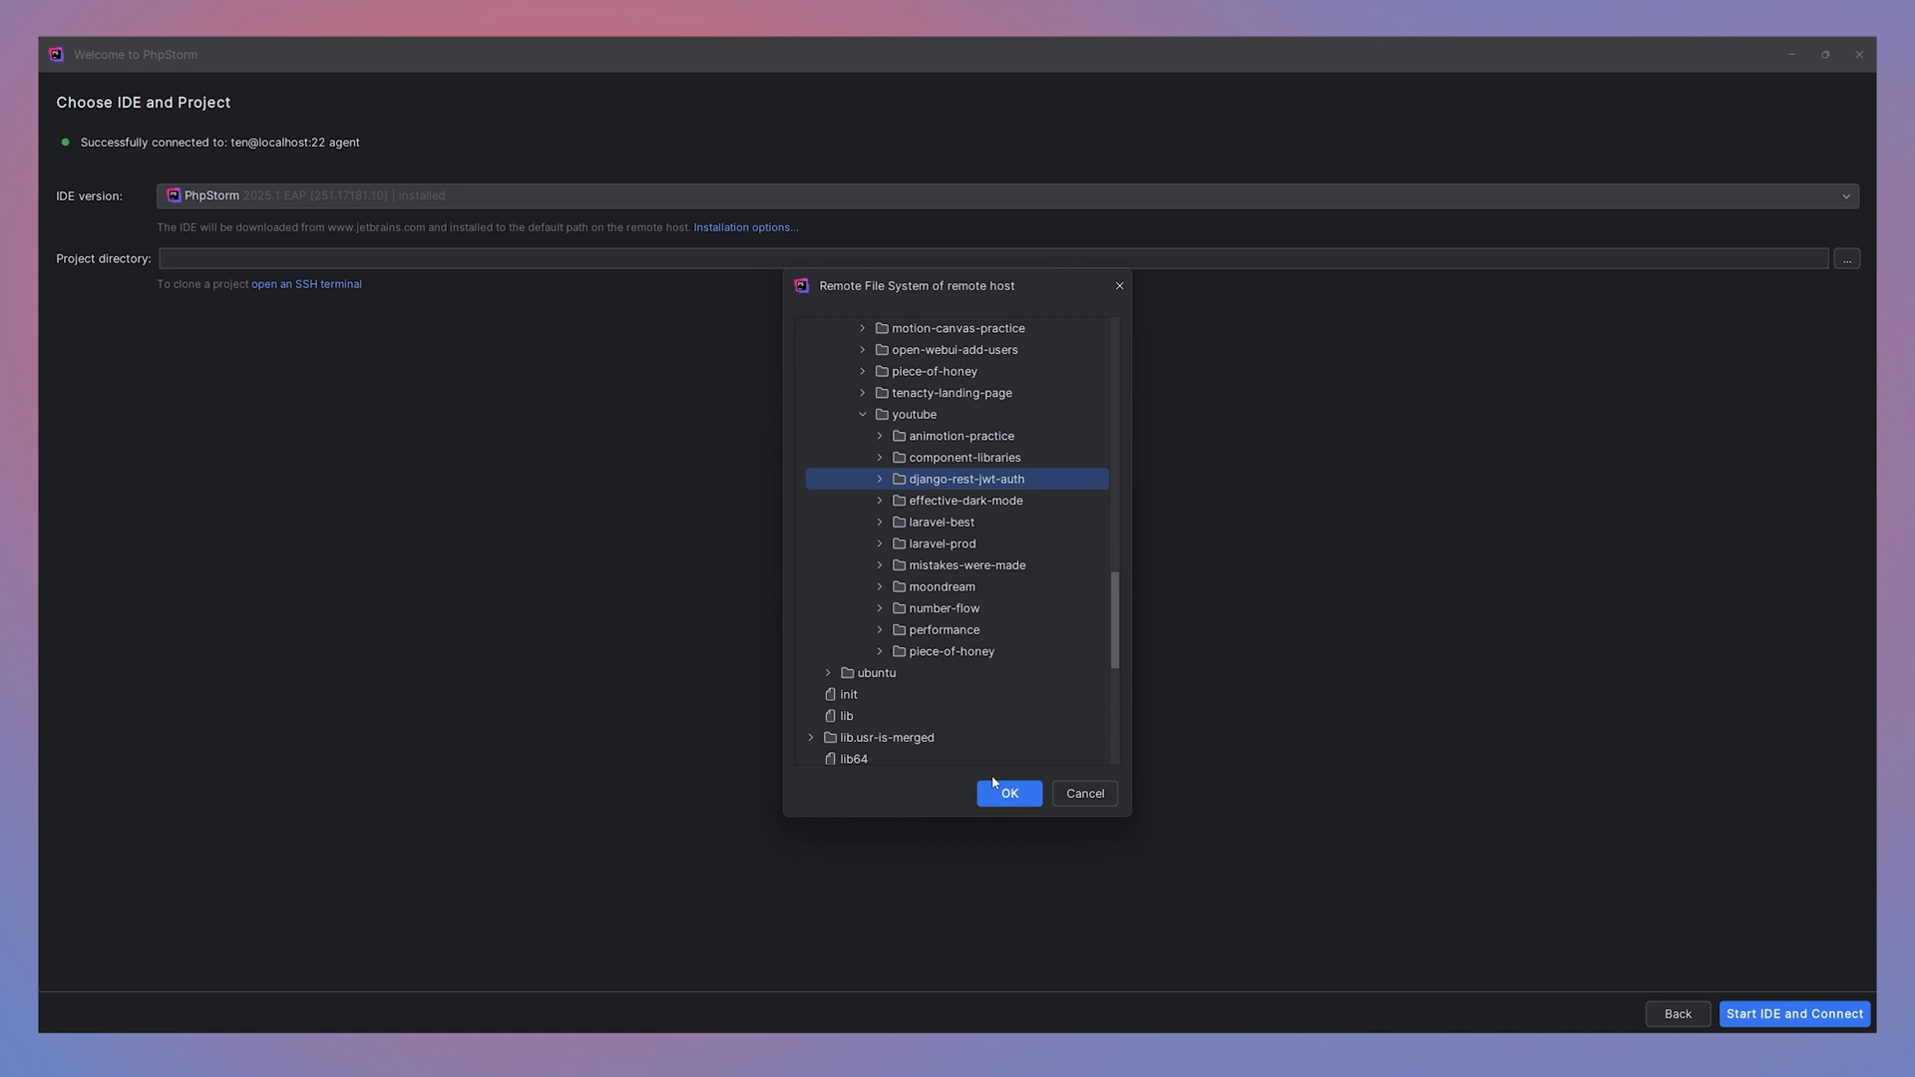
left_click(1009, 793)
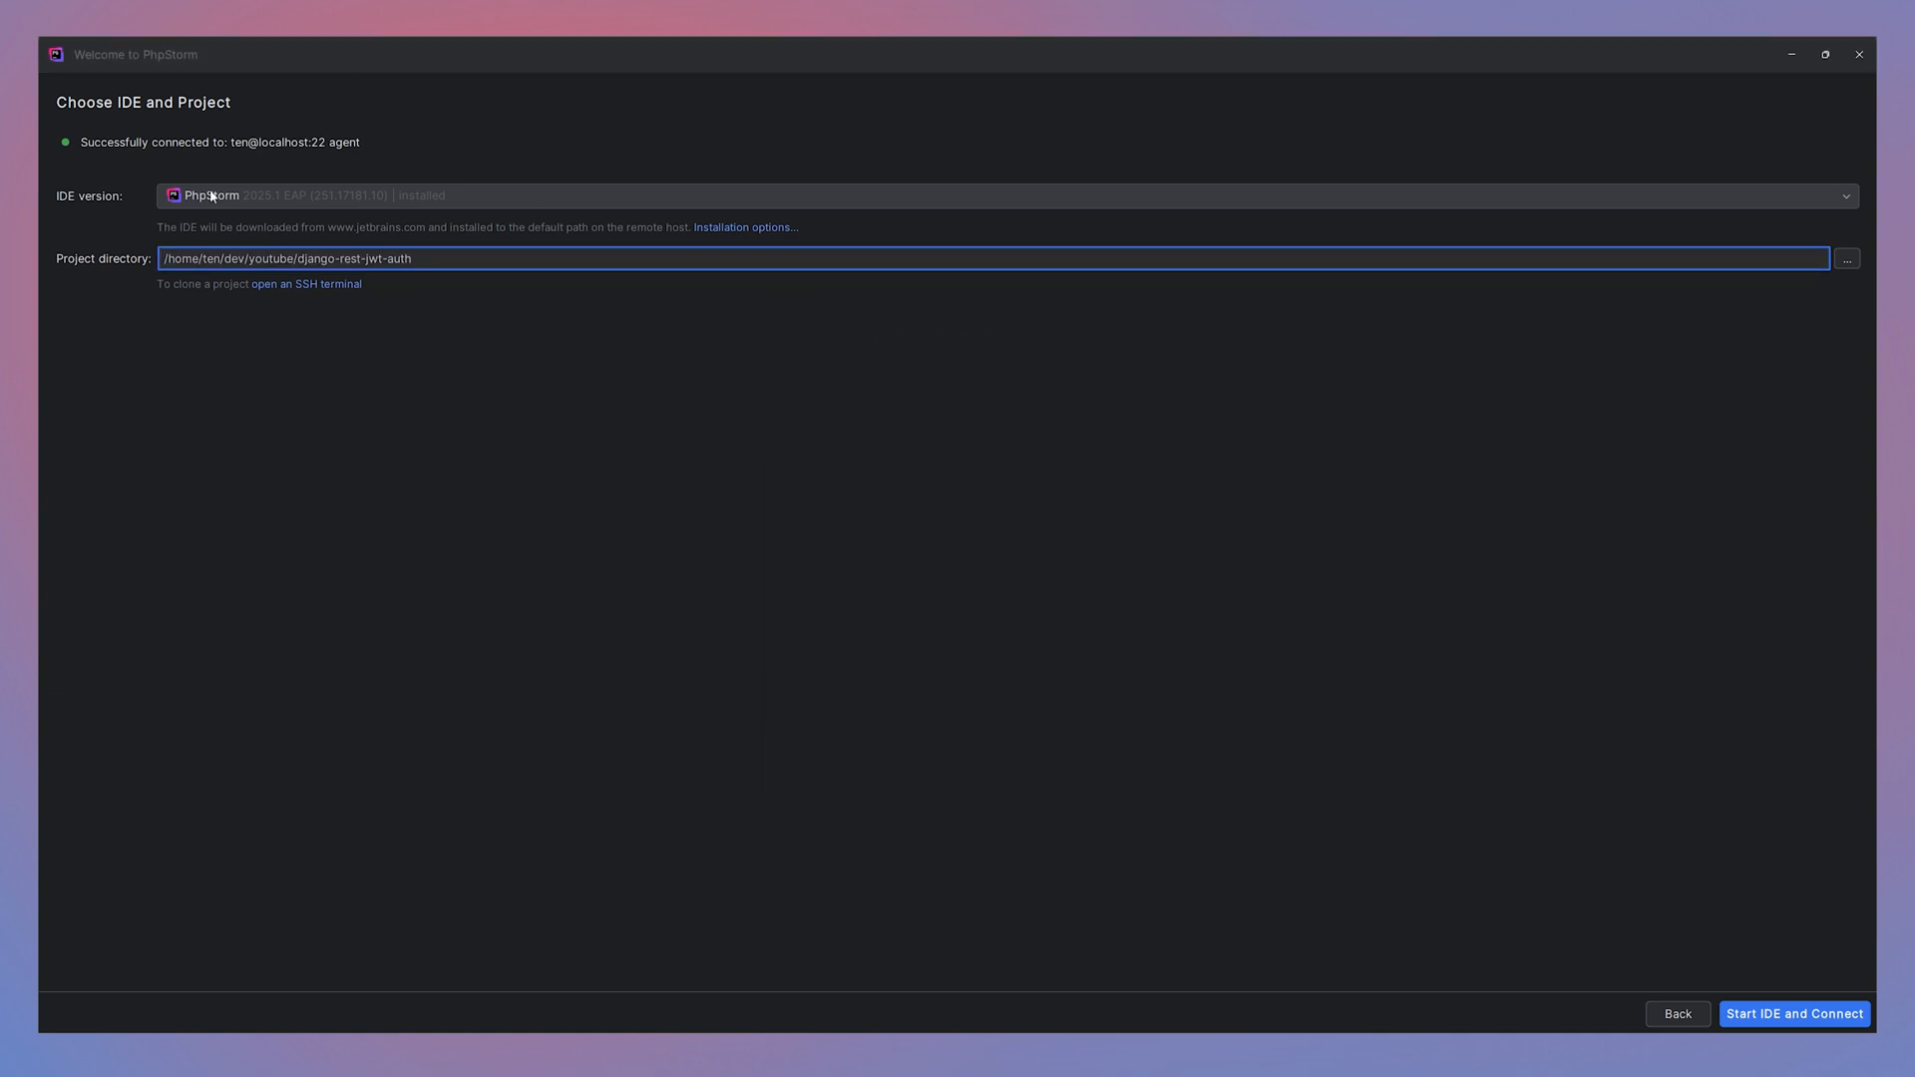
mouse_move(979, 450)
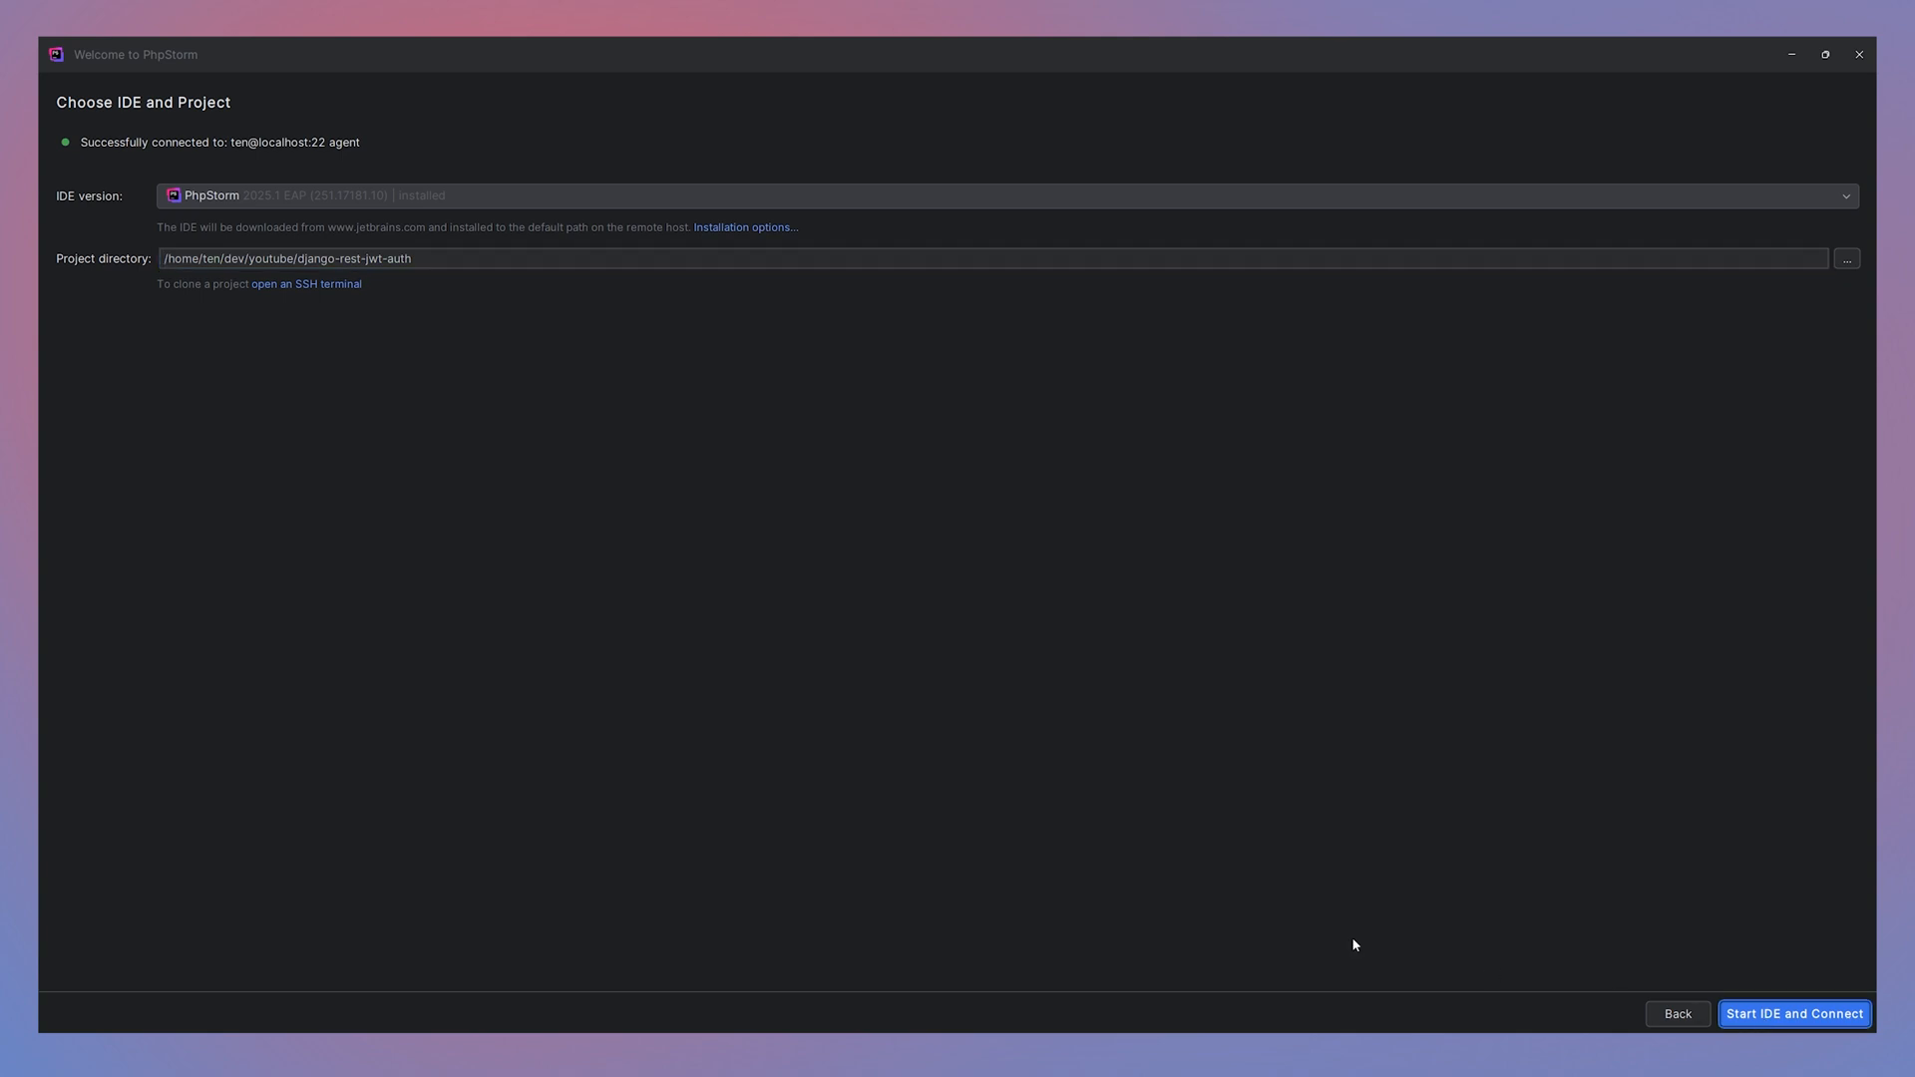
left_click(1795, 1014)
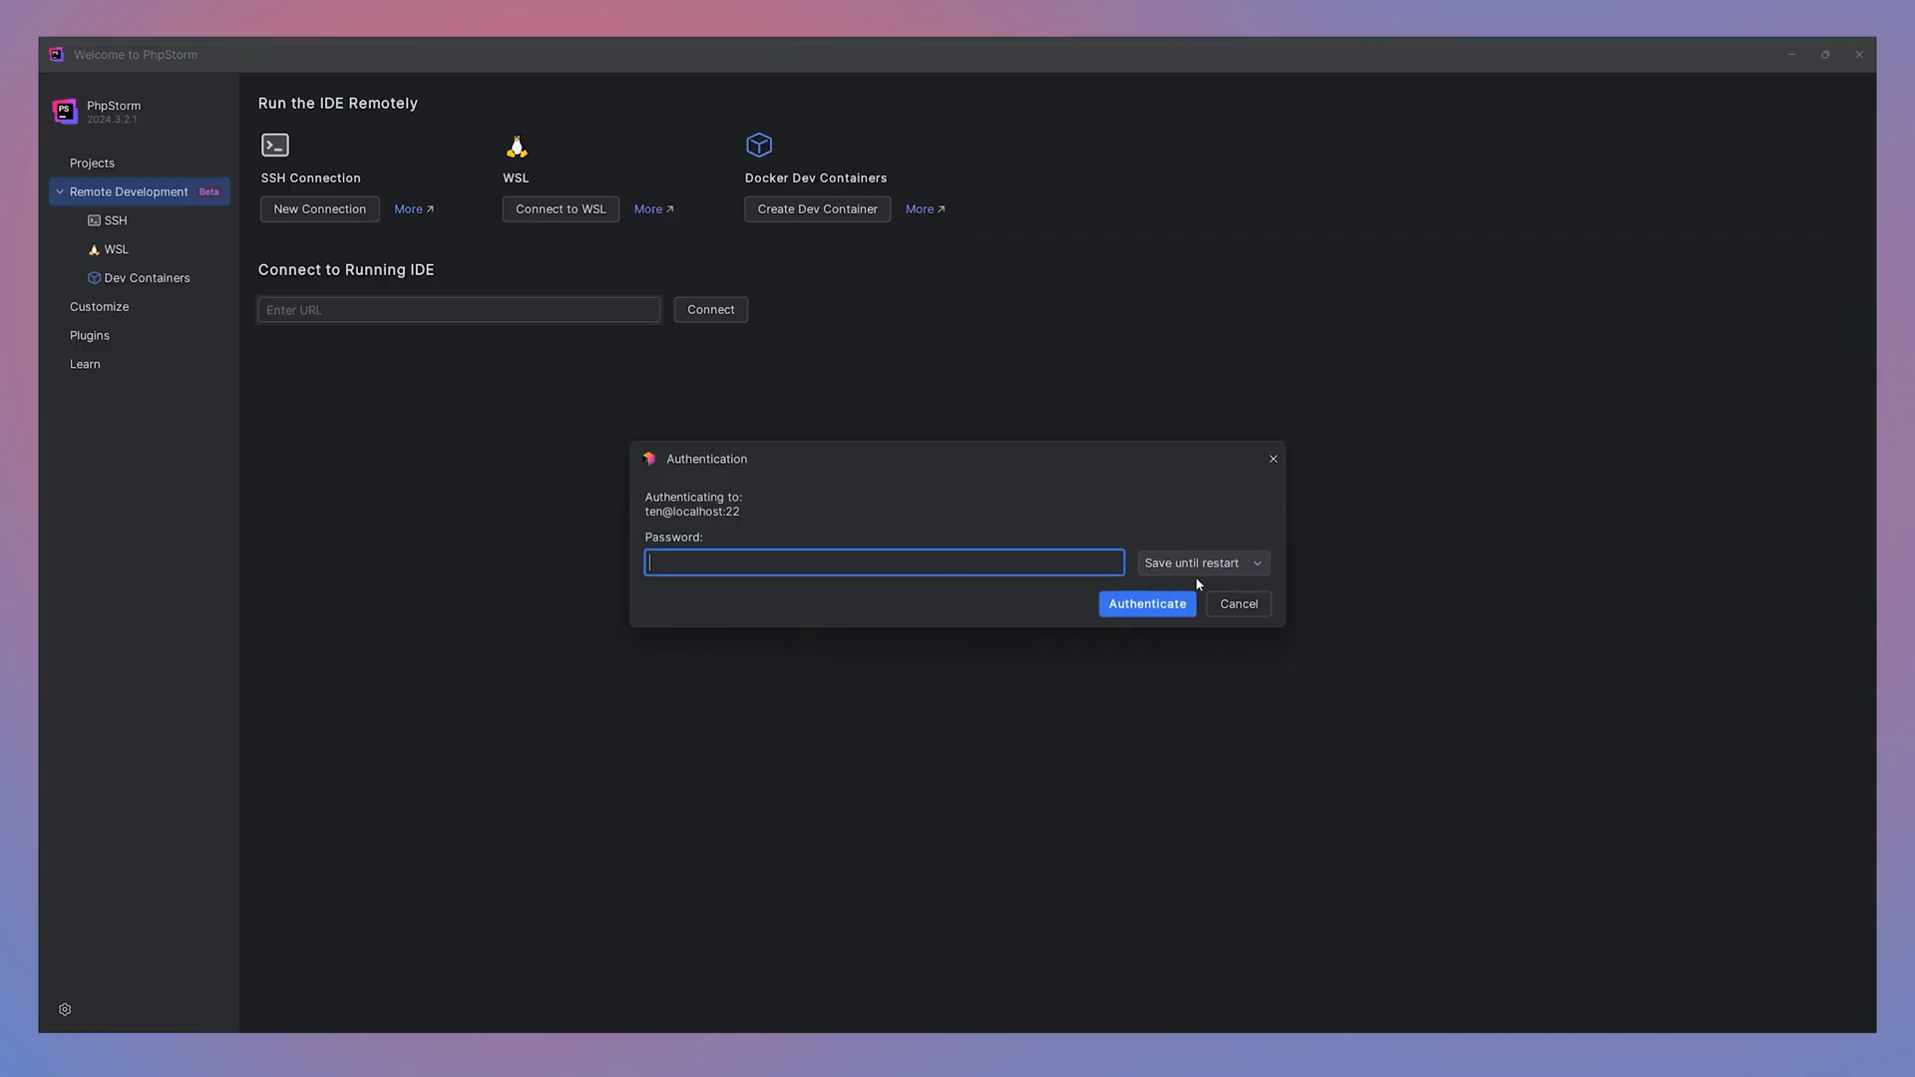
- Re-enter and permanently save the password, authenticate, then show SSH under Remote Development
left_click(1203, 562)
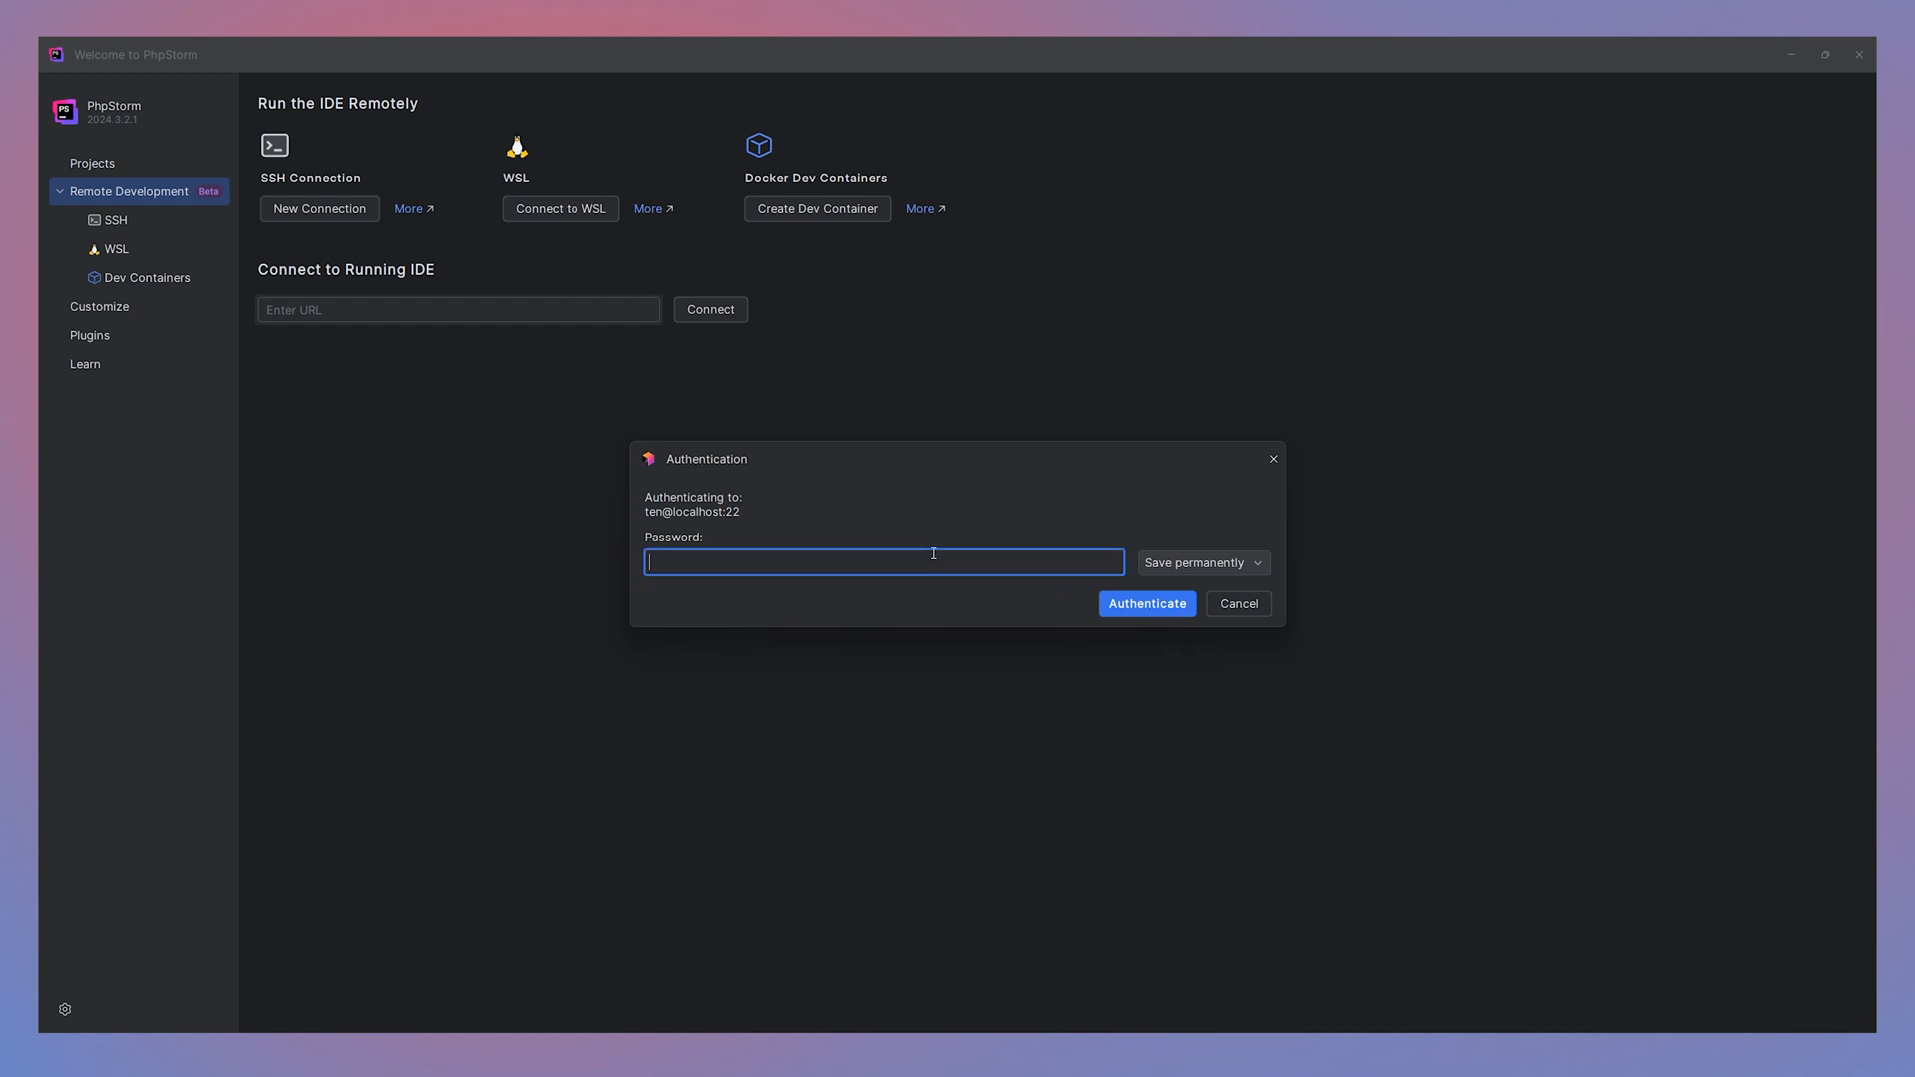
type("••")
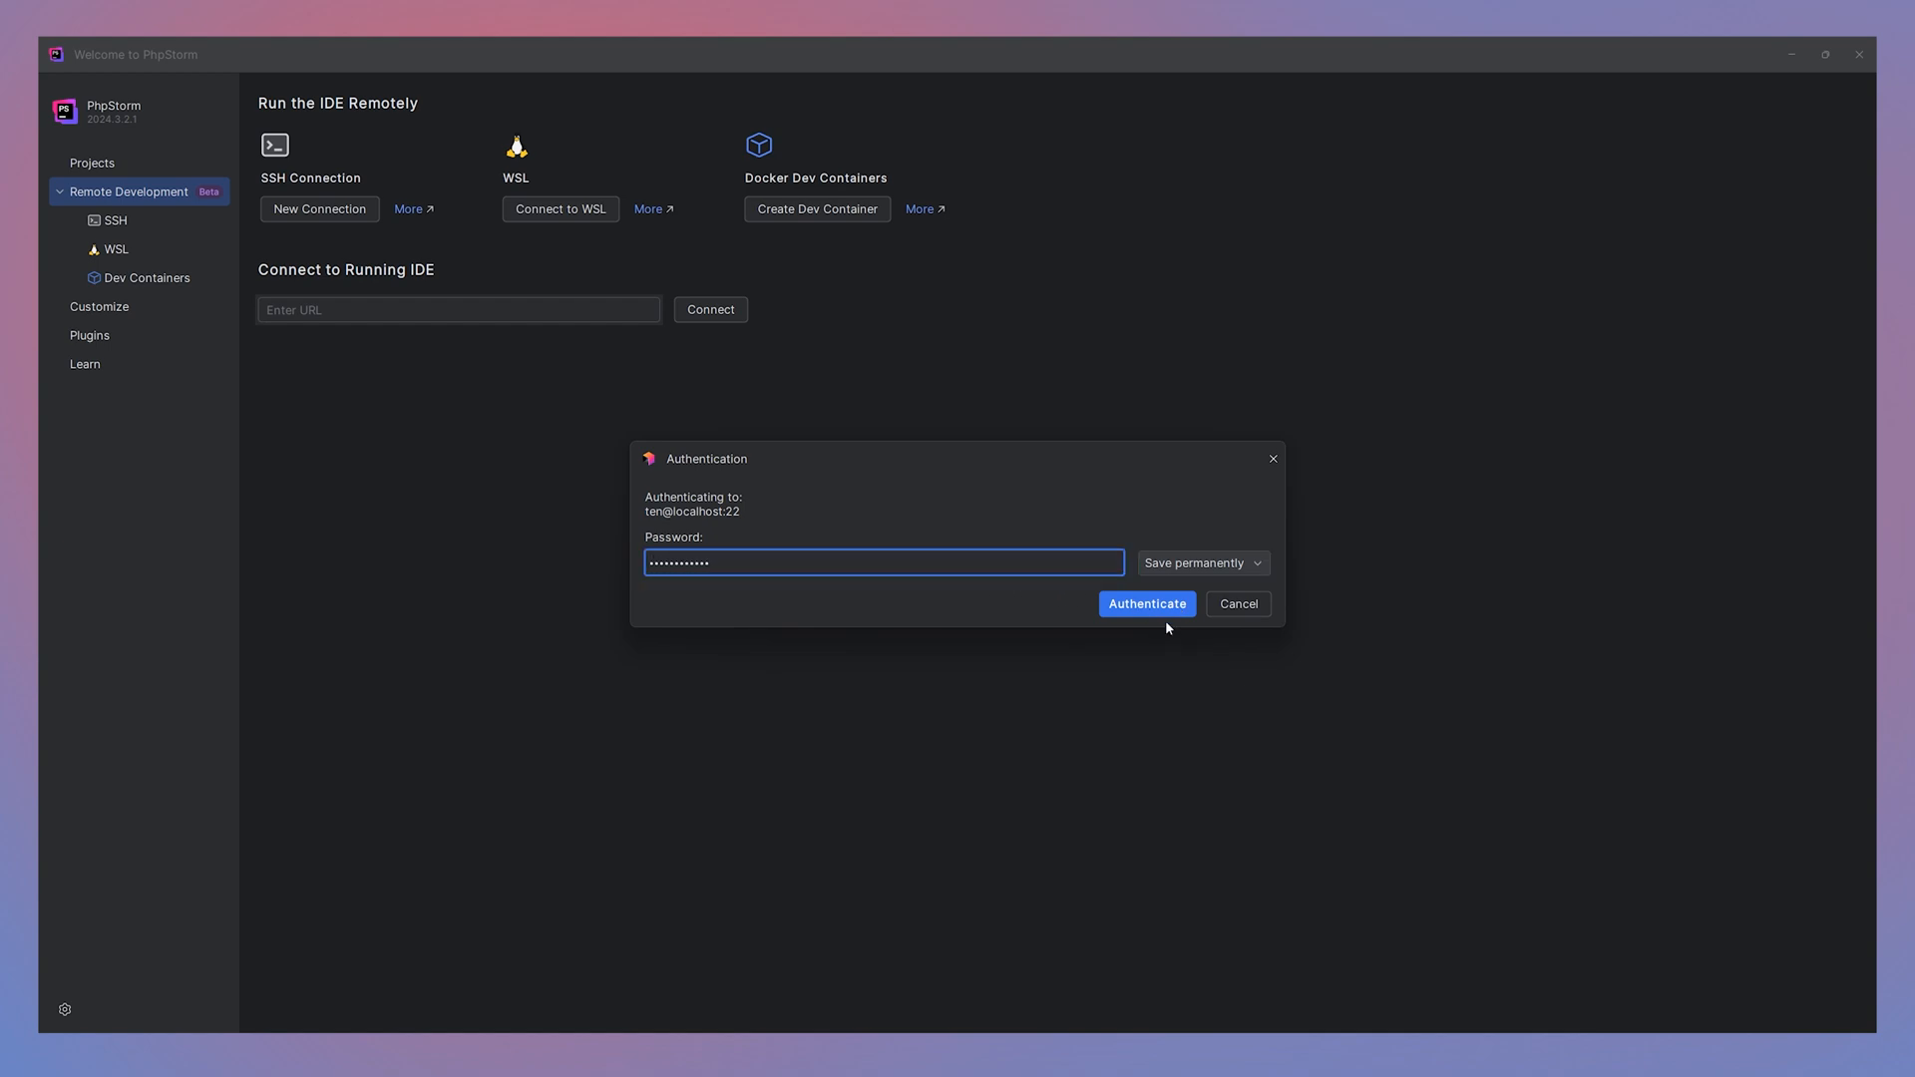
left_click(1146, 603)
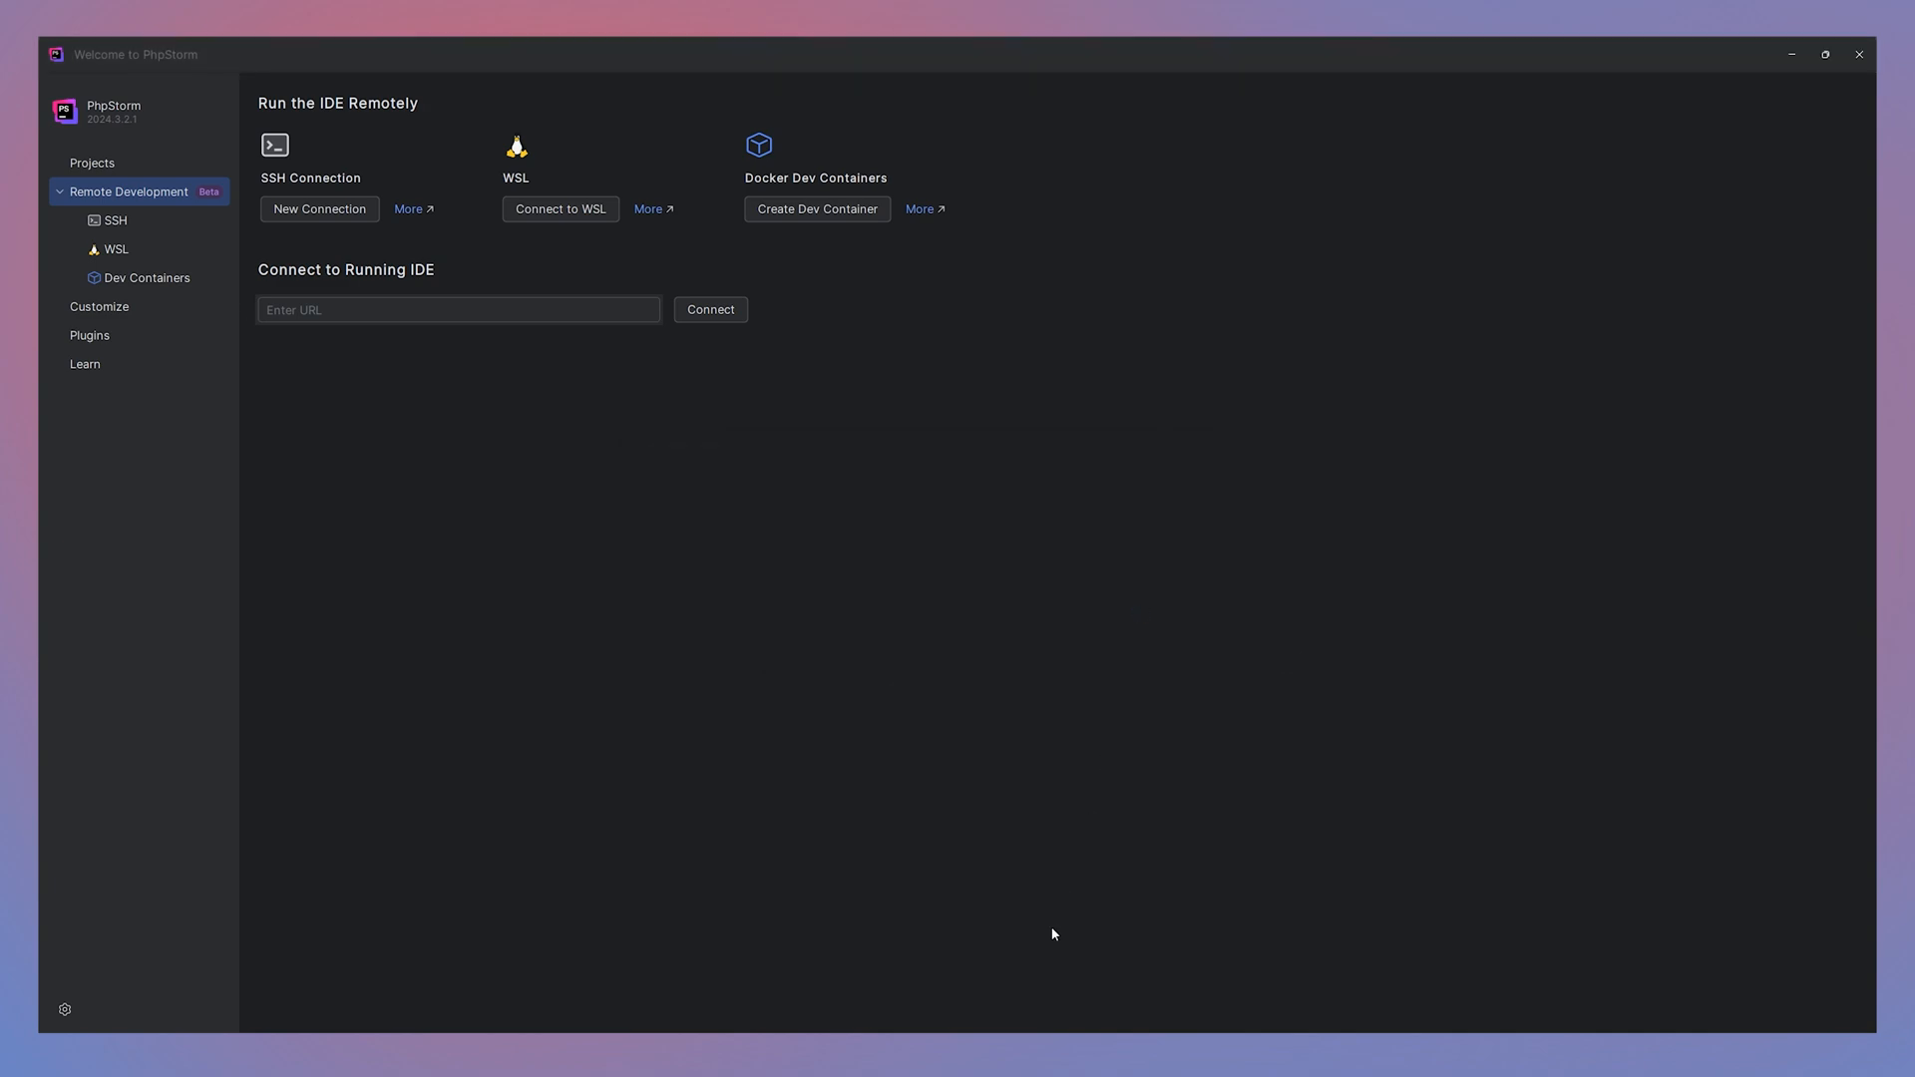
mouse_move(1262, 634)
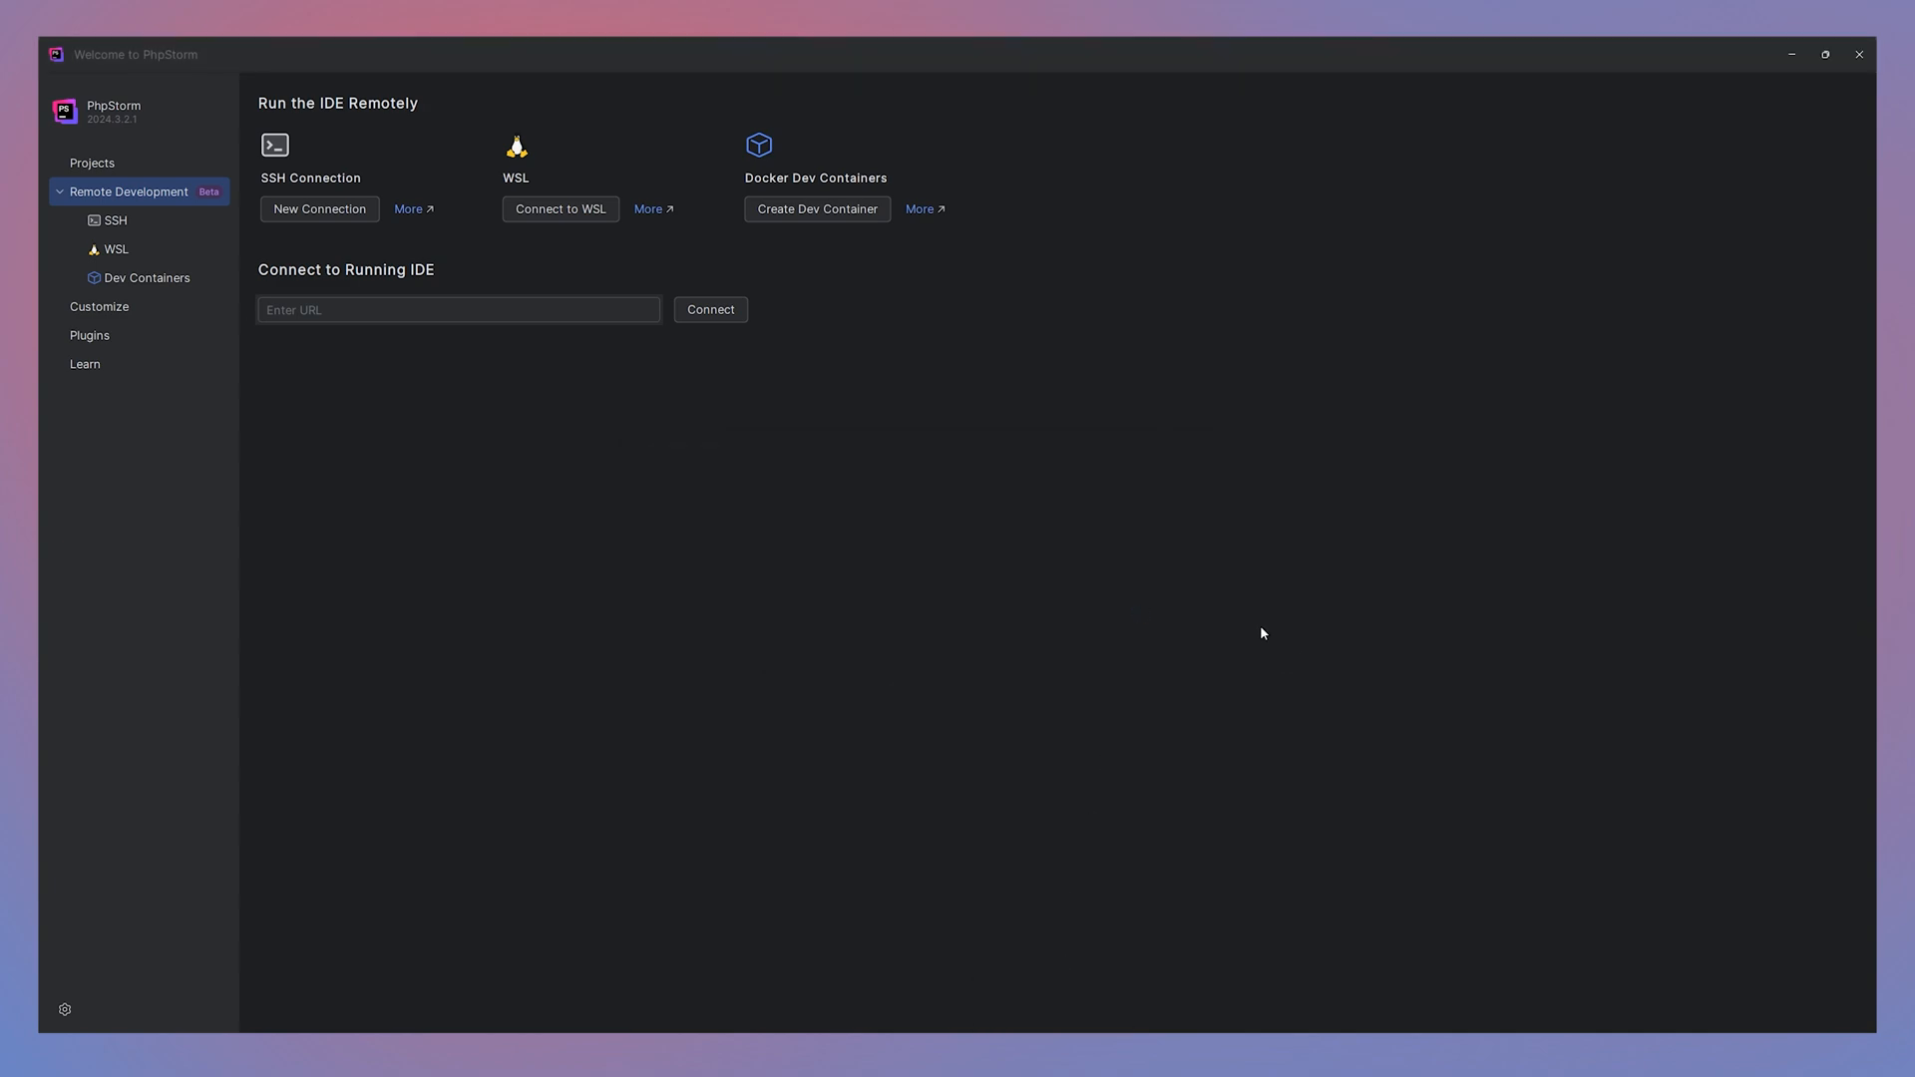
mouse_move(1210, 550)
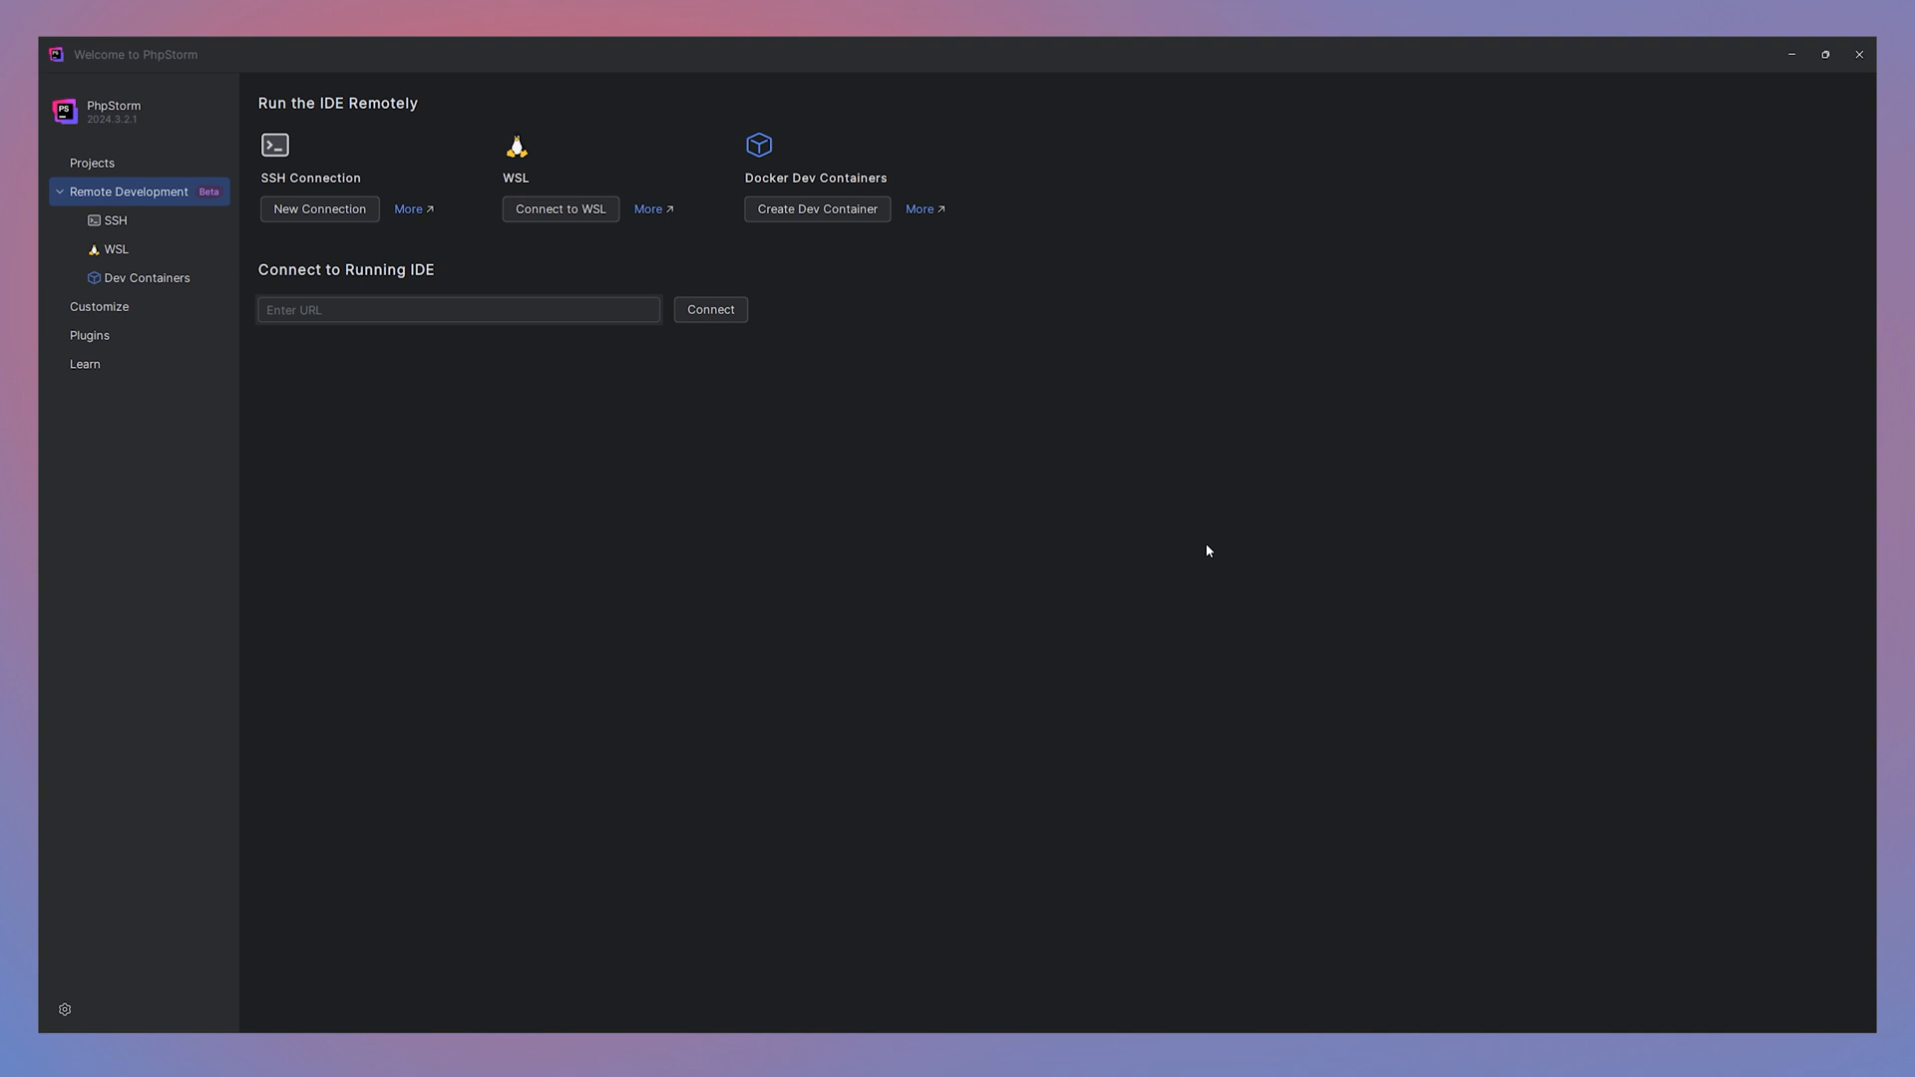
mouse_move(1188, 810)
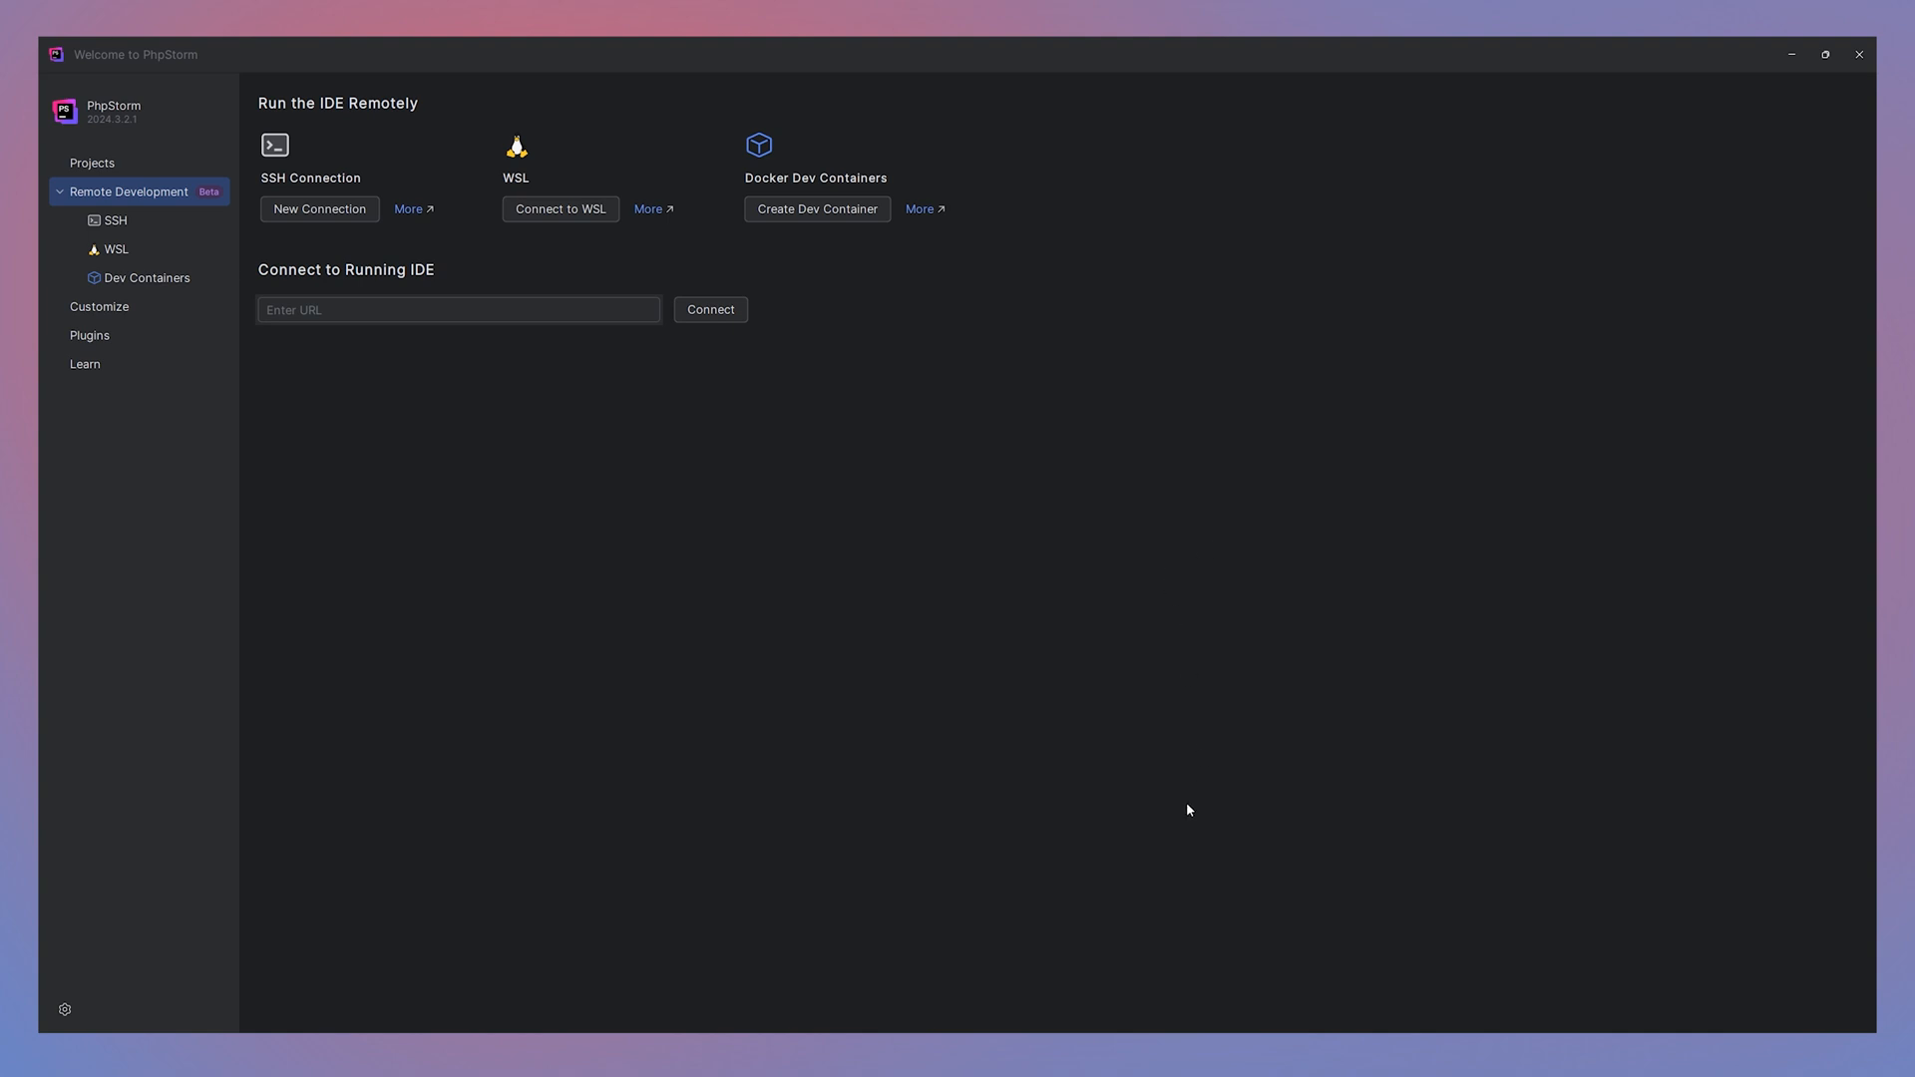
mouse_move(543, 428)
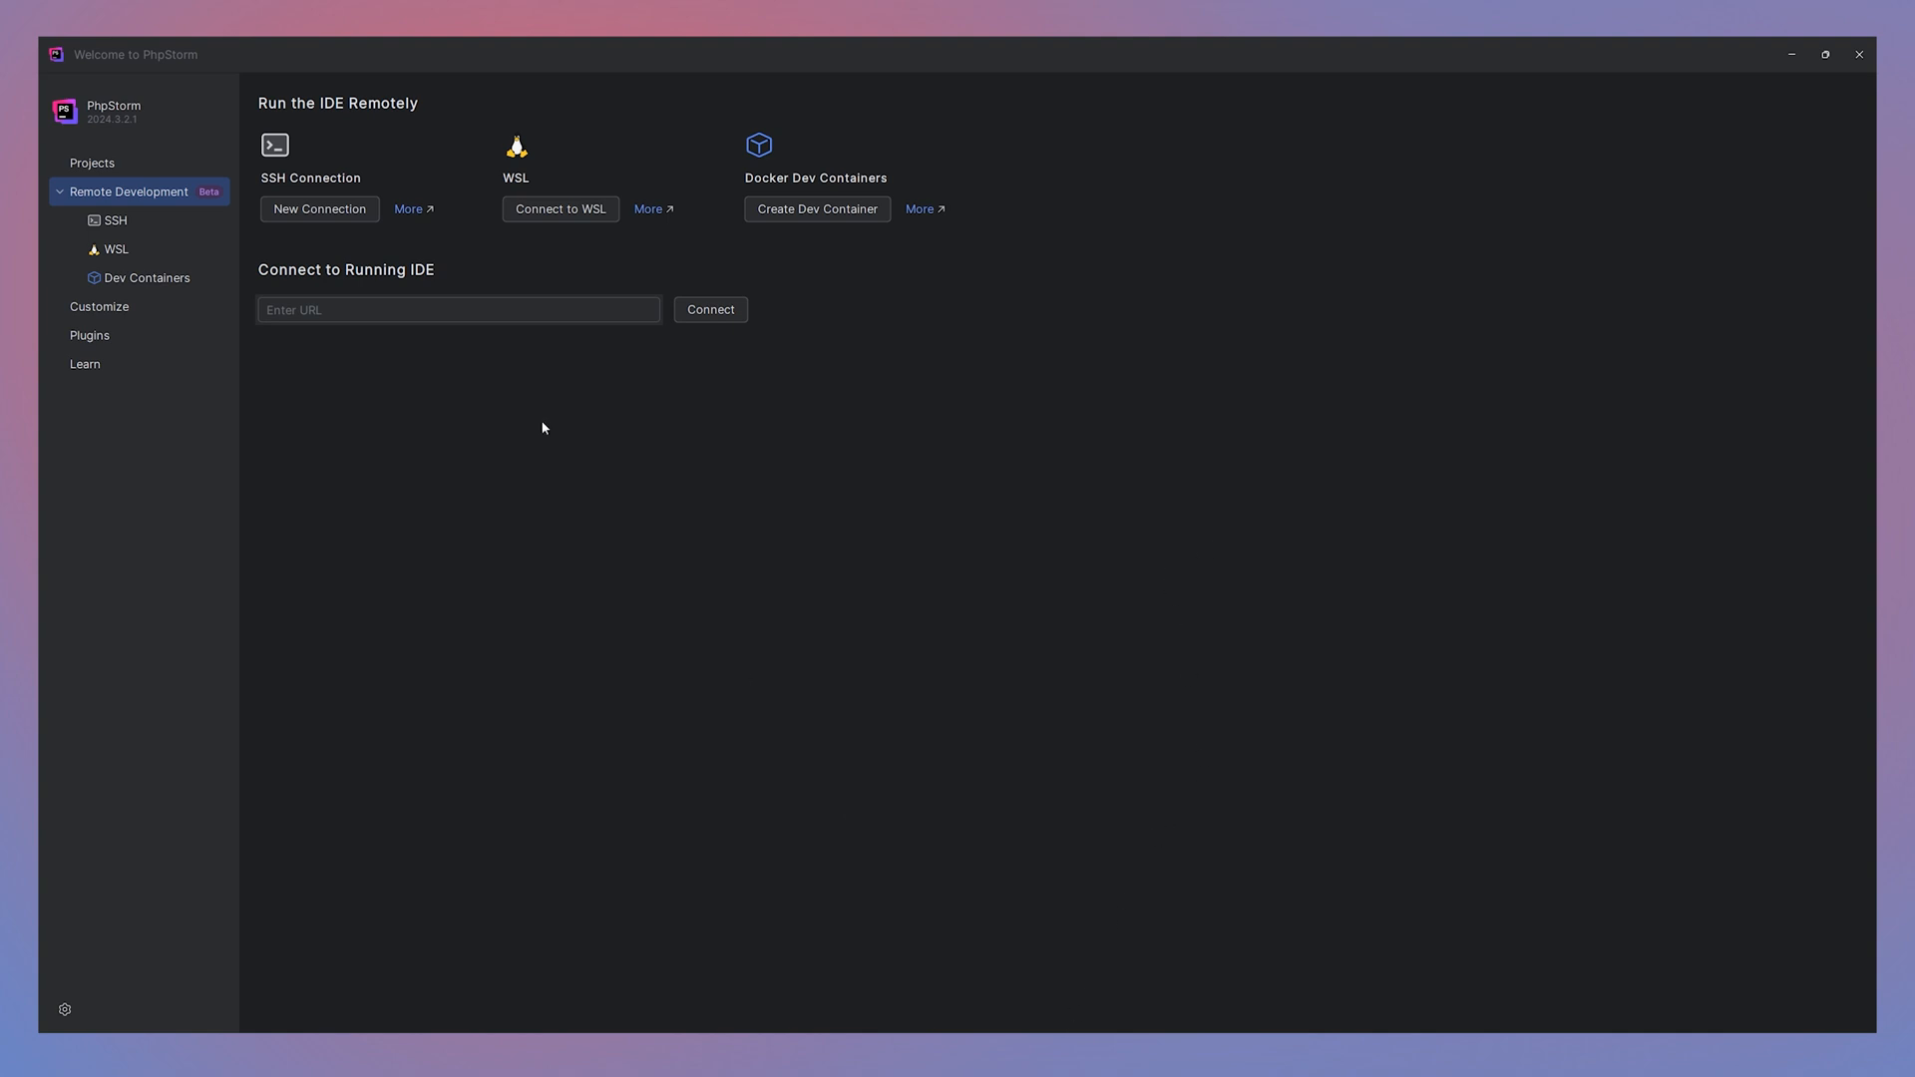
mouse_move(168, 223)
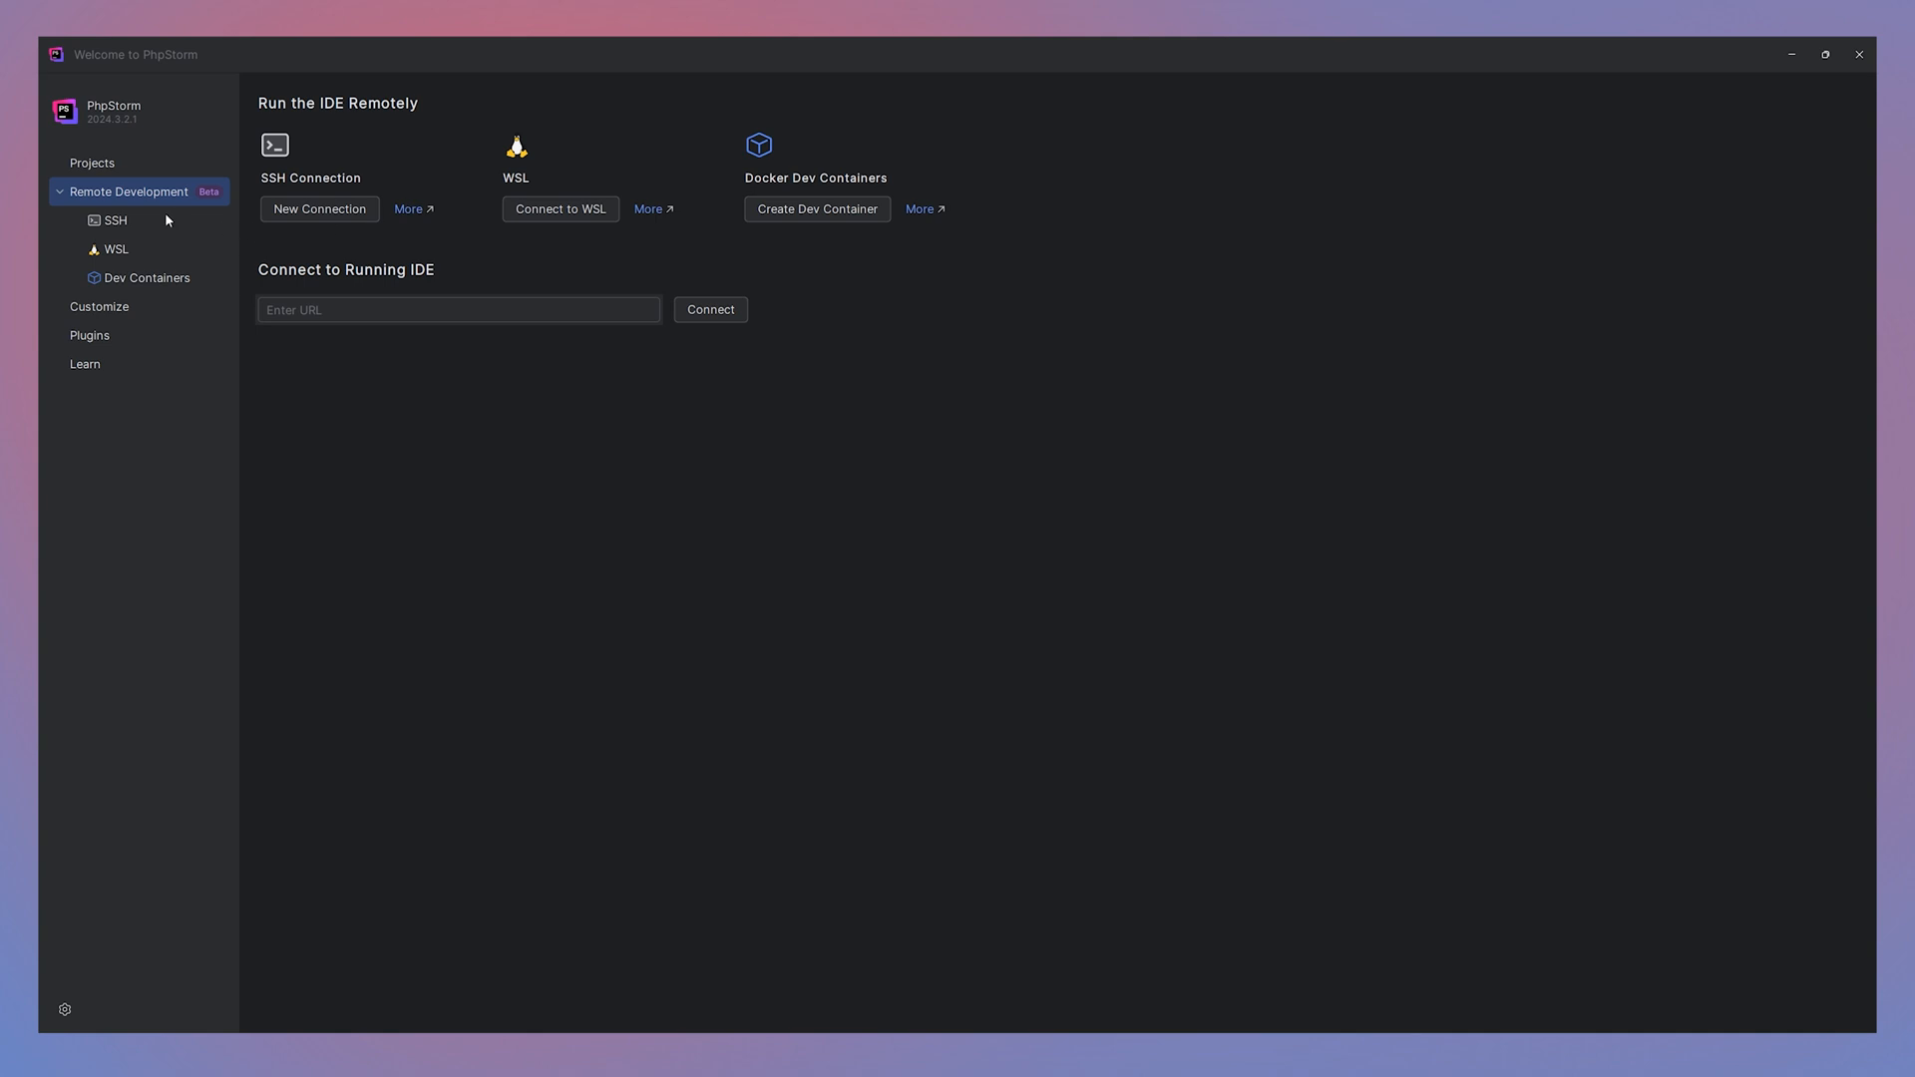
left_click(115, 221)
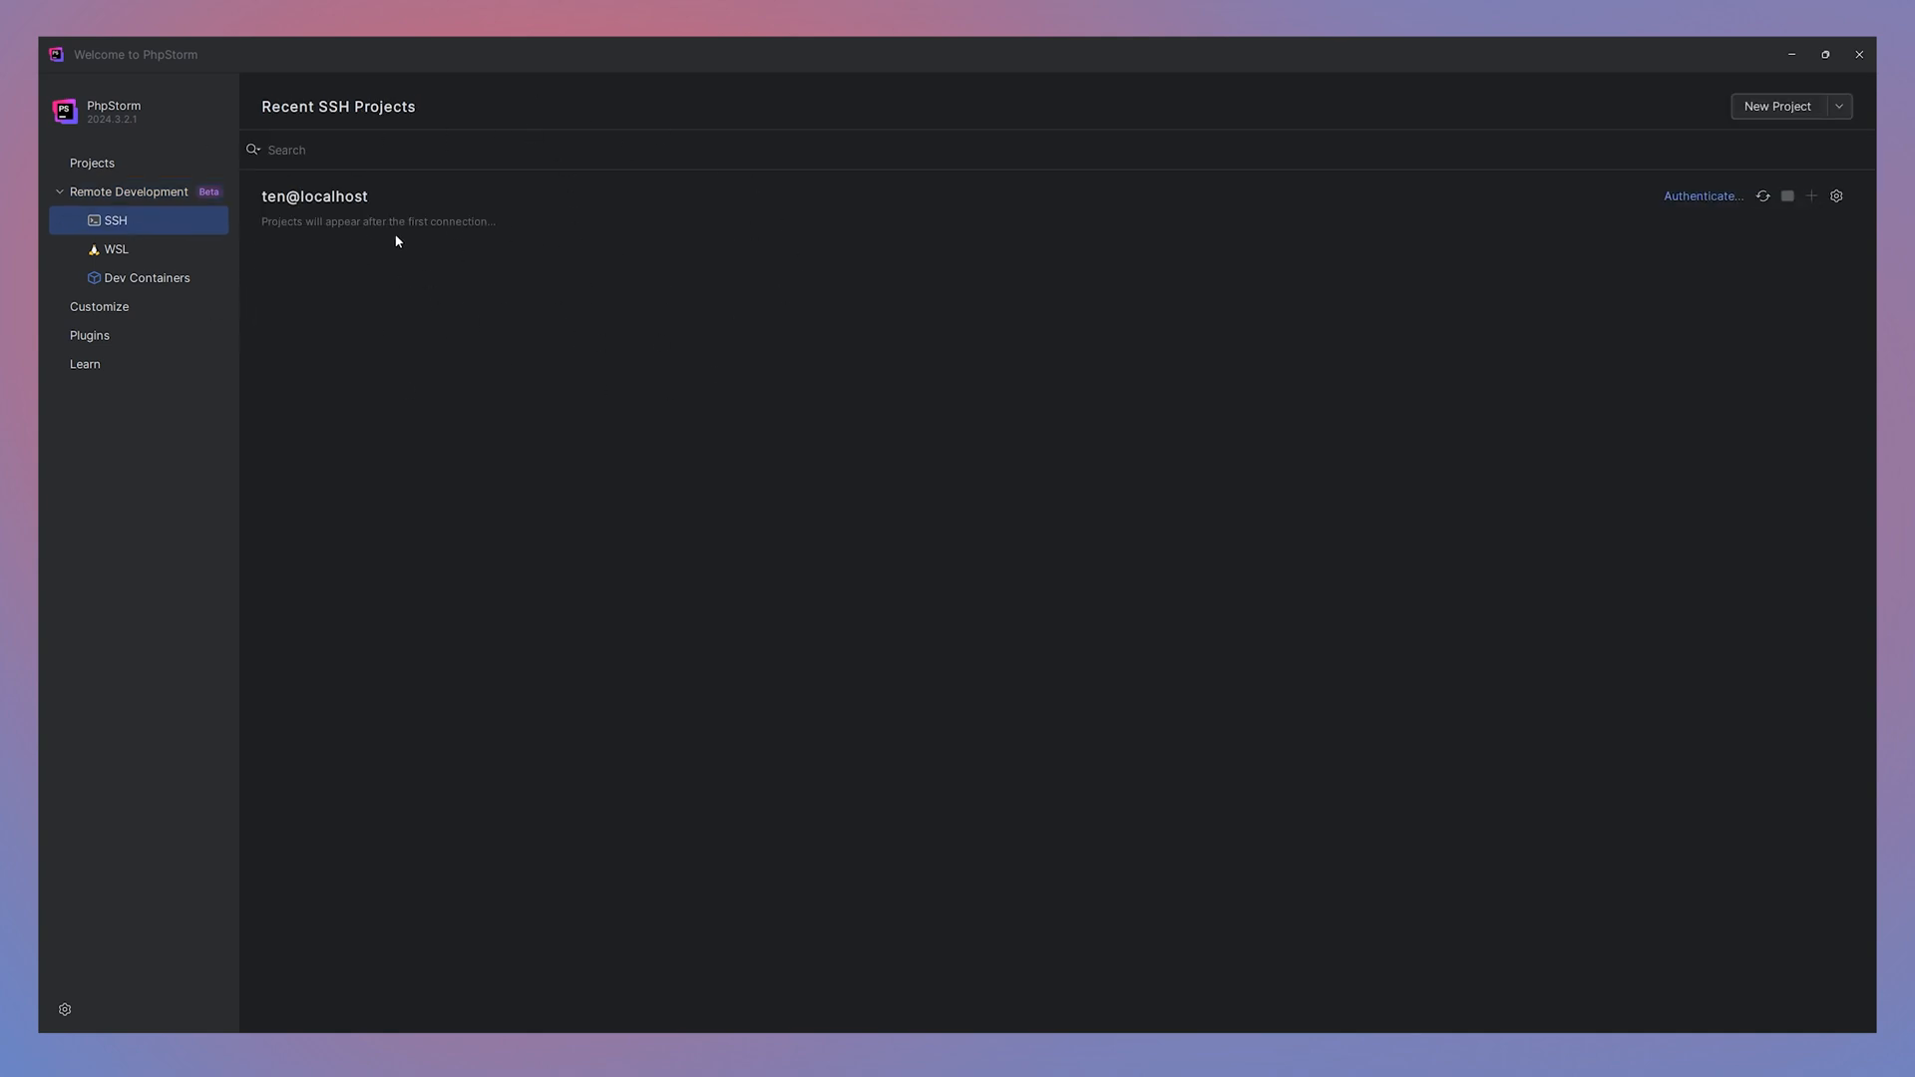
mouse_move(1669, 224)
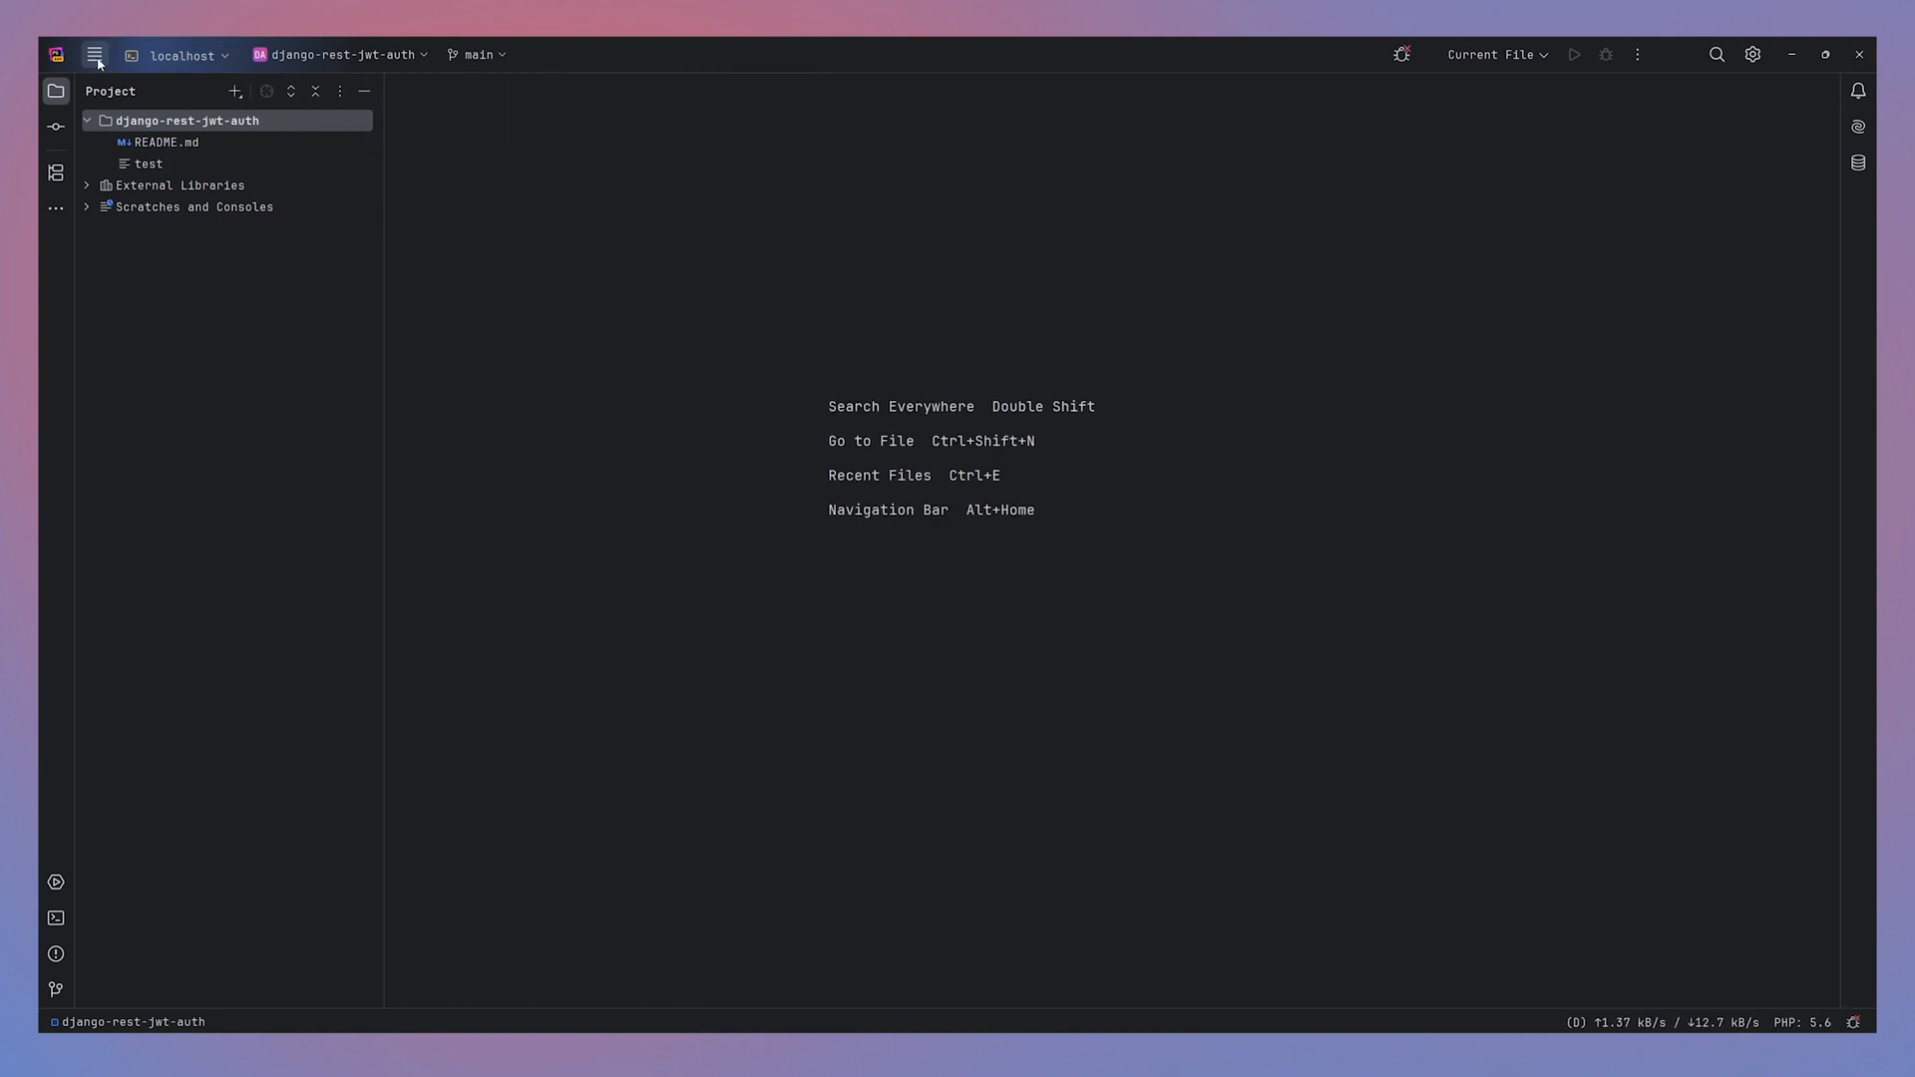
- Use File > Open to open /home/ten/dev/youtube/laravel-prod
left_click(95, 54)
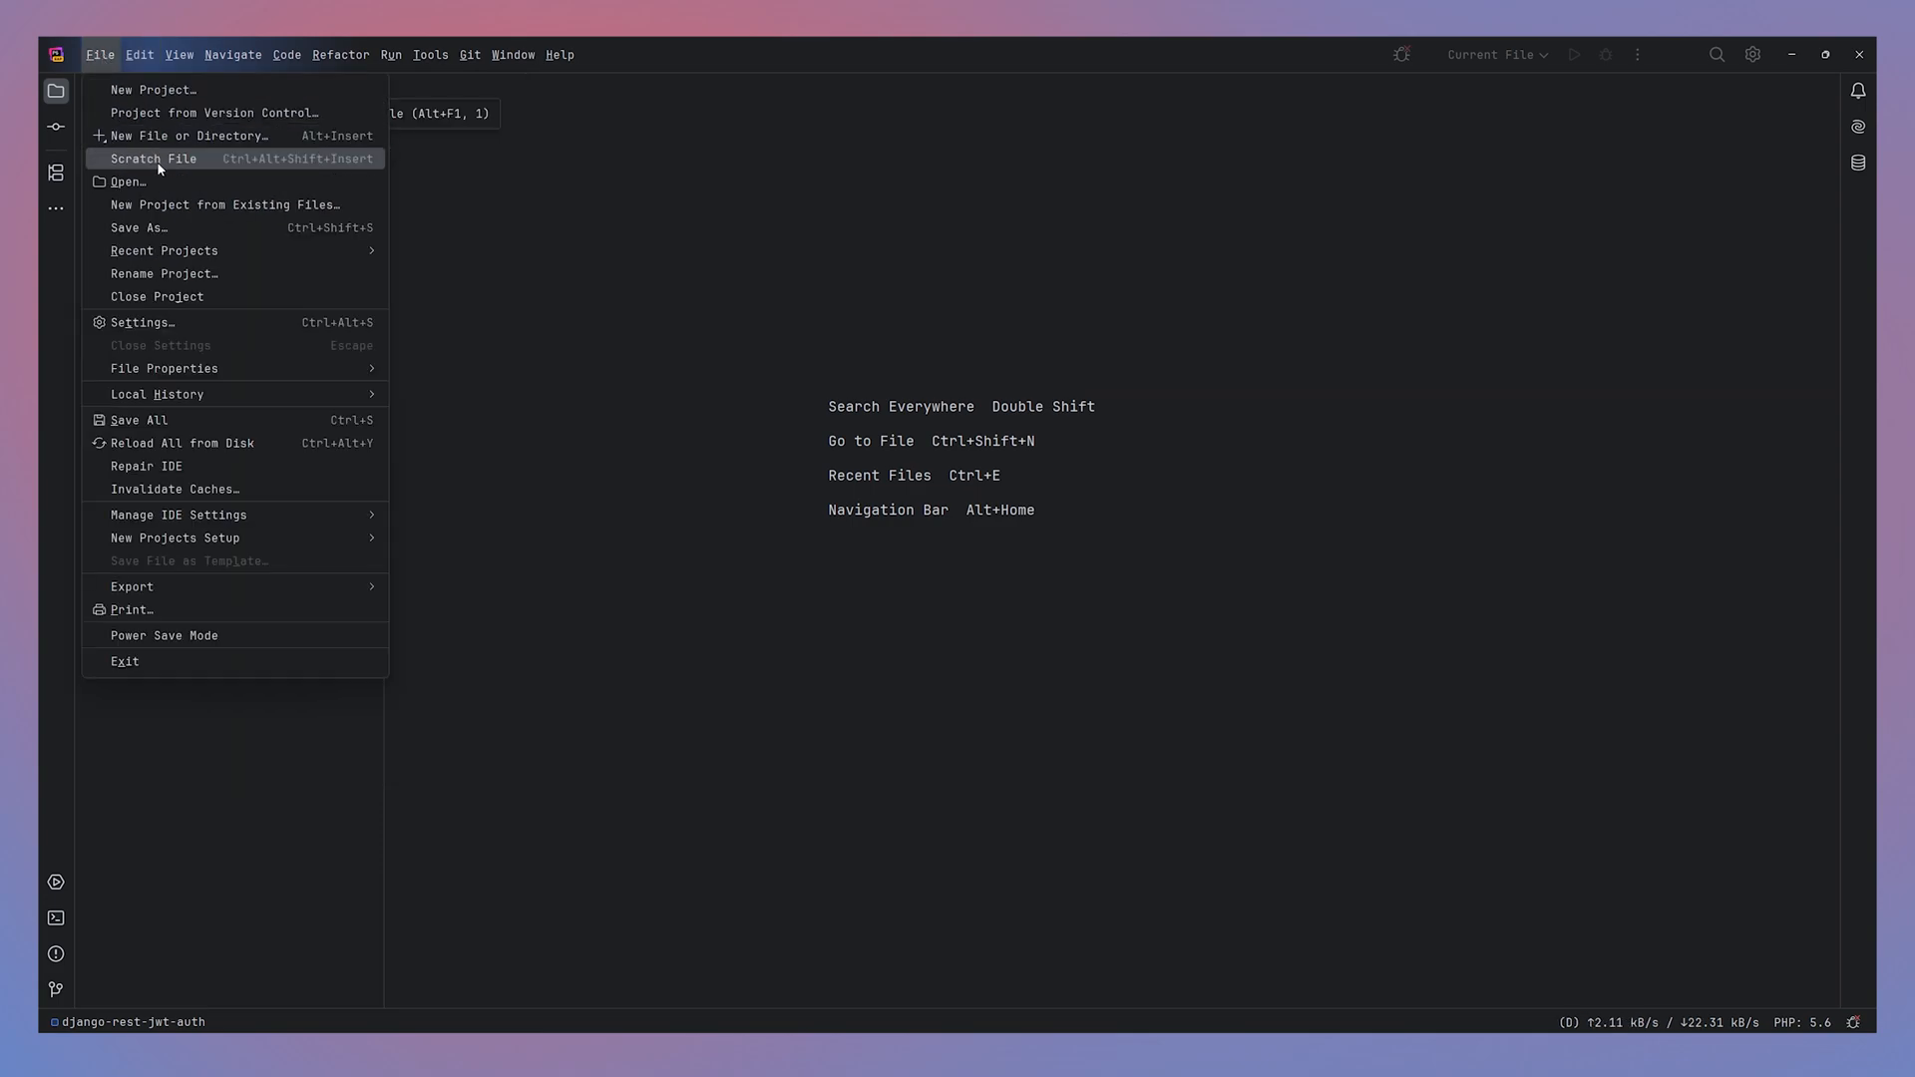
left_click(130, 182)
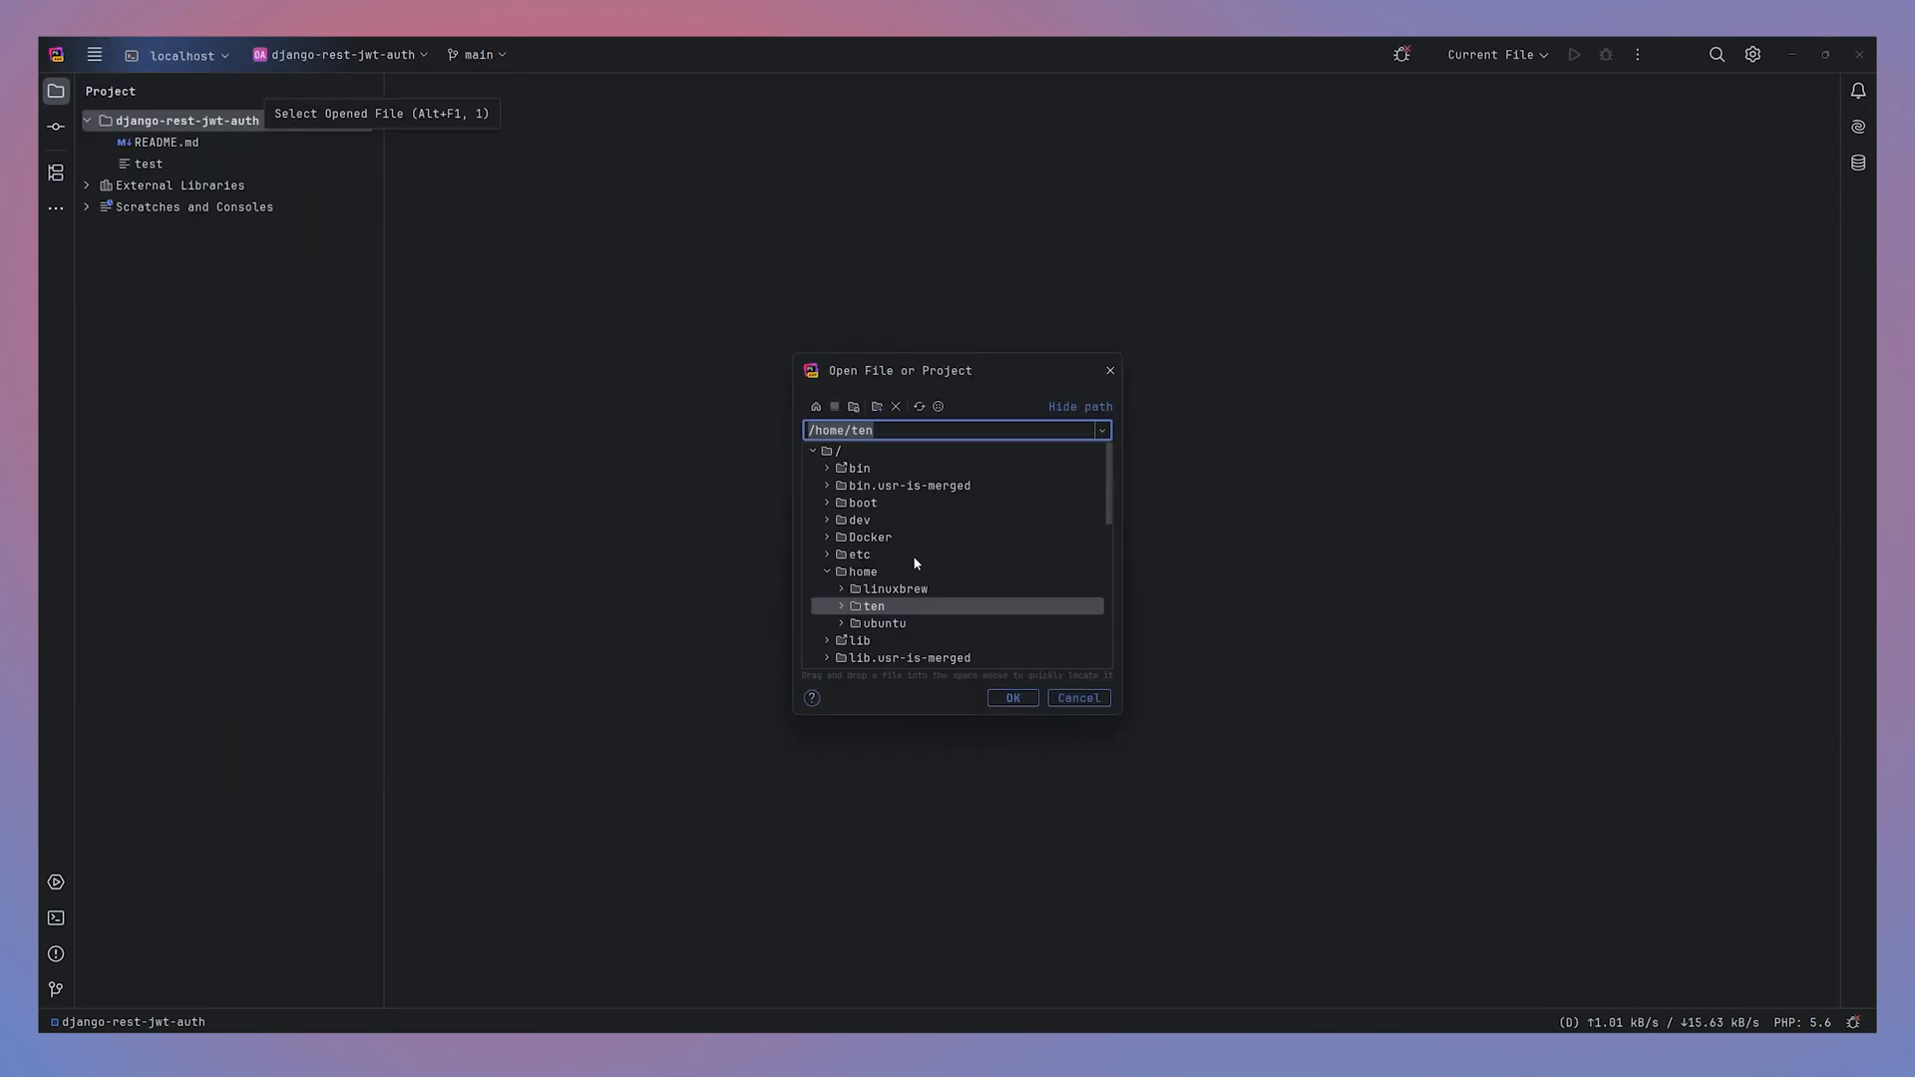
left_click(840, 605)
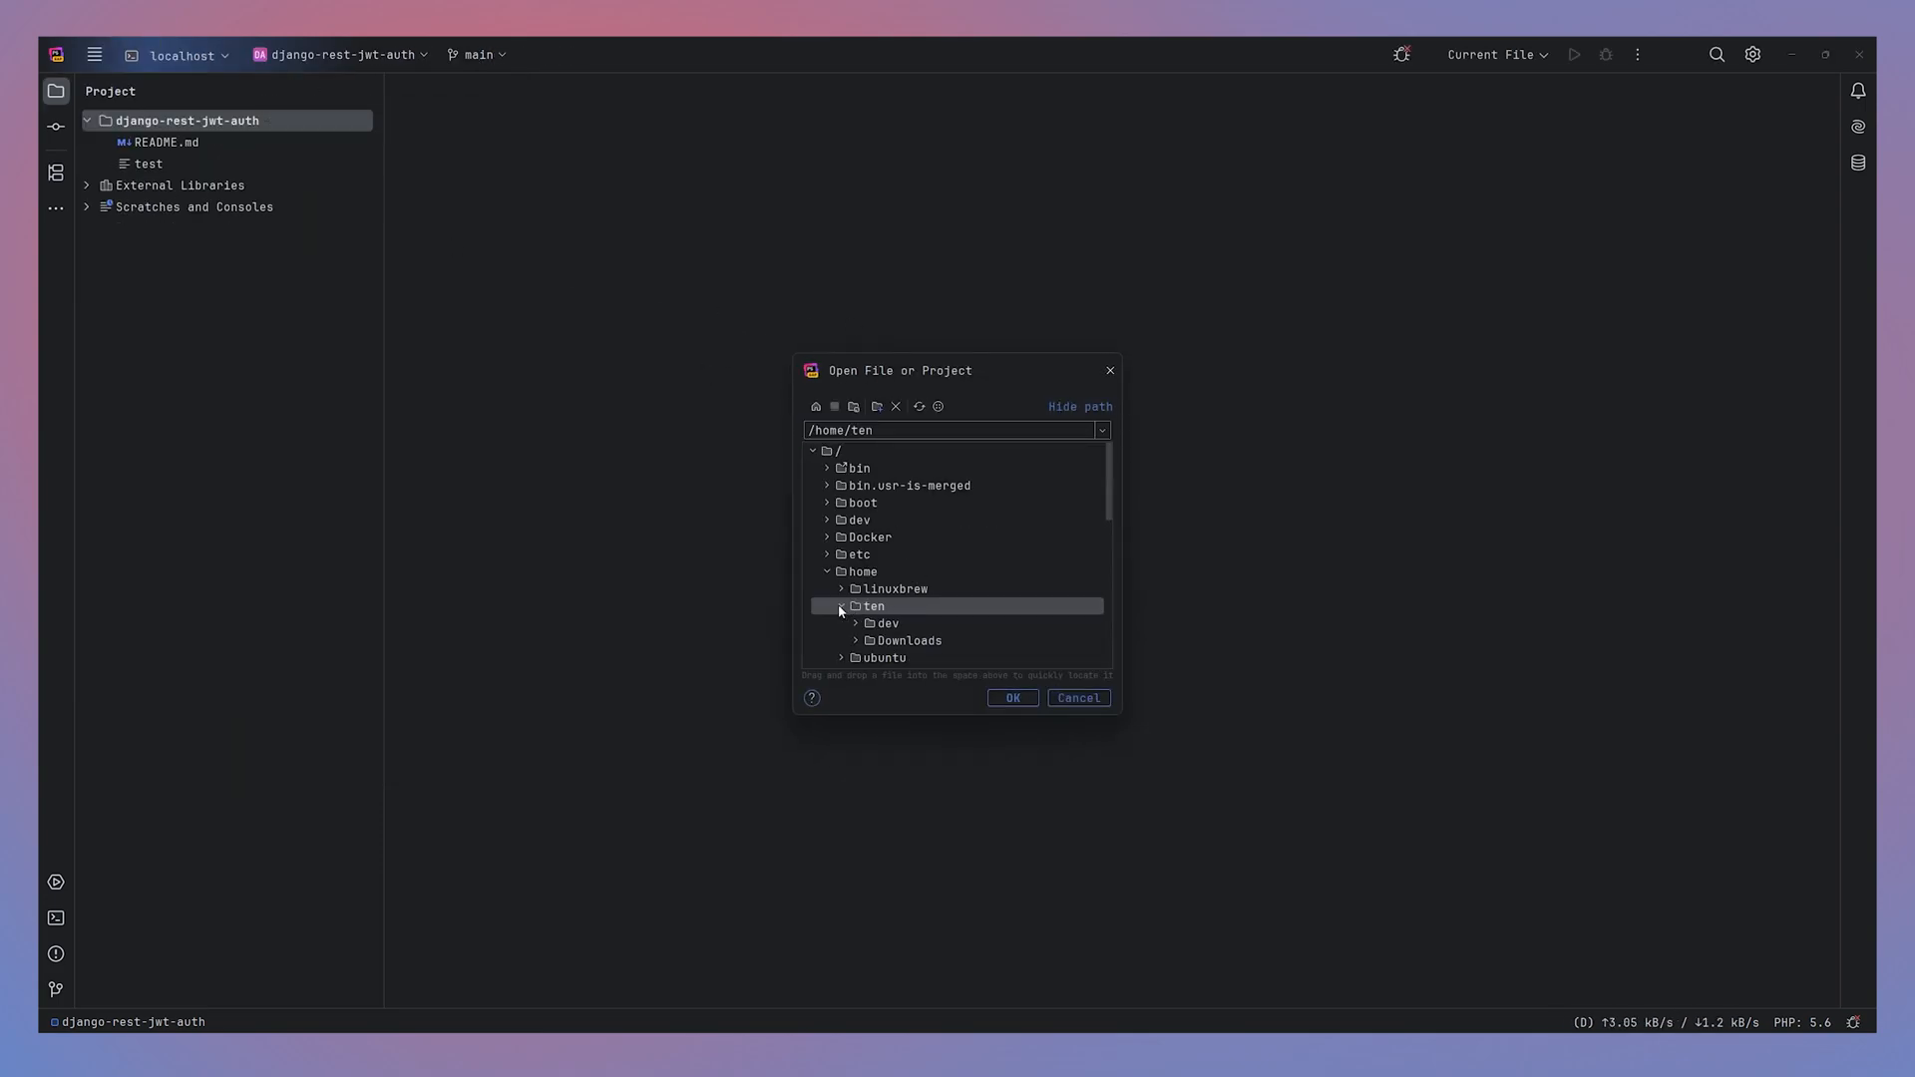
left_click(855, 623)
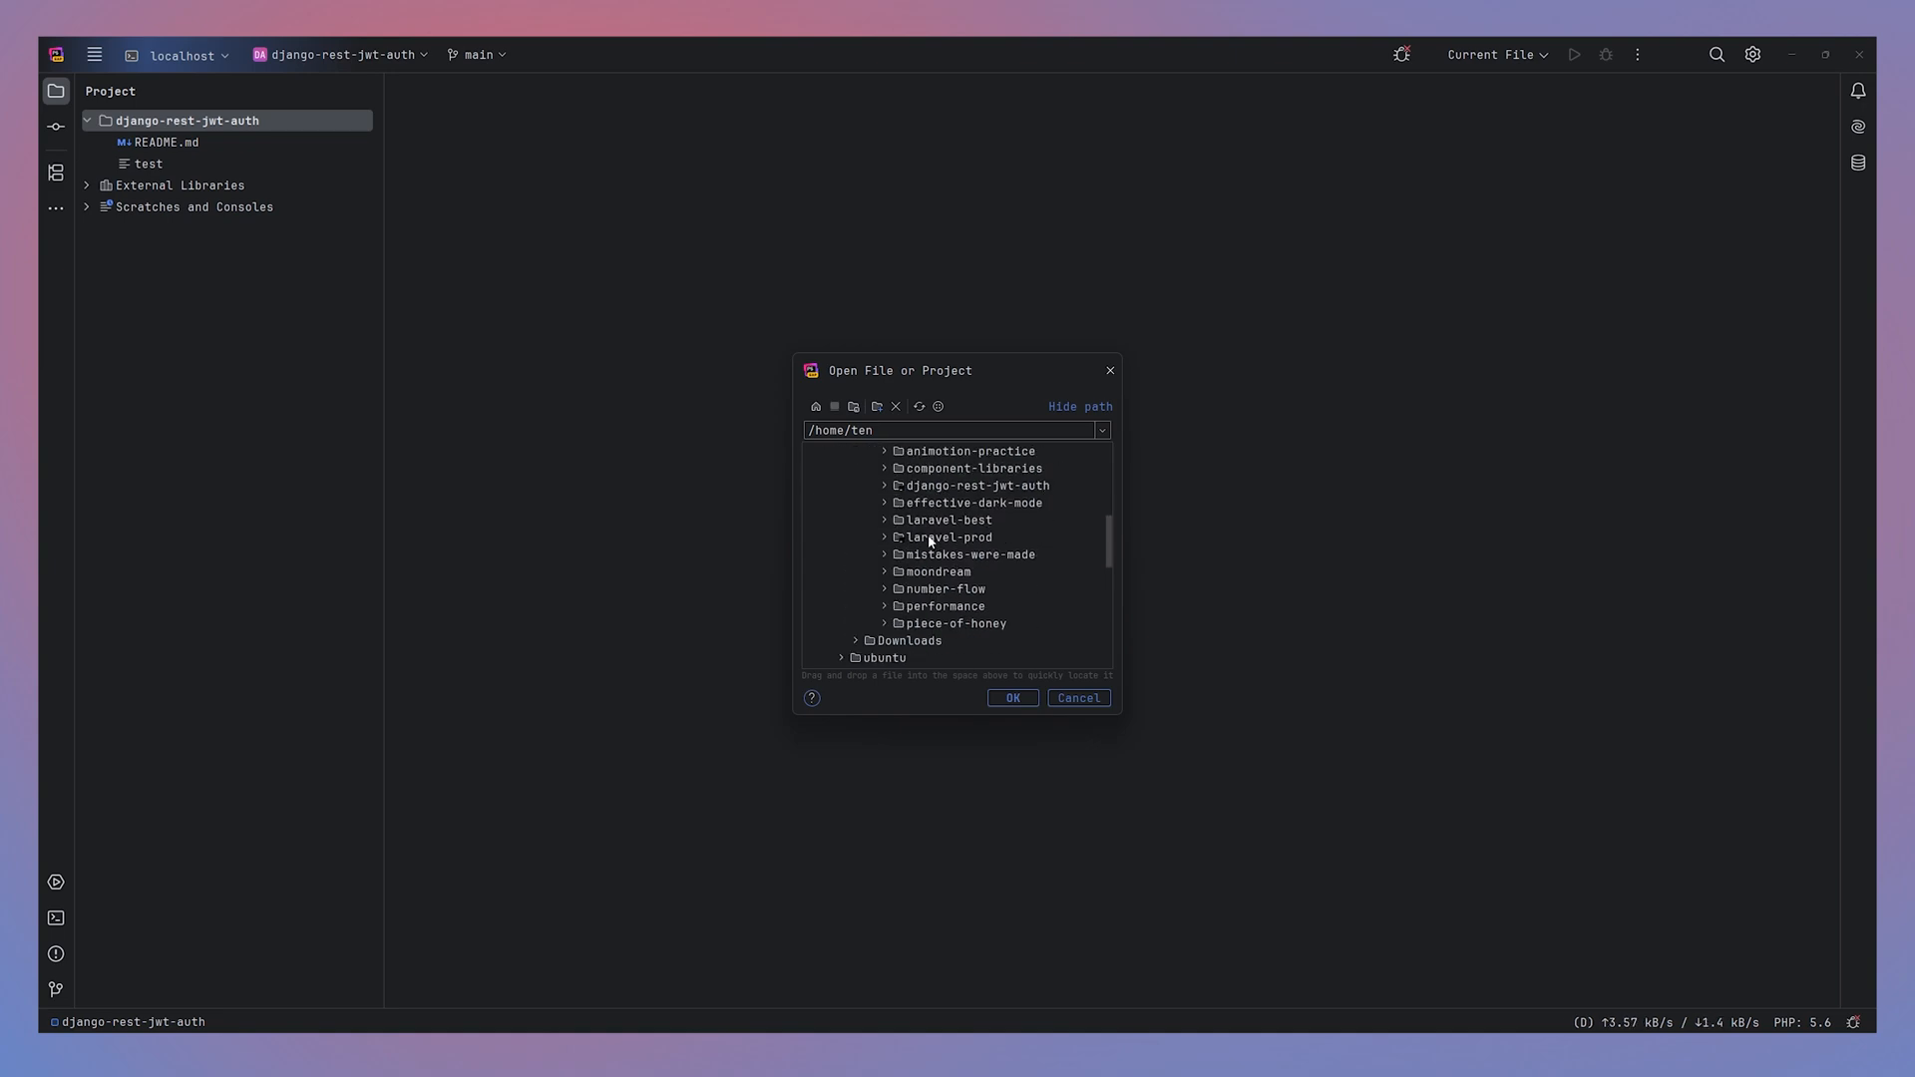
mouse_move(934, 588)
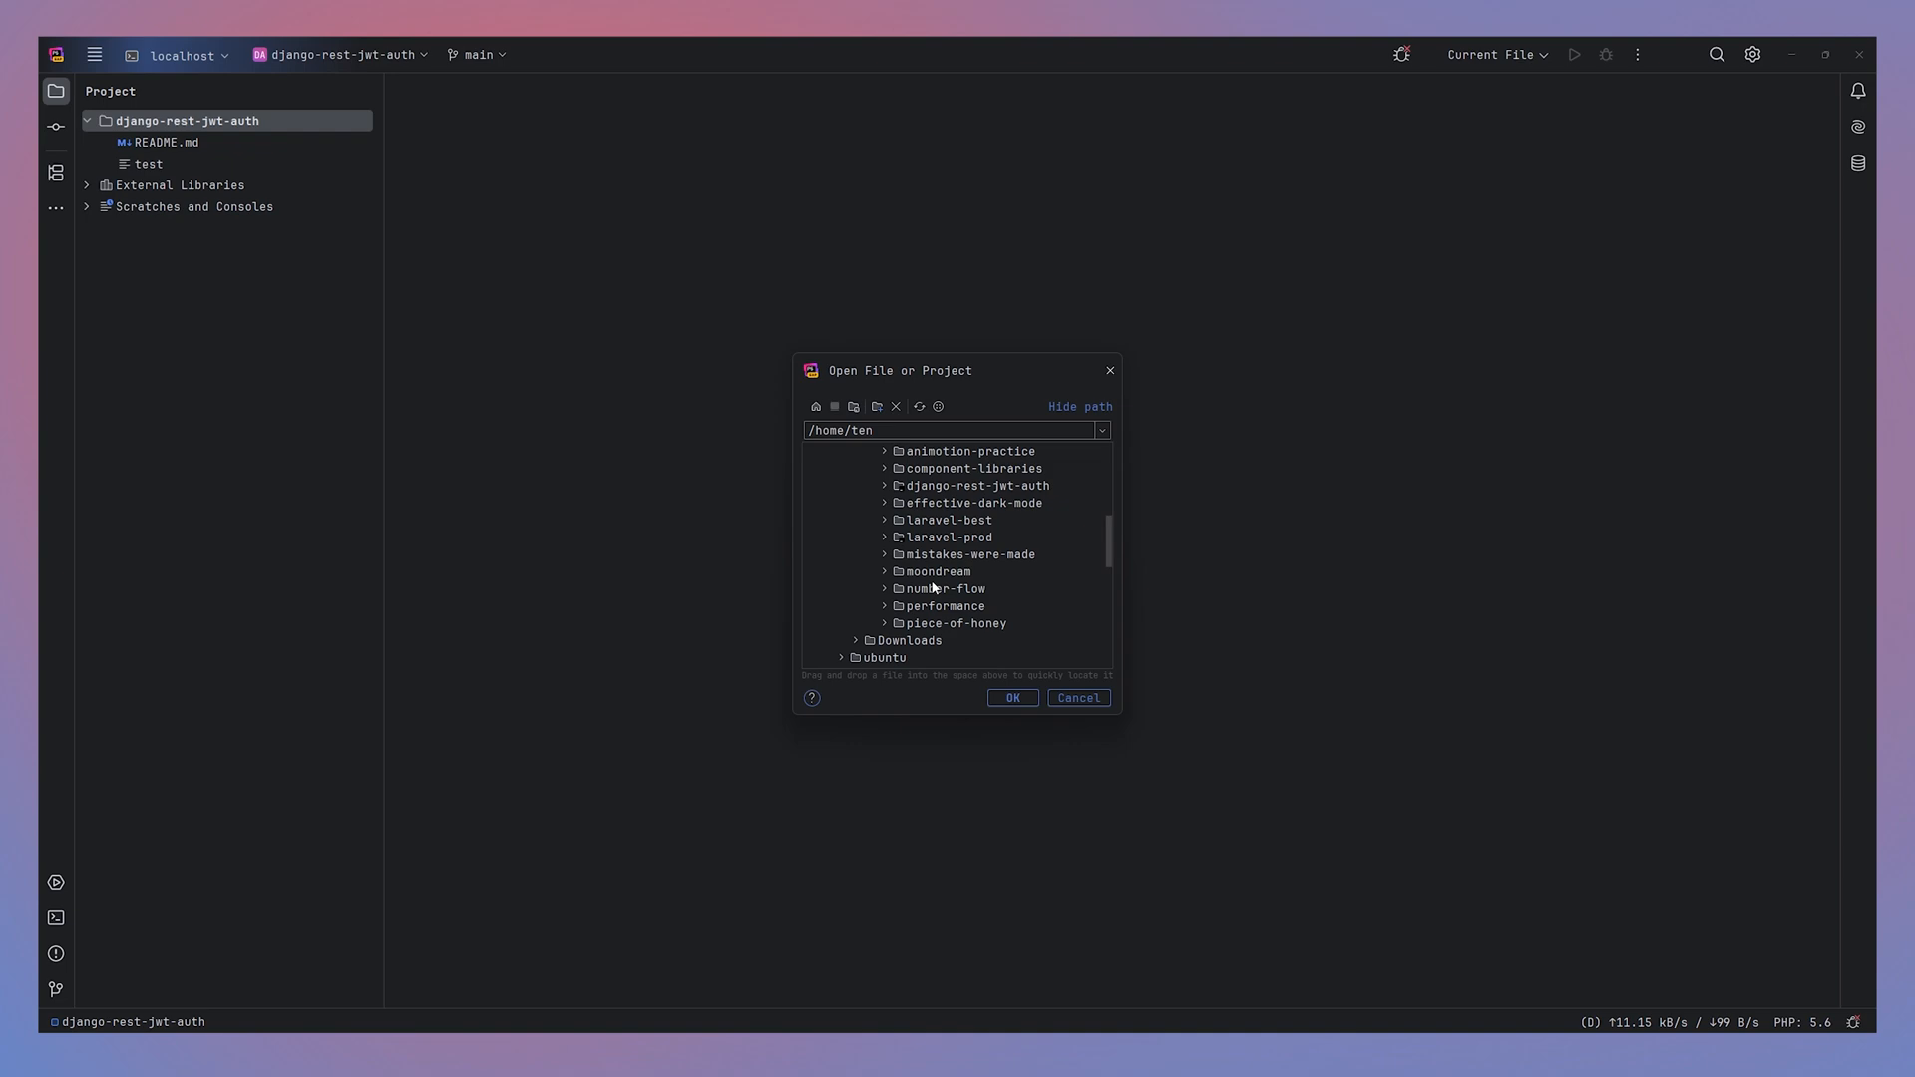
left_click(948, 536)
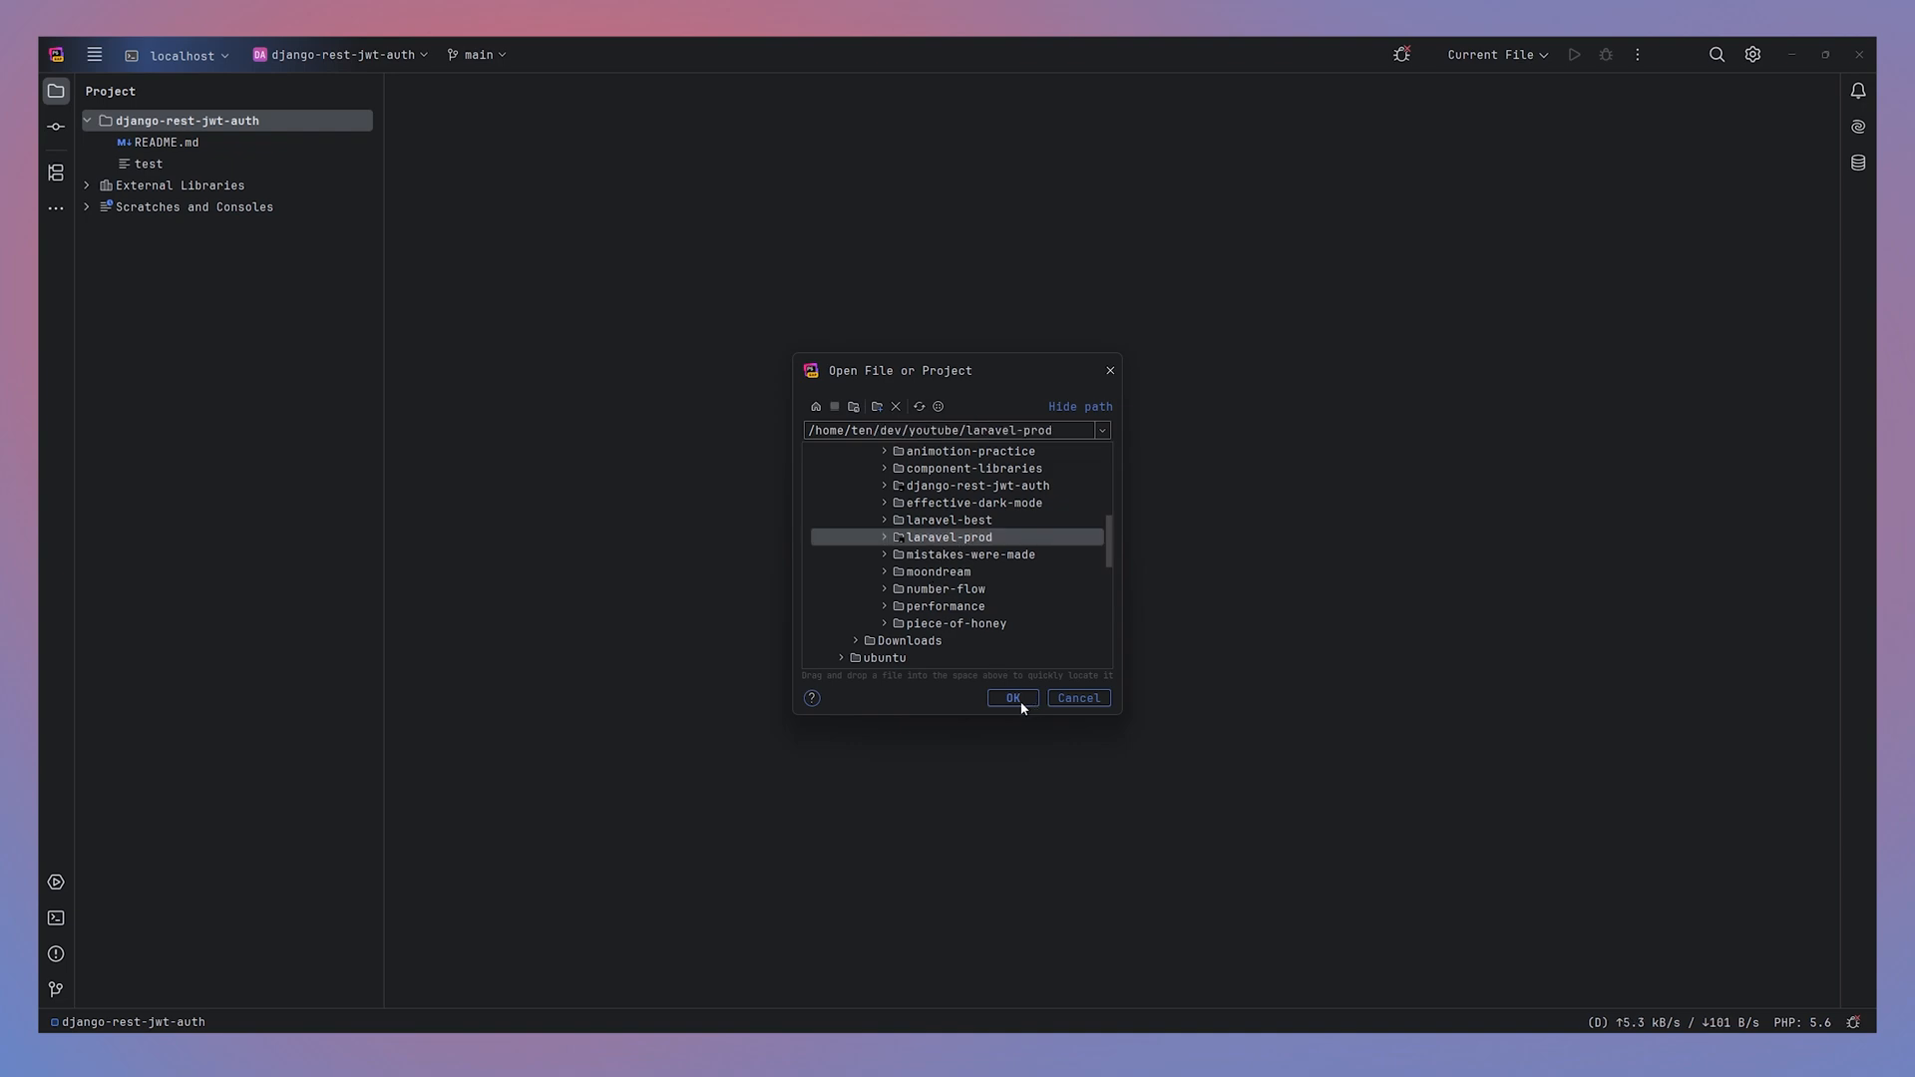
left_click(1079, 698)
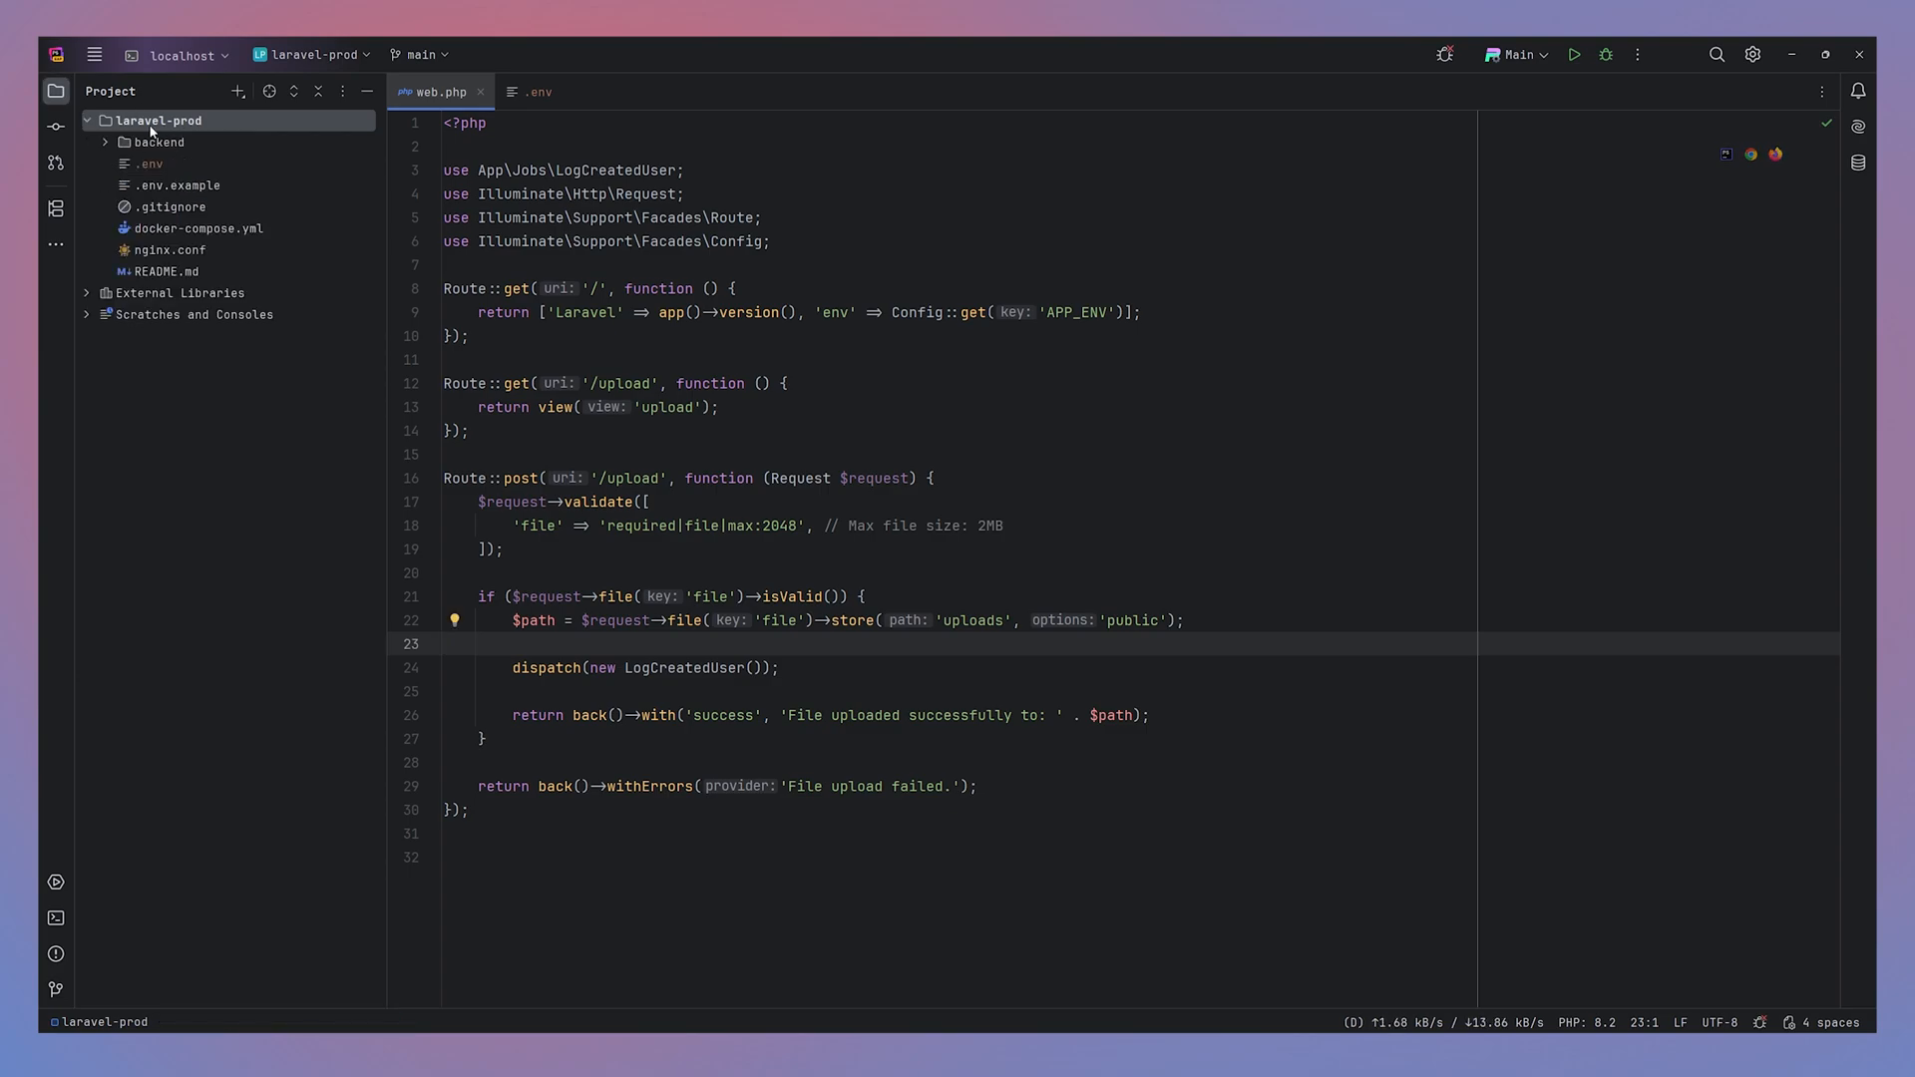
- Expand laravel-prod's backend folder, then close the project window
left_click(159, 142)
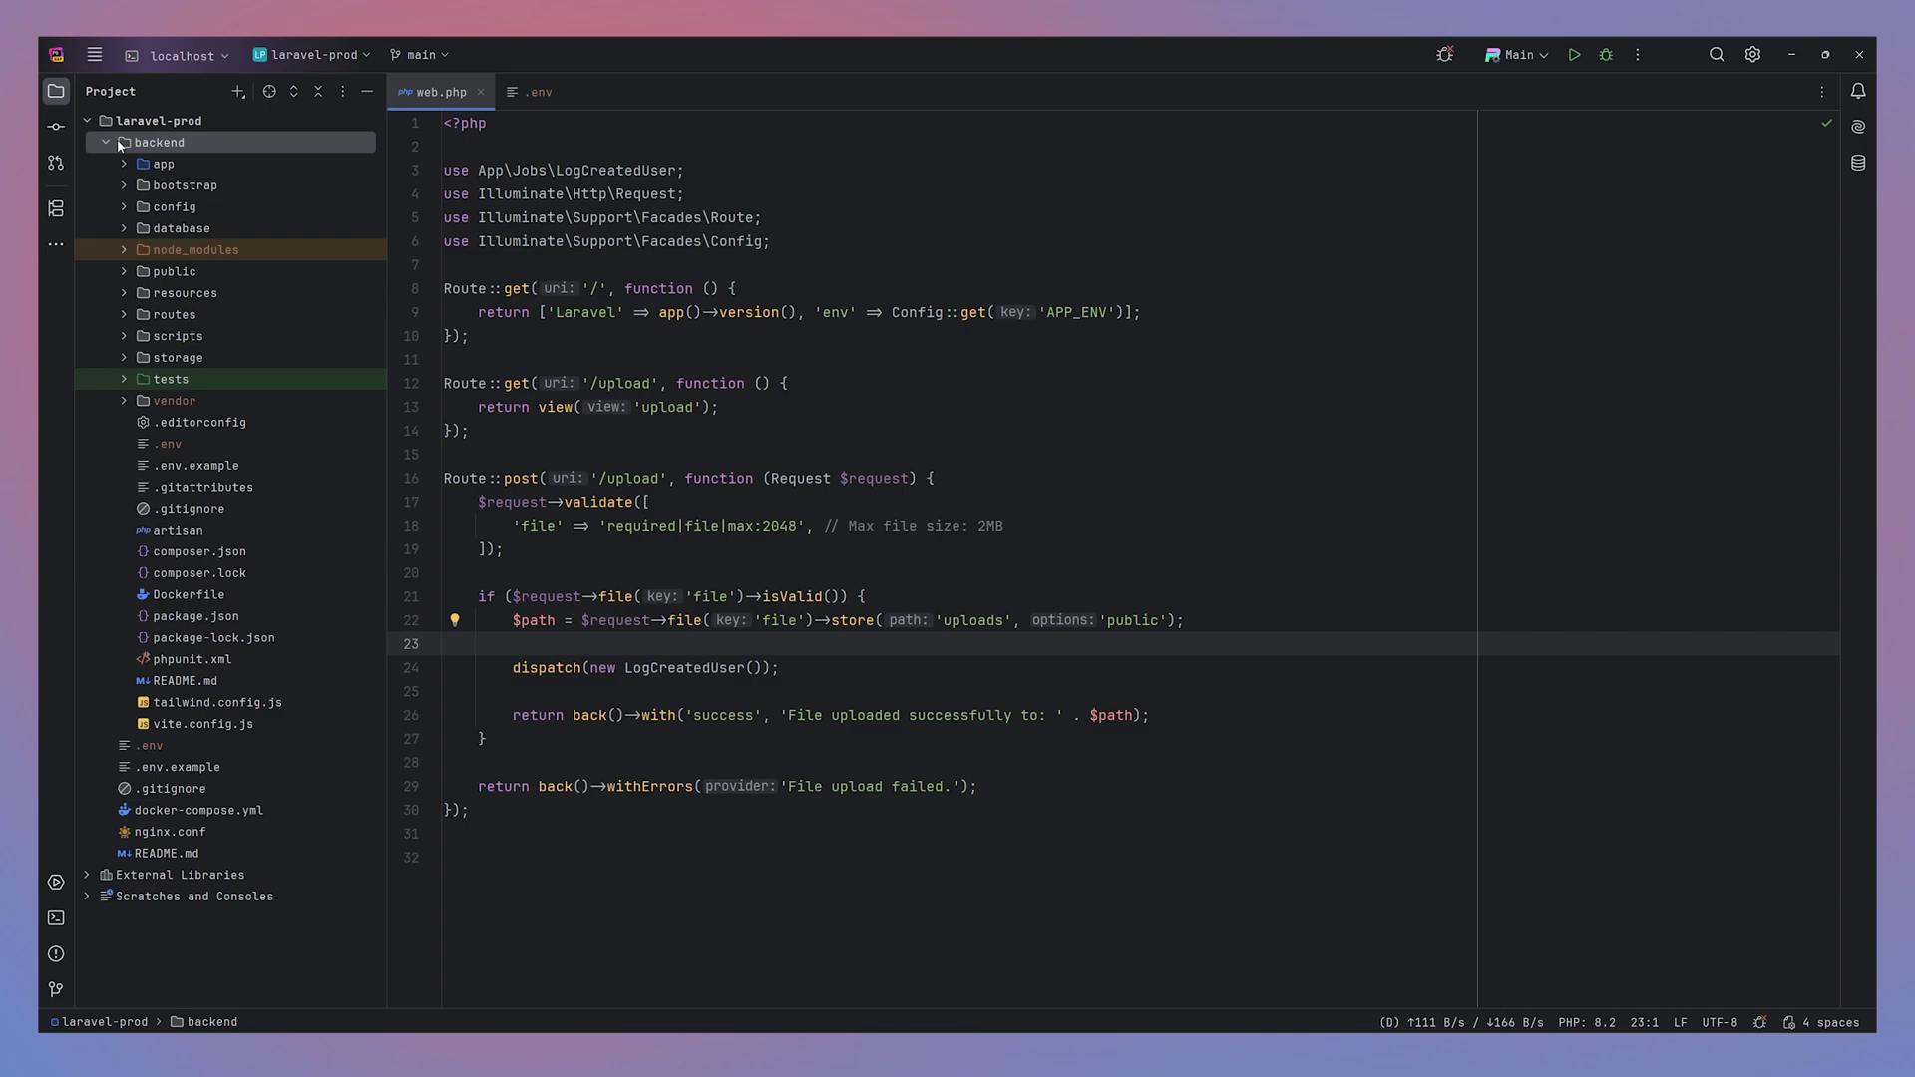
left_click(107, 142)
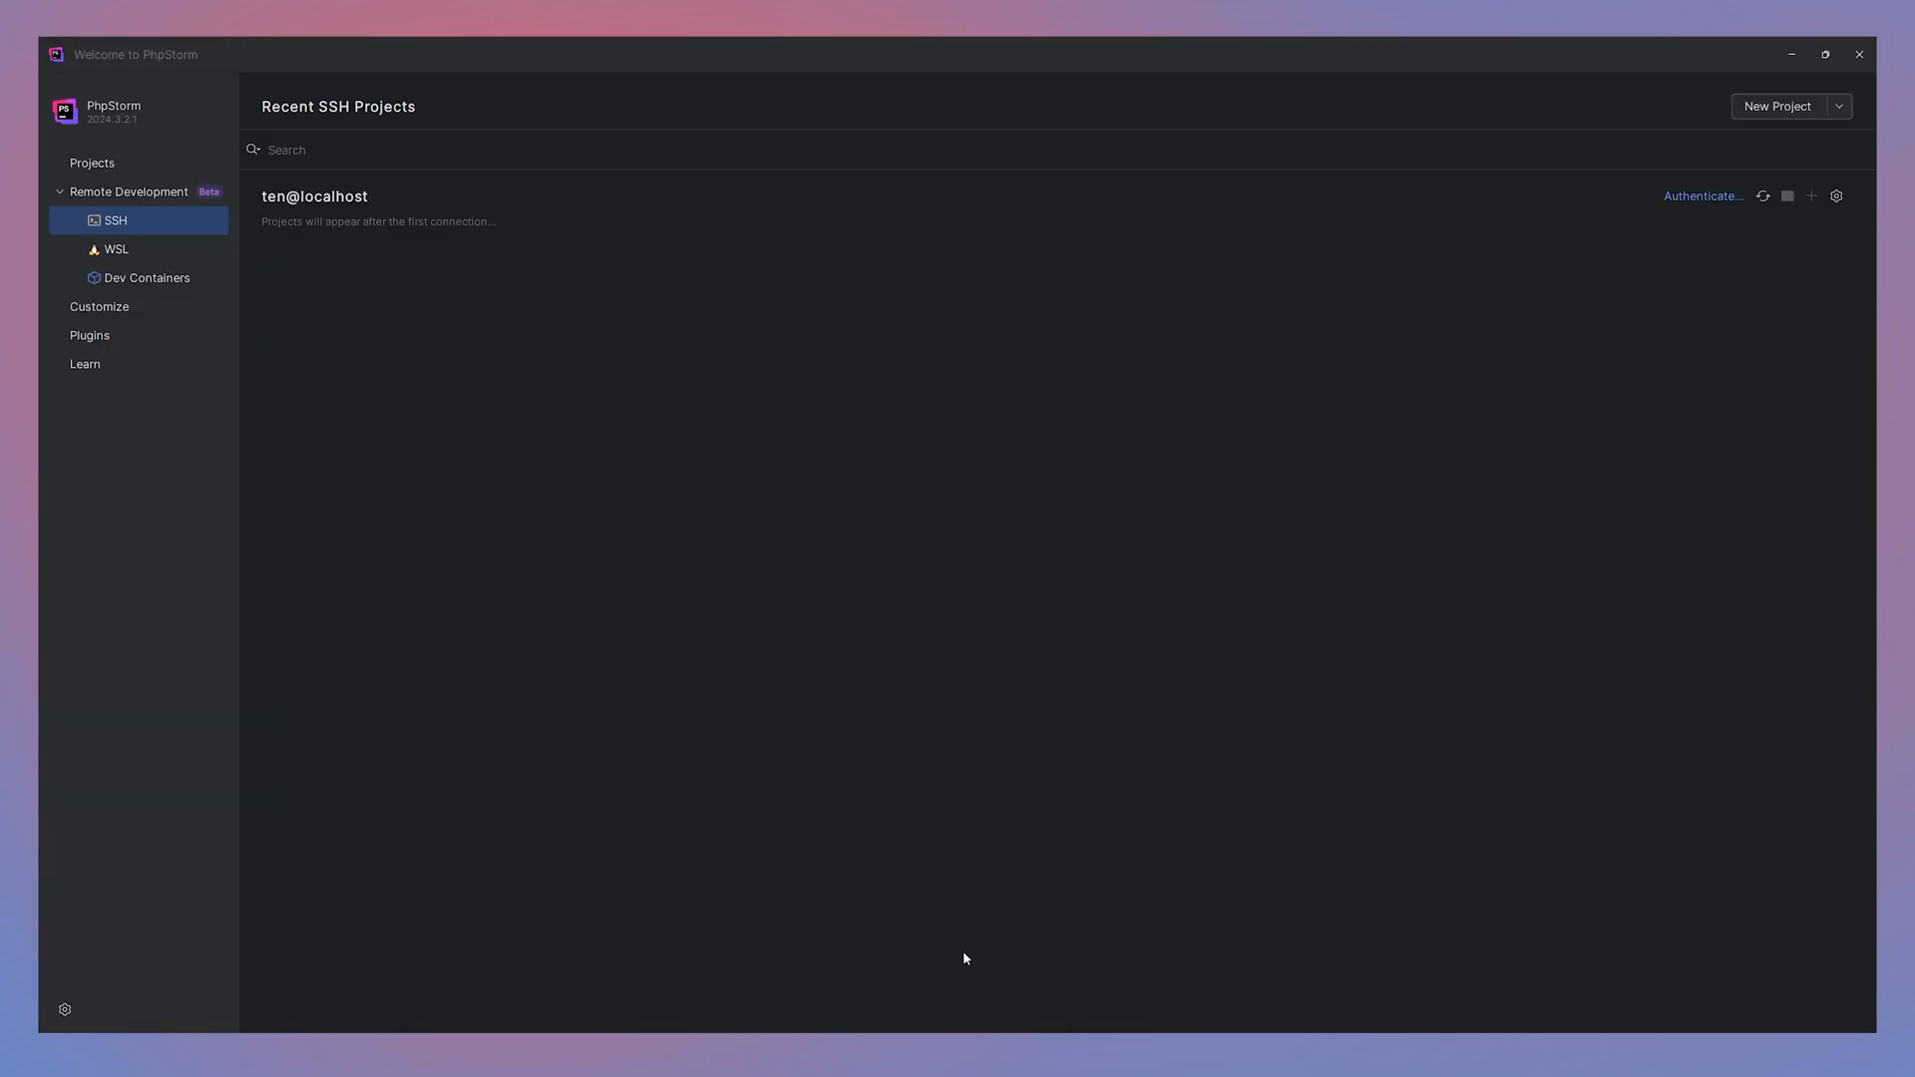
mouse_move(187, 195)
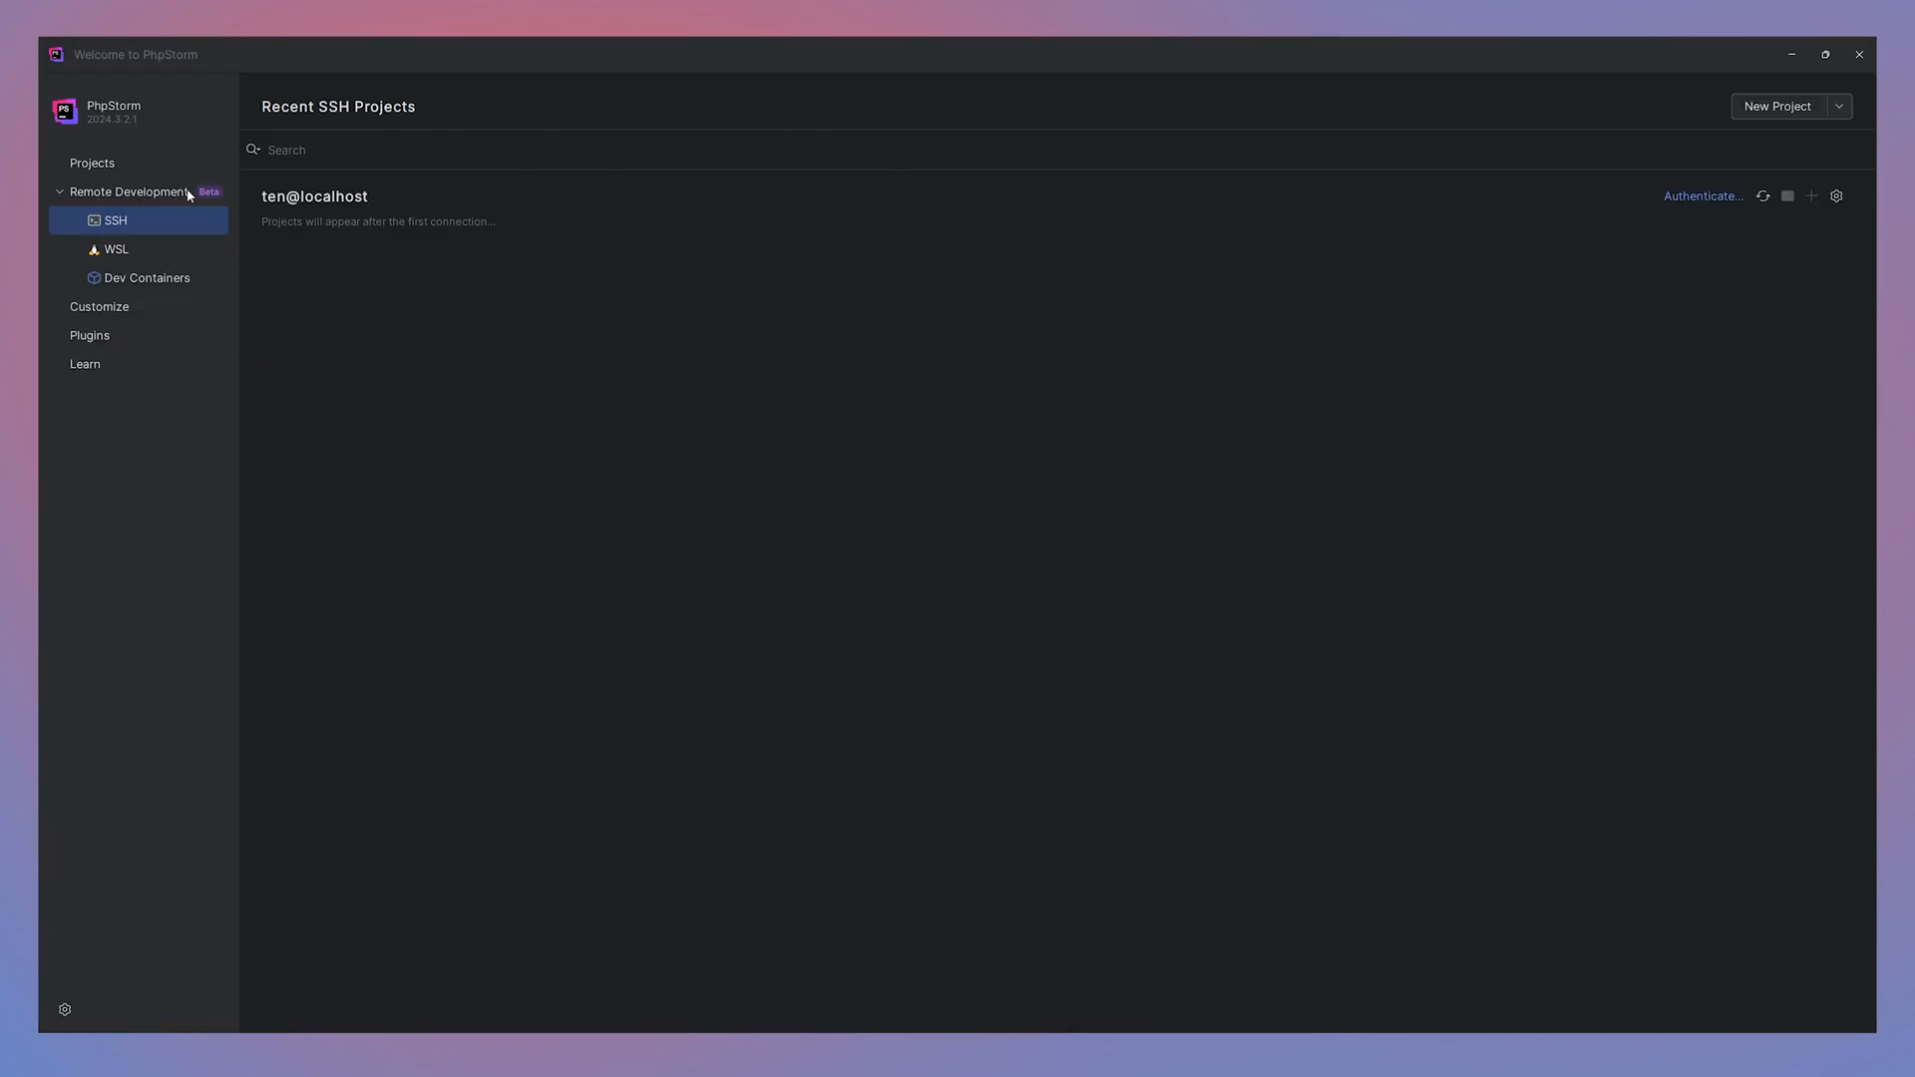
mouse_move(511, 307)
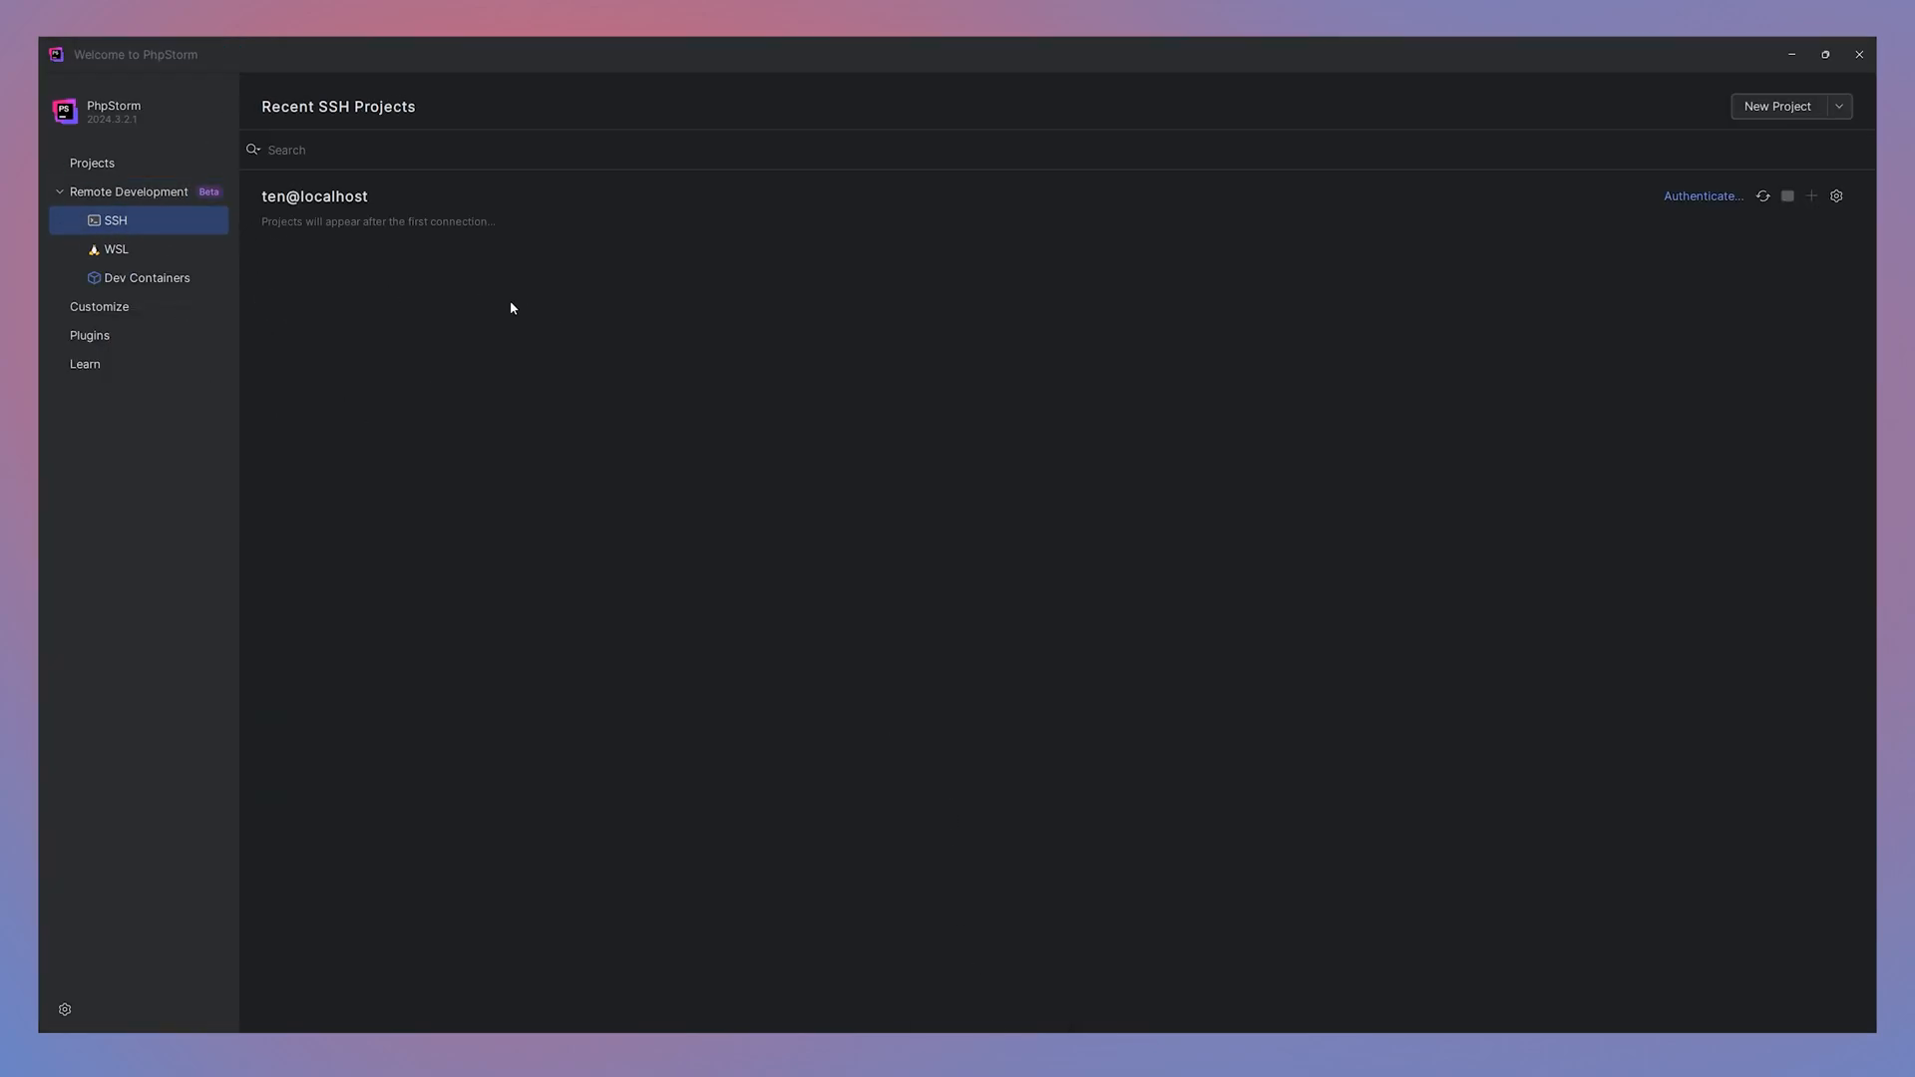
mouse_move(652, 385)
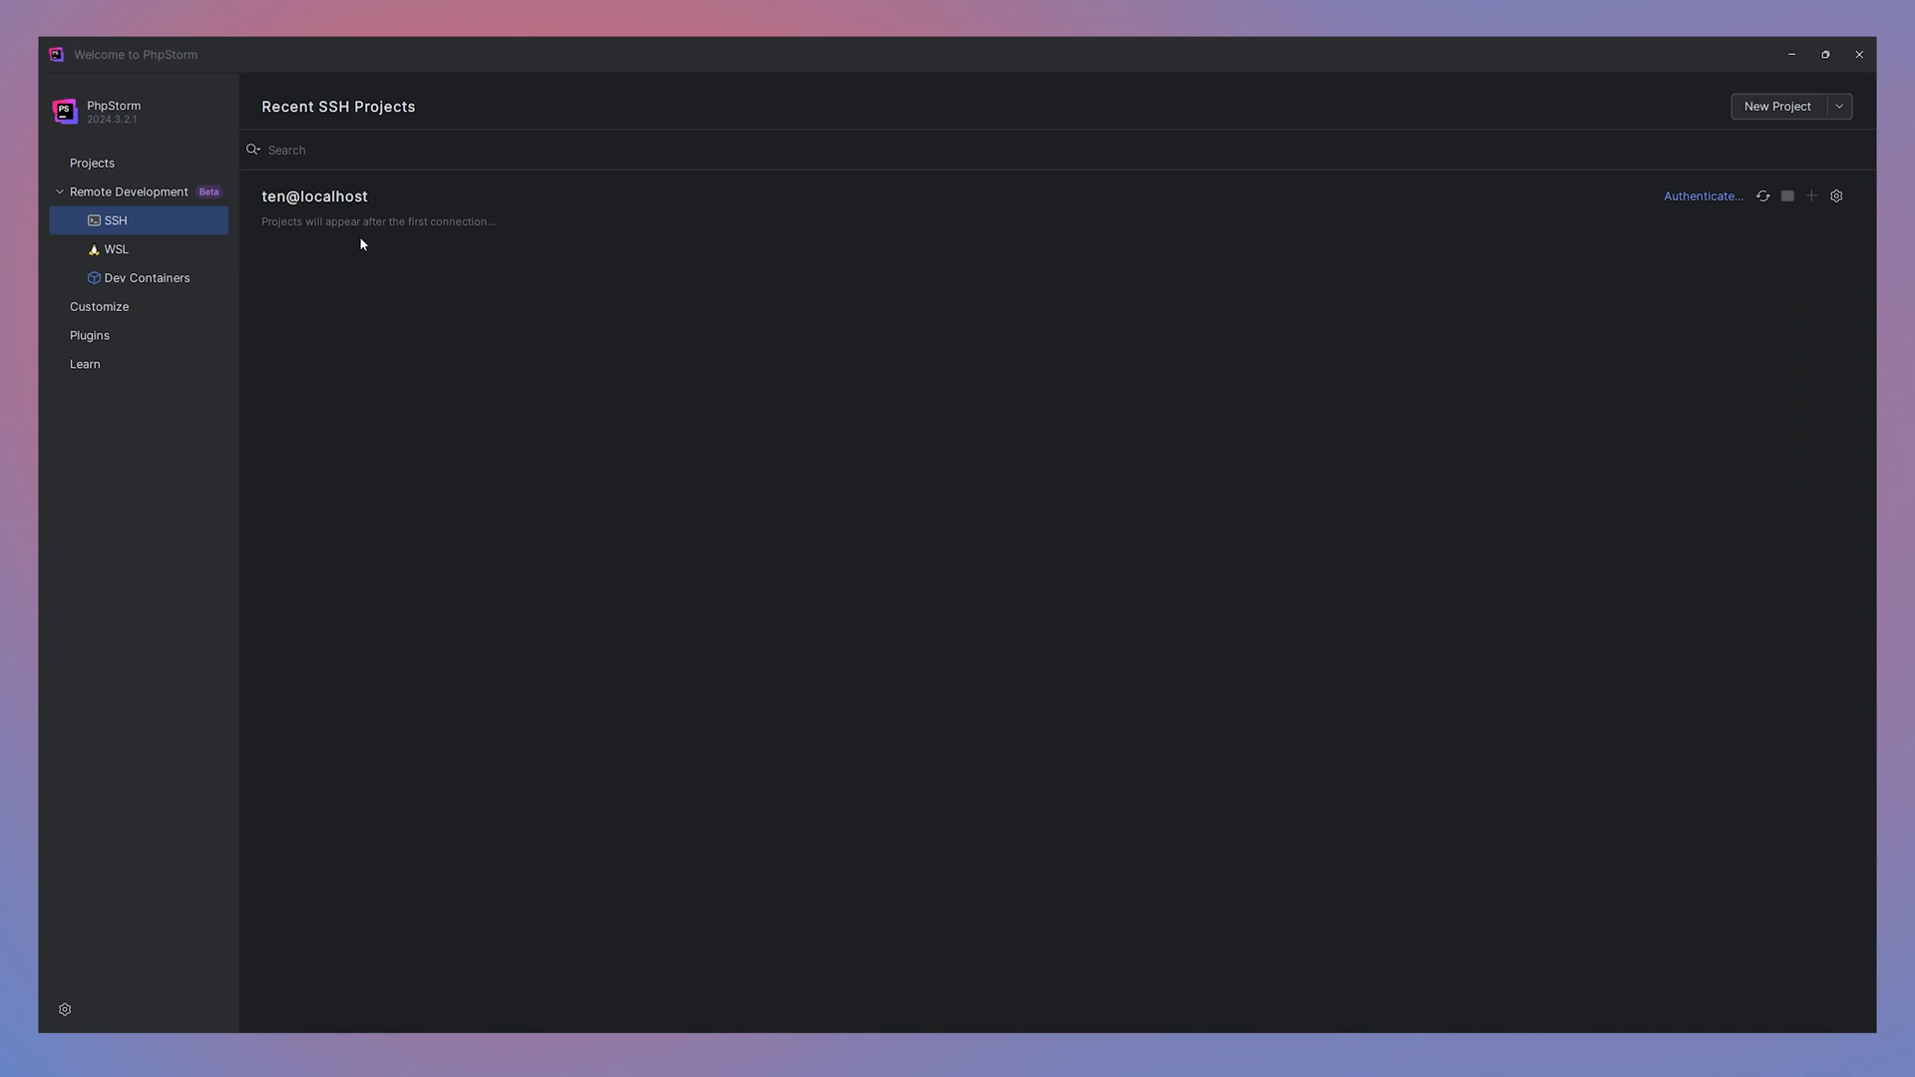
mouse_move(941, 329)
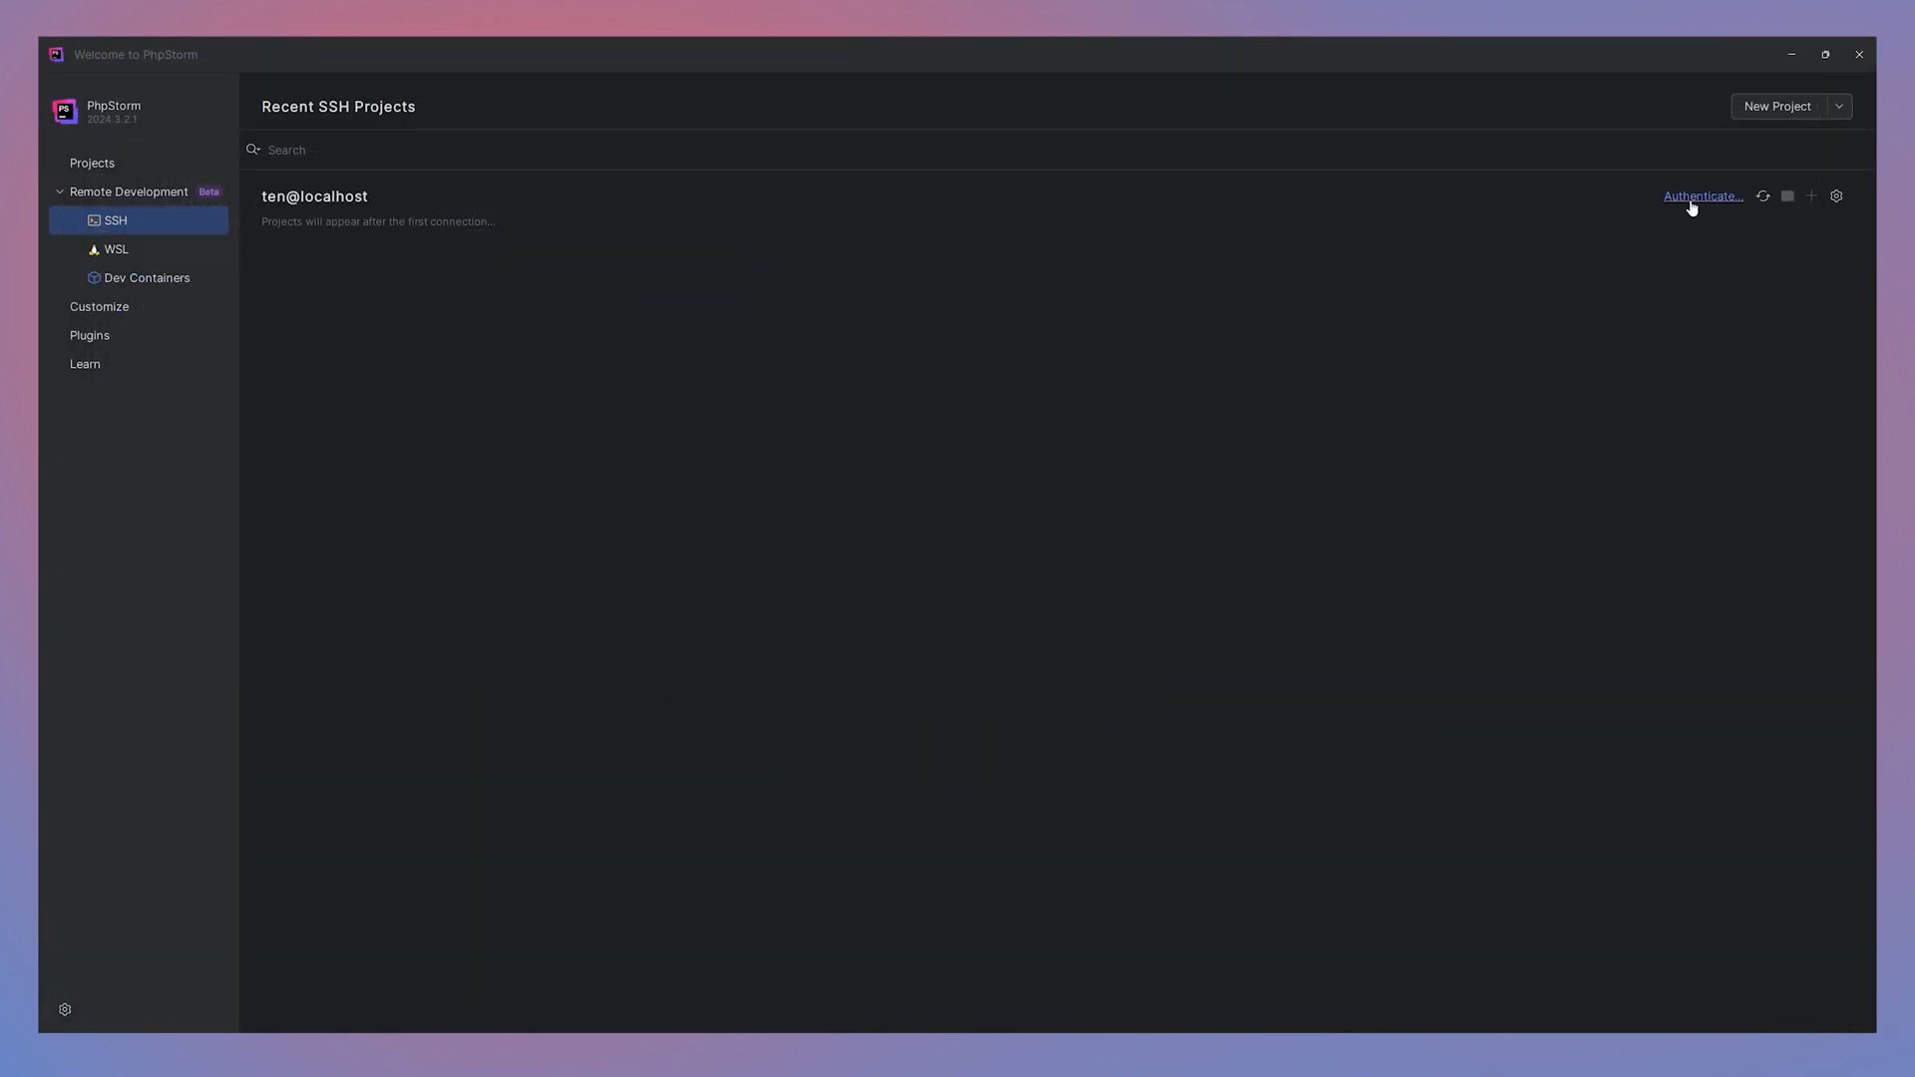
- Authenticate the localhost SSH connection, saving the password permanently
left_click(1704, 196)
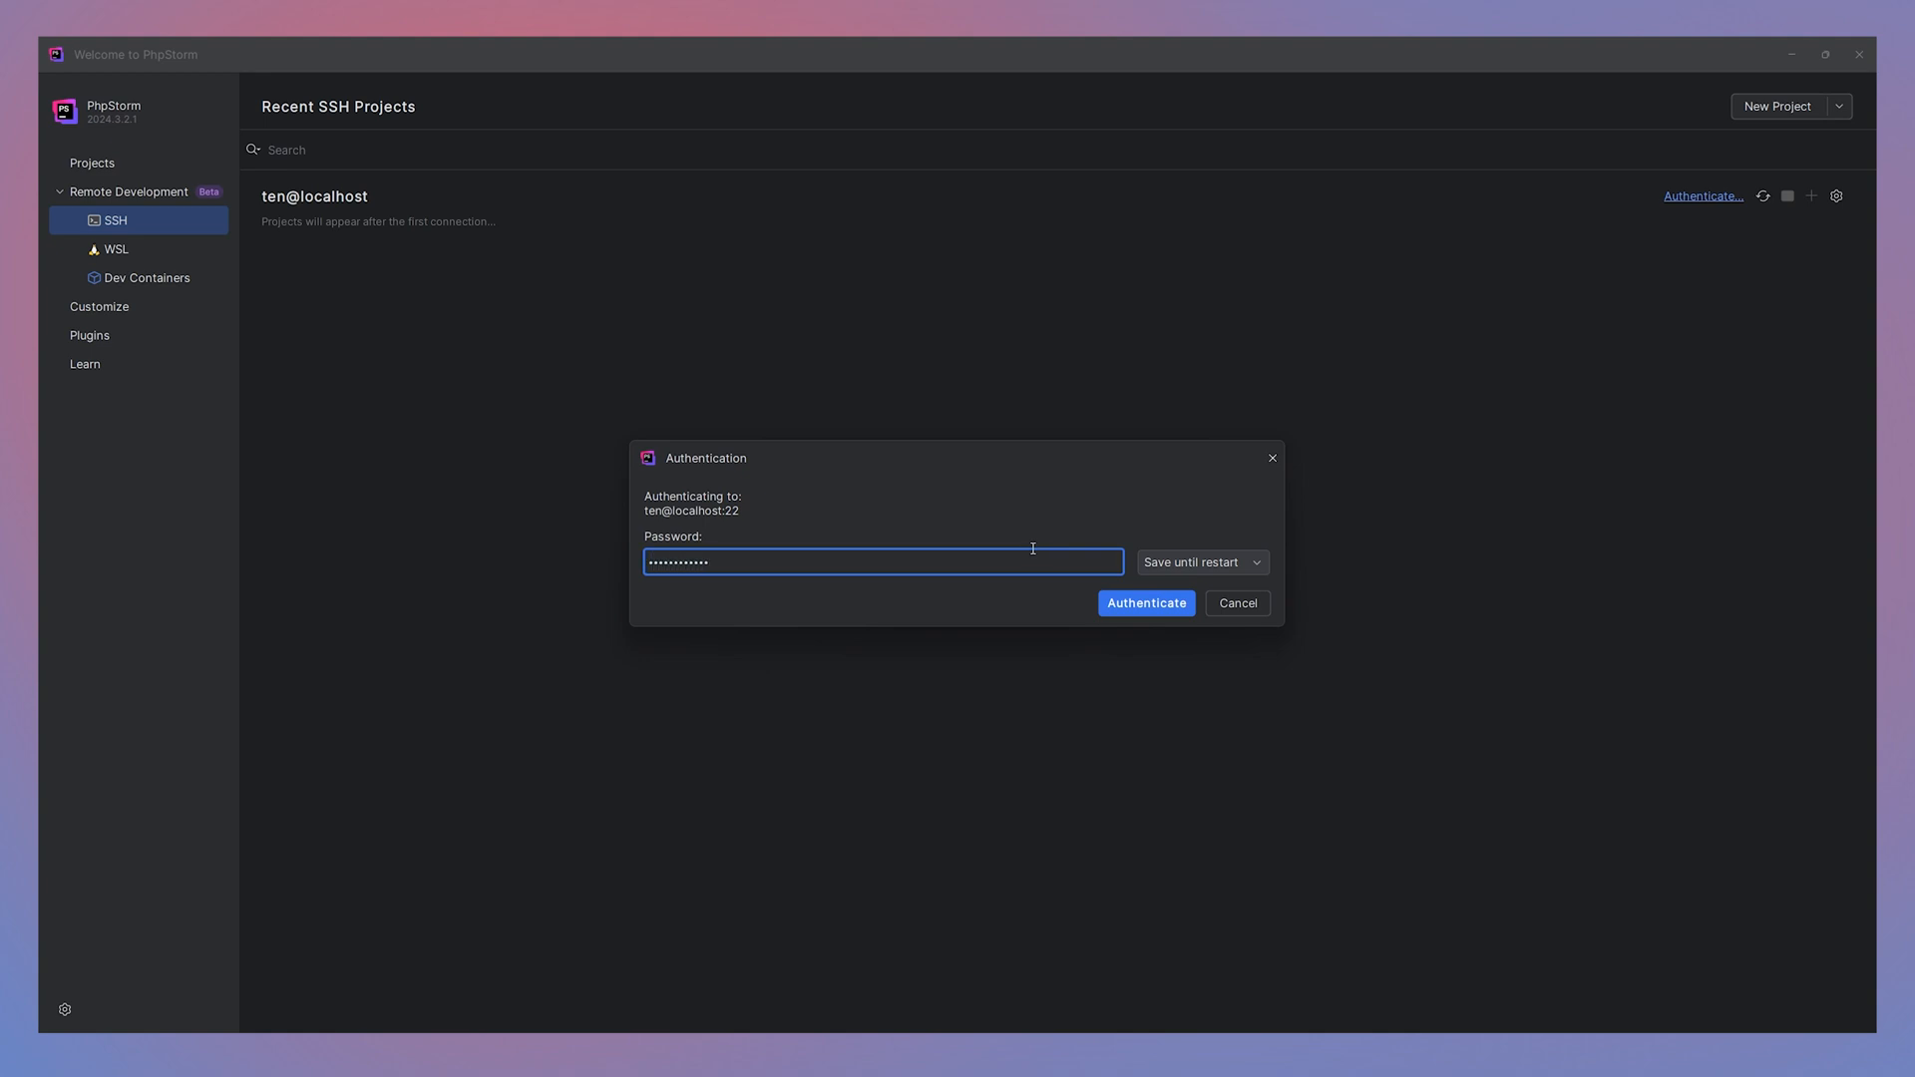
left_click(1201, 563)
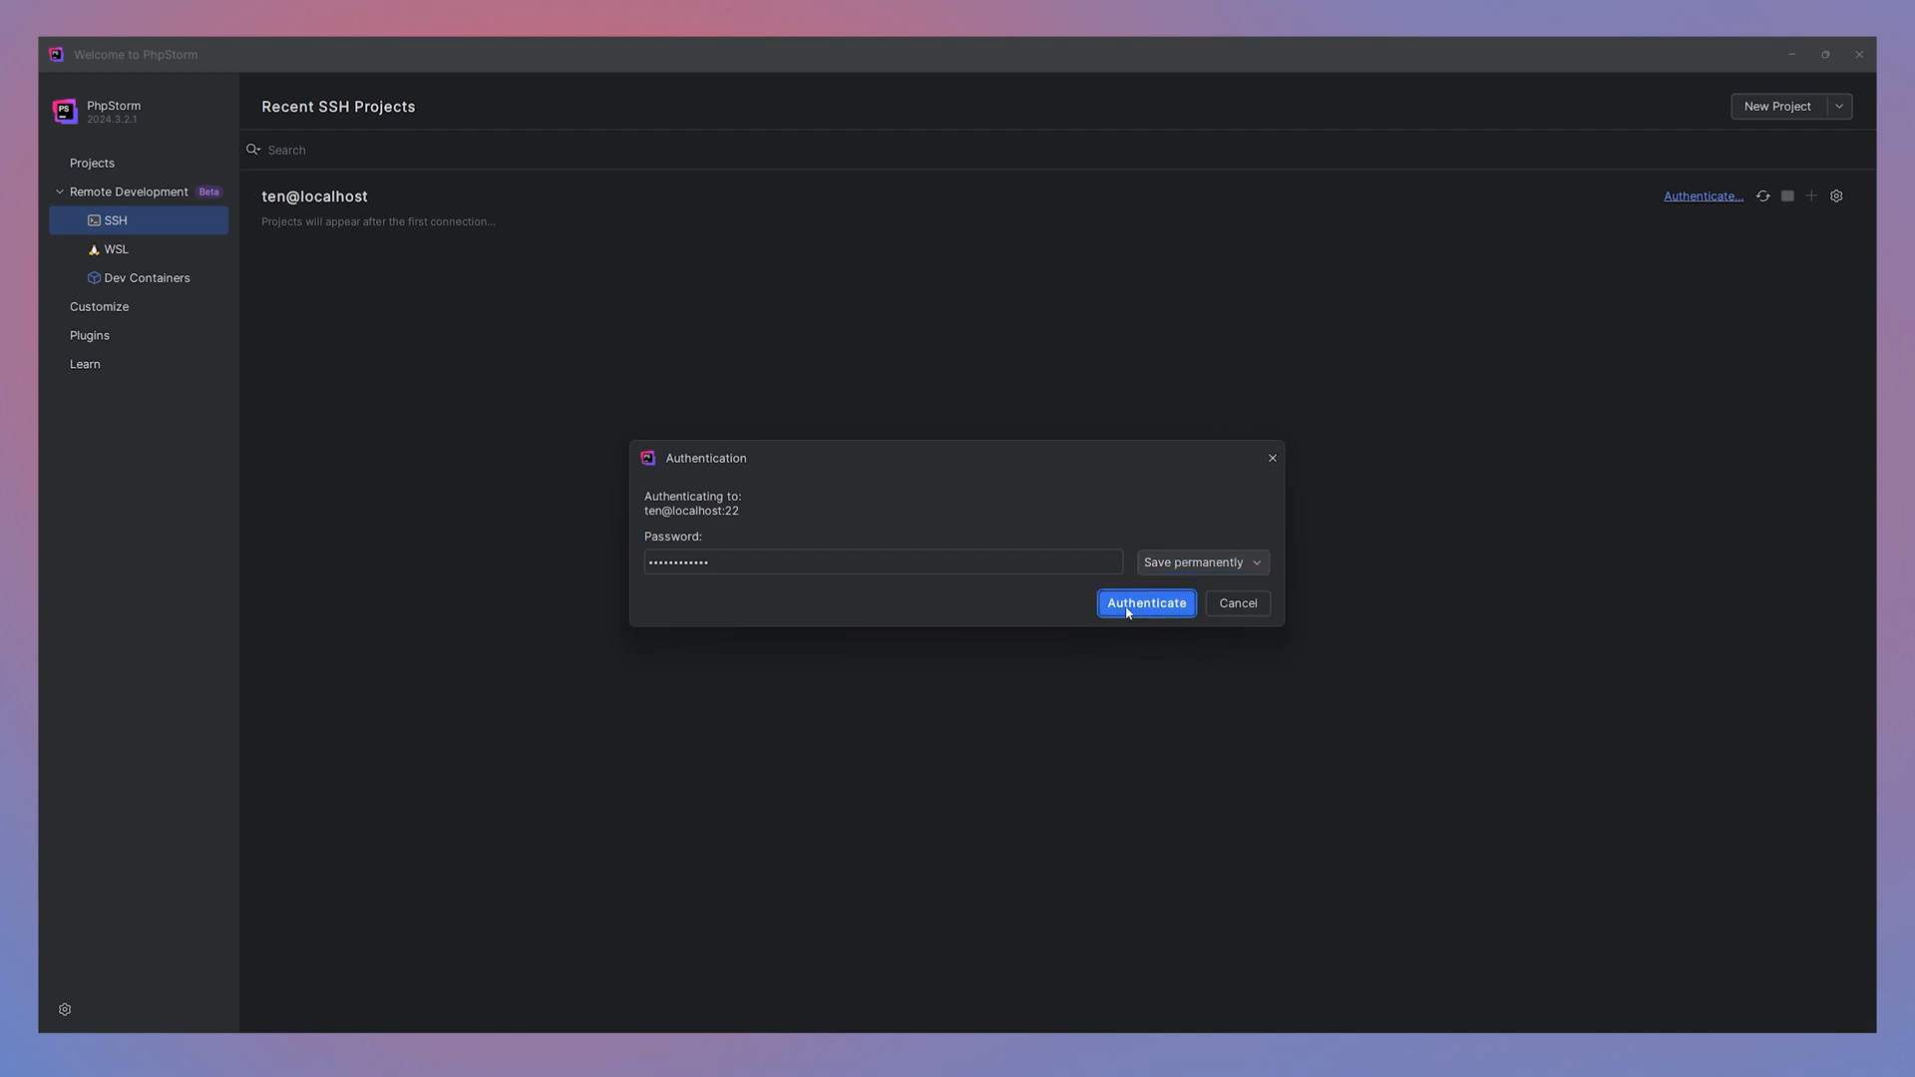
left_click(1146, 603)
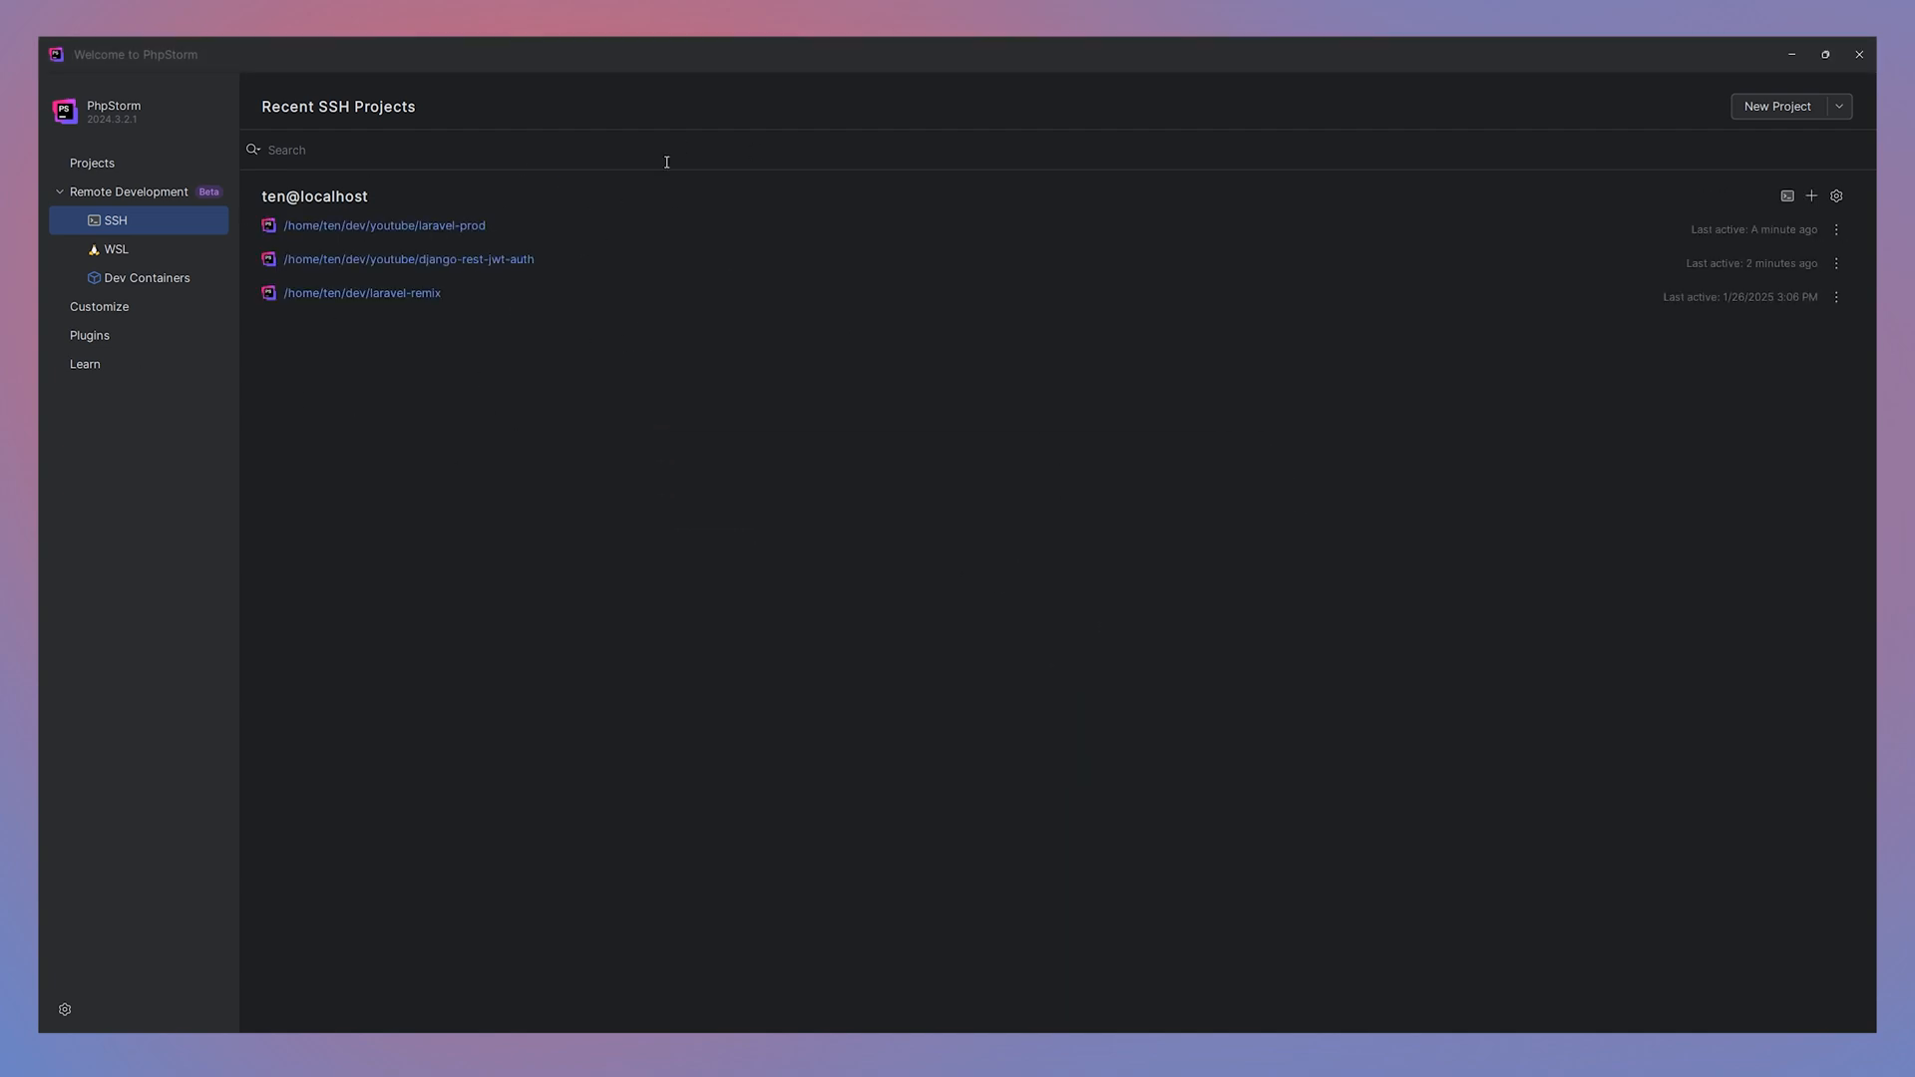
mouse_move(1140, 465)
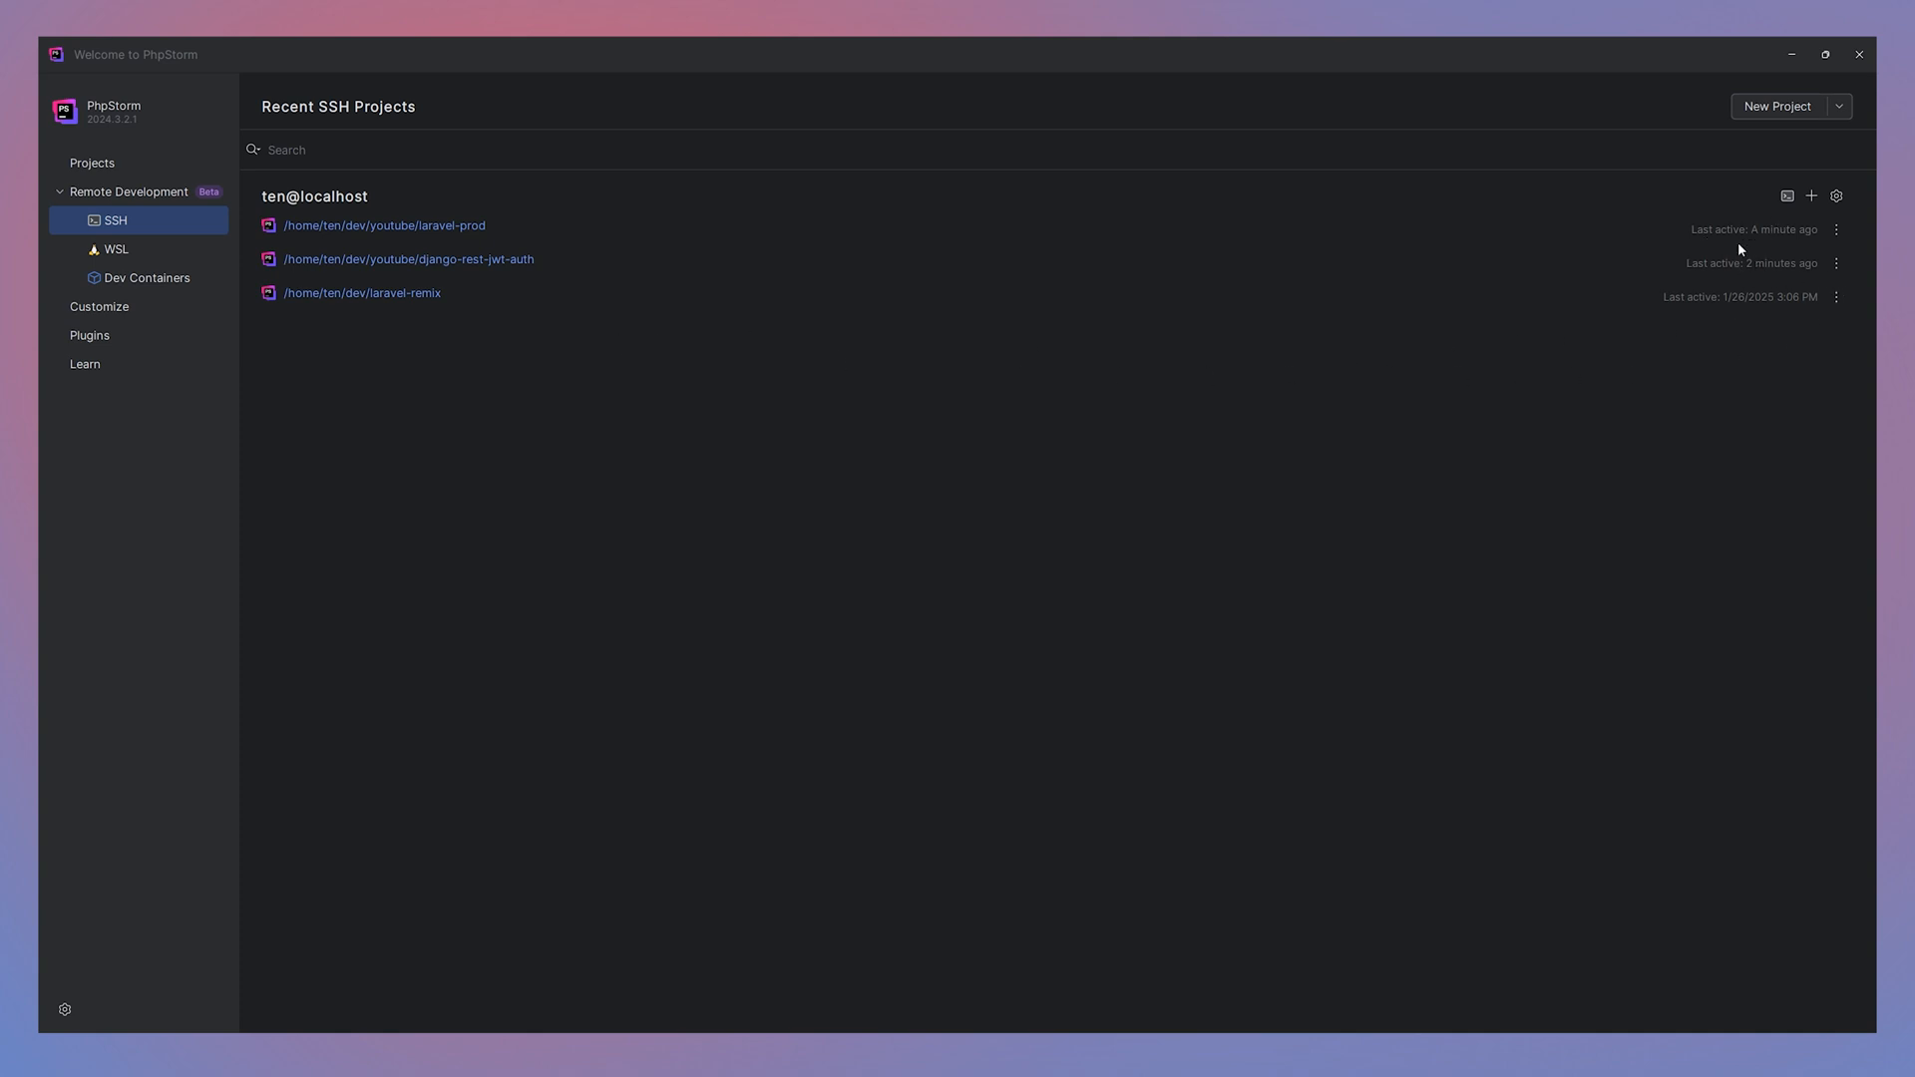
mouse_move(802, 621)
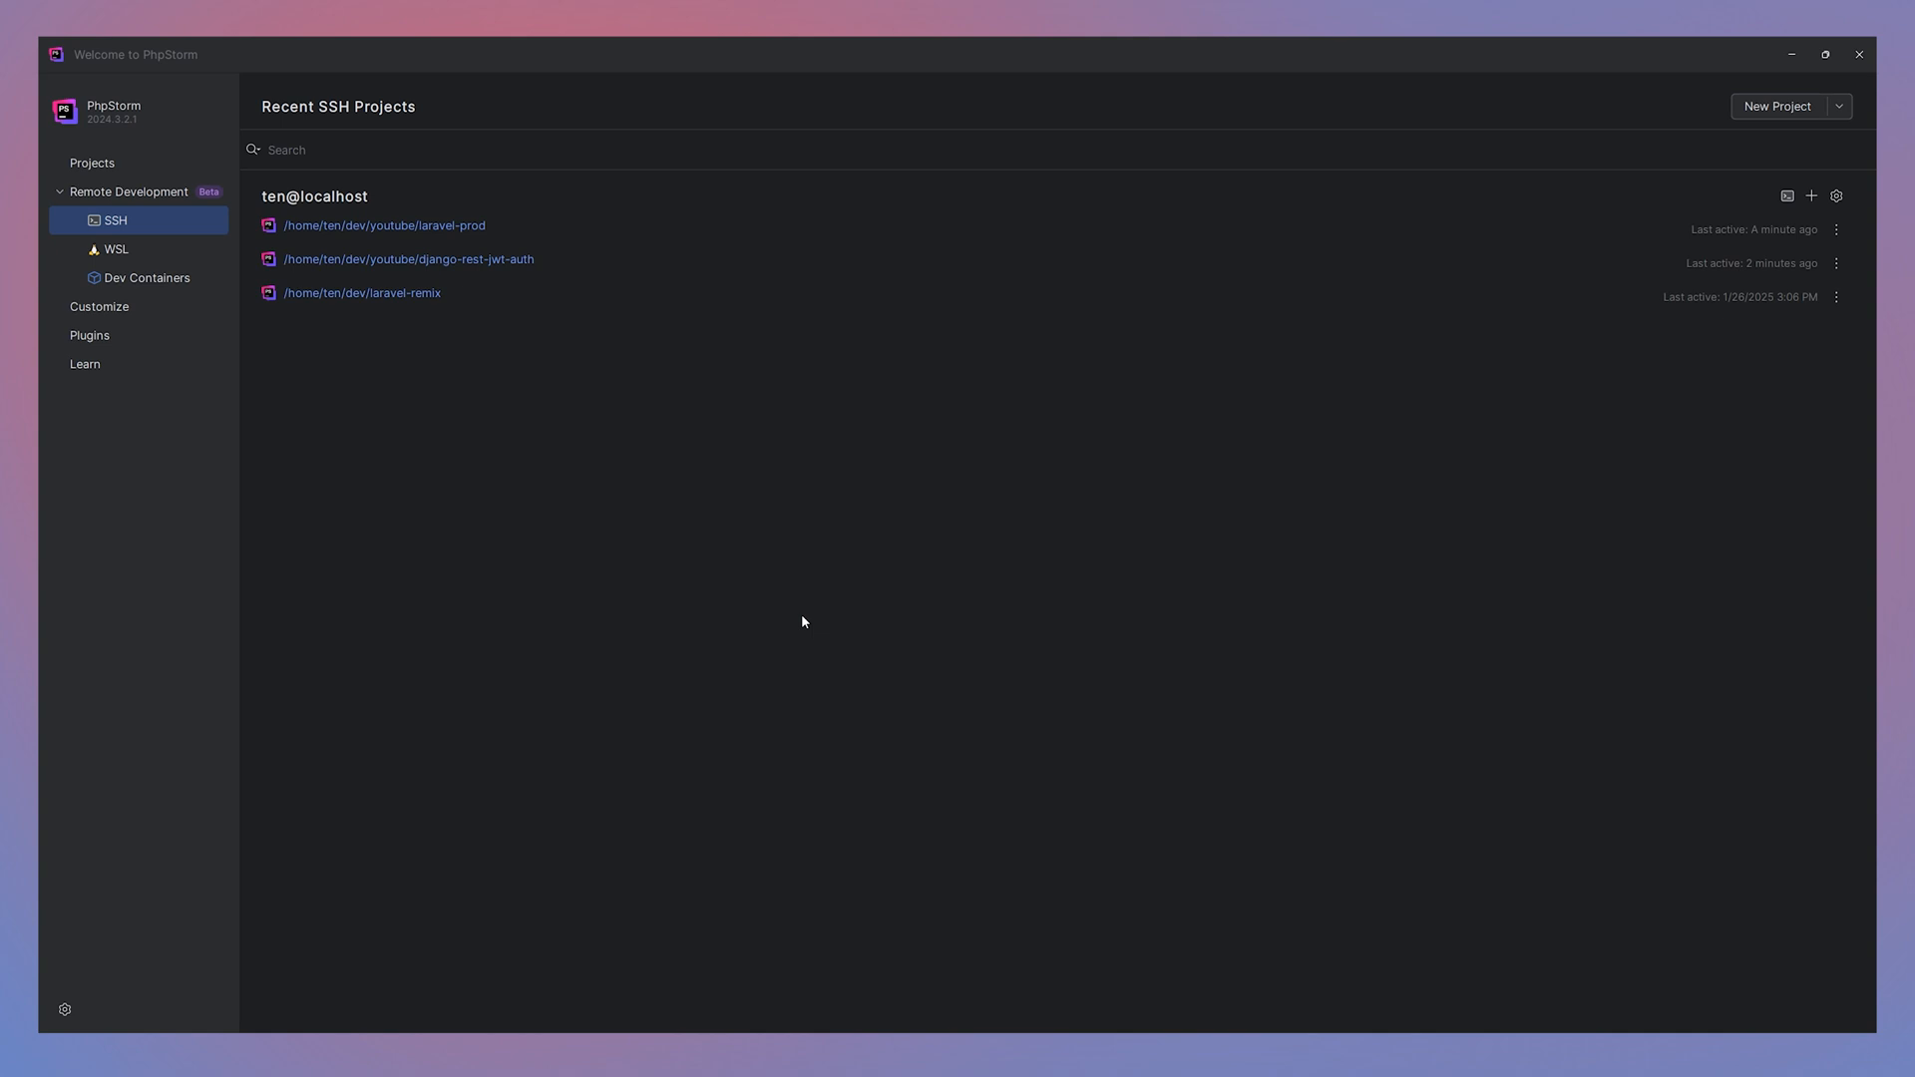
mouse_move(195, 247)
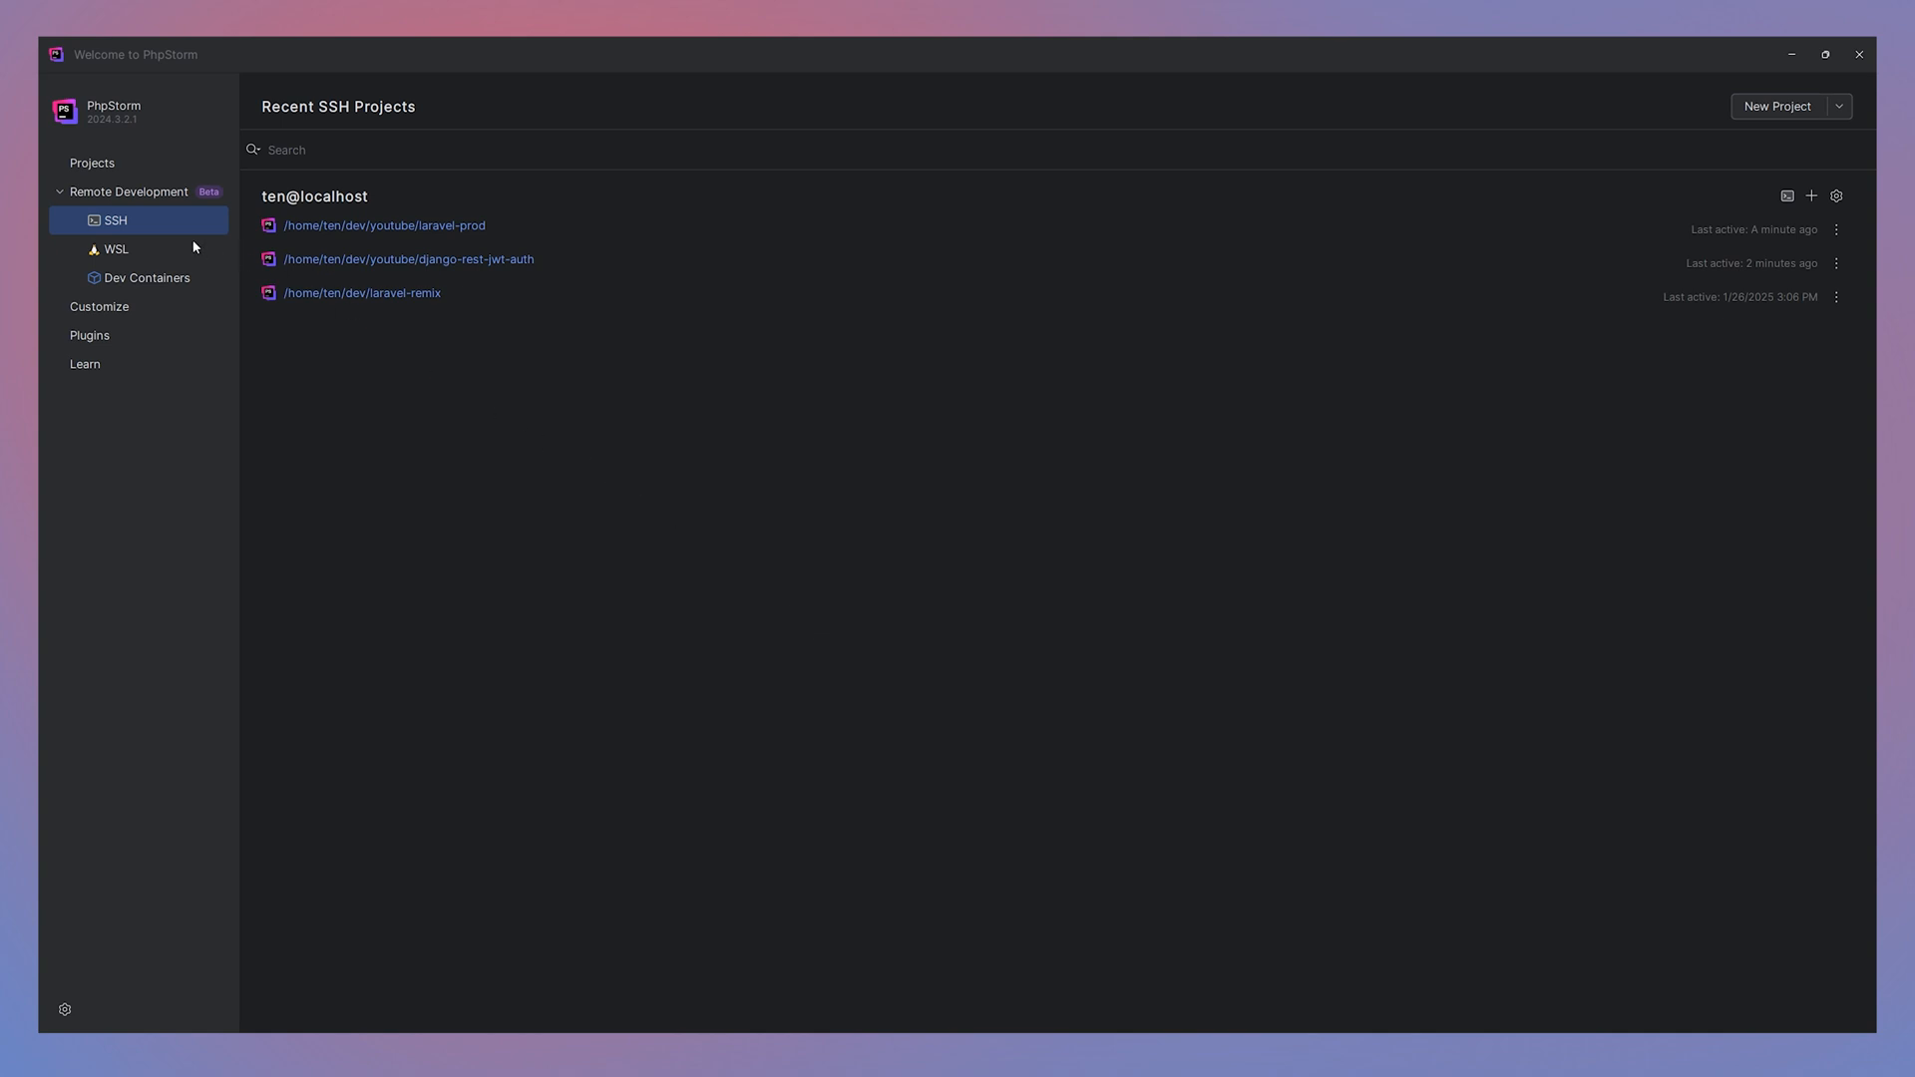
left_click(116, 250)
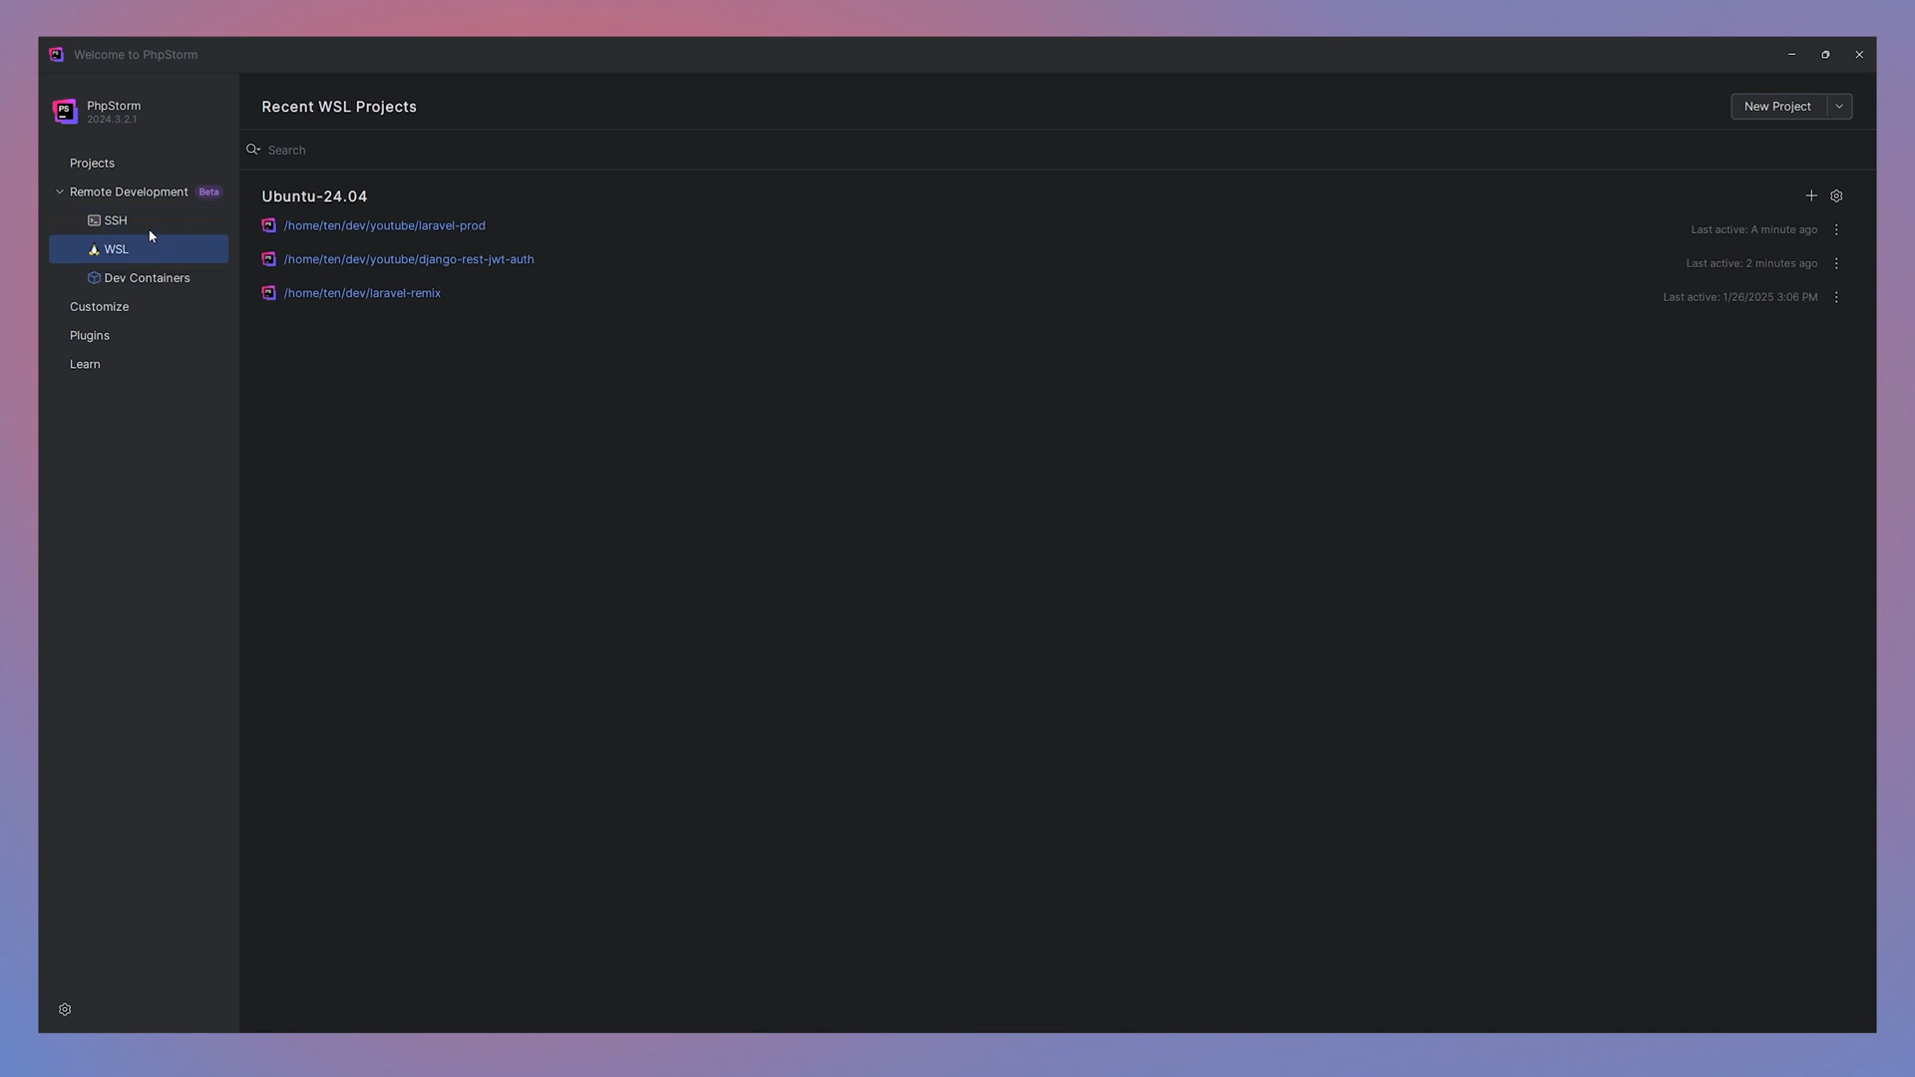
left_click(109, 221)
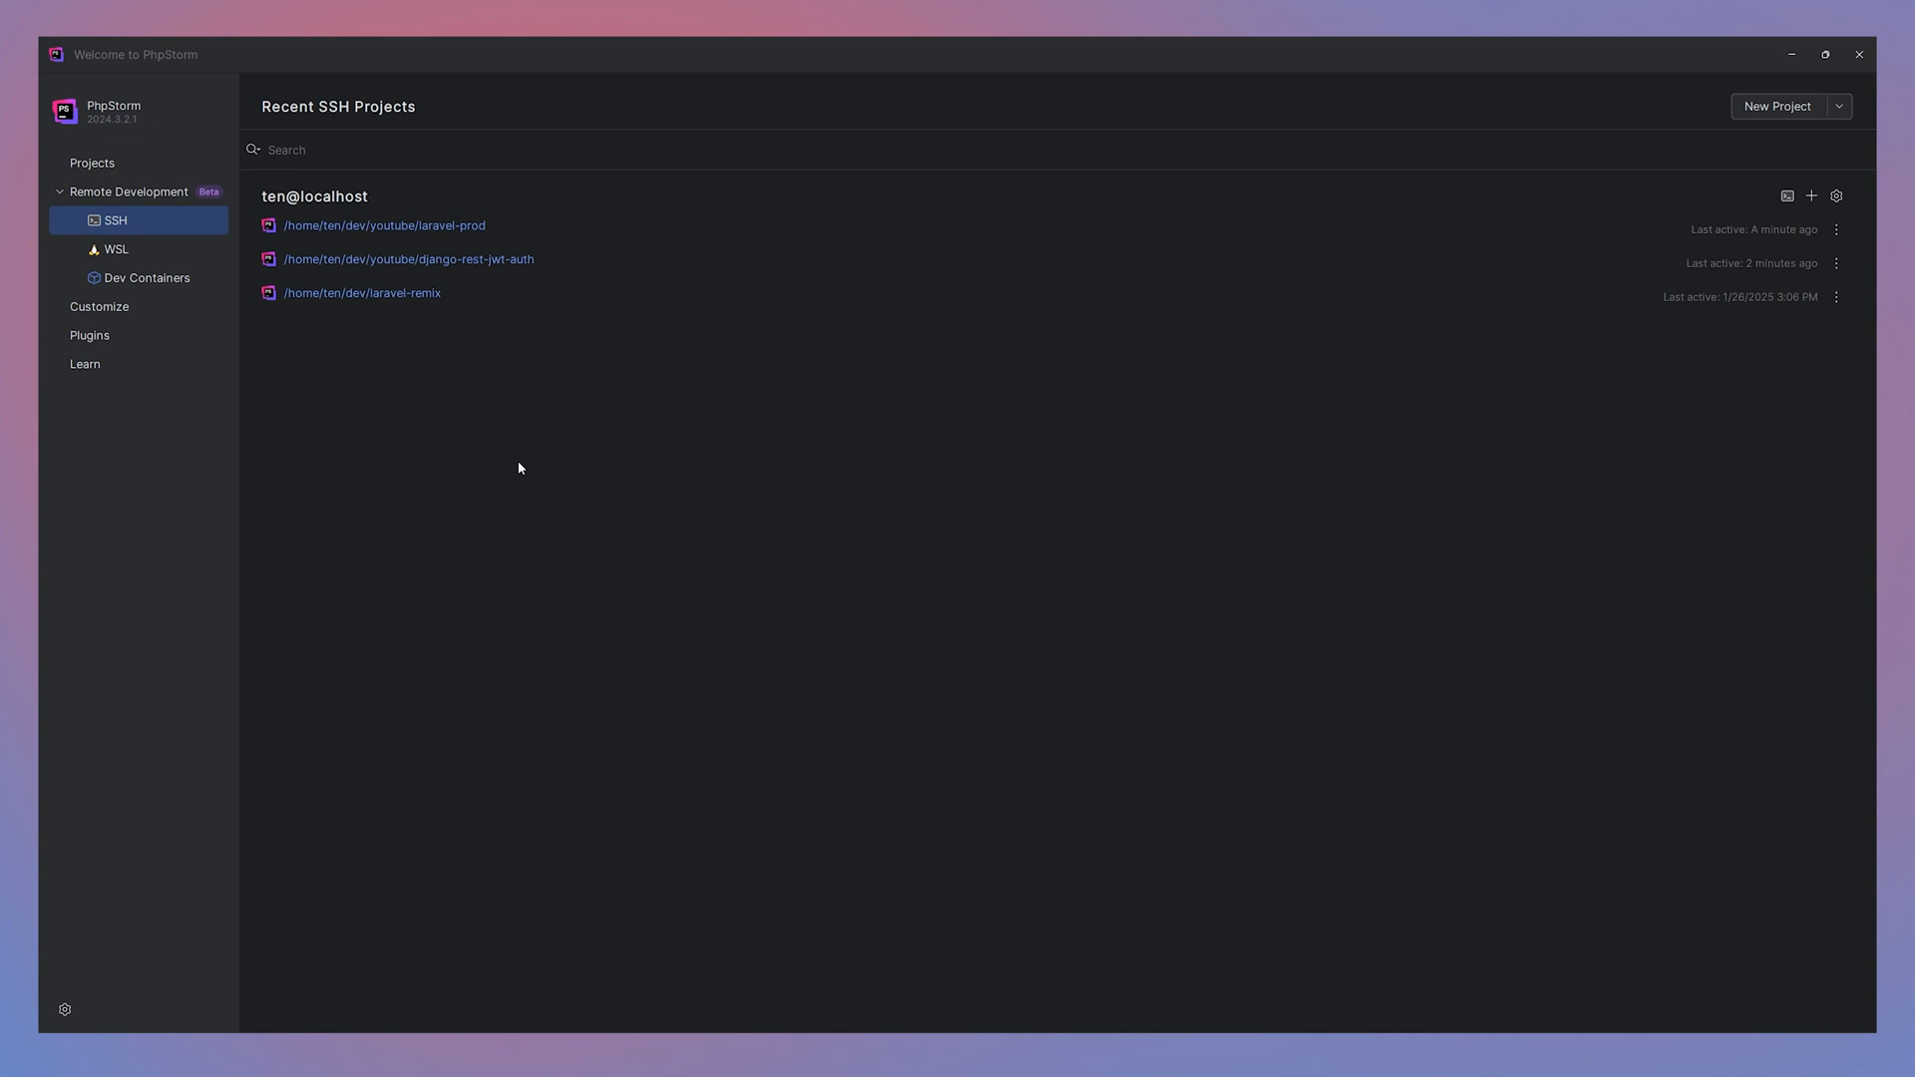
mouse_move(549, 395)
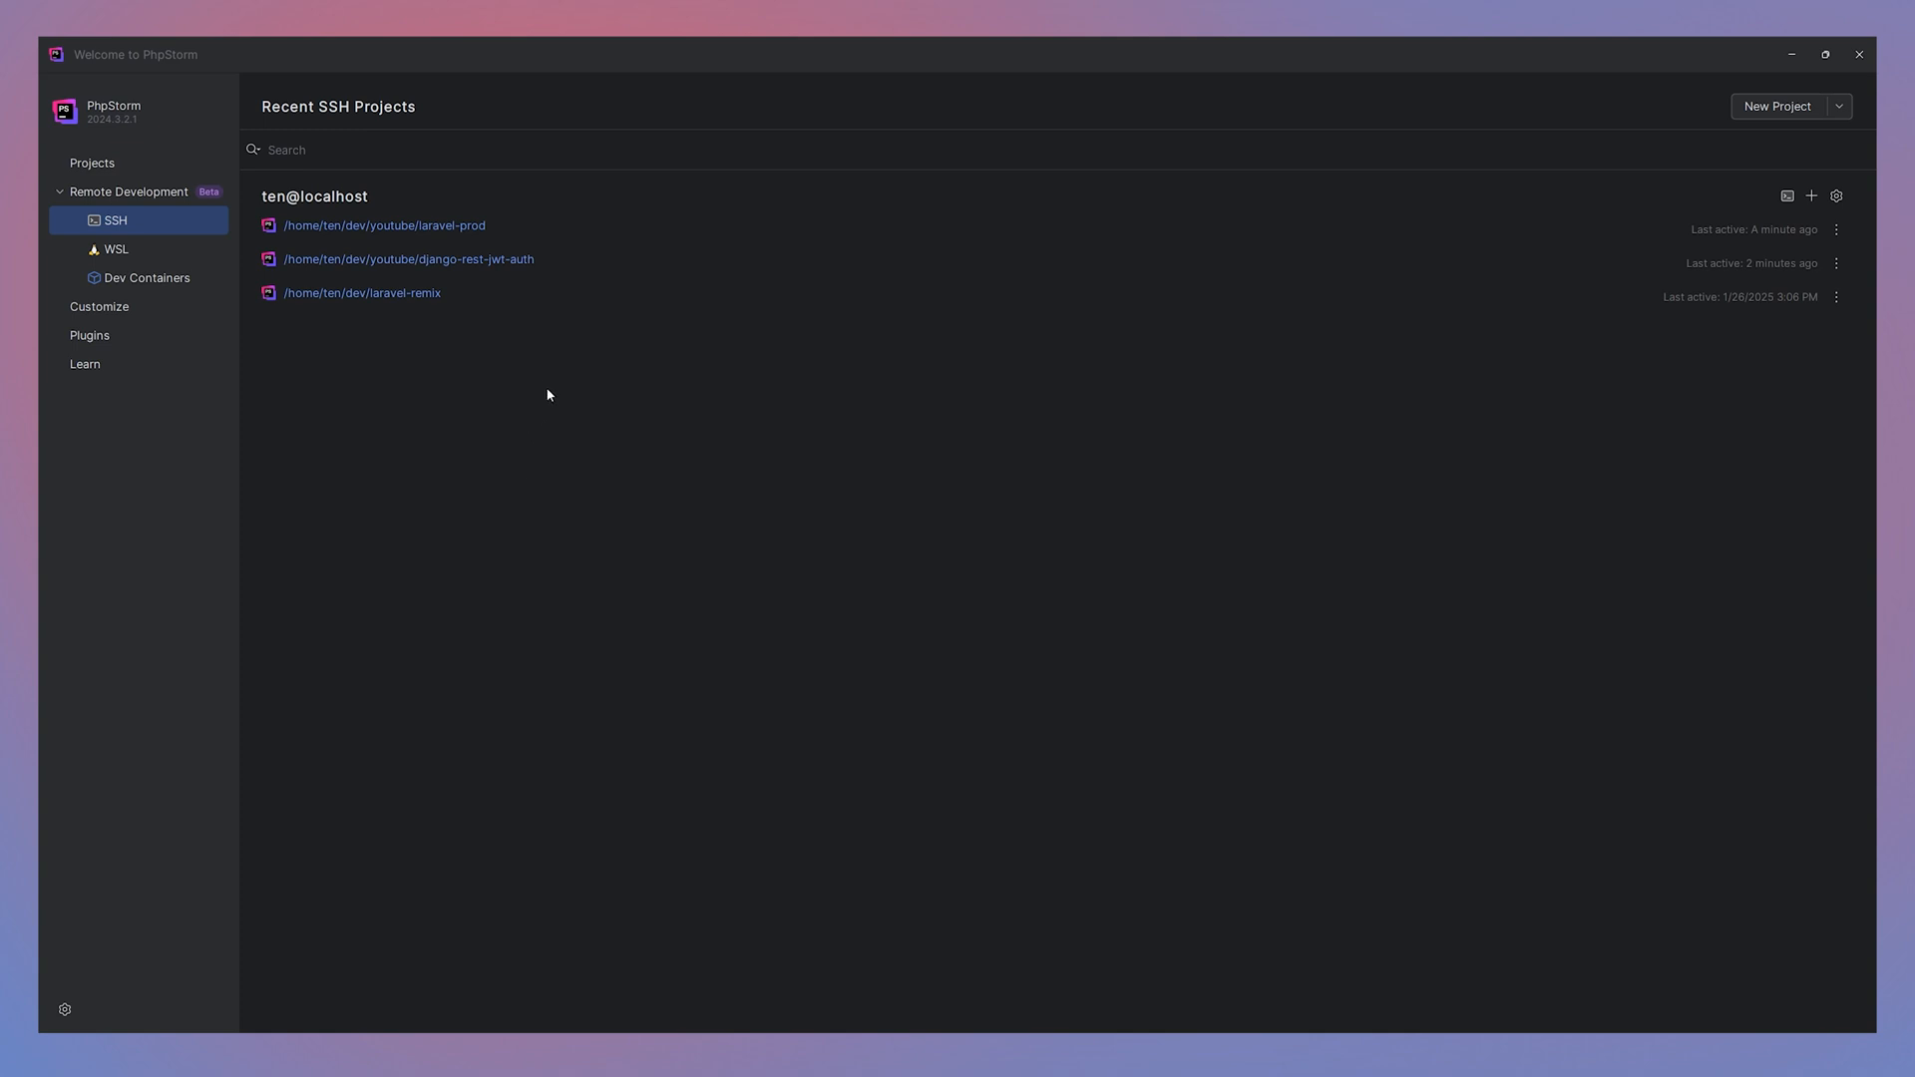
mouse_move(1579, 536)
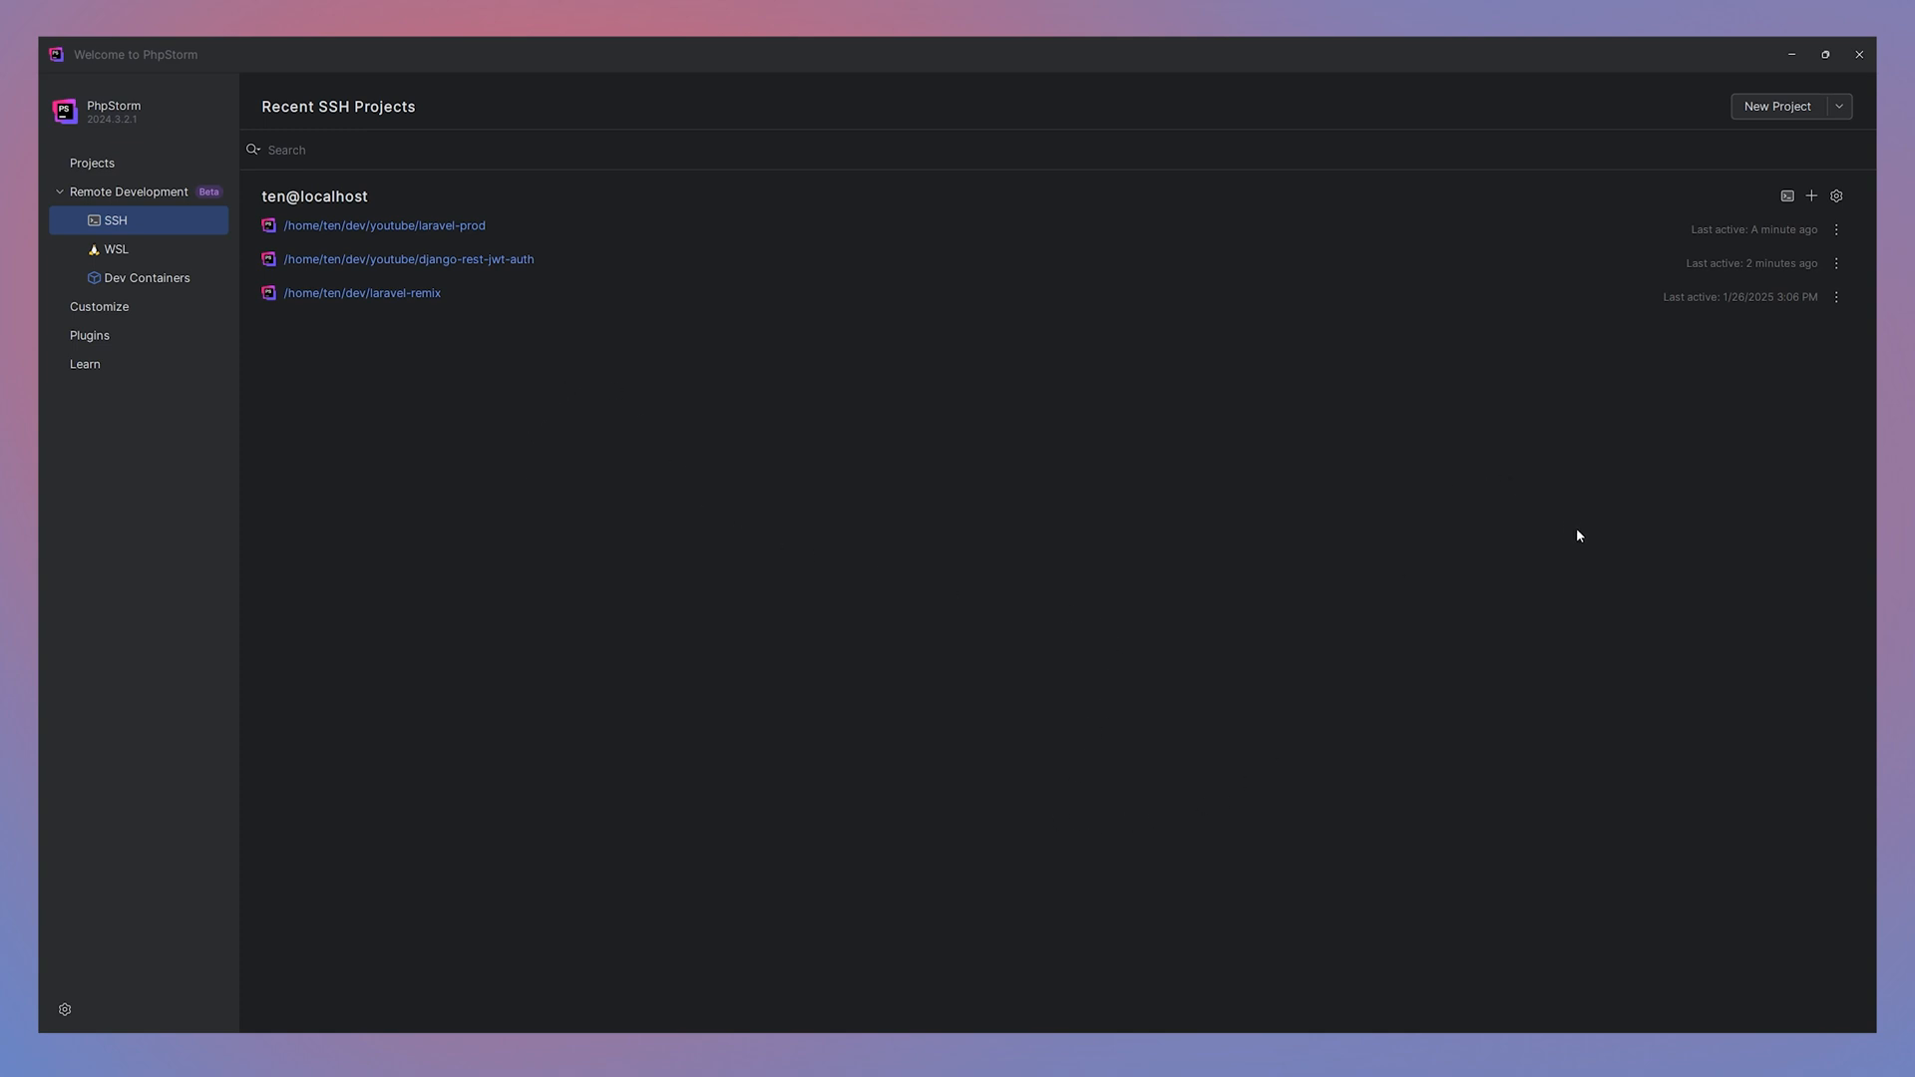